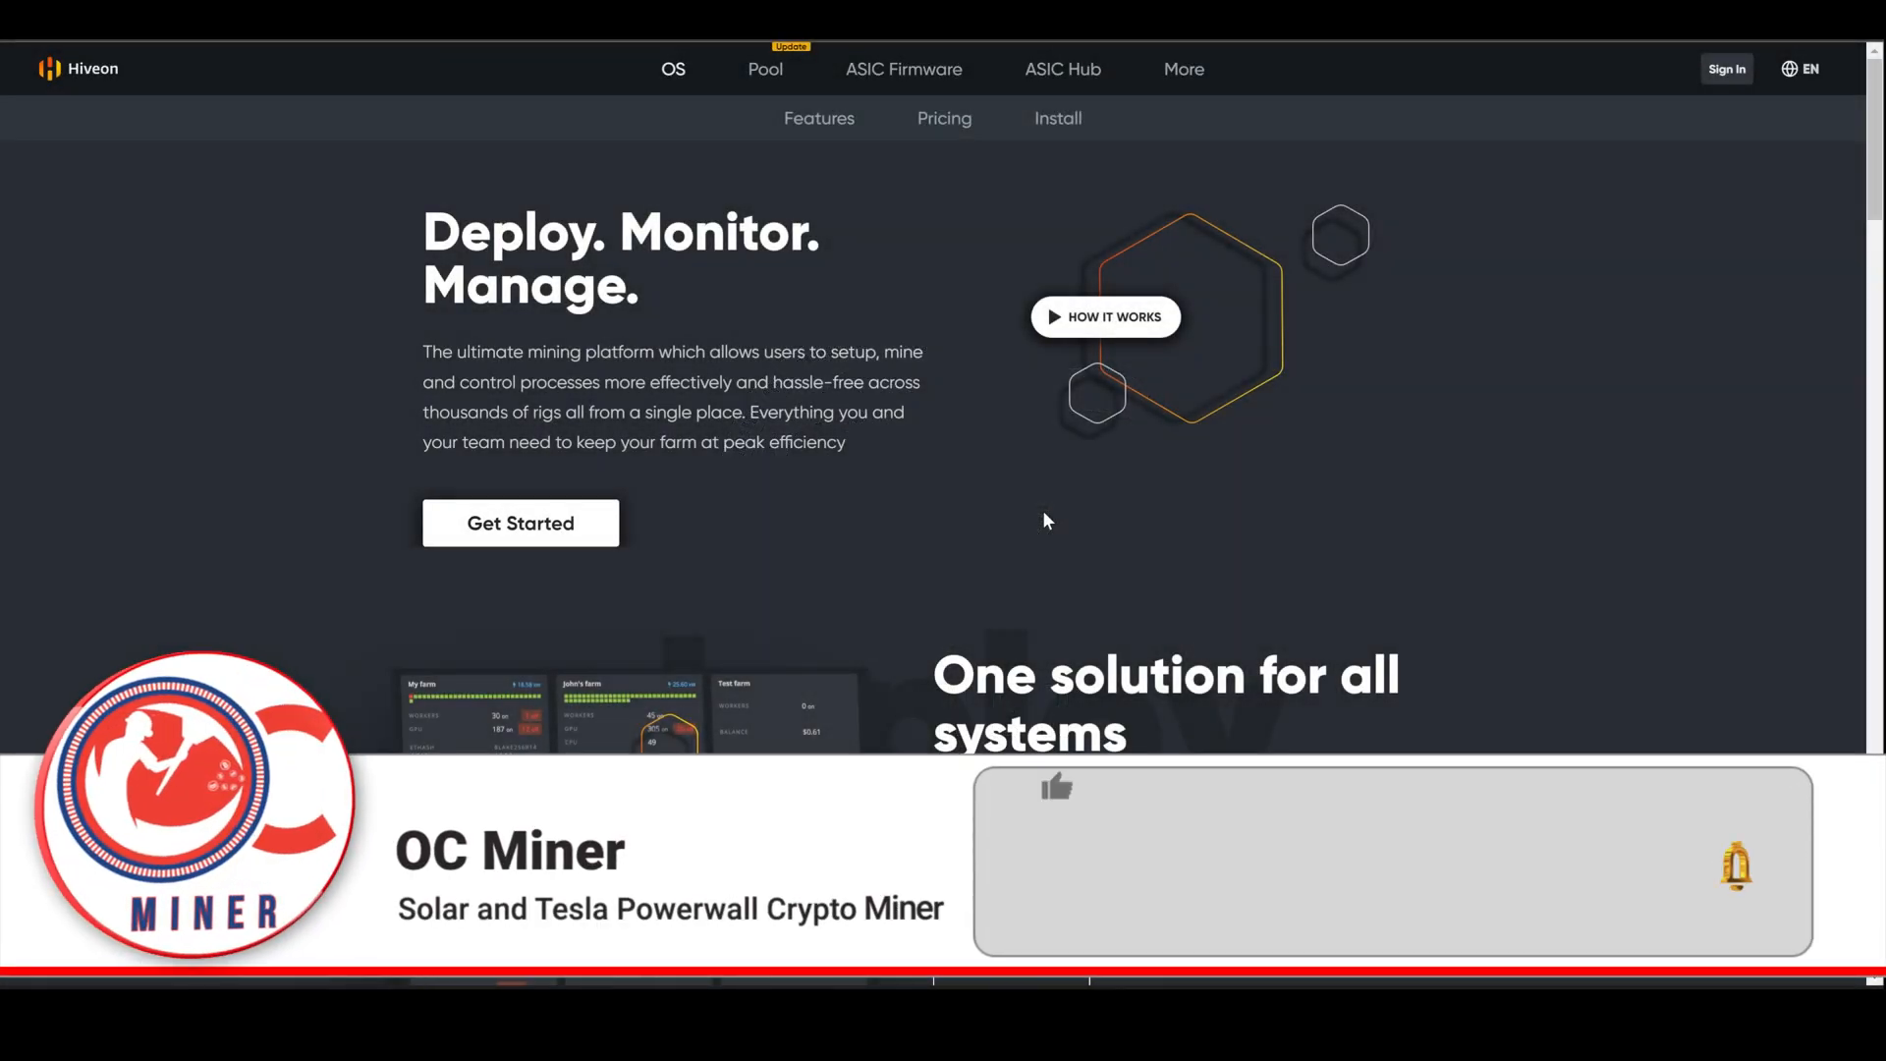
# Download the Hiveos-0.6-217-stable GPU image as a ZIP from the Hiveon install page
pyautogui.click(1404, 863)
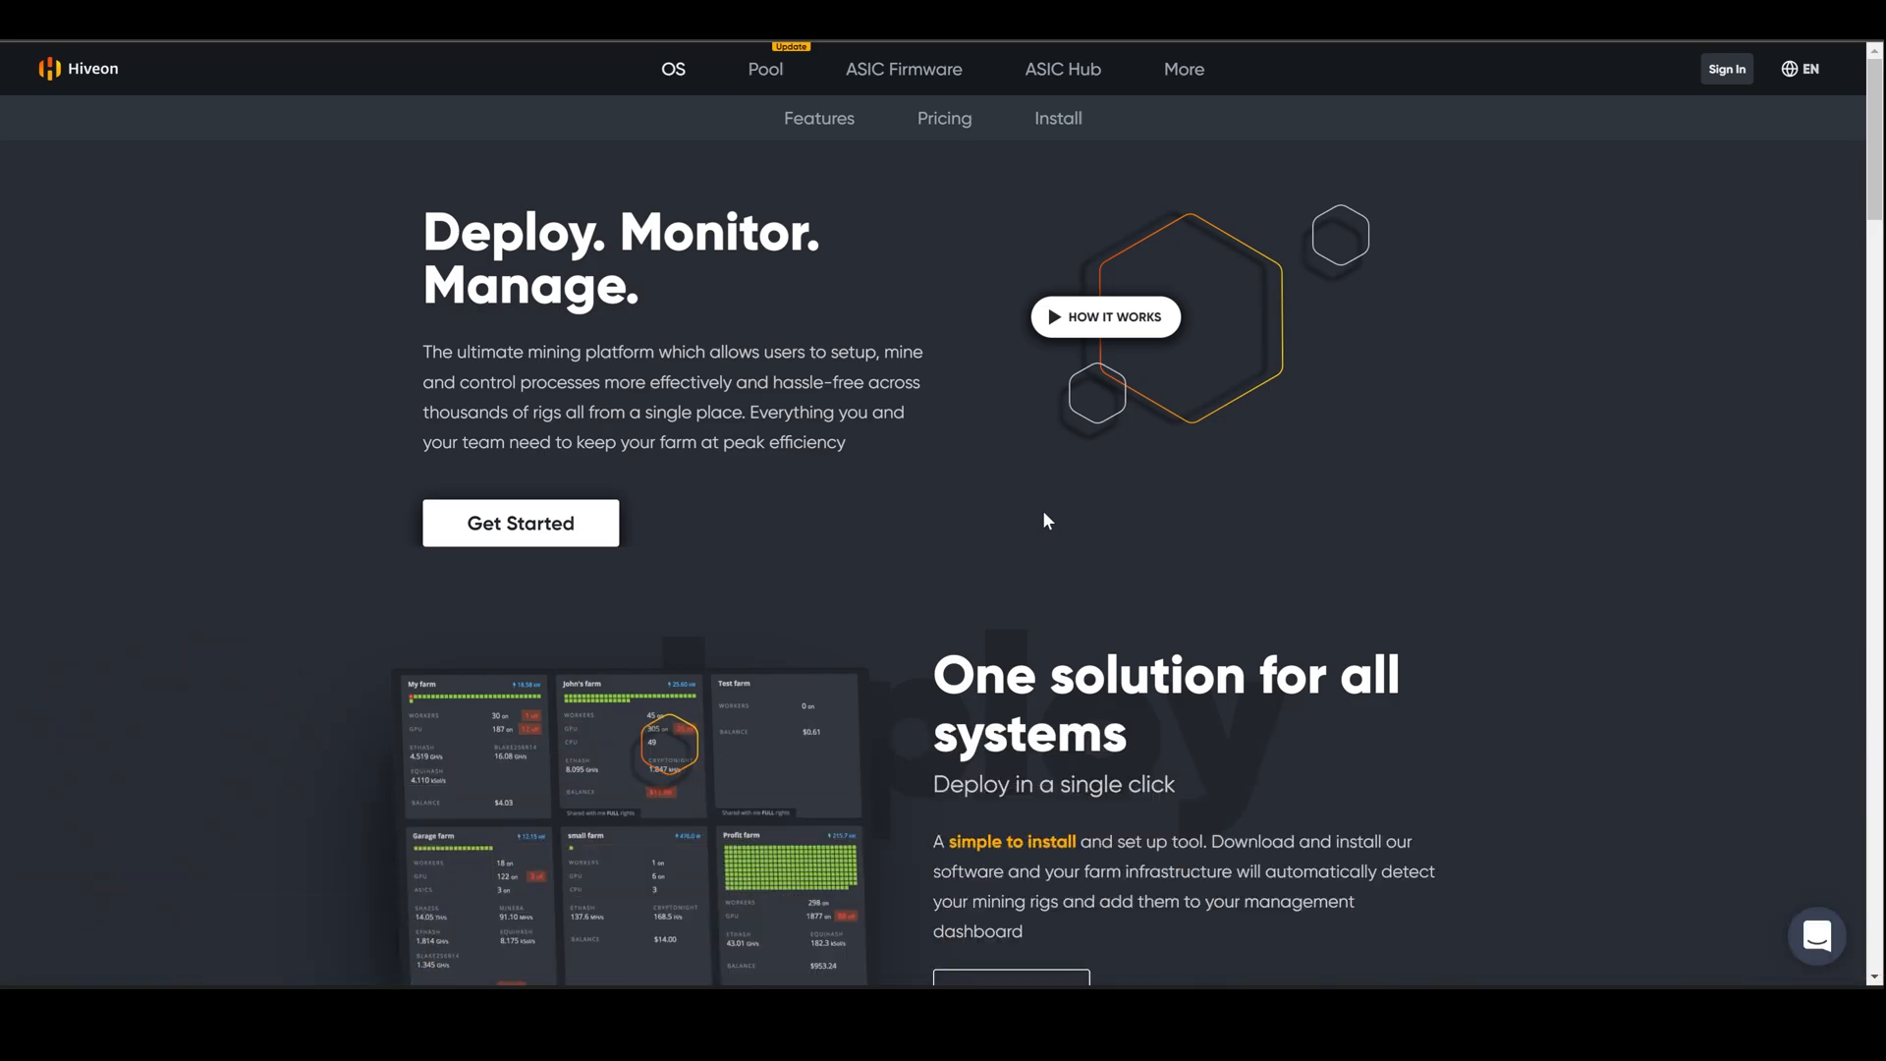
pyautogui.moveTo(1006, 166)
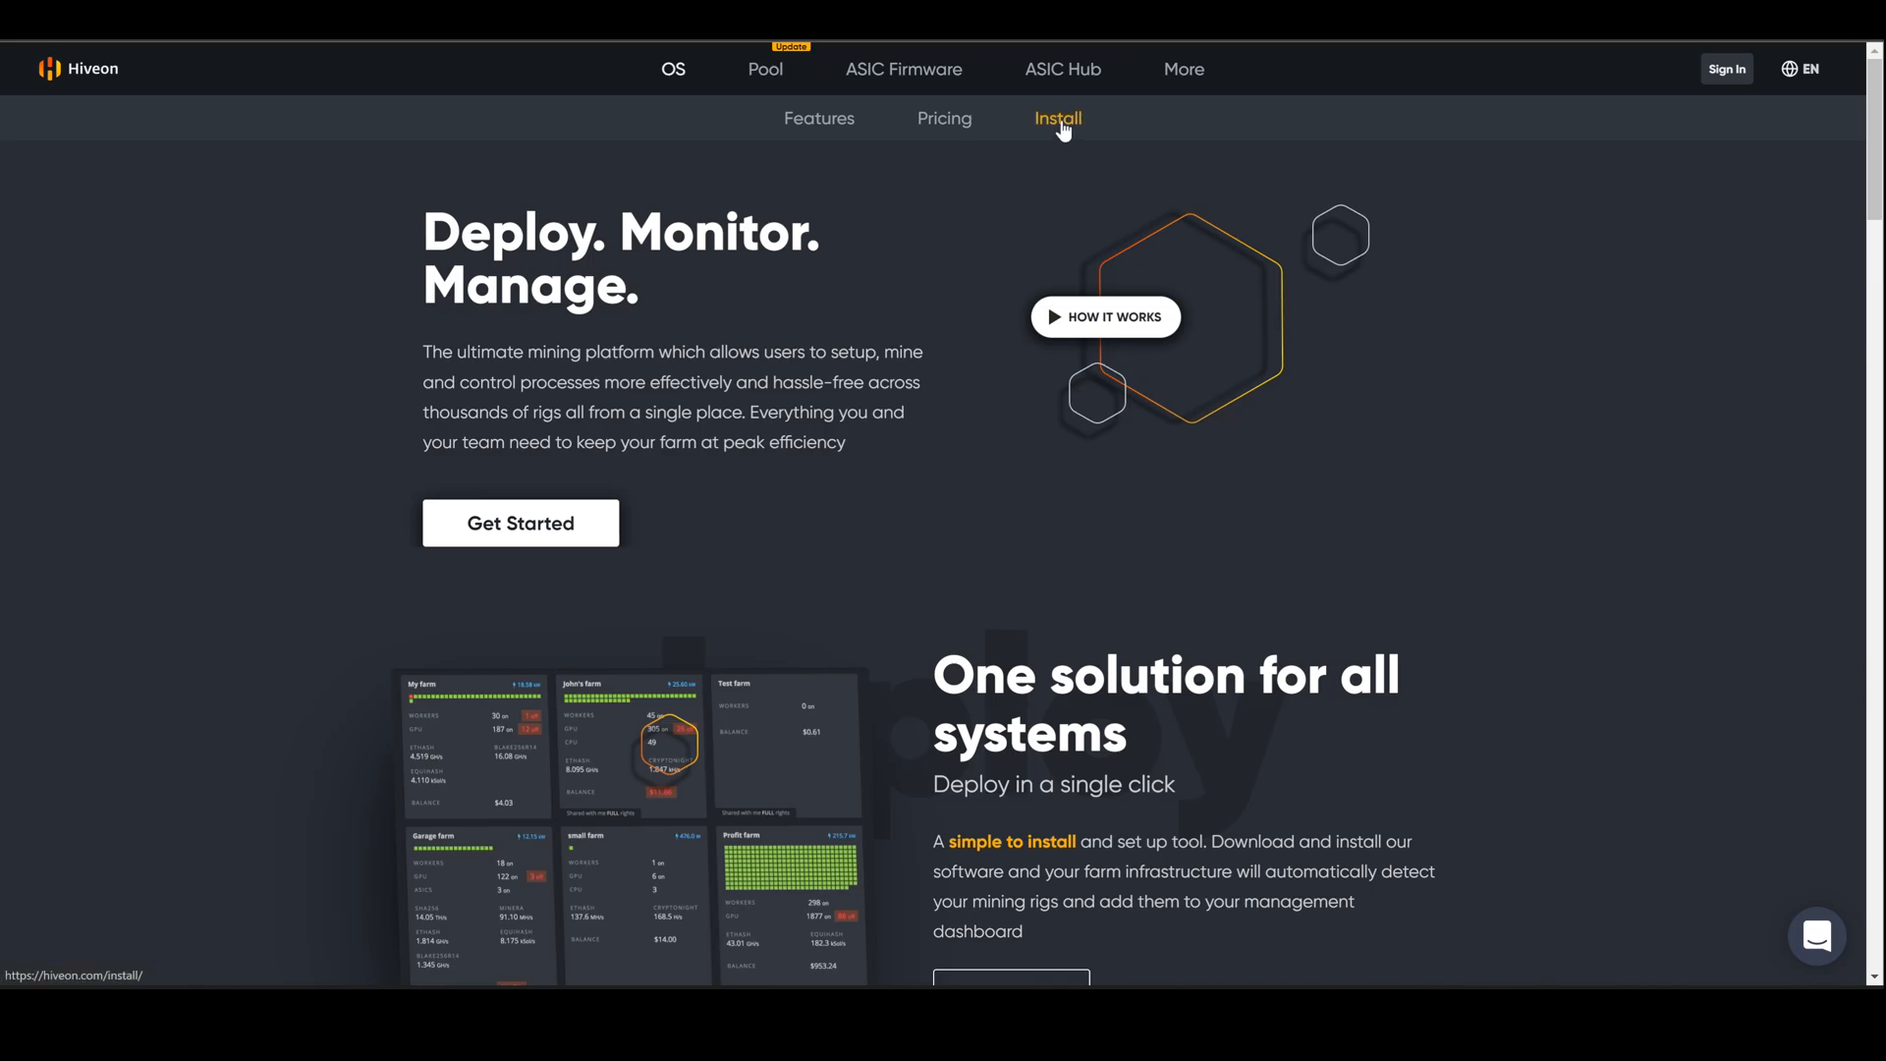
pyautogui.click(1057, 118)
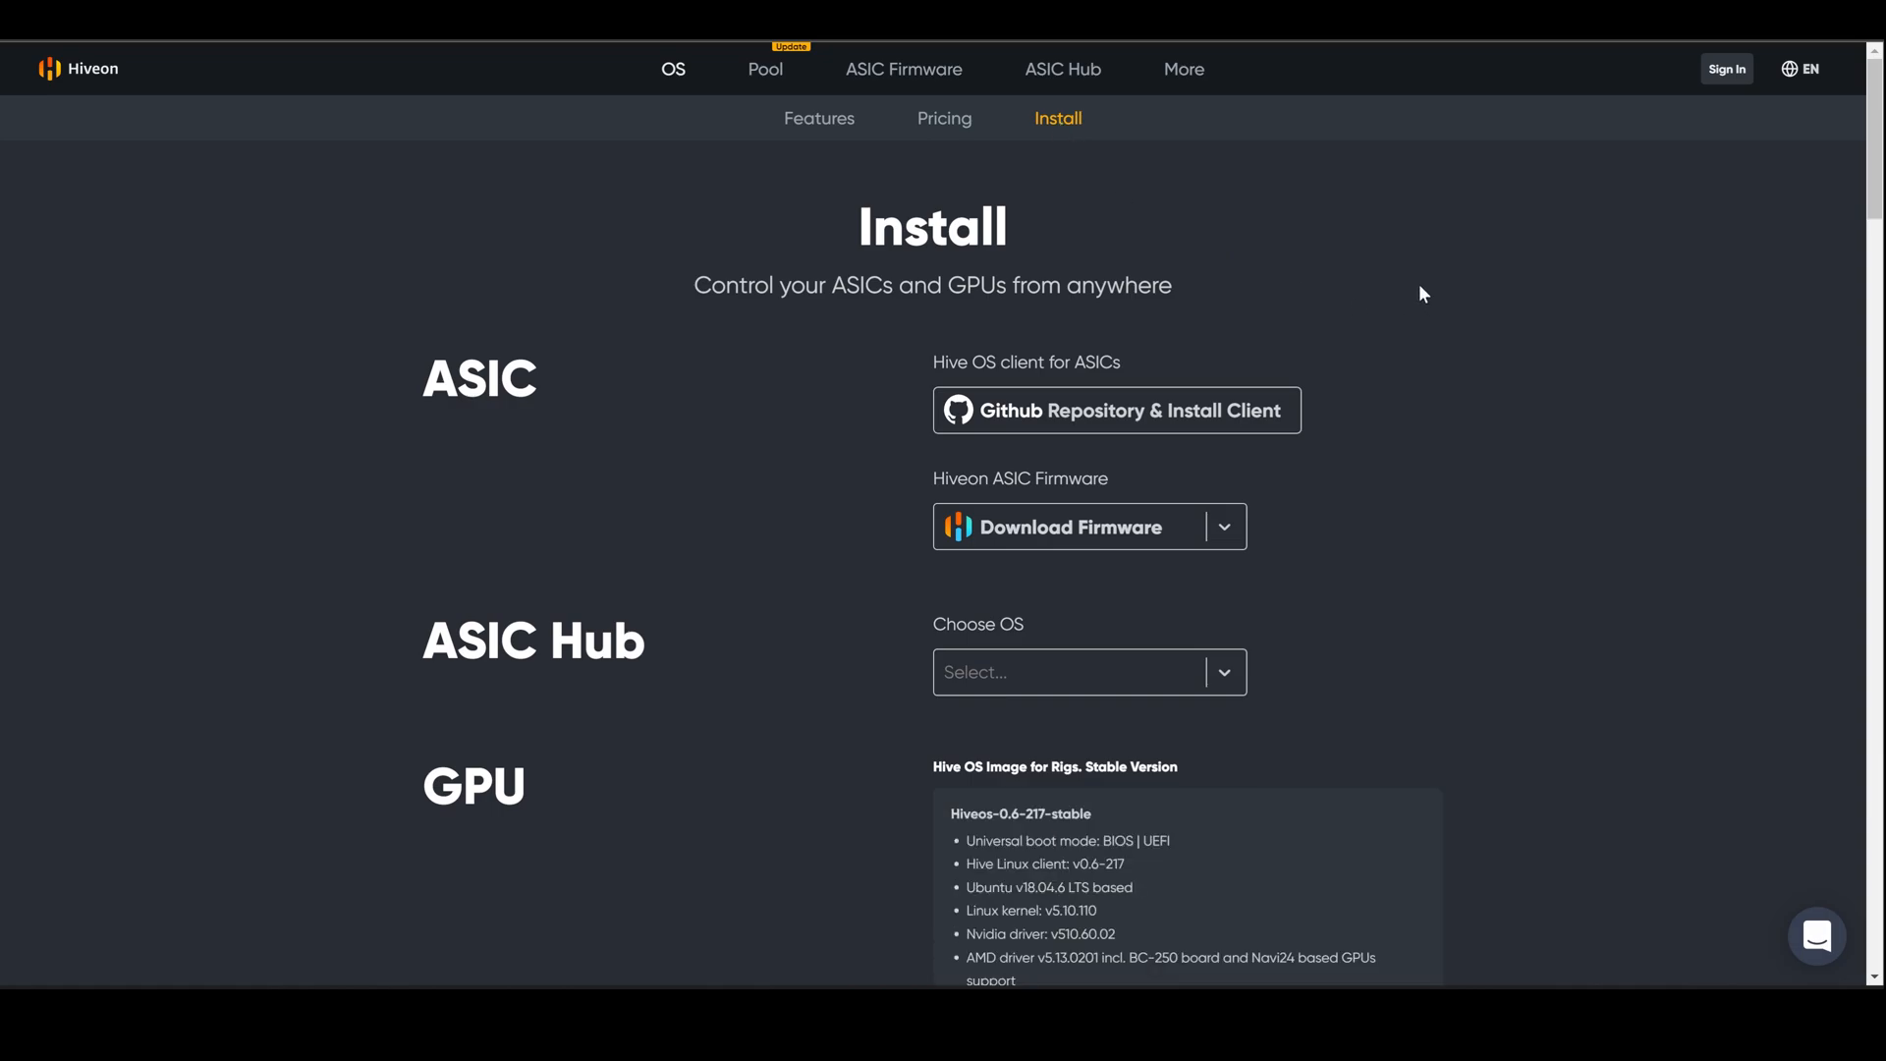
pyautogui.scroll(-3)
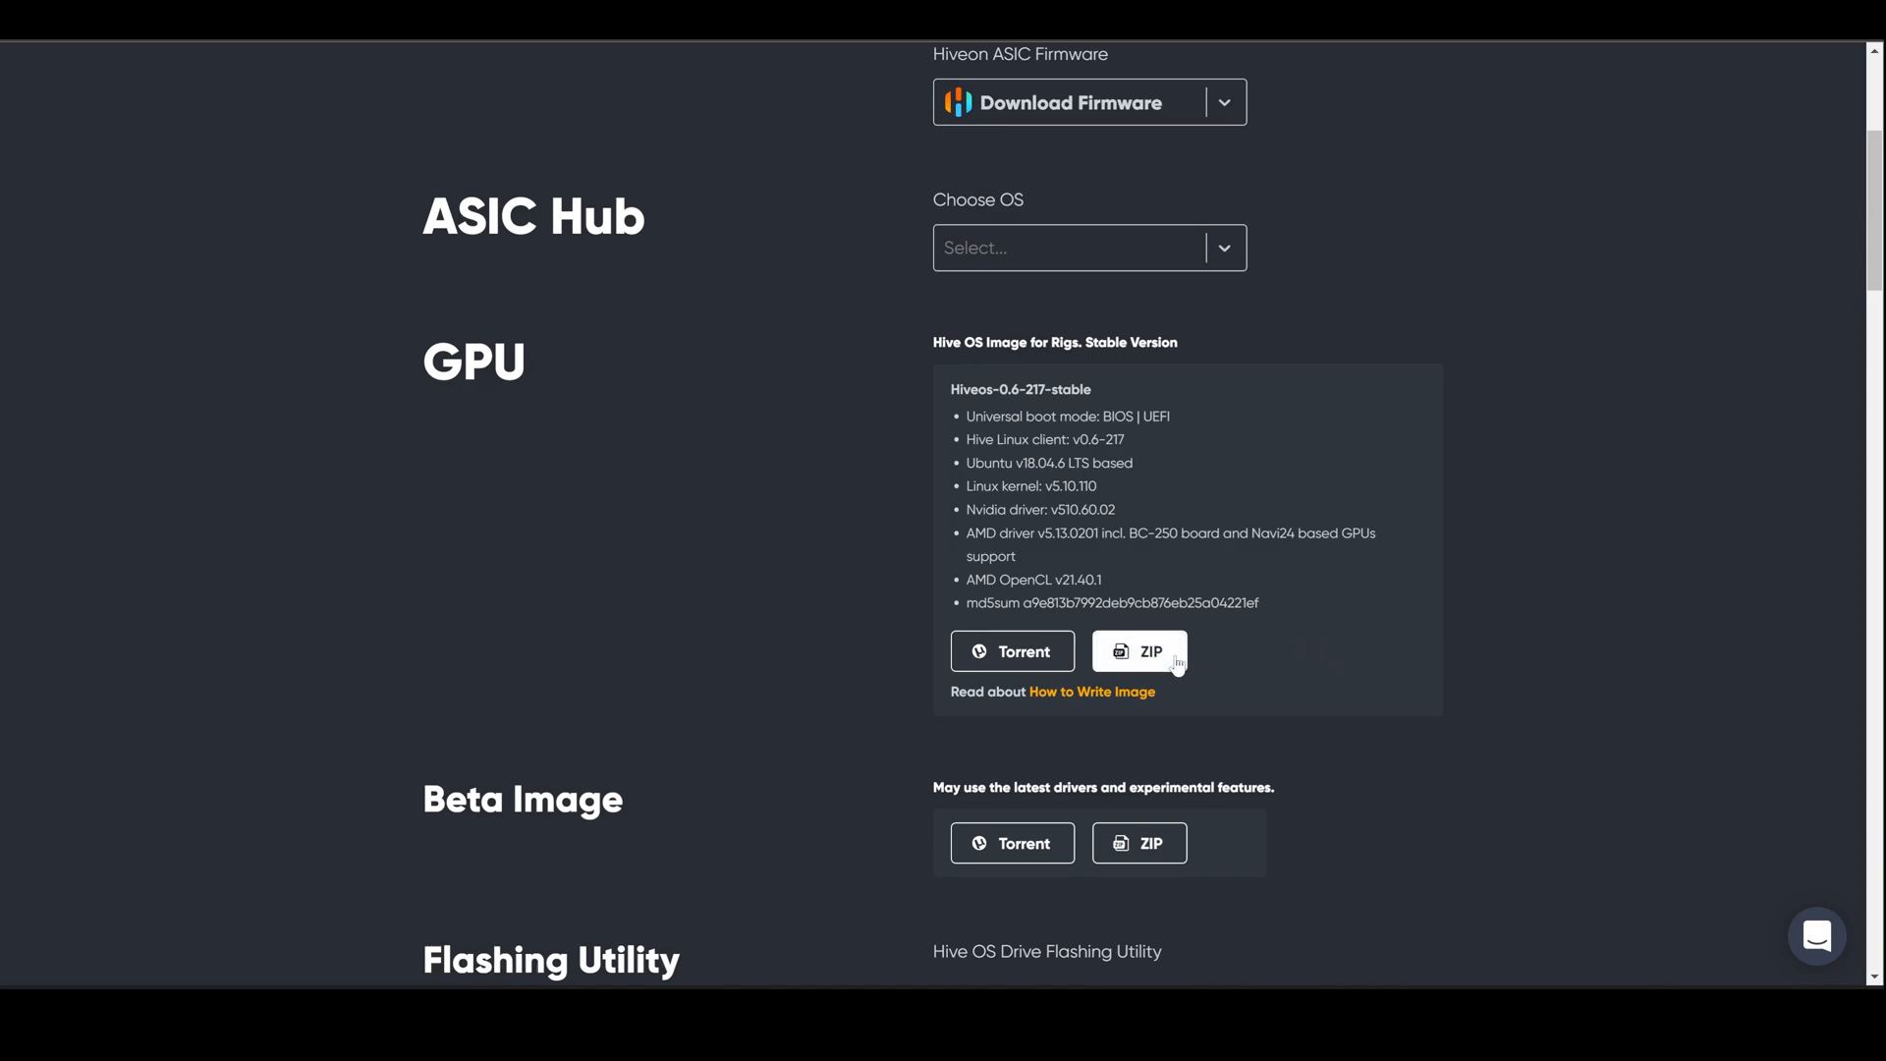
pyautogui.click(1137, 651)
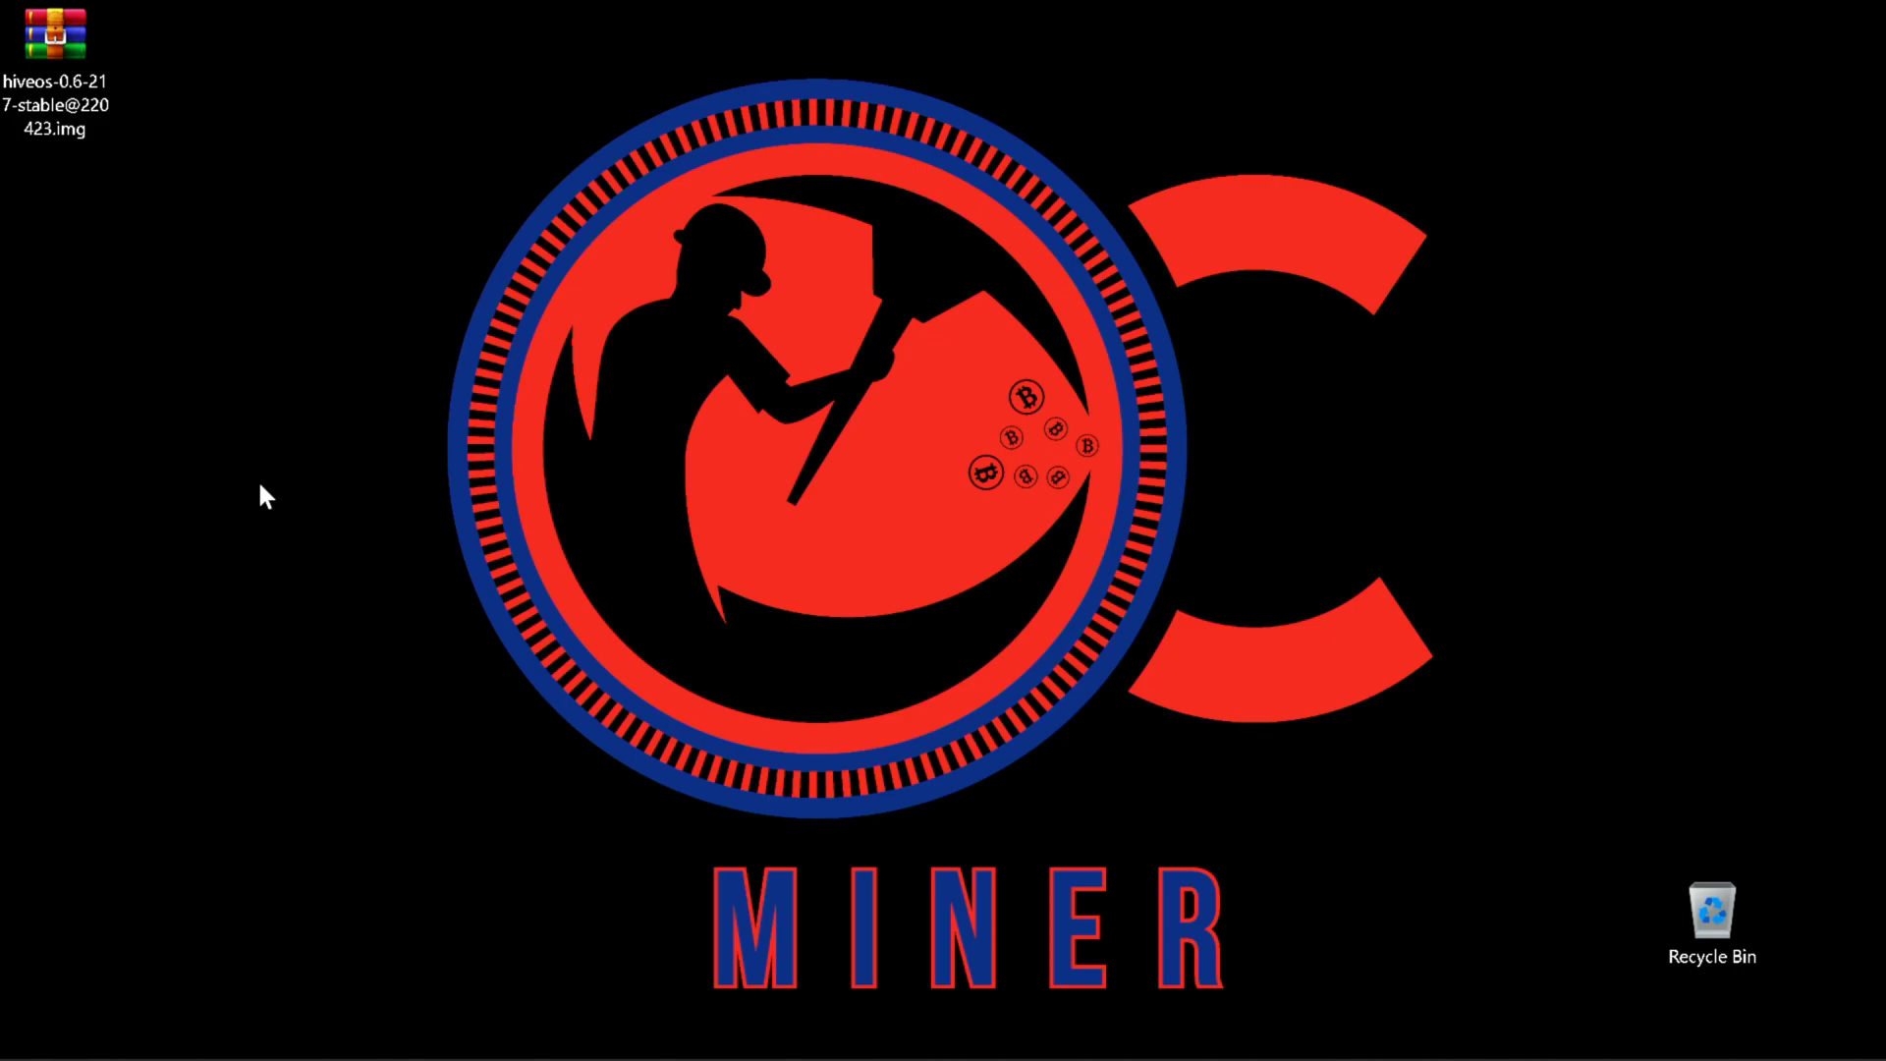
pyautogui.moveTo(207, 377)
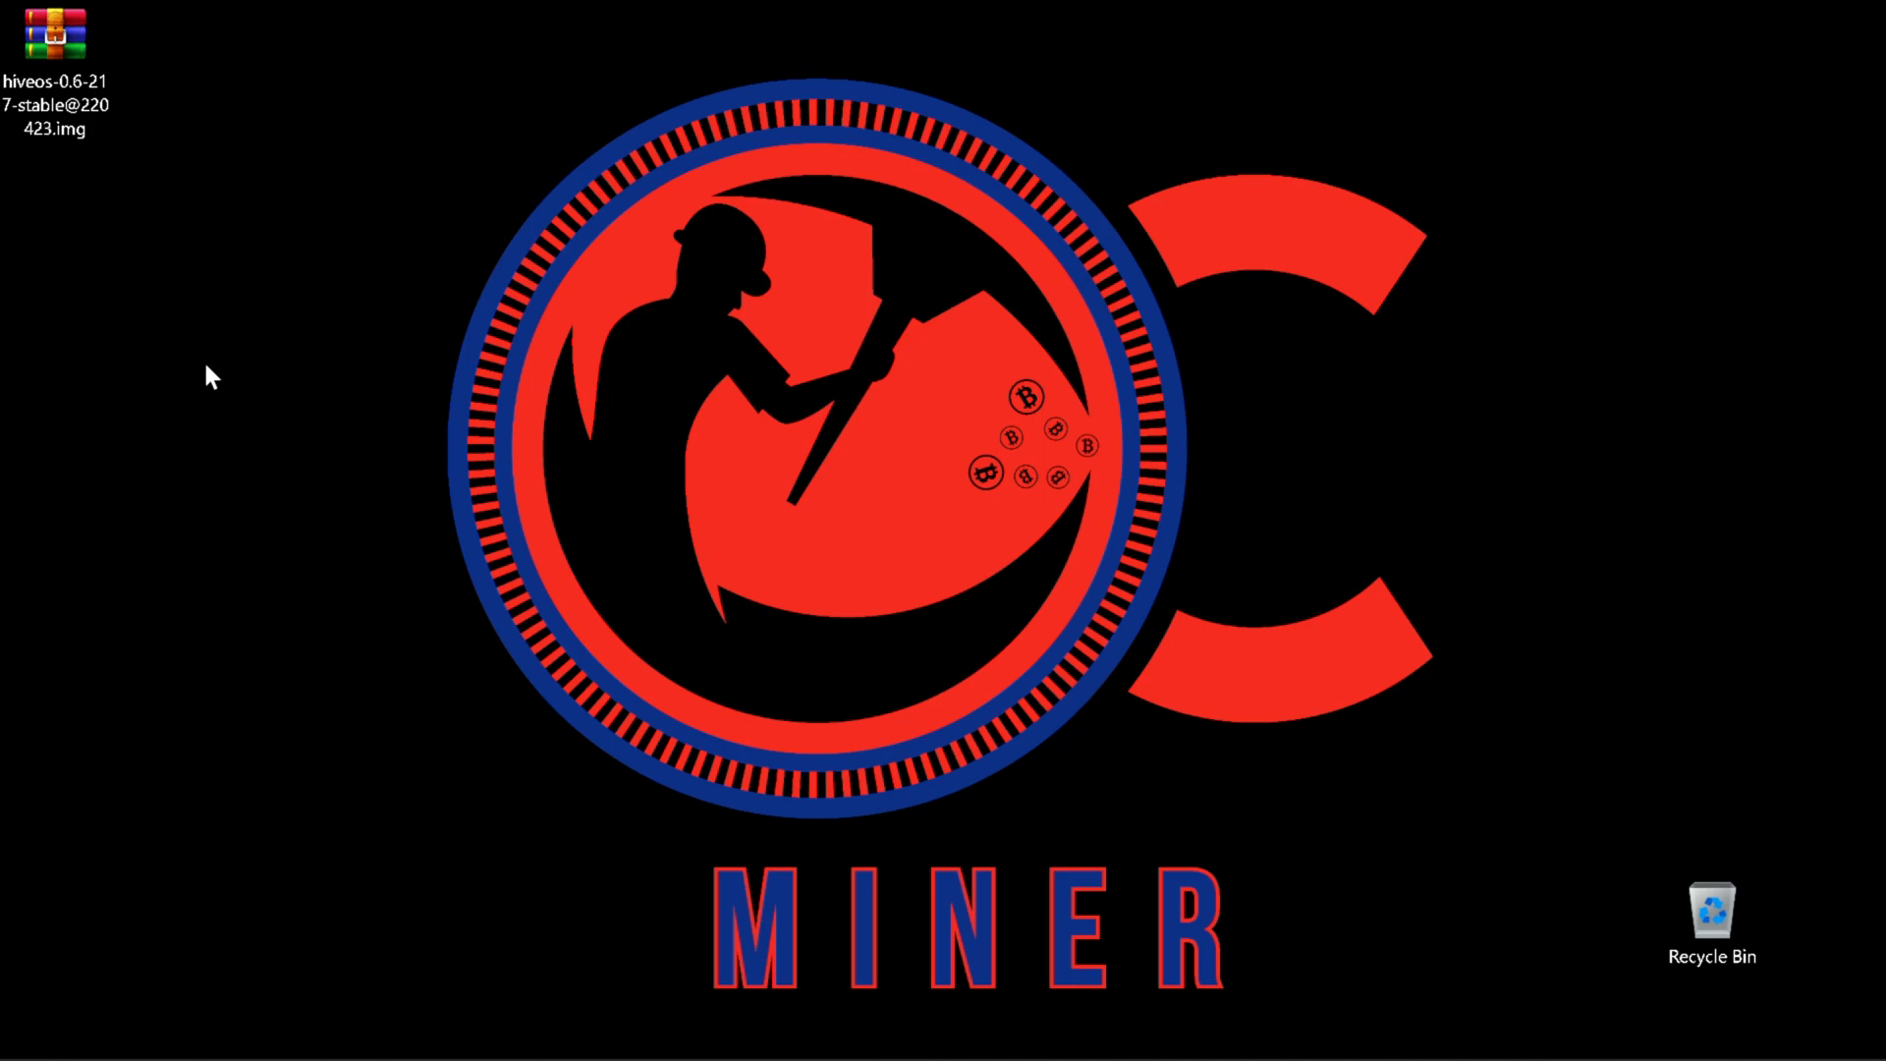
# Extract the Hive OS image archive to a new desktop folder with WinRAR
pyautogui.doubleClick(52, 36)
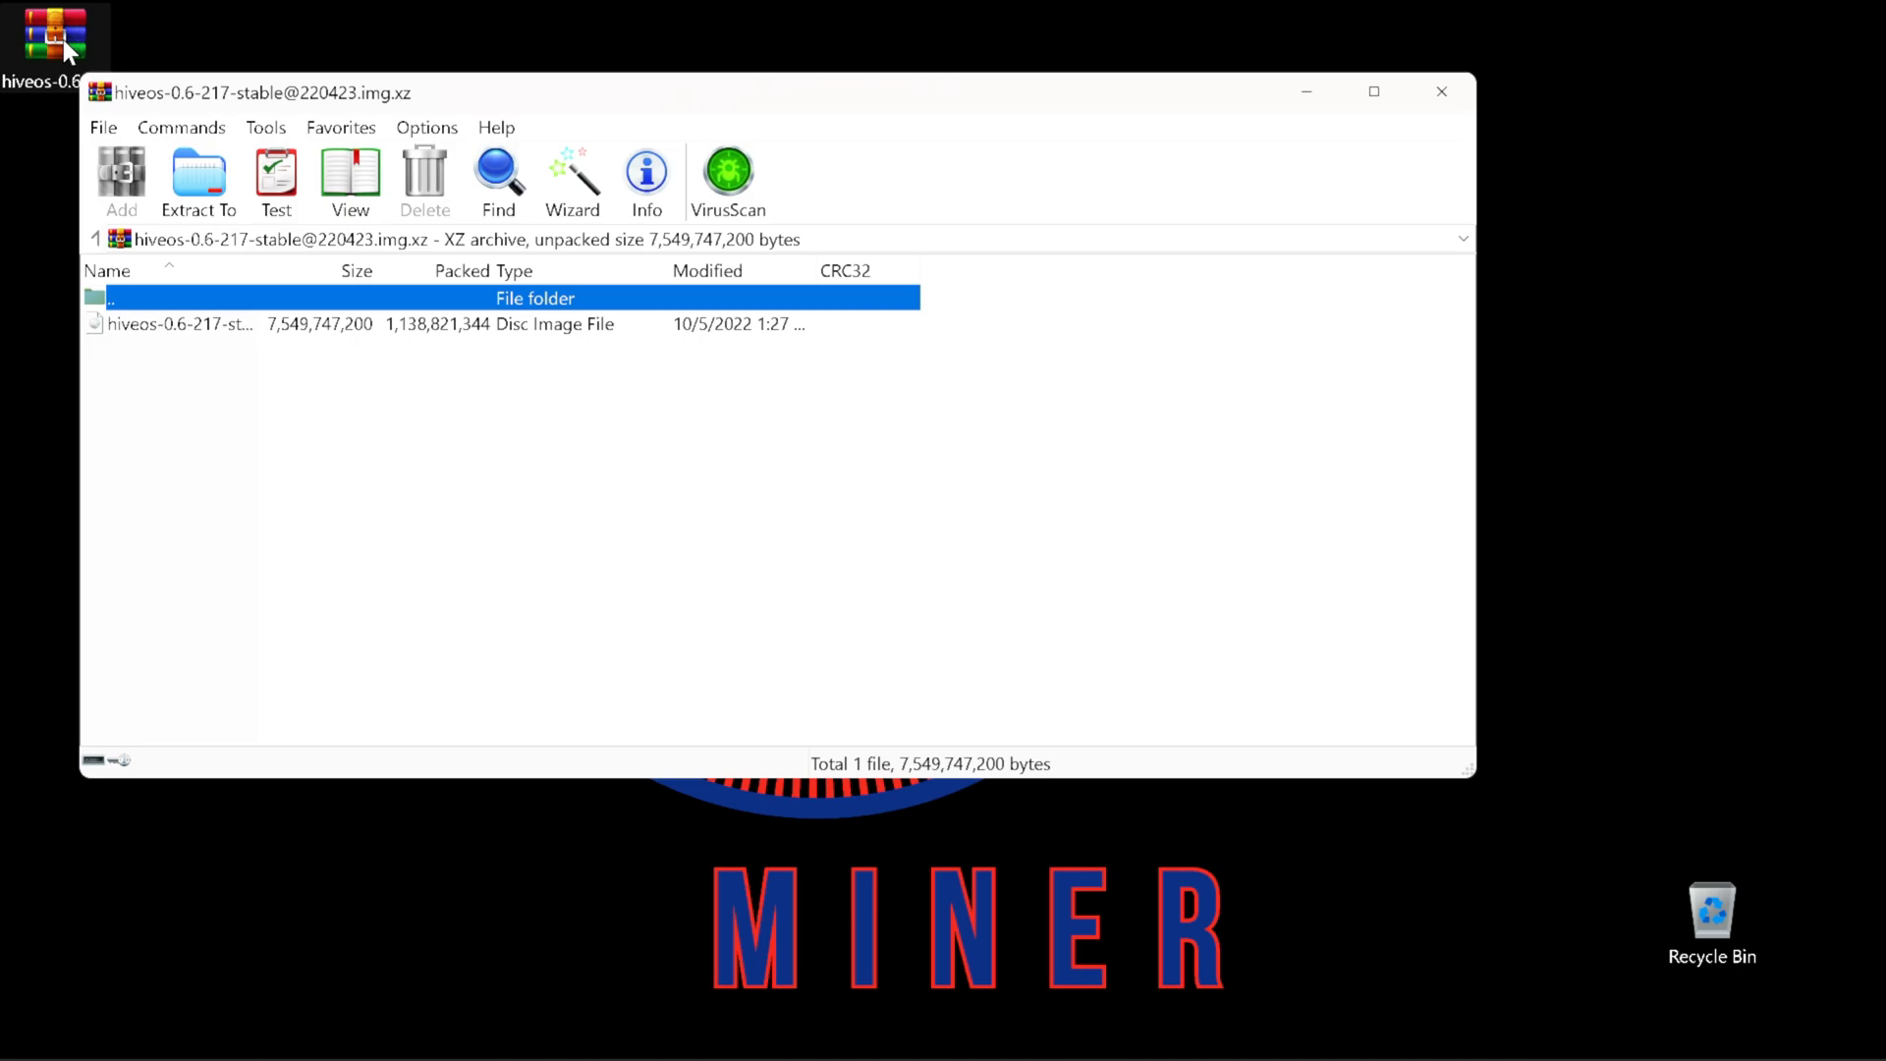
pyautogui.moveTo(202, 70)
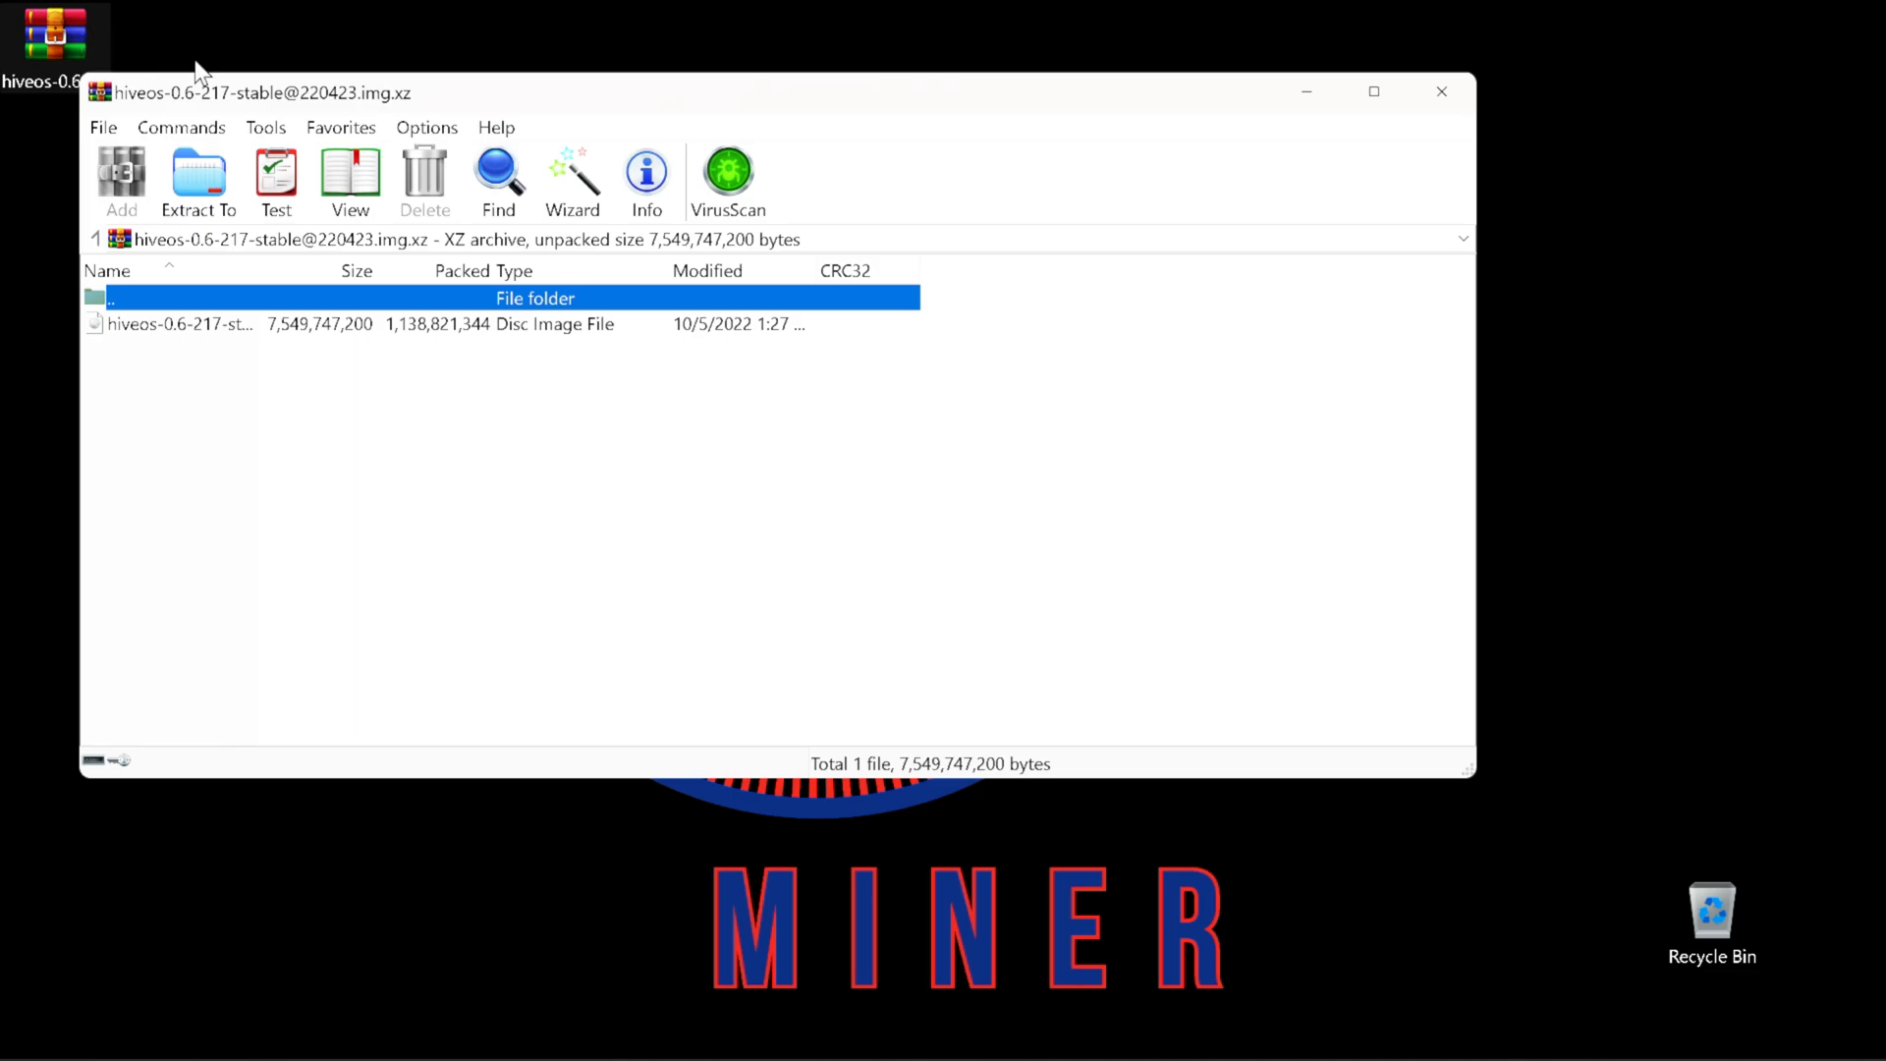
pyautogui.click(197, 181)
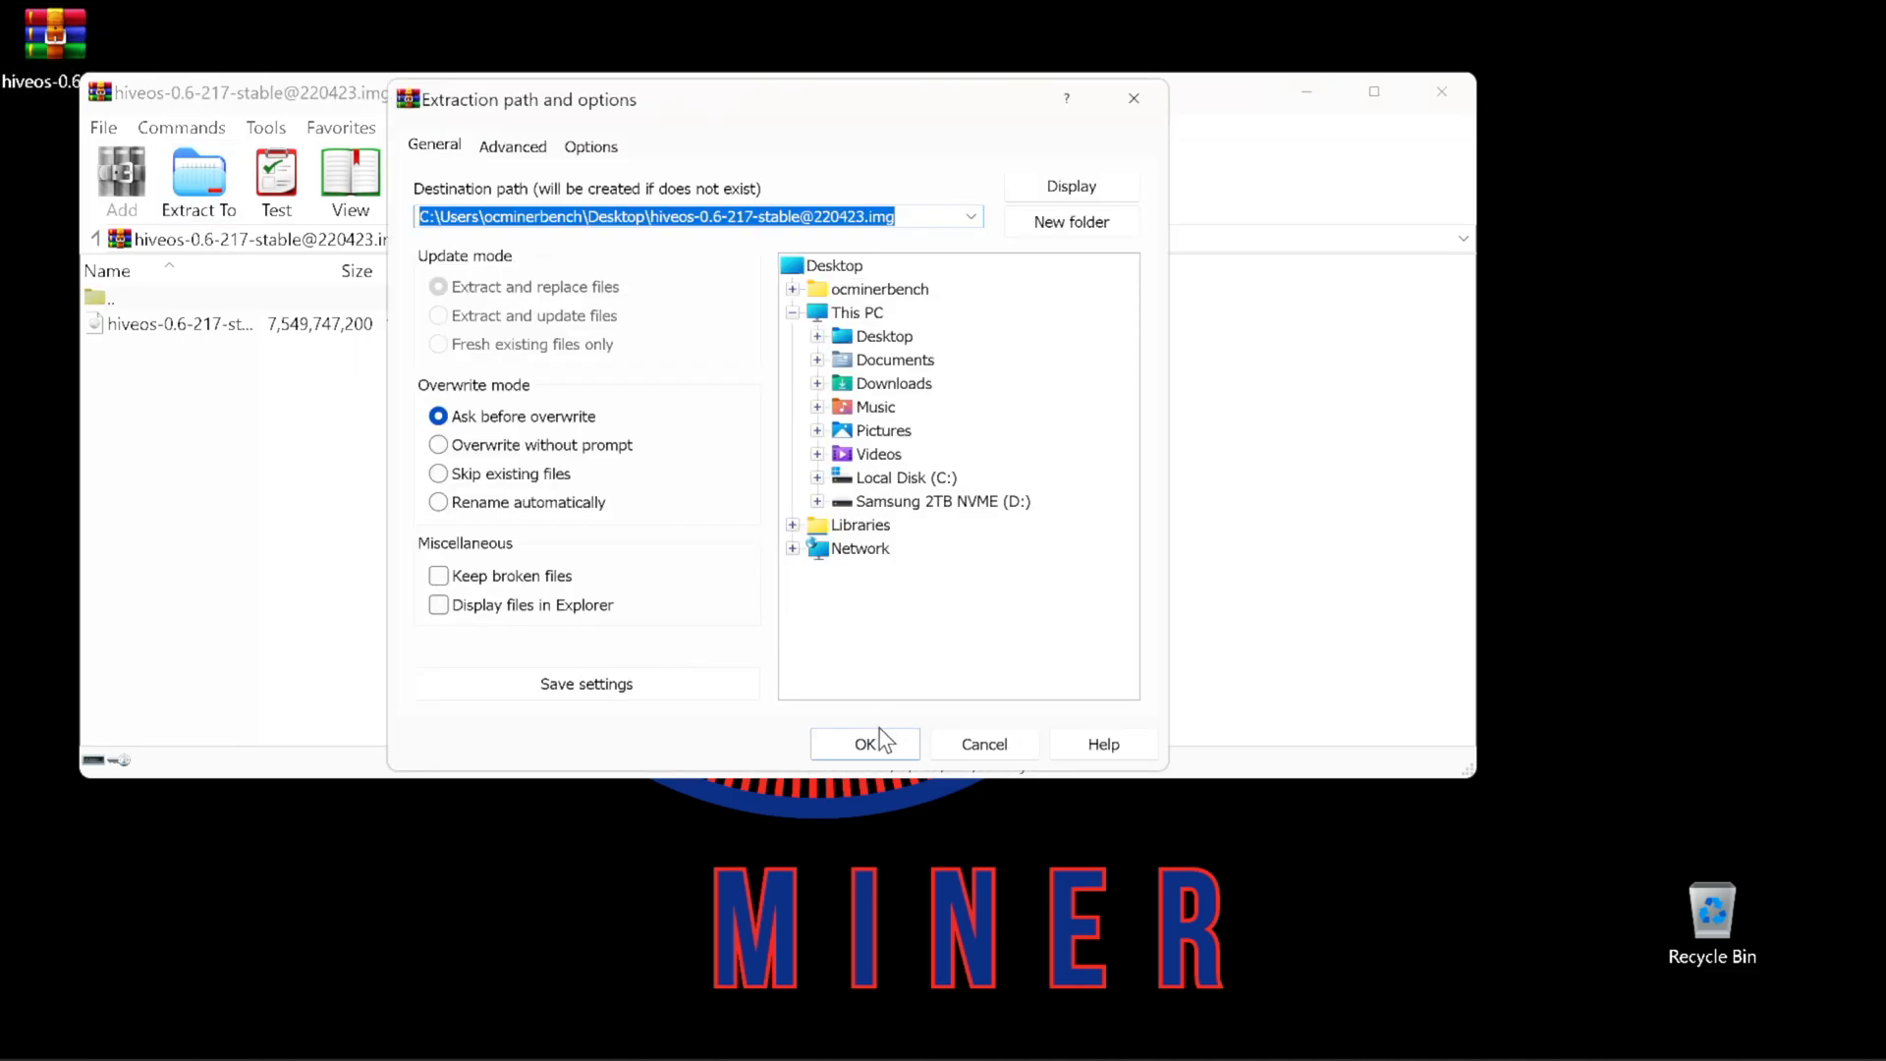
pyautogui.click(864, 744)
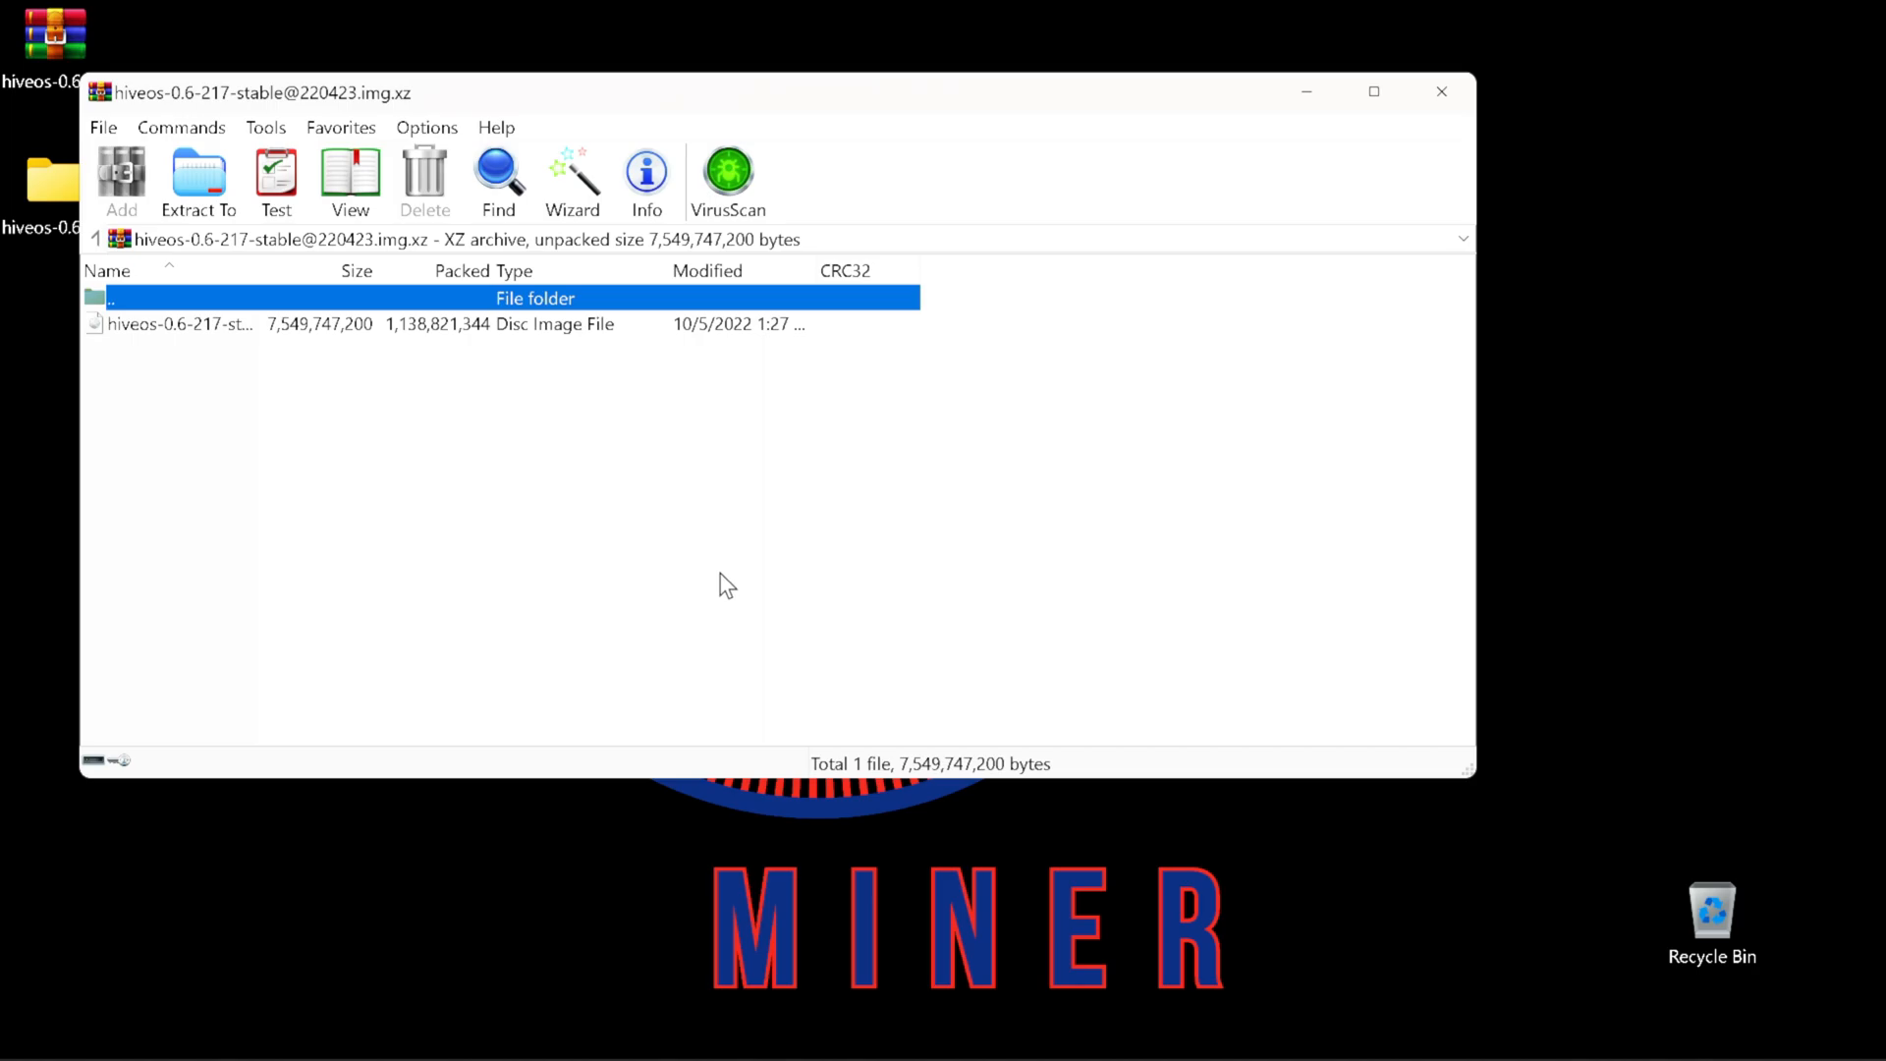
pyautogui.click(1442, 91)
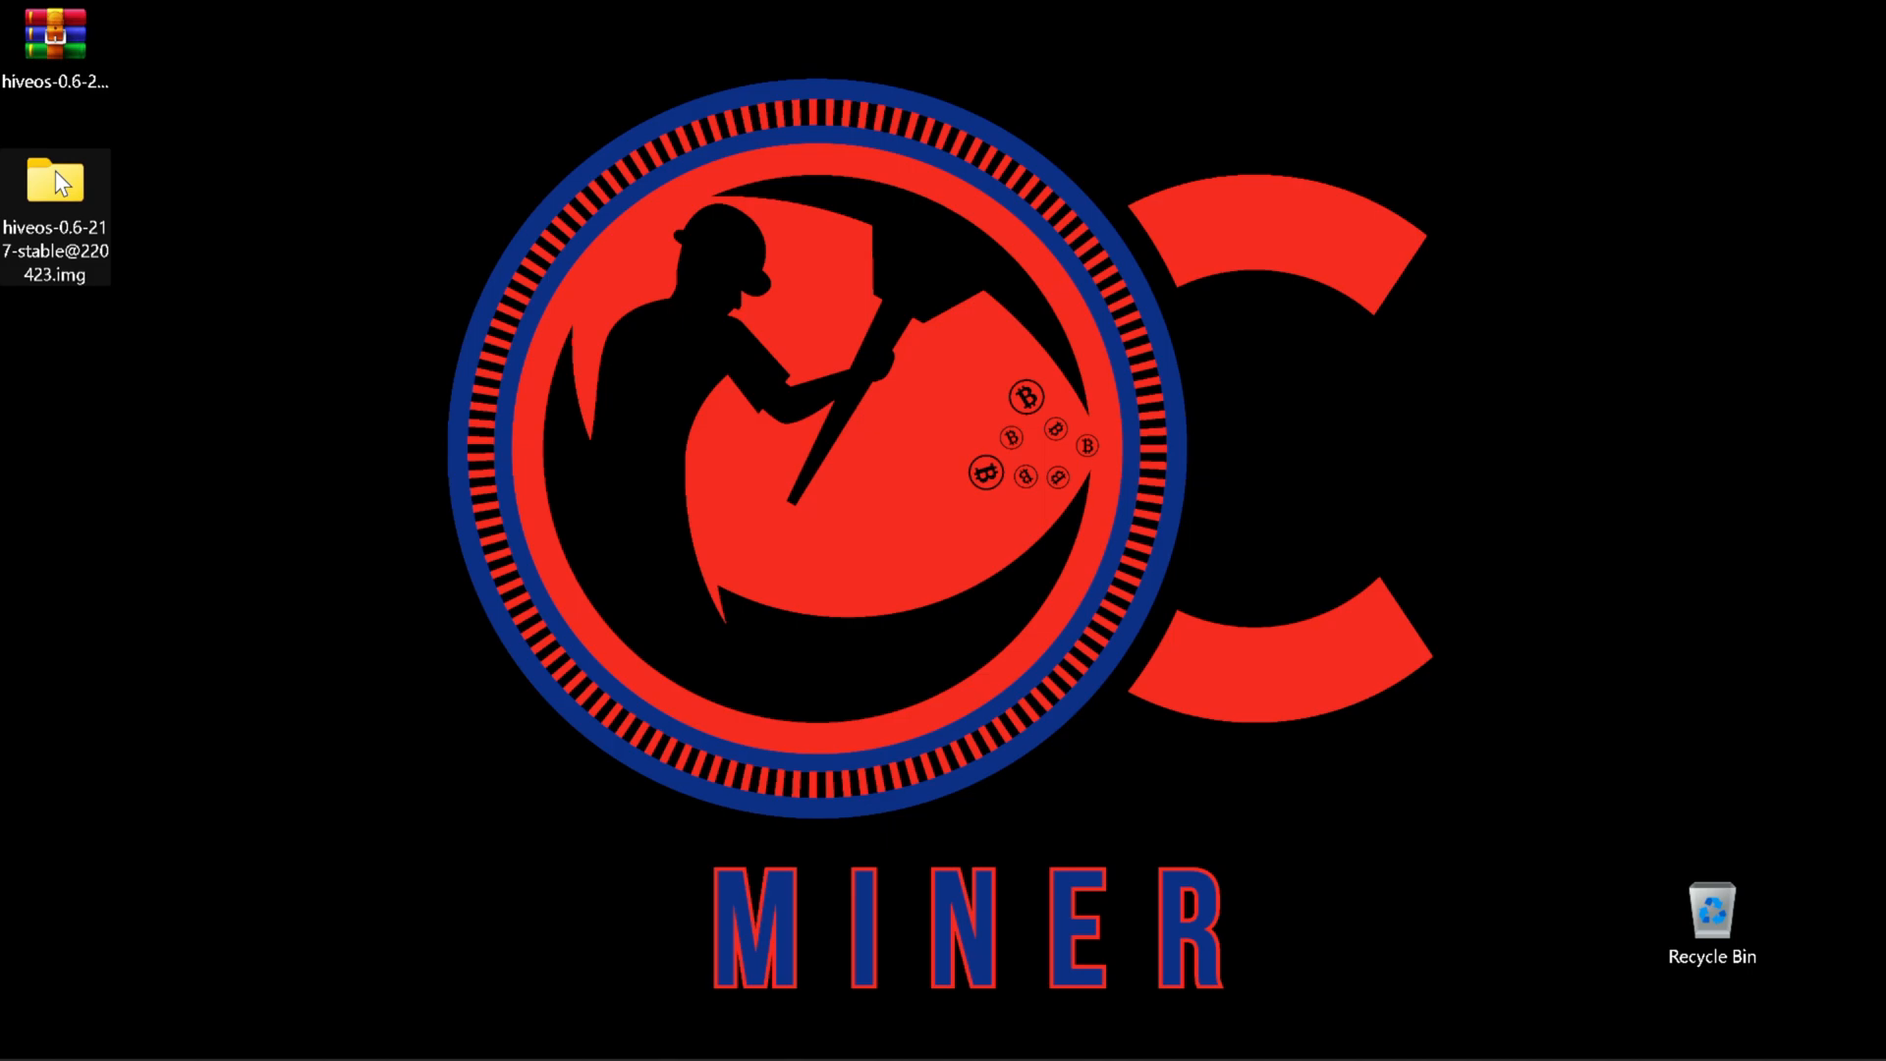
# Open the extracted hiveos folder to check for the hiveos-0.6-217-stable@220423 image
pyautogui.doubleClick(53, 181)
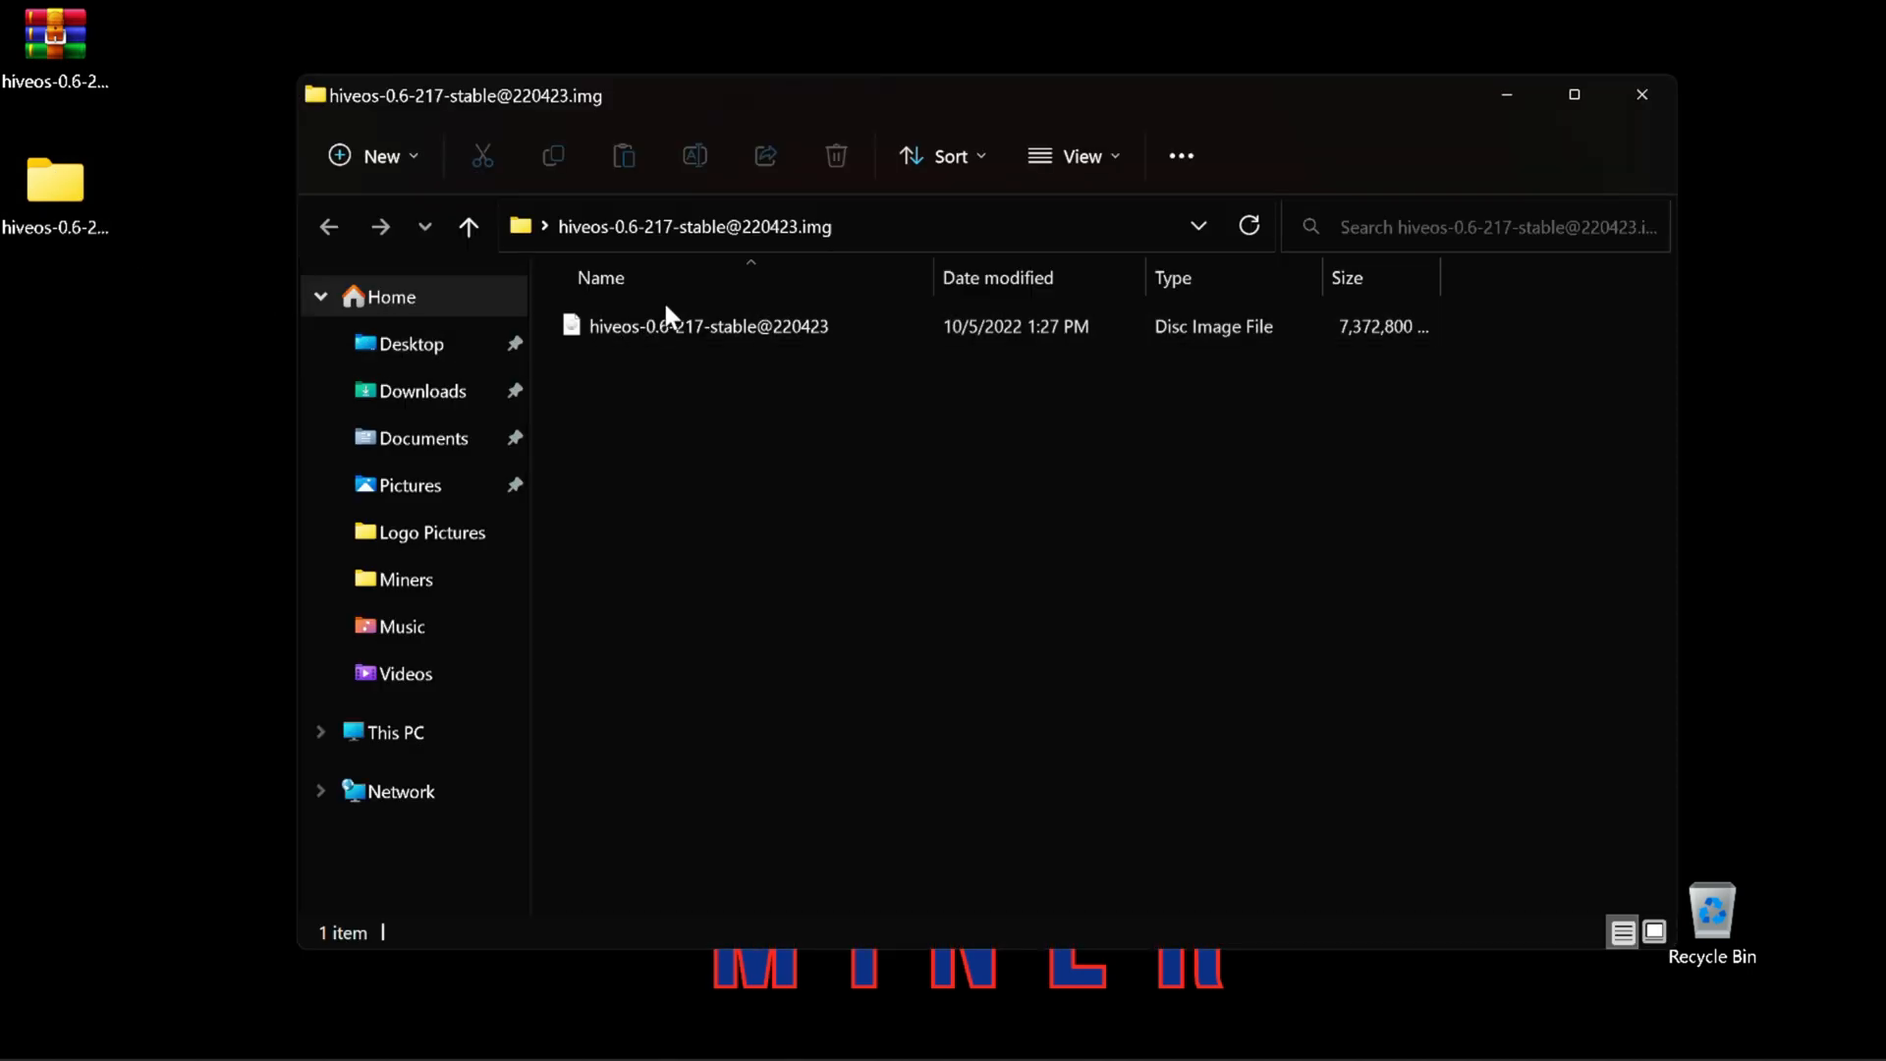
pyautogui.click(707, 326)
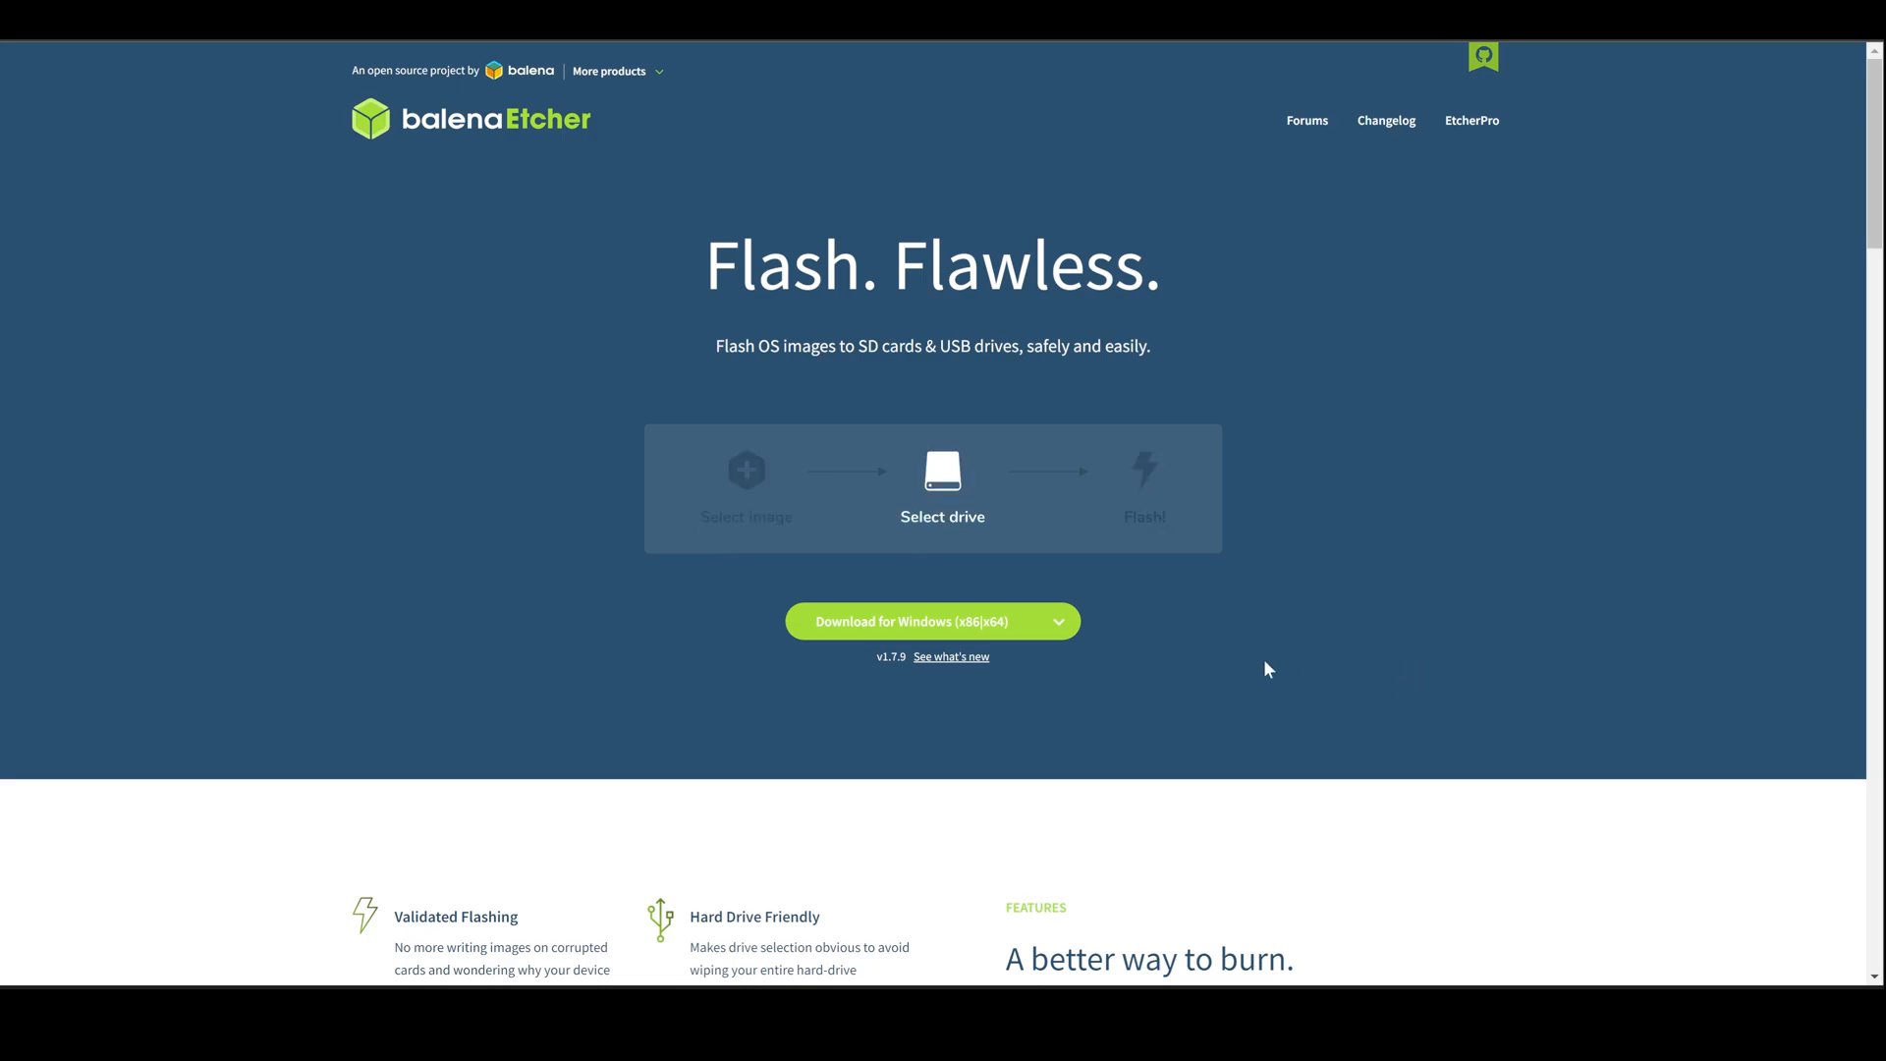
# Download and install balenaEtcher for Windows (x86|x64)
pyautogui.click(1057, 622)
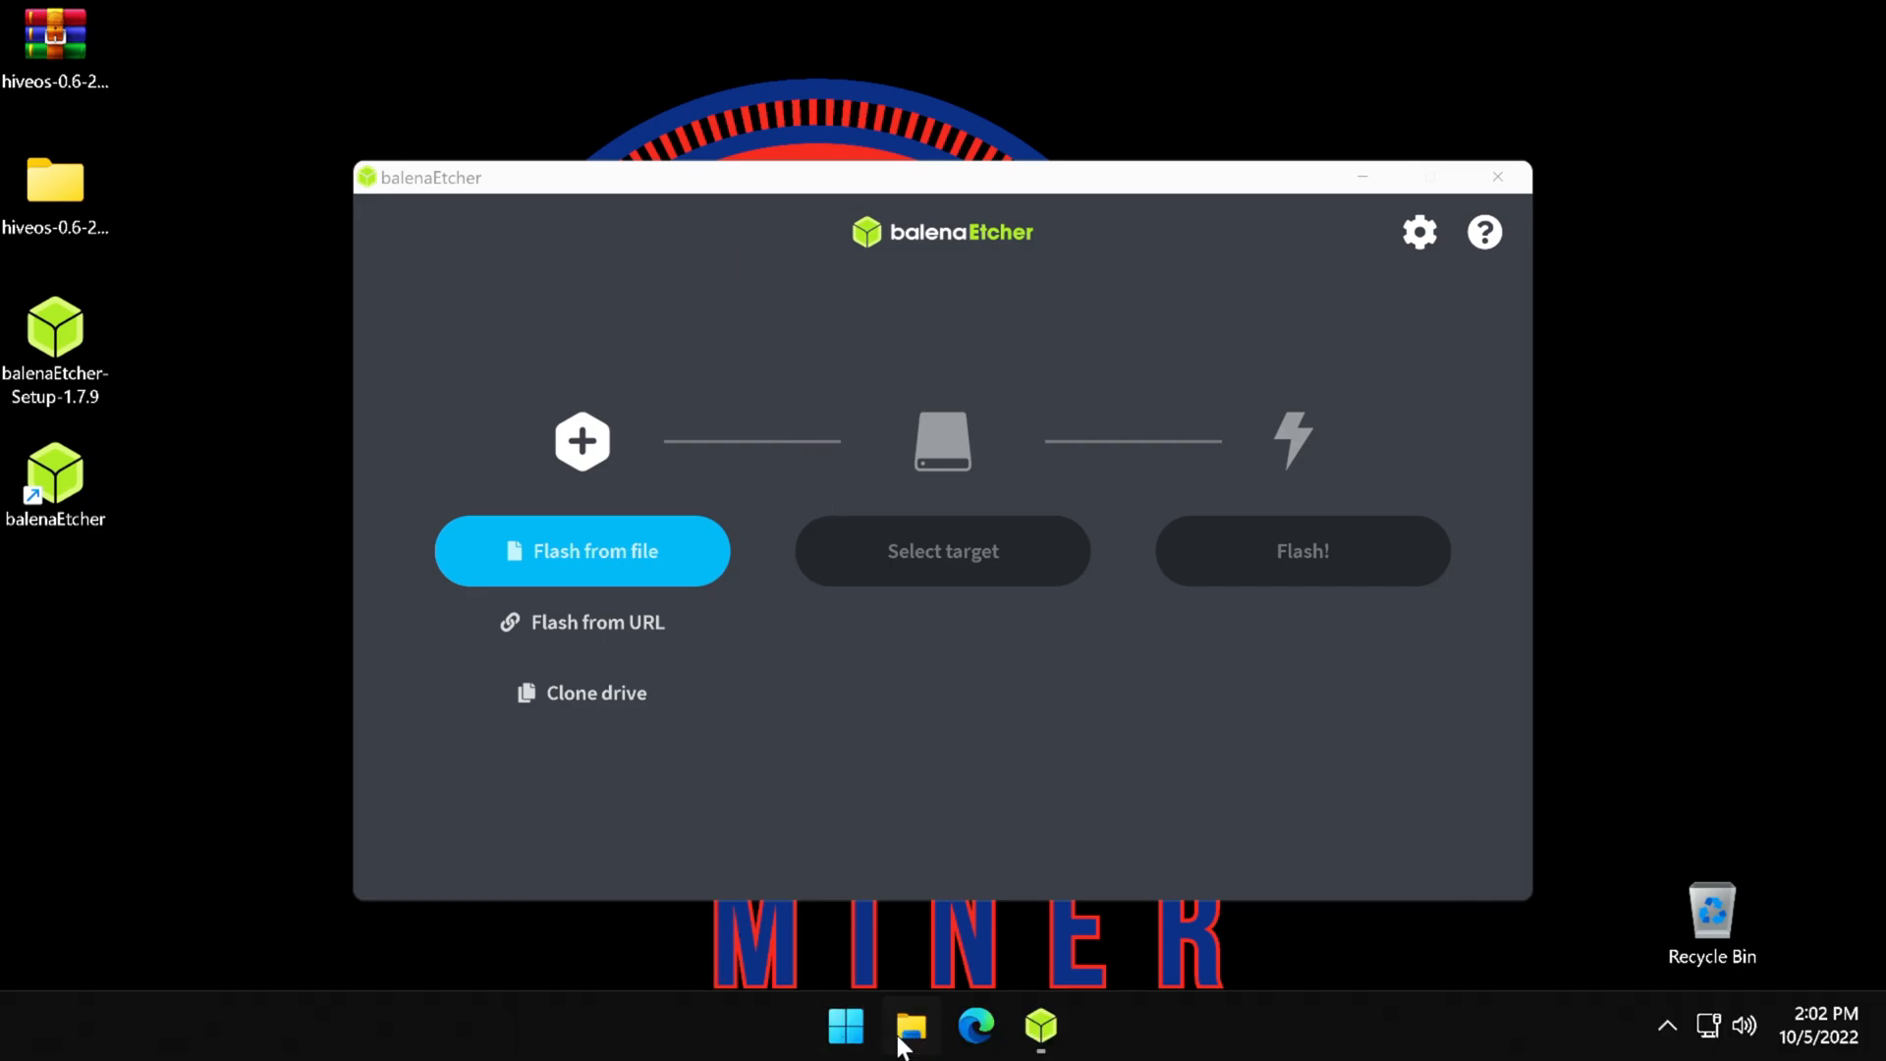
# Quick-format USB drive E: as FAT32 and confirm the completion dialog
pyautogui.click(911, 1026)
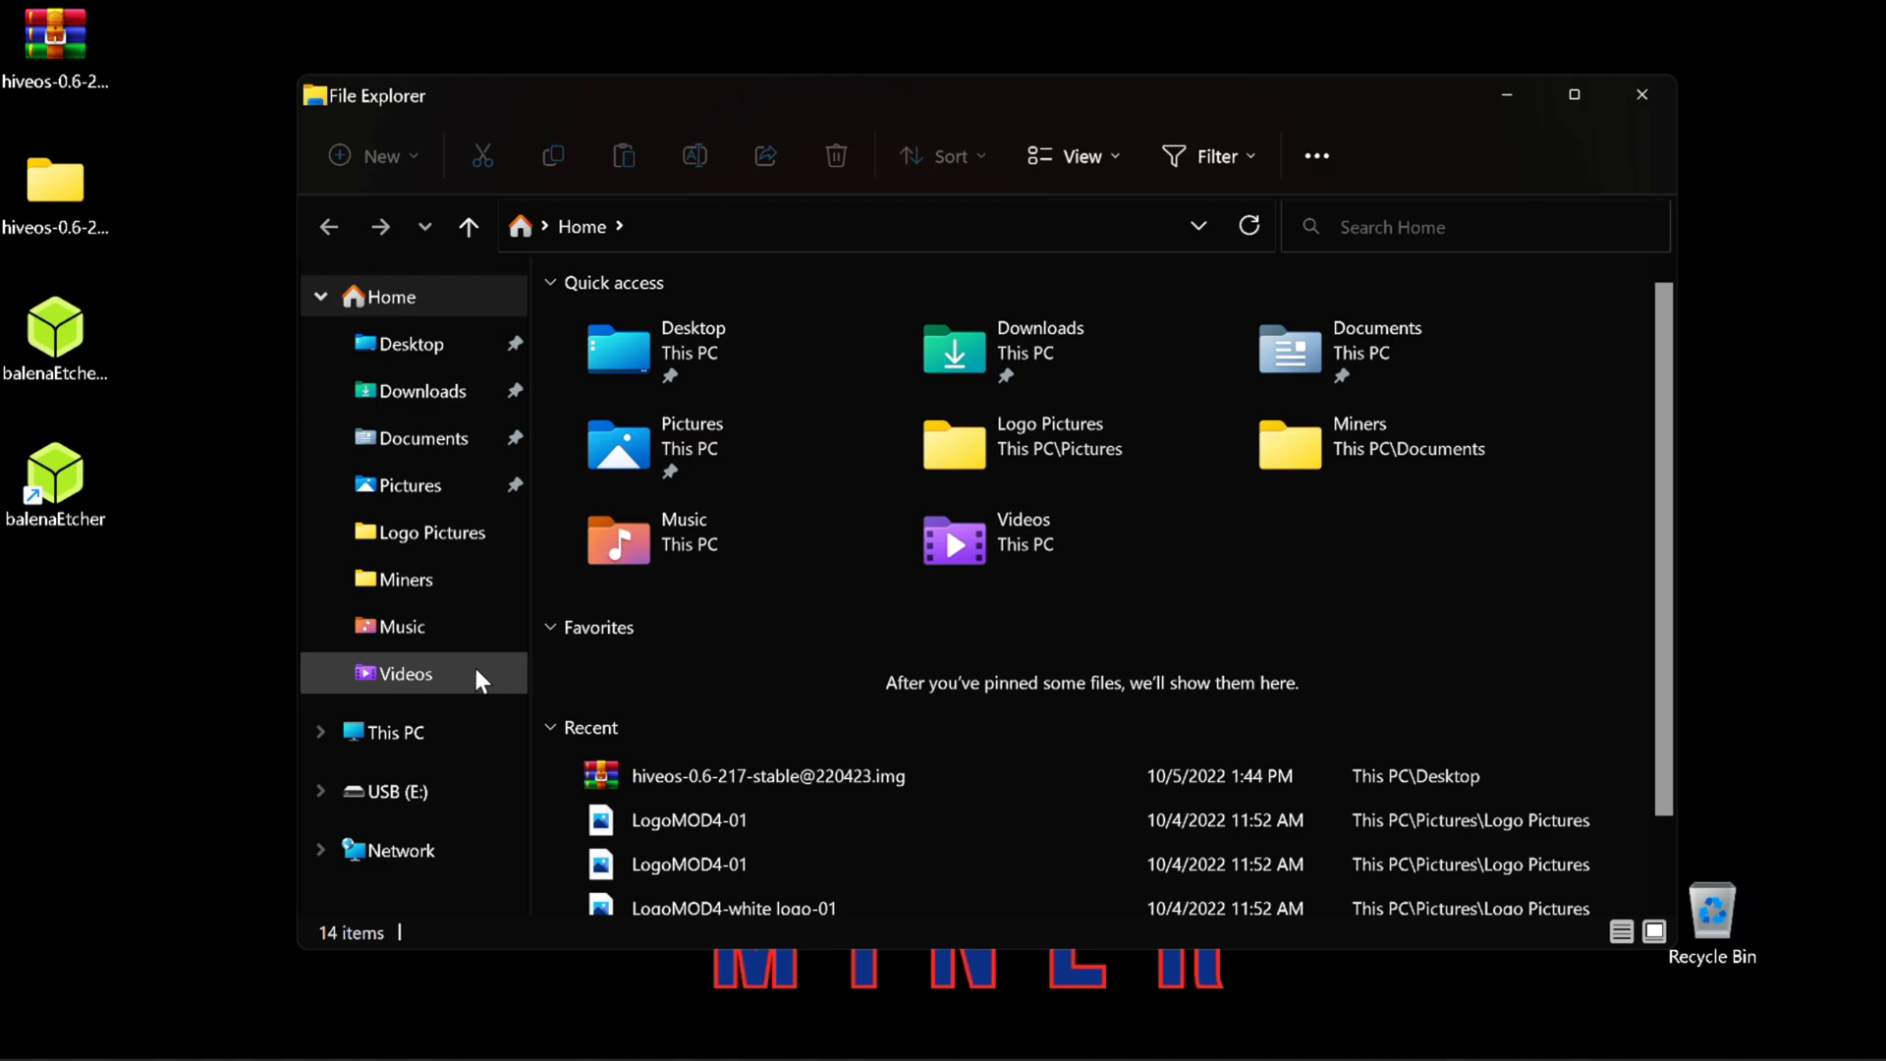
pyautogui.click(391, 790)
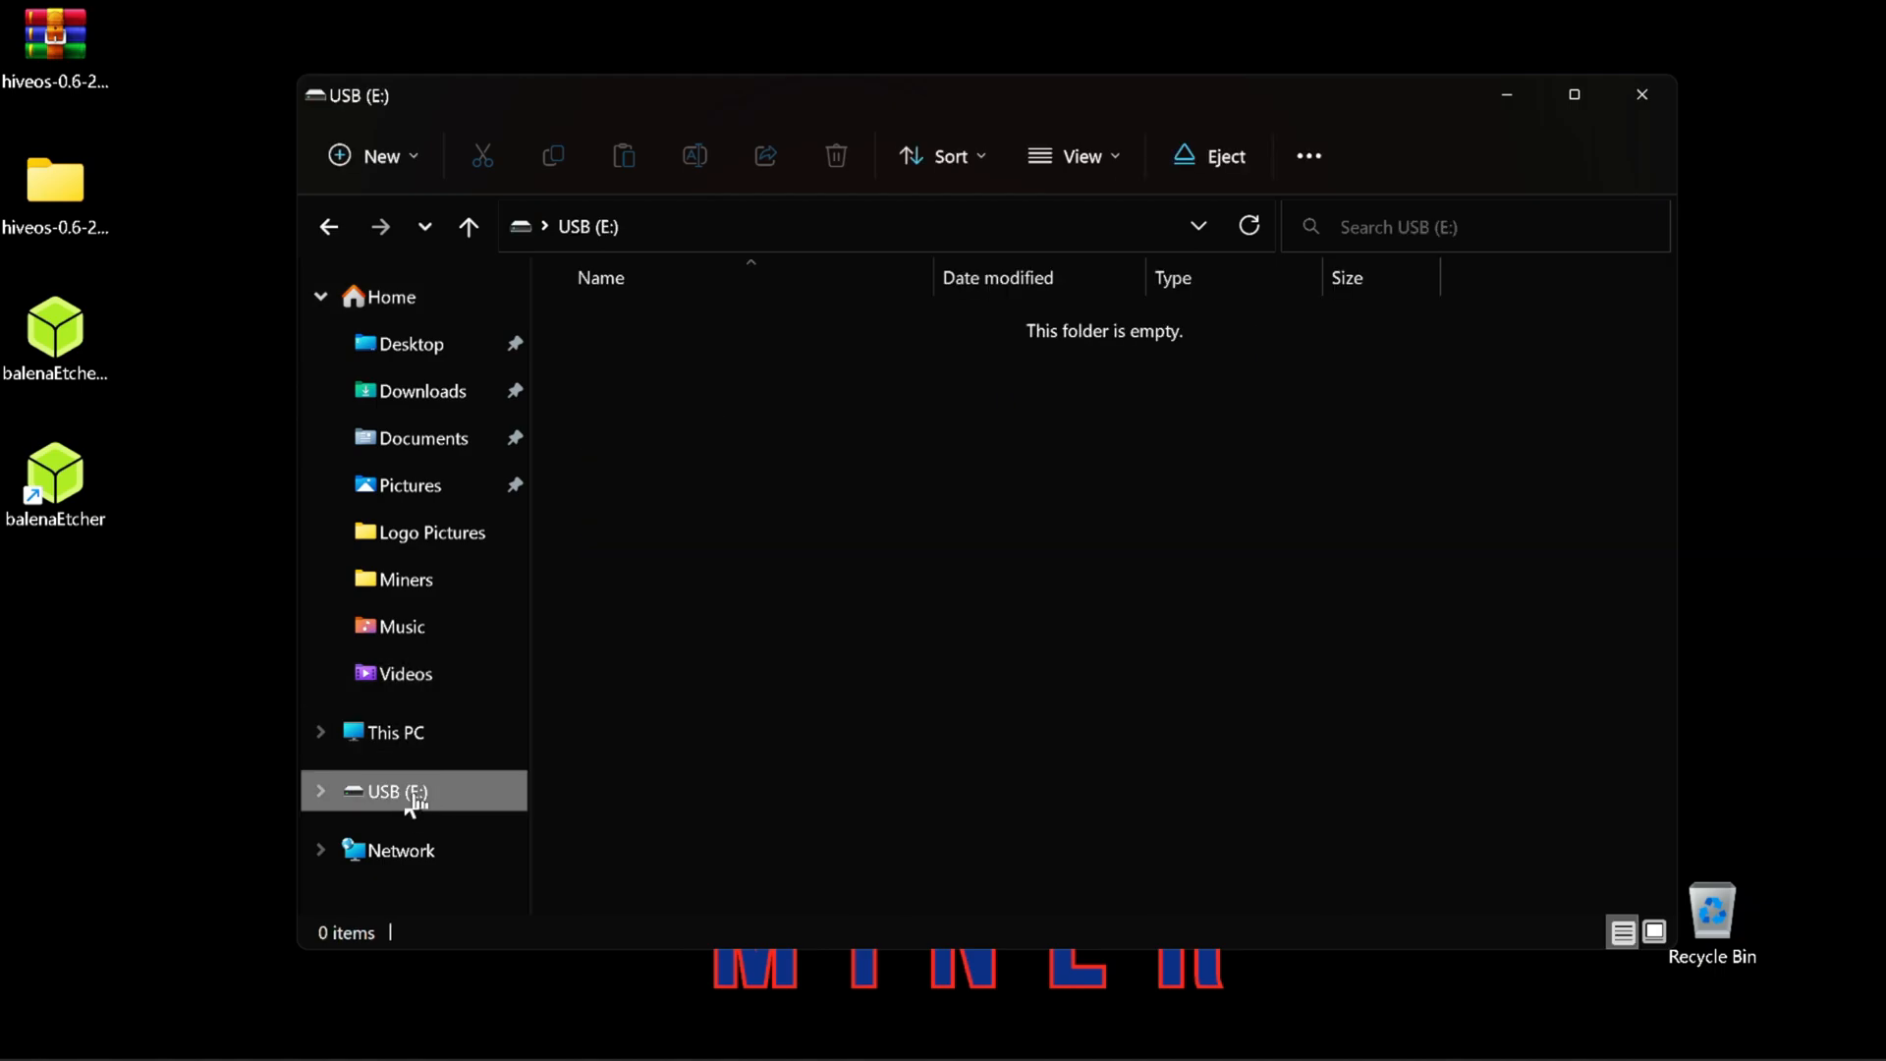
pyautogui.rightClick(397, 790)
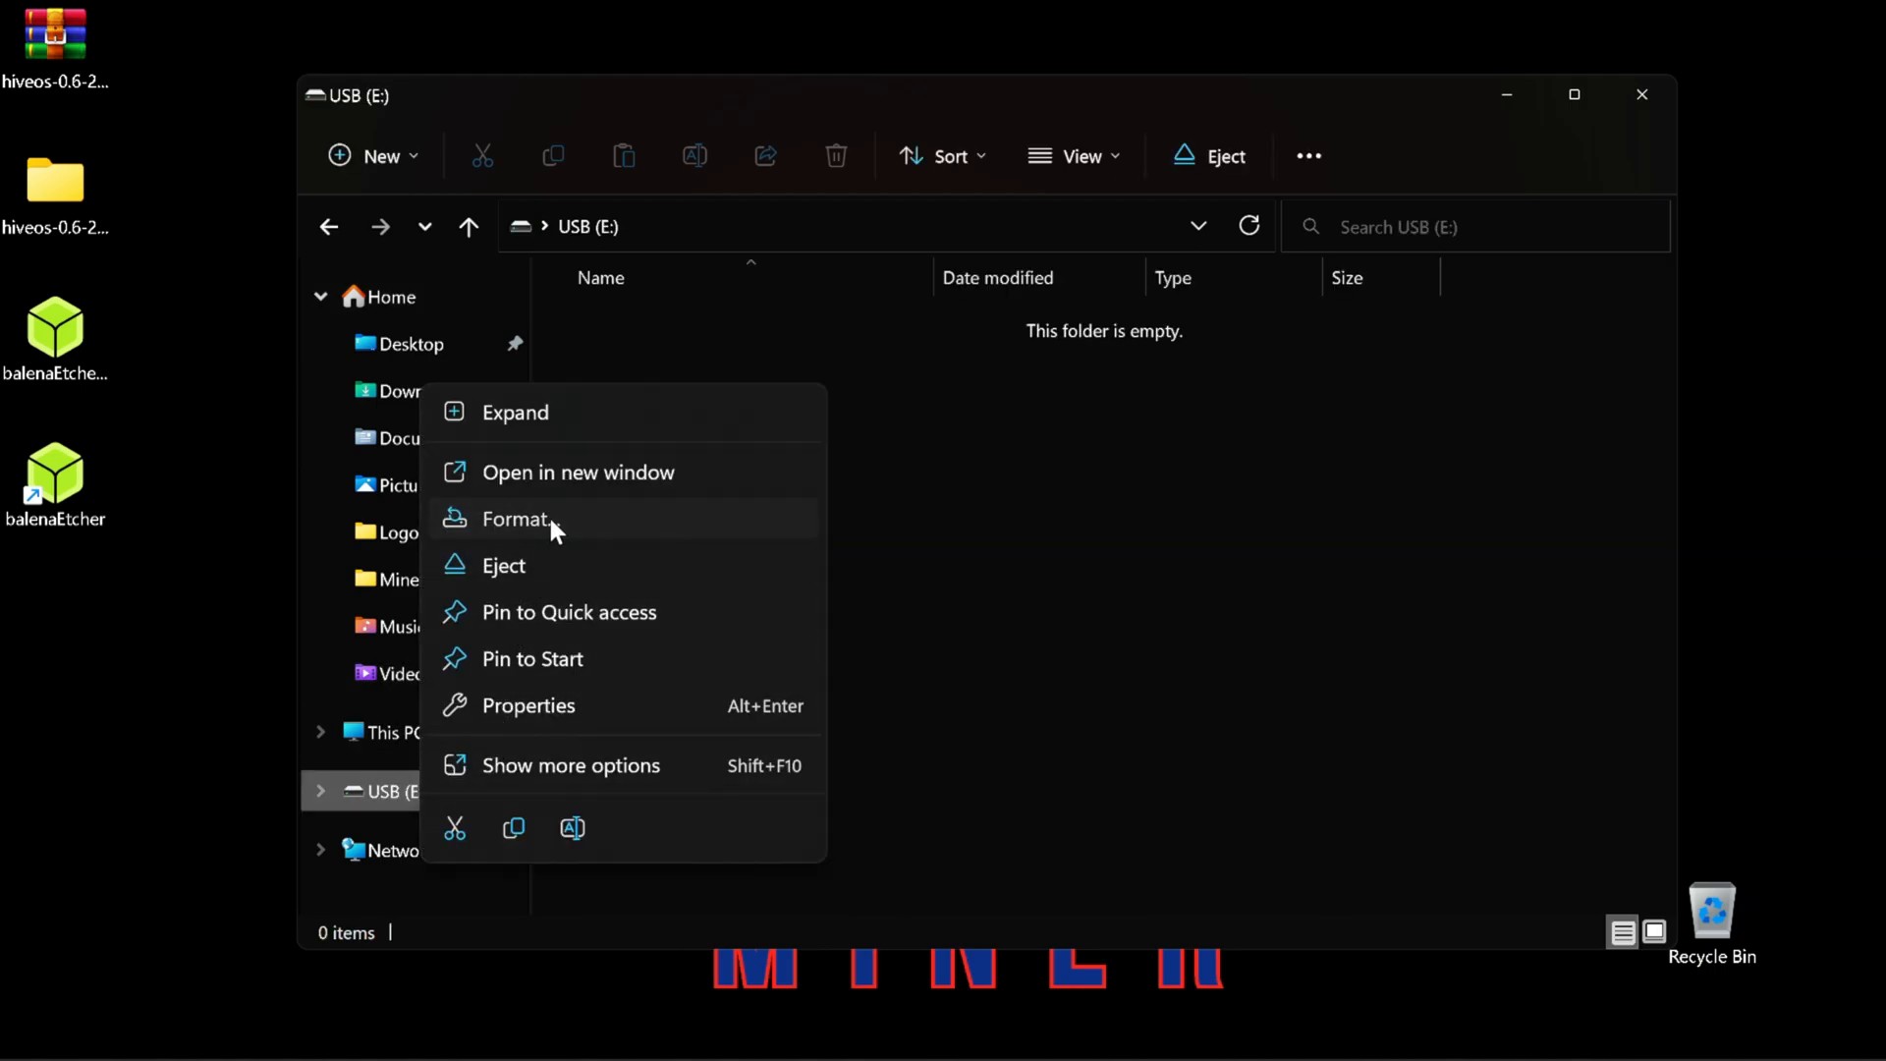
pyautogui.click(516, 519)
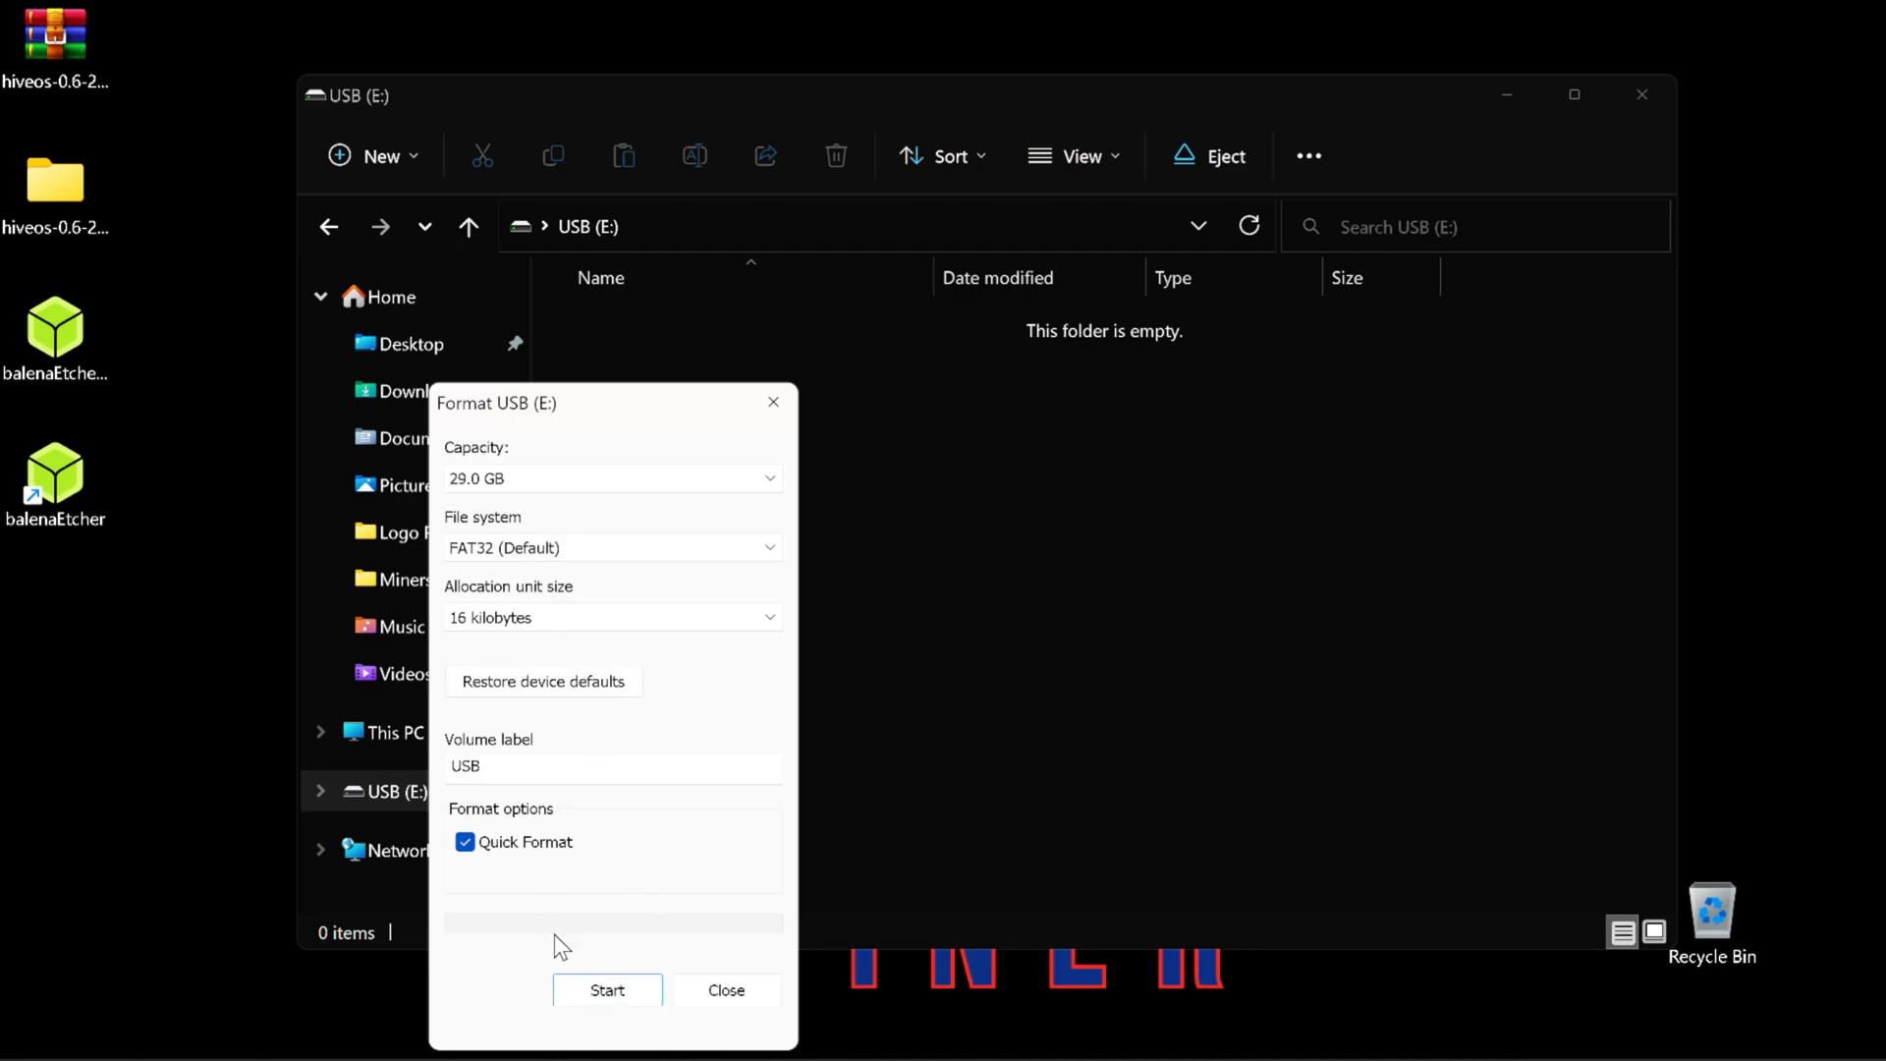
pyautogui.click(606, 991)
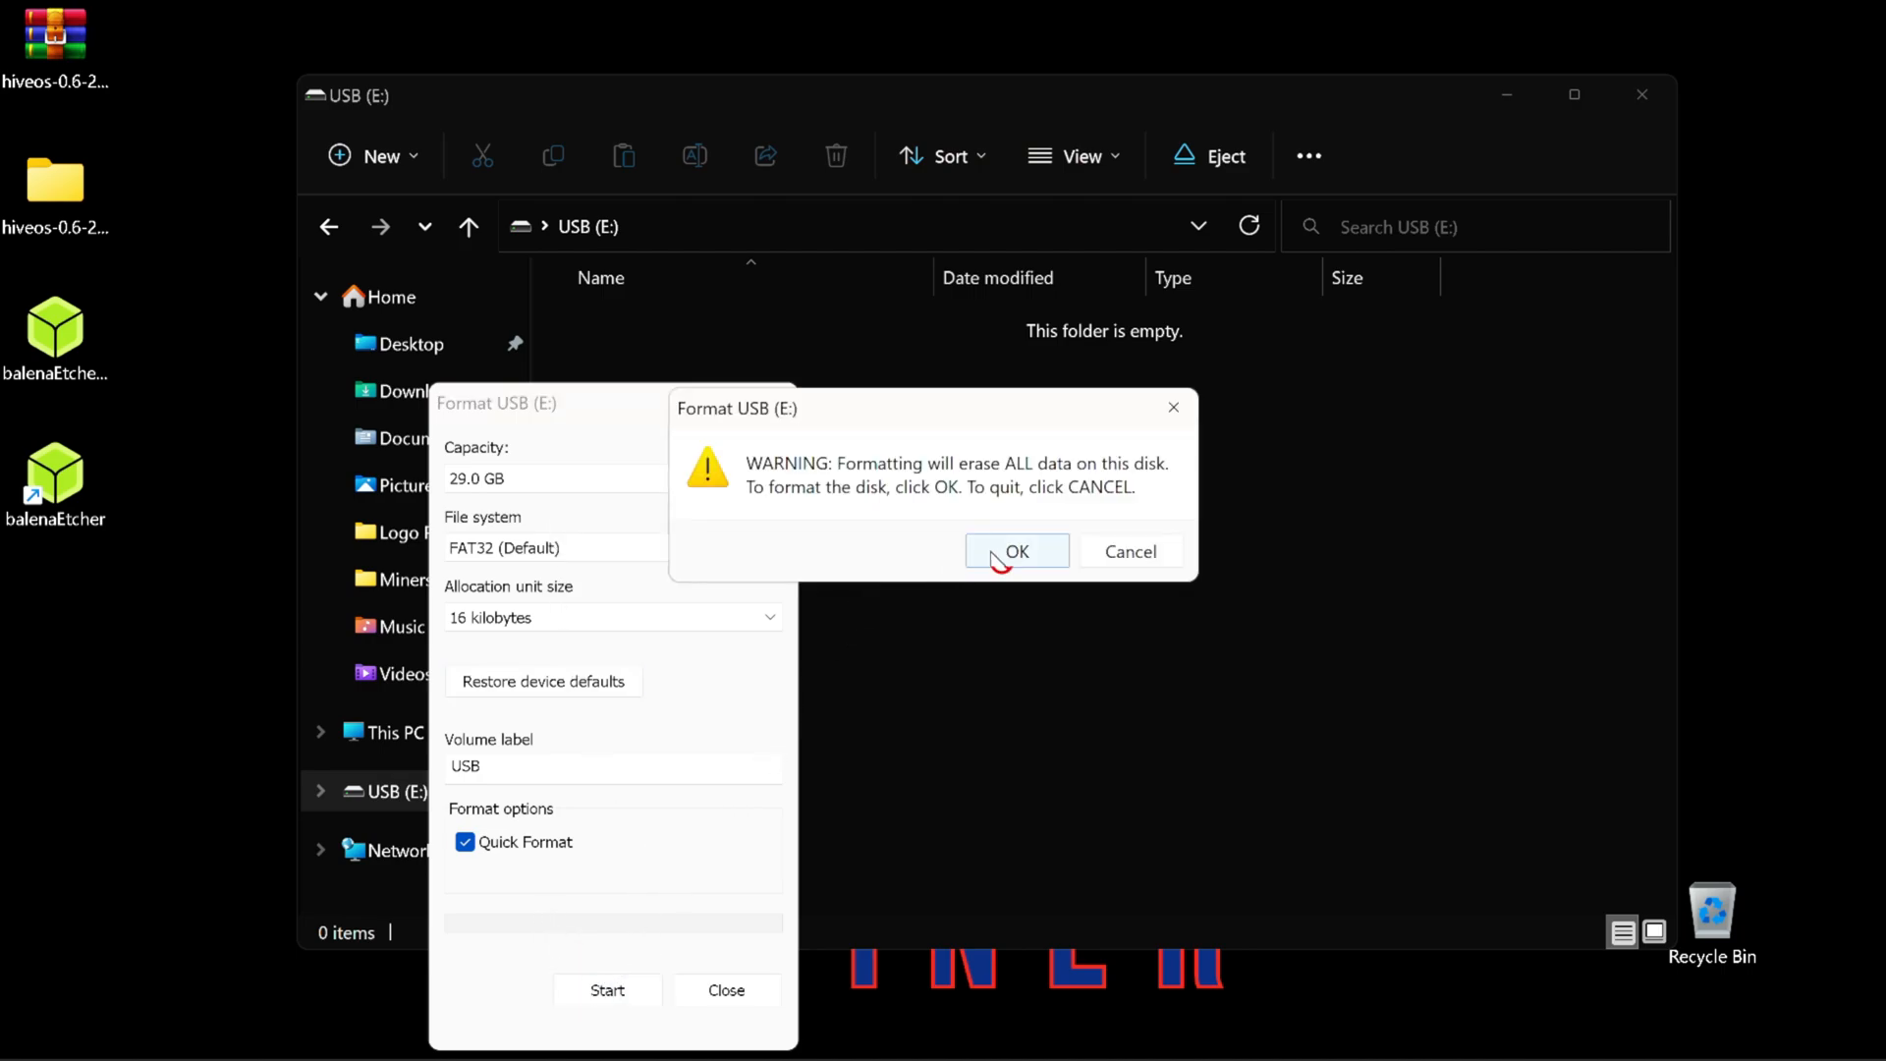
pyautogui.click(1014, 551)
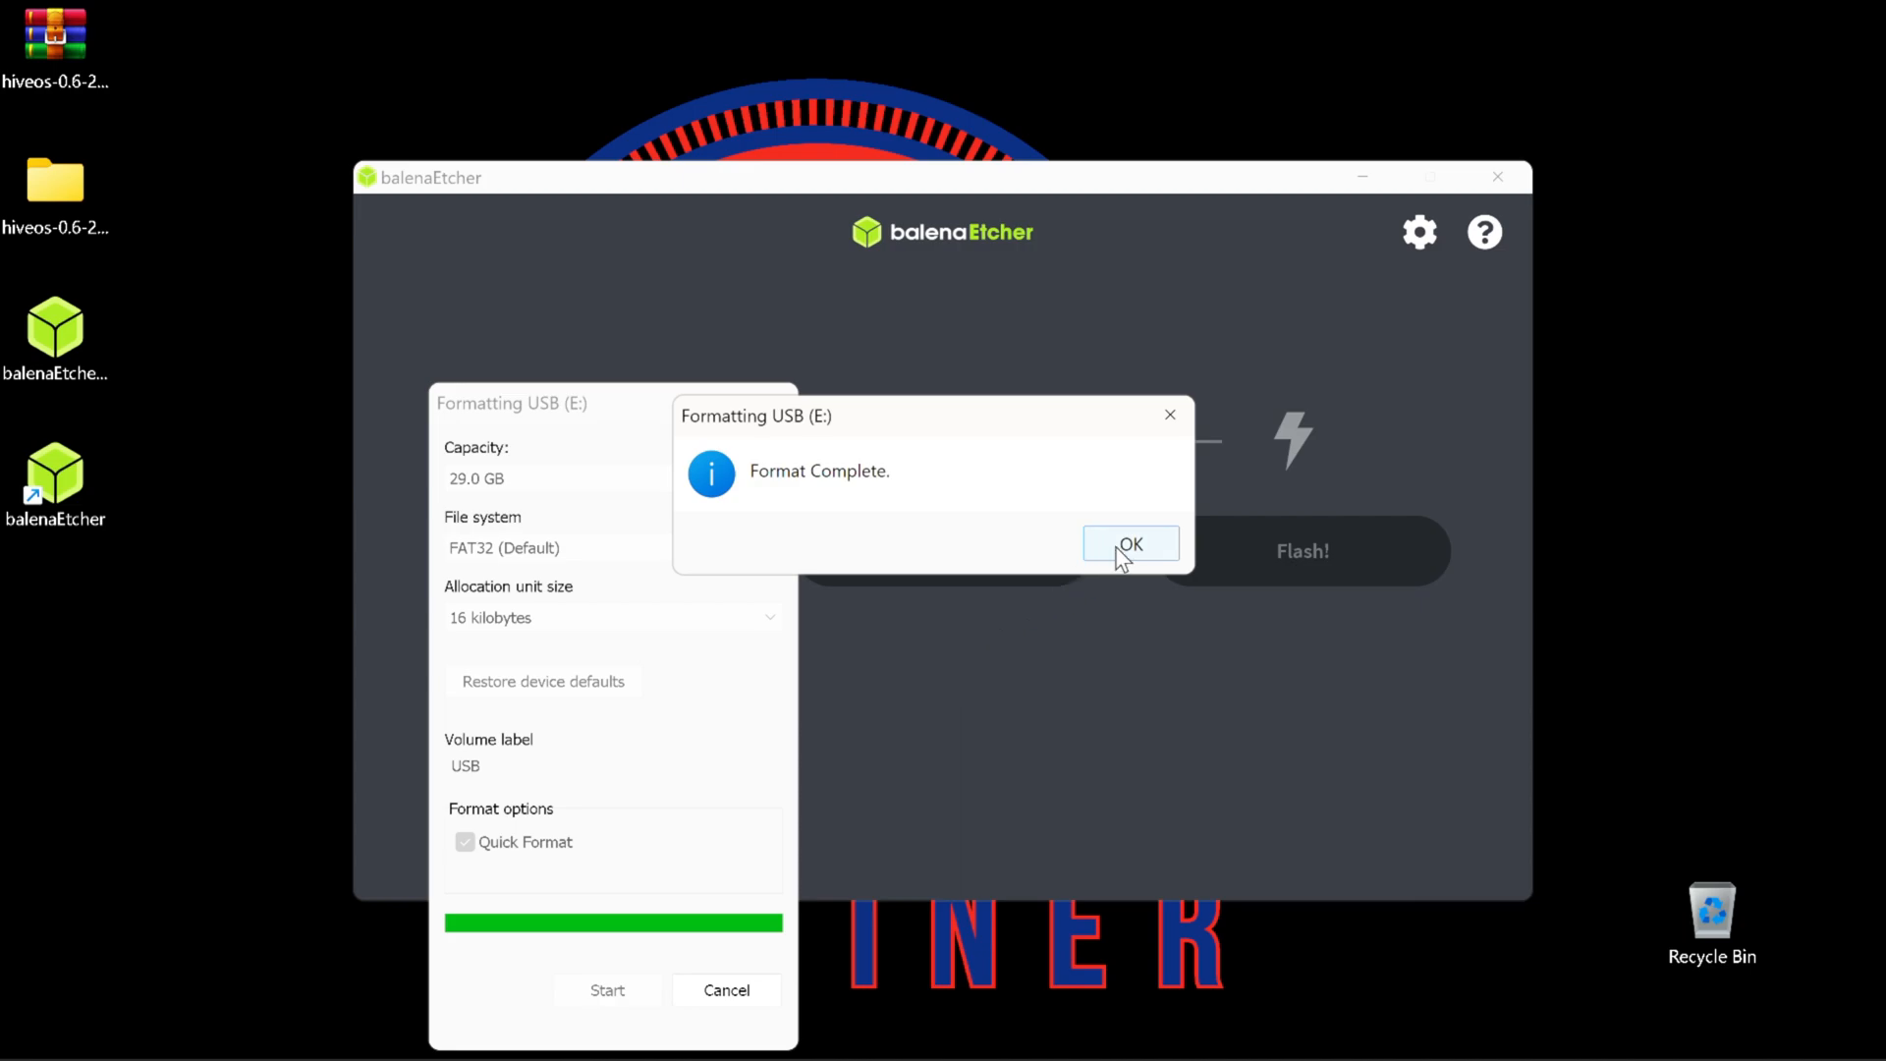
pyautogui.click(1128, 543)
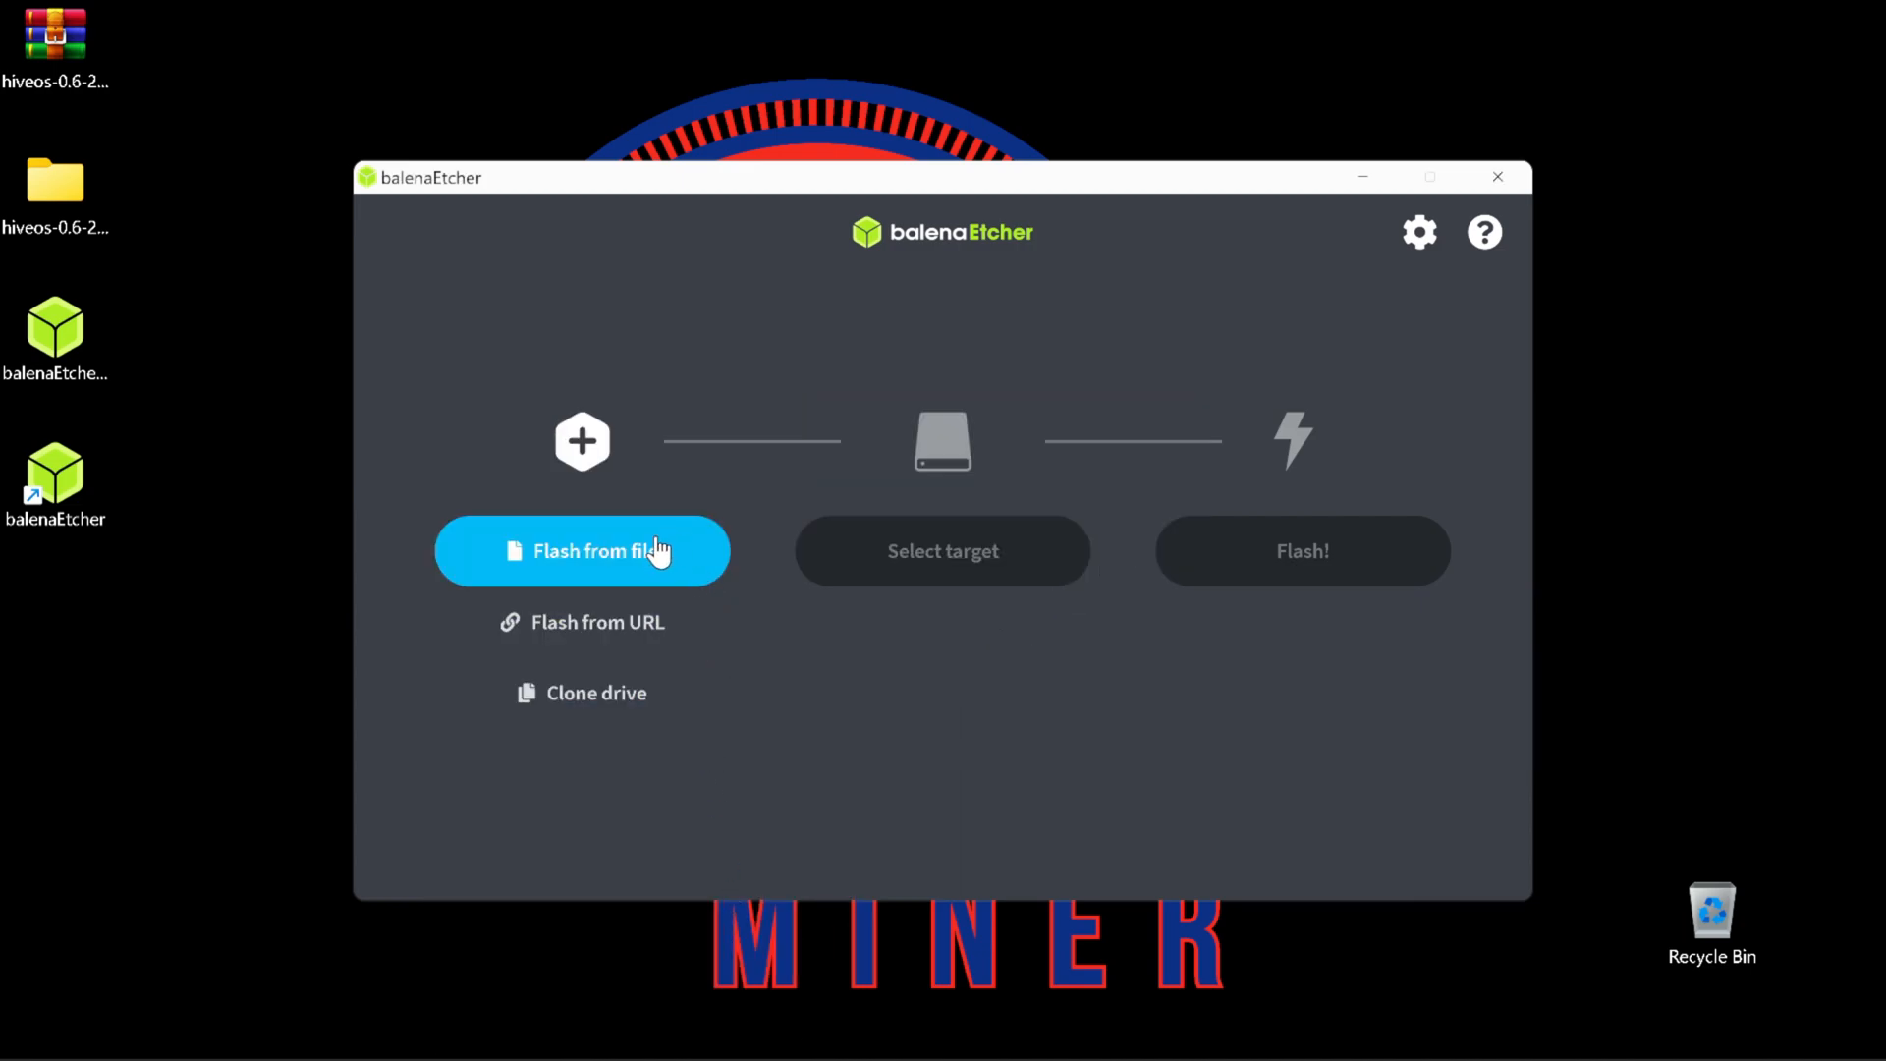
# Load the extracted Hive OS 0.6-217 stable .img file as balenaEtcher's source
pyautogui.click(581, 551)
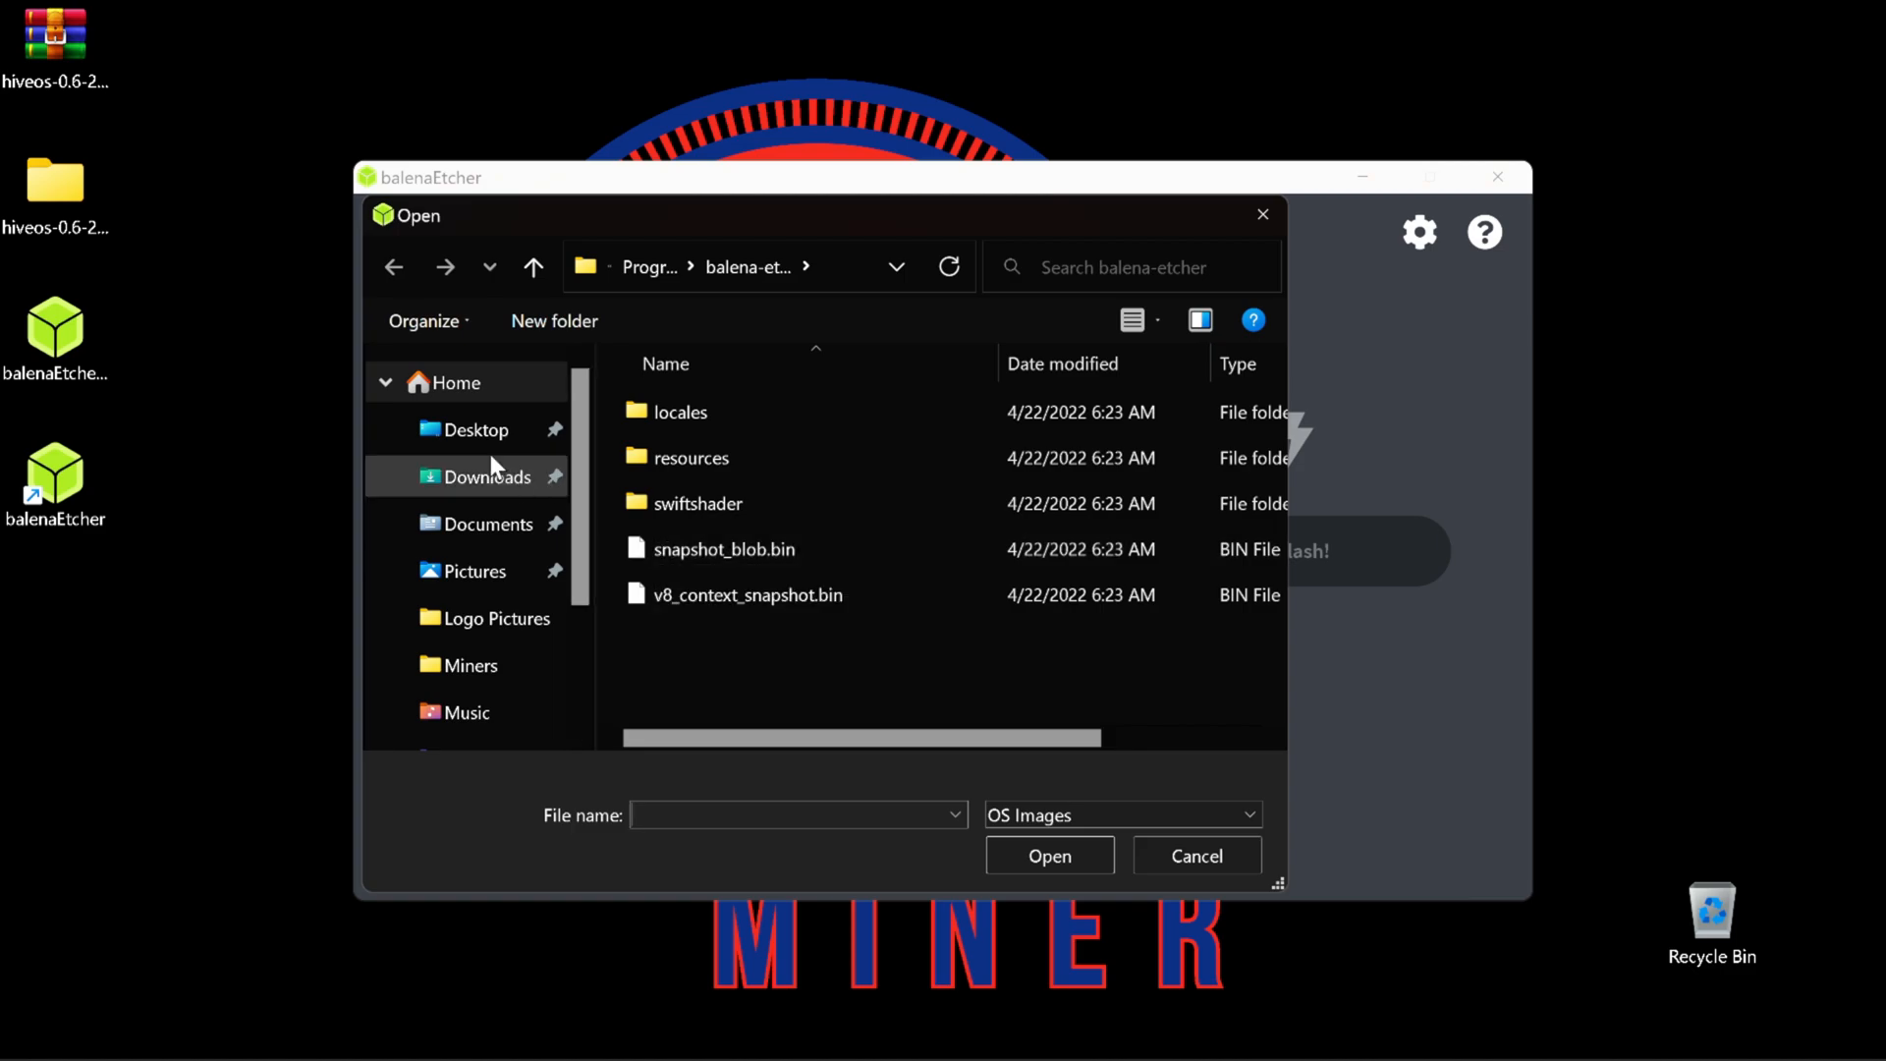
pyautogui.click(477, 430)
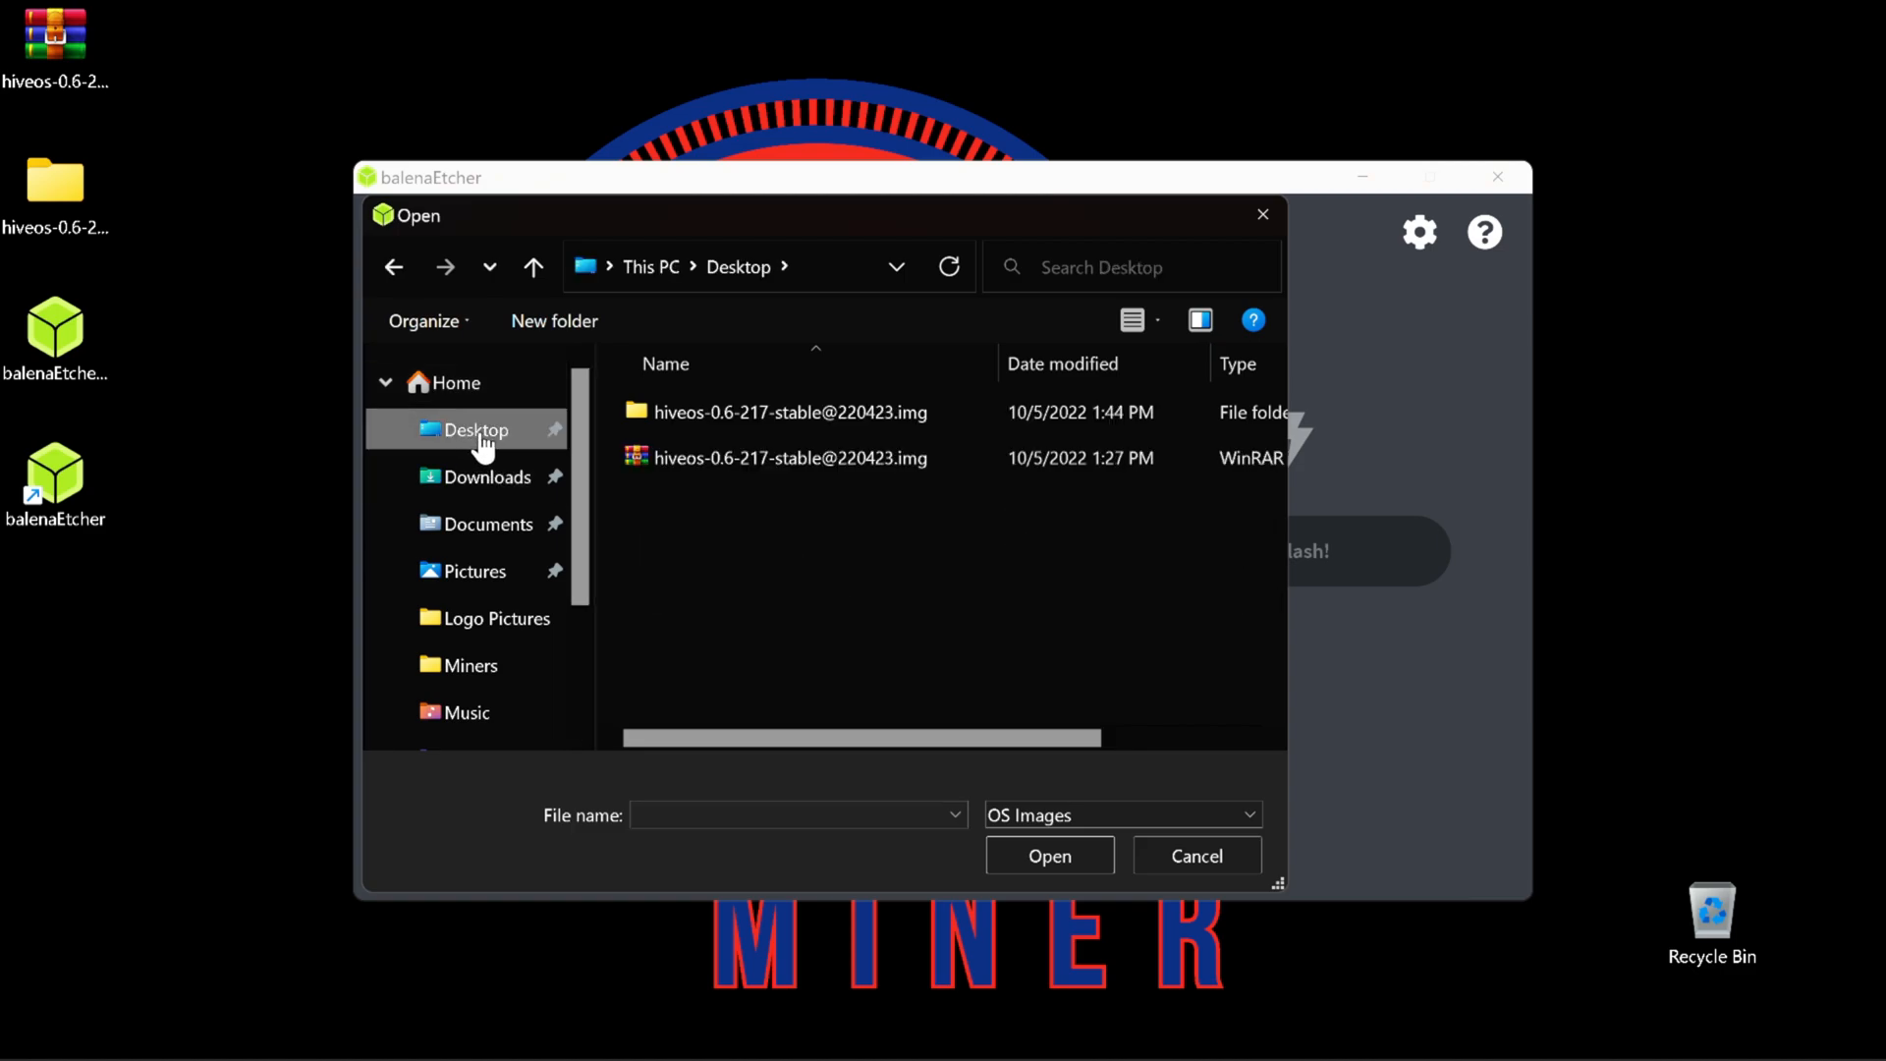
pyautogui.moveTo(789, 413)
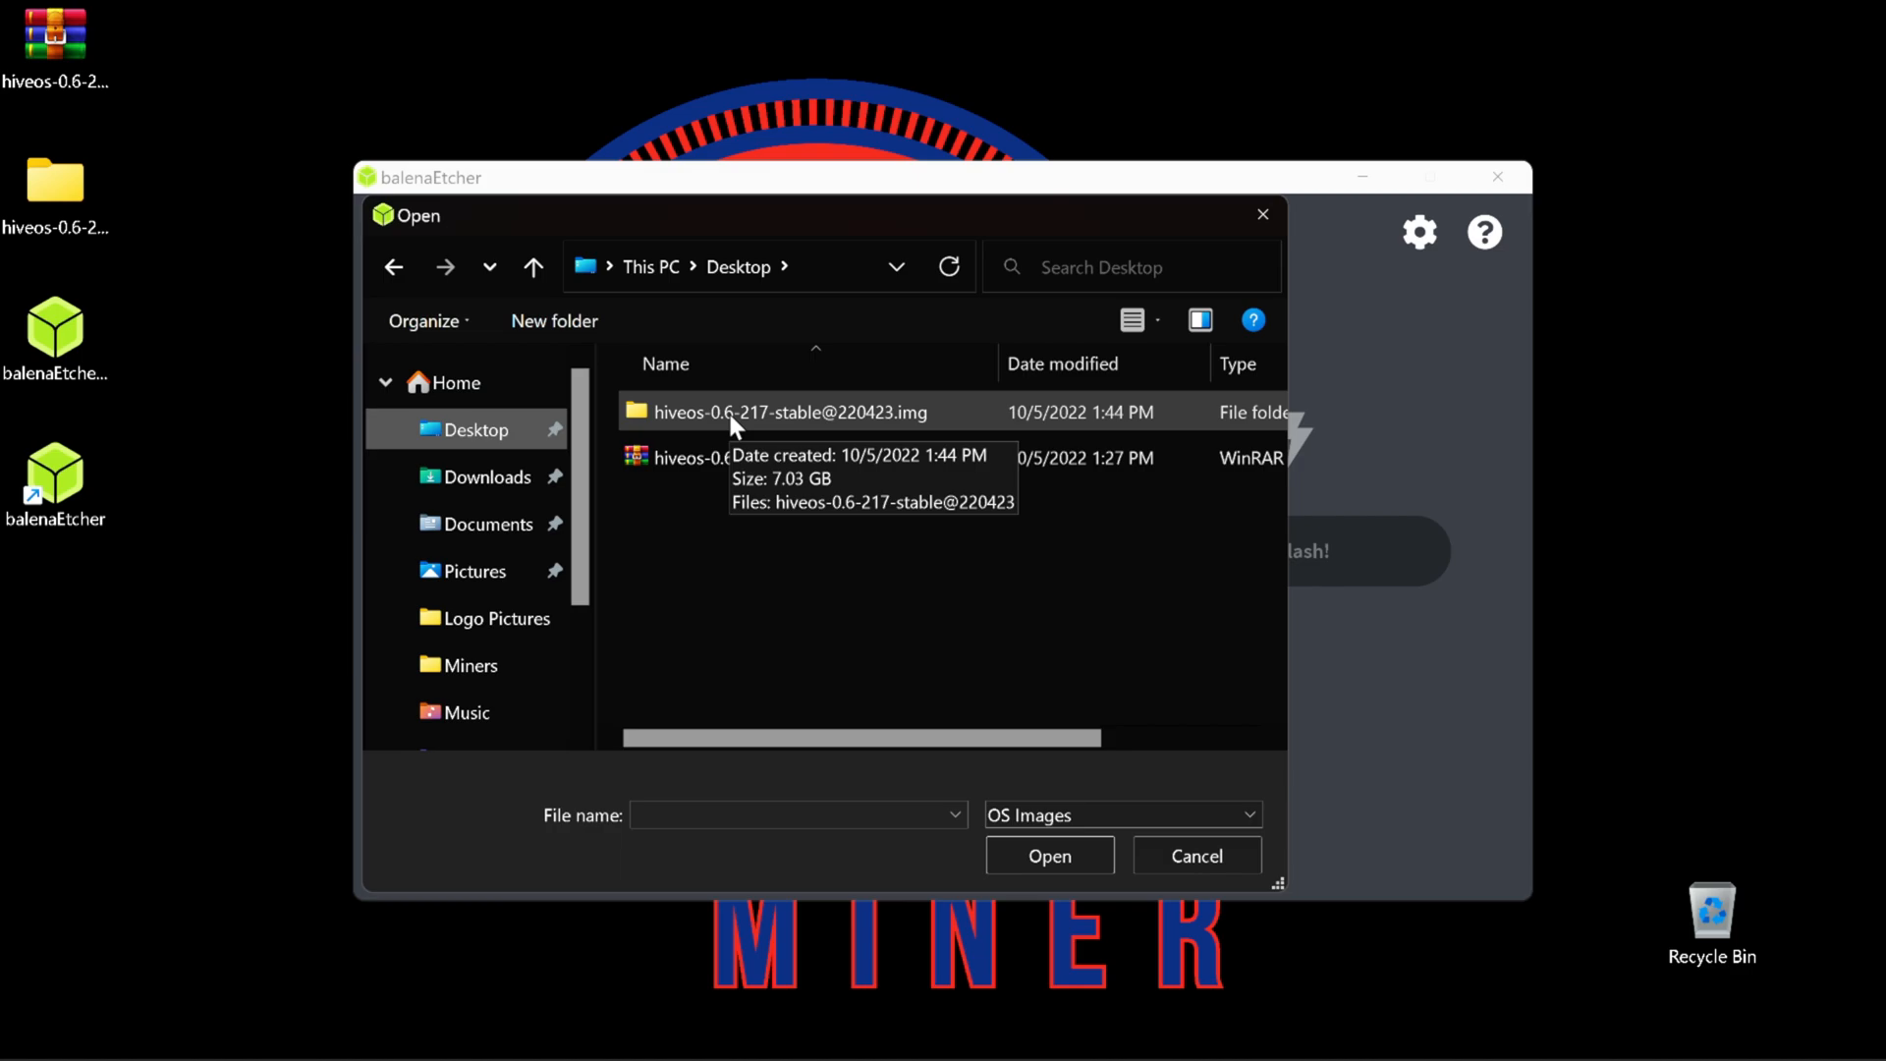
pyautogui.doubleClick(789, 412)
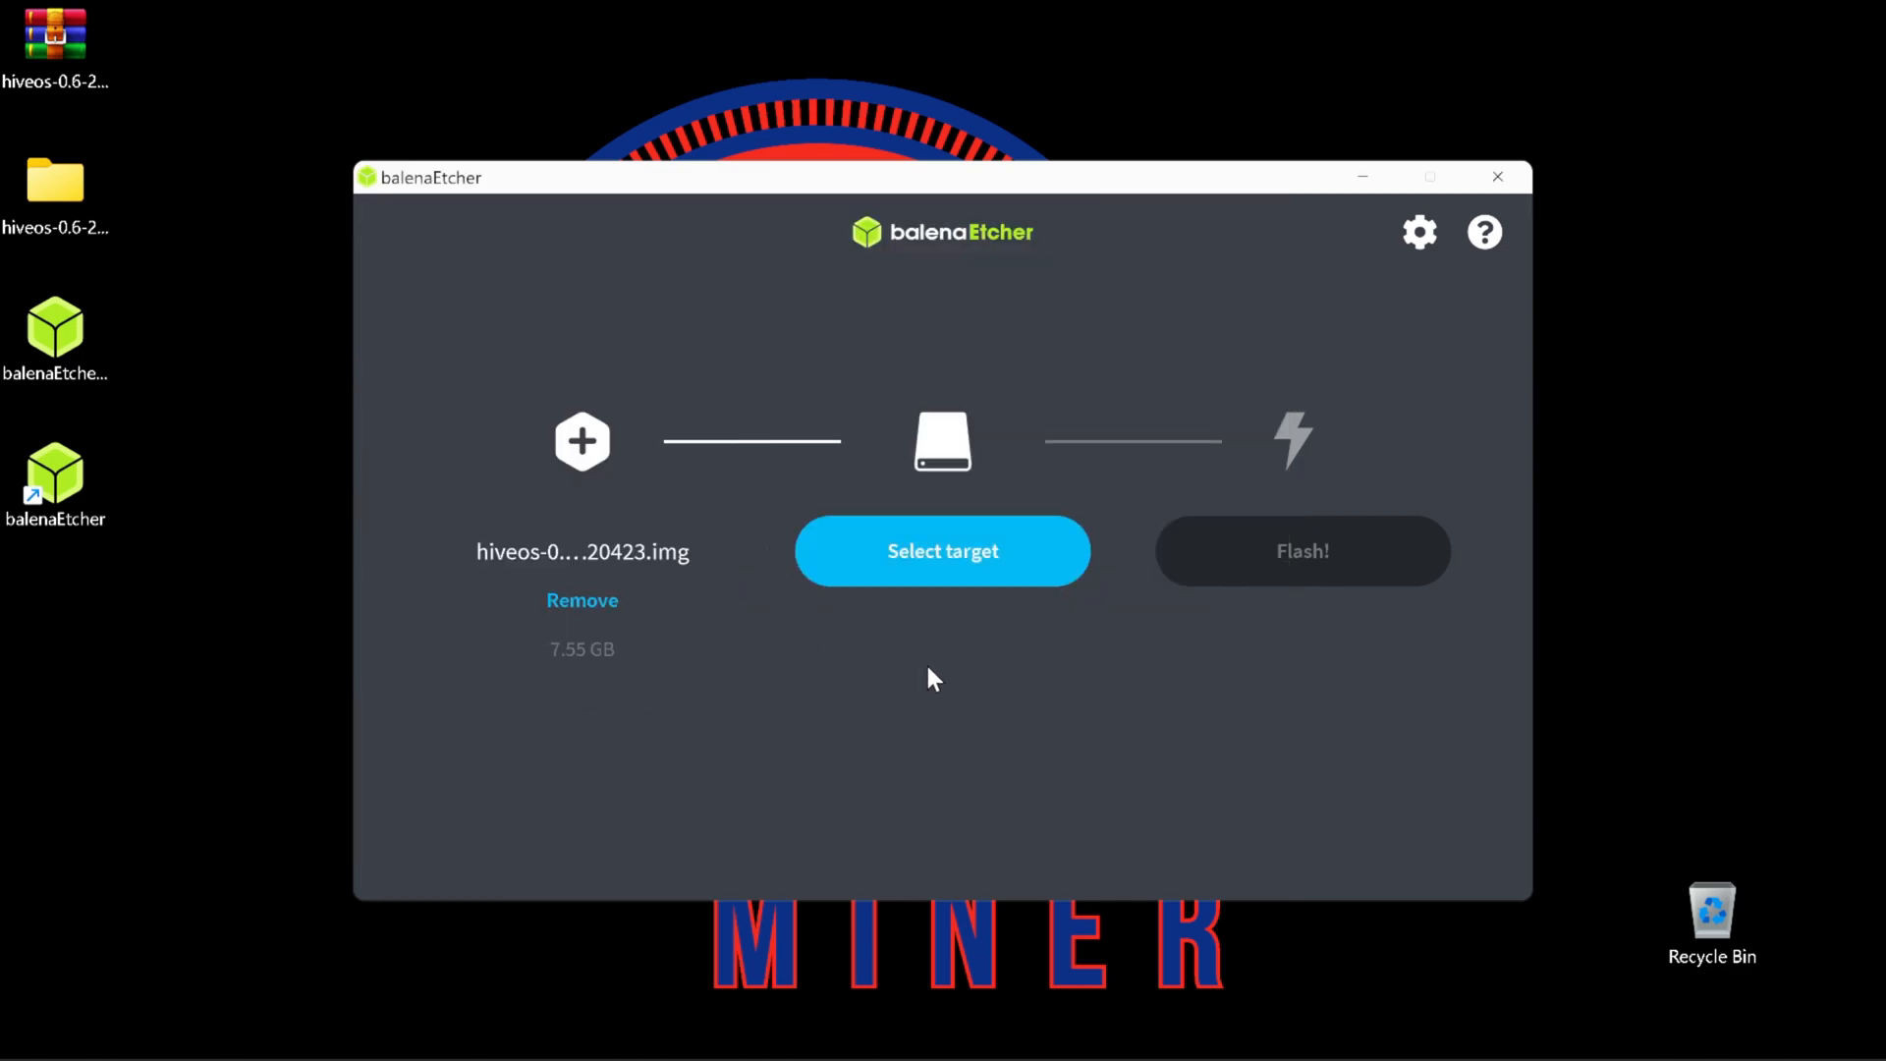
pyautogui.moveTo(939, 659)
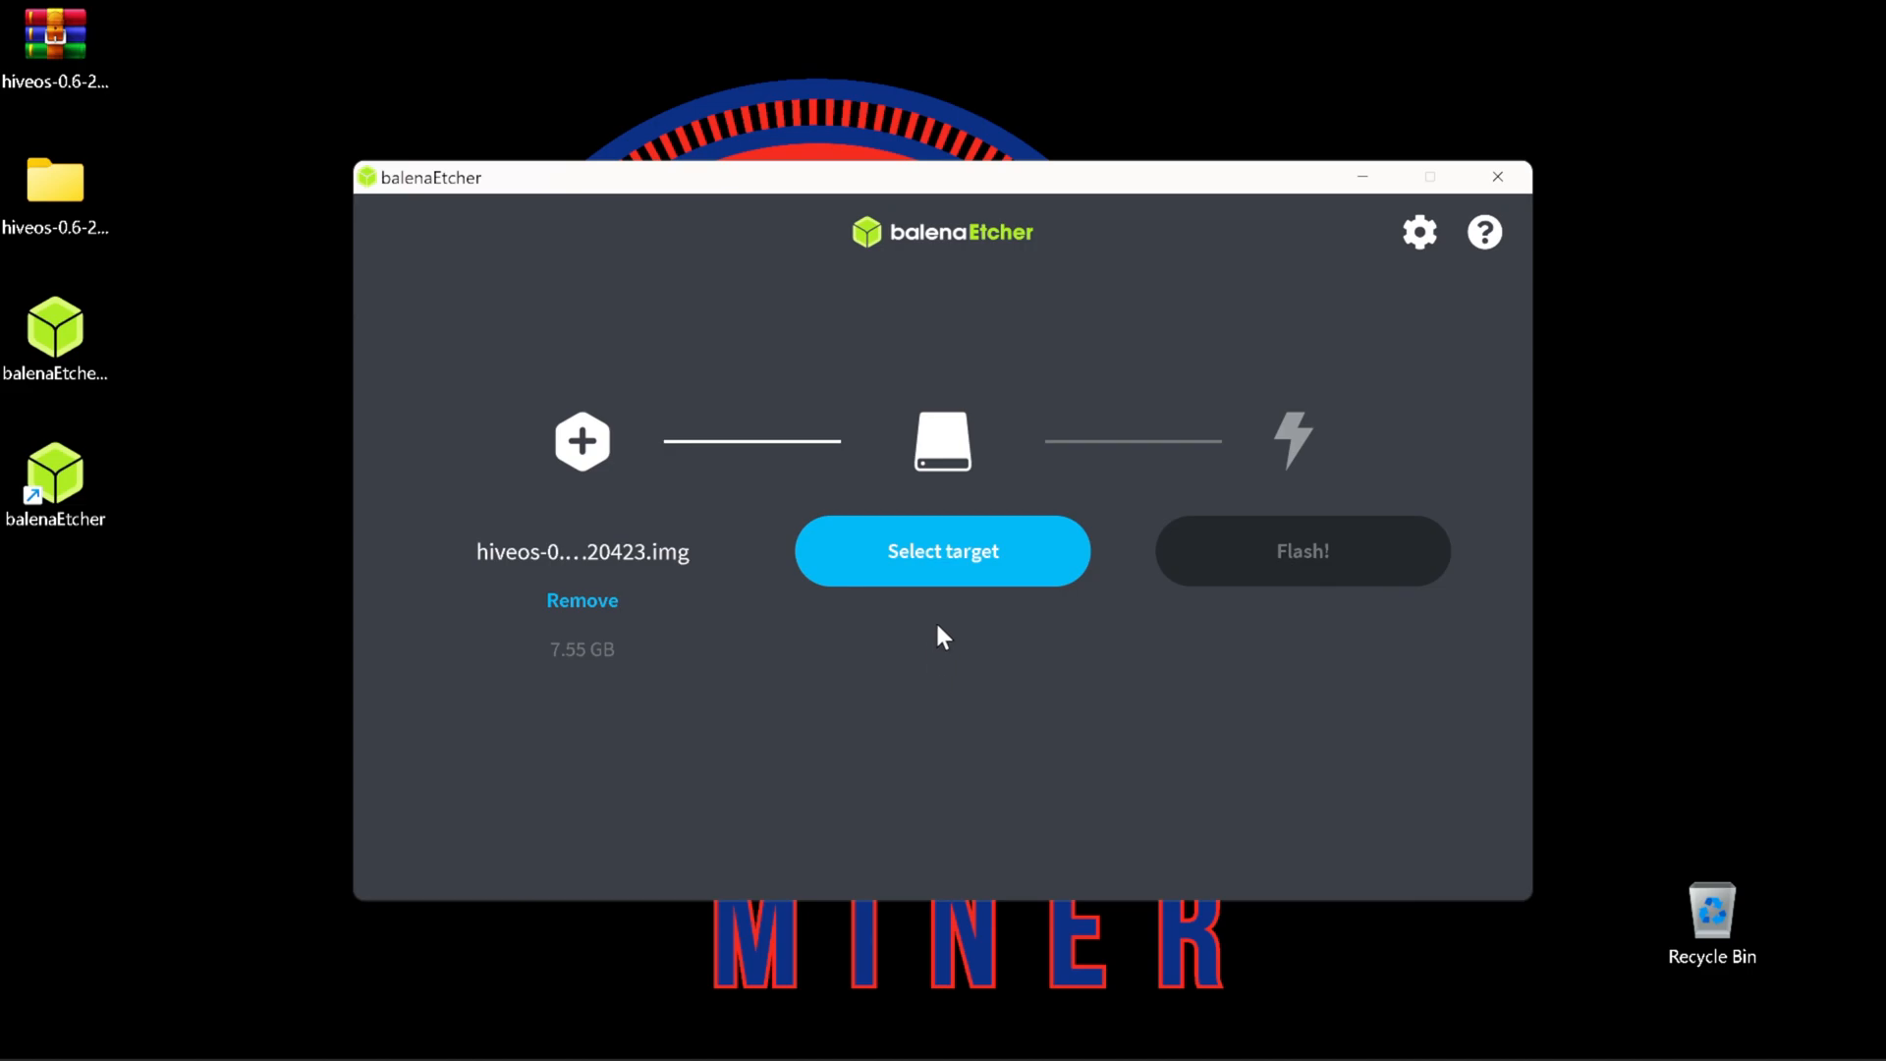
# Flash the Hive OS image onto the 31.2 GB SMI USB disk, approving UAC
pyautogui.click(942, 551)
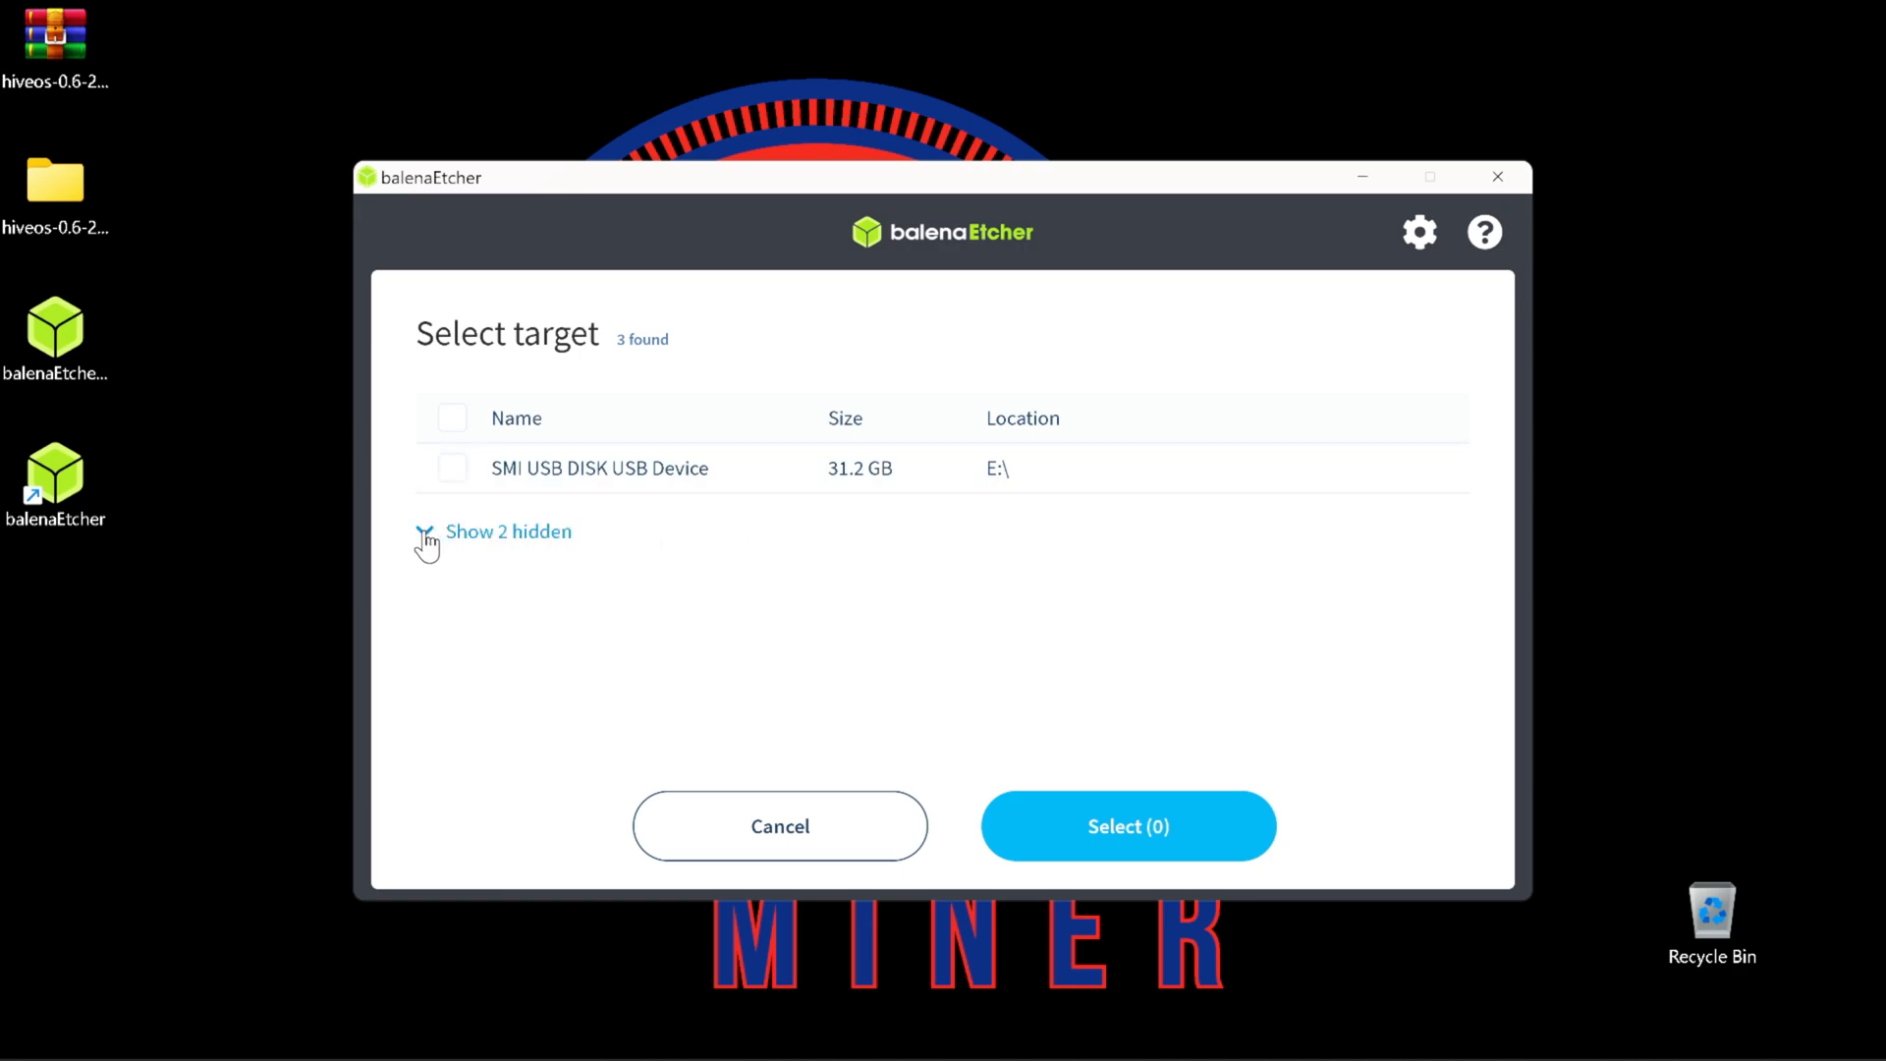
pyautogui.click(427, 532)
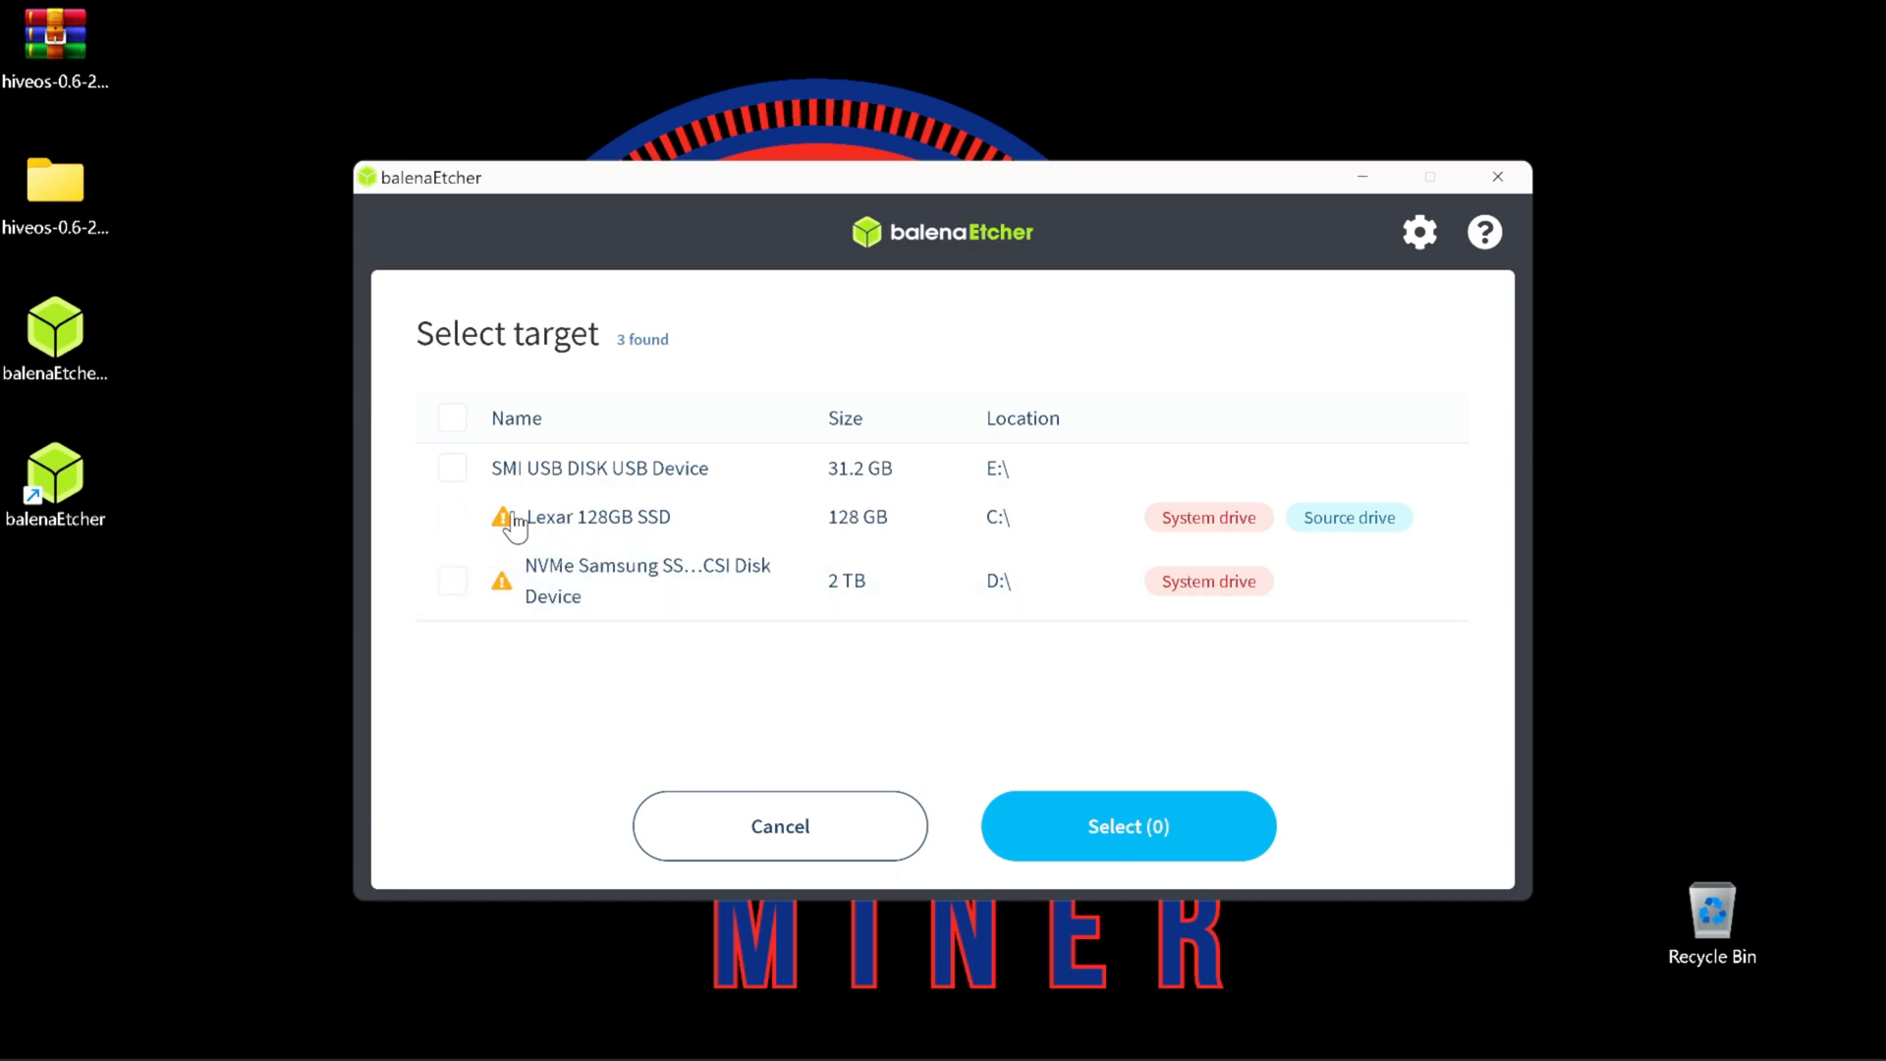
pyautogui.click(452, 467)
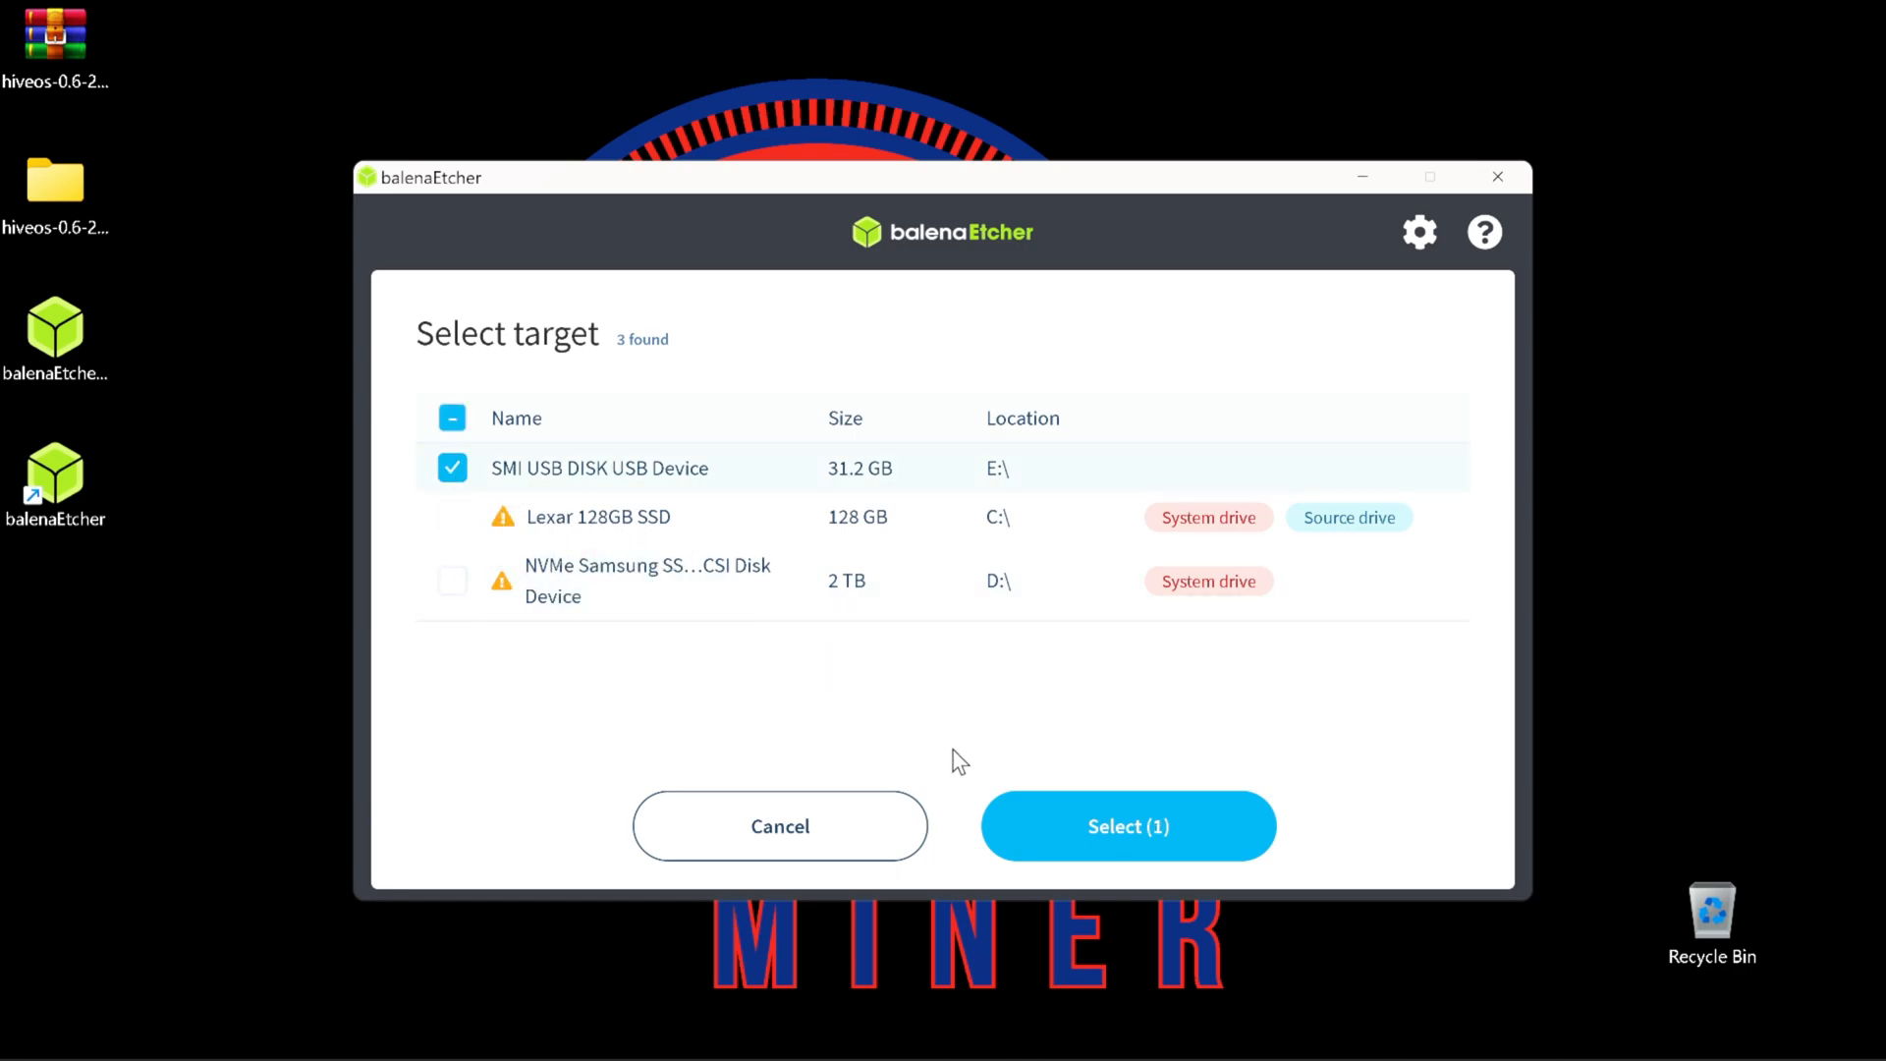
pyautogui.click(1127, 827)
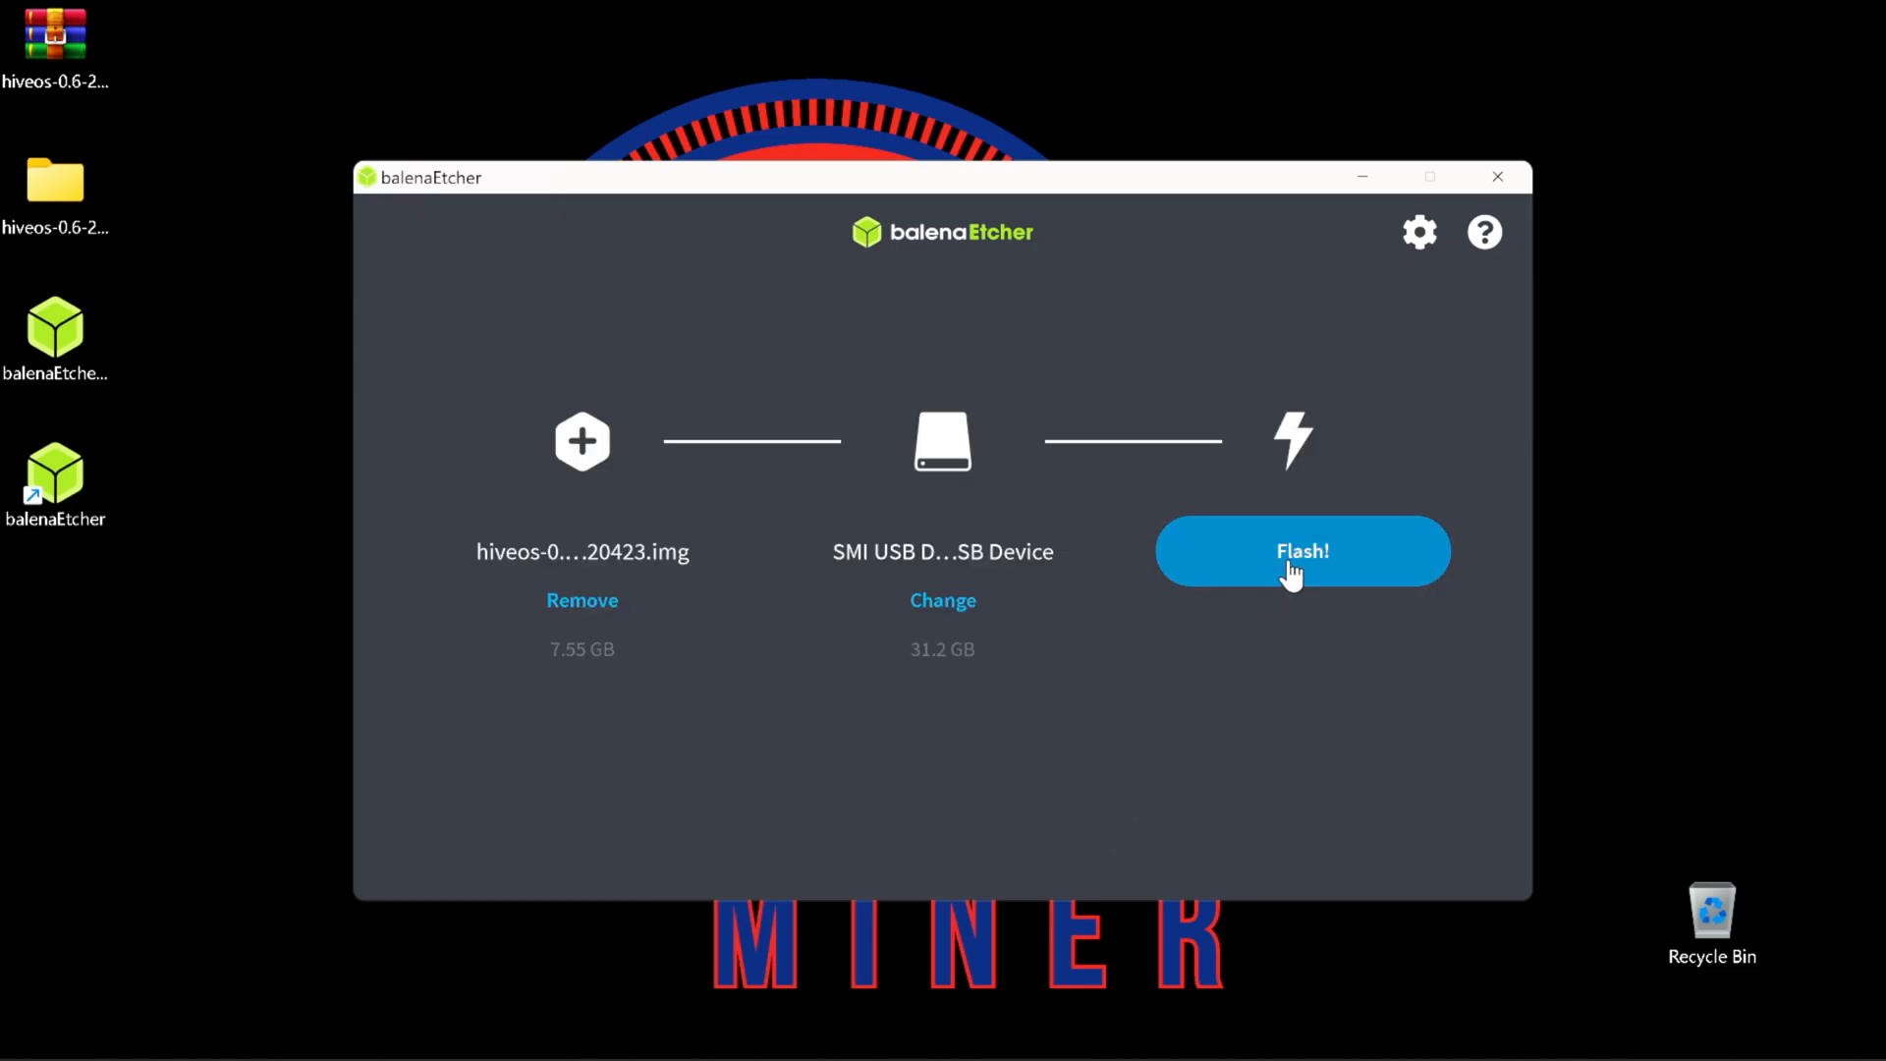
pyautogui.click(1302, 551)
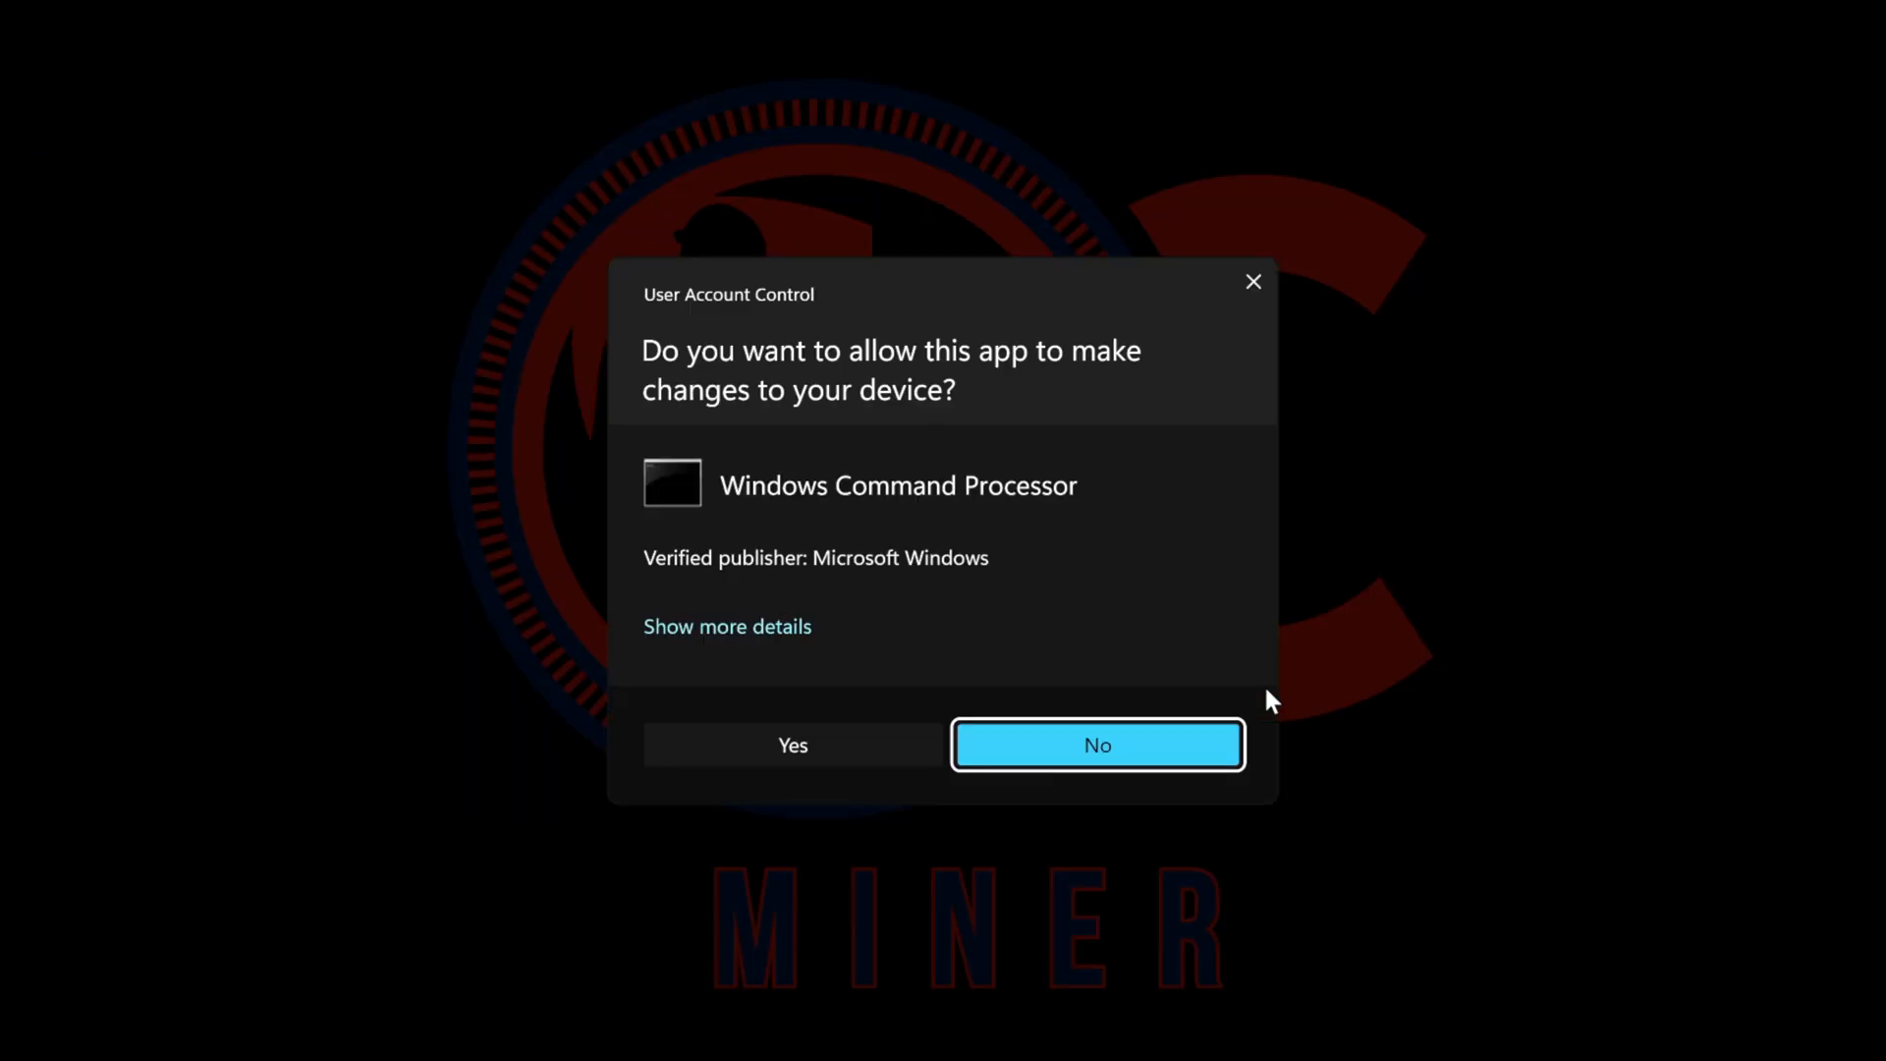
pyautogui.moveTo(813, 692)
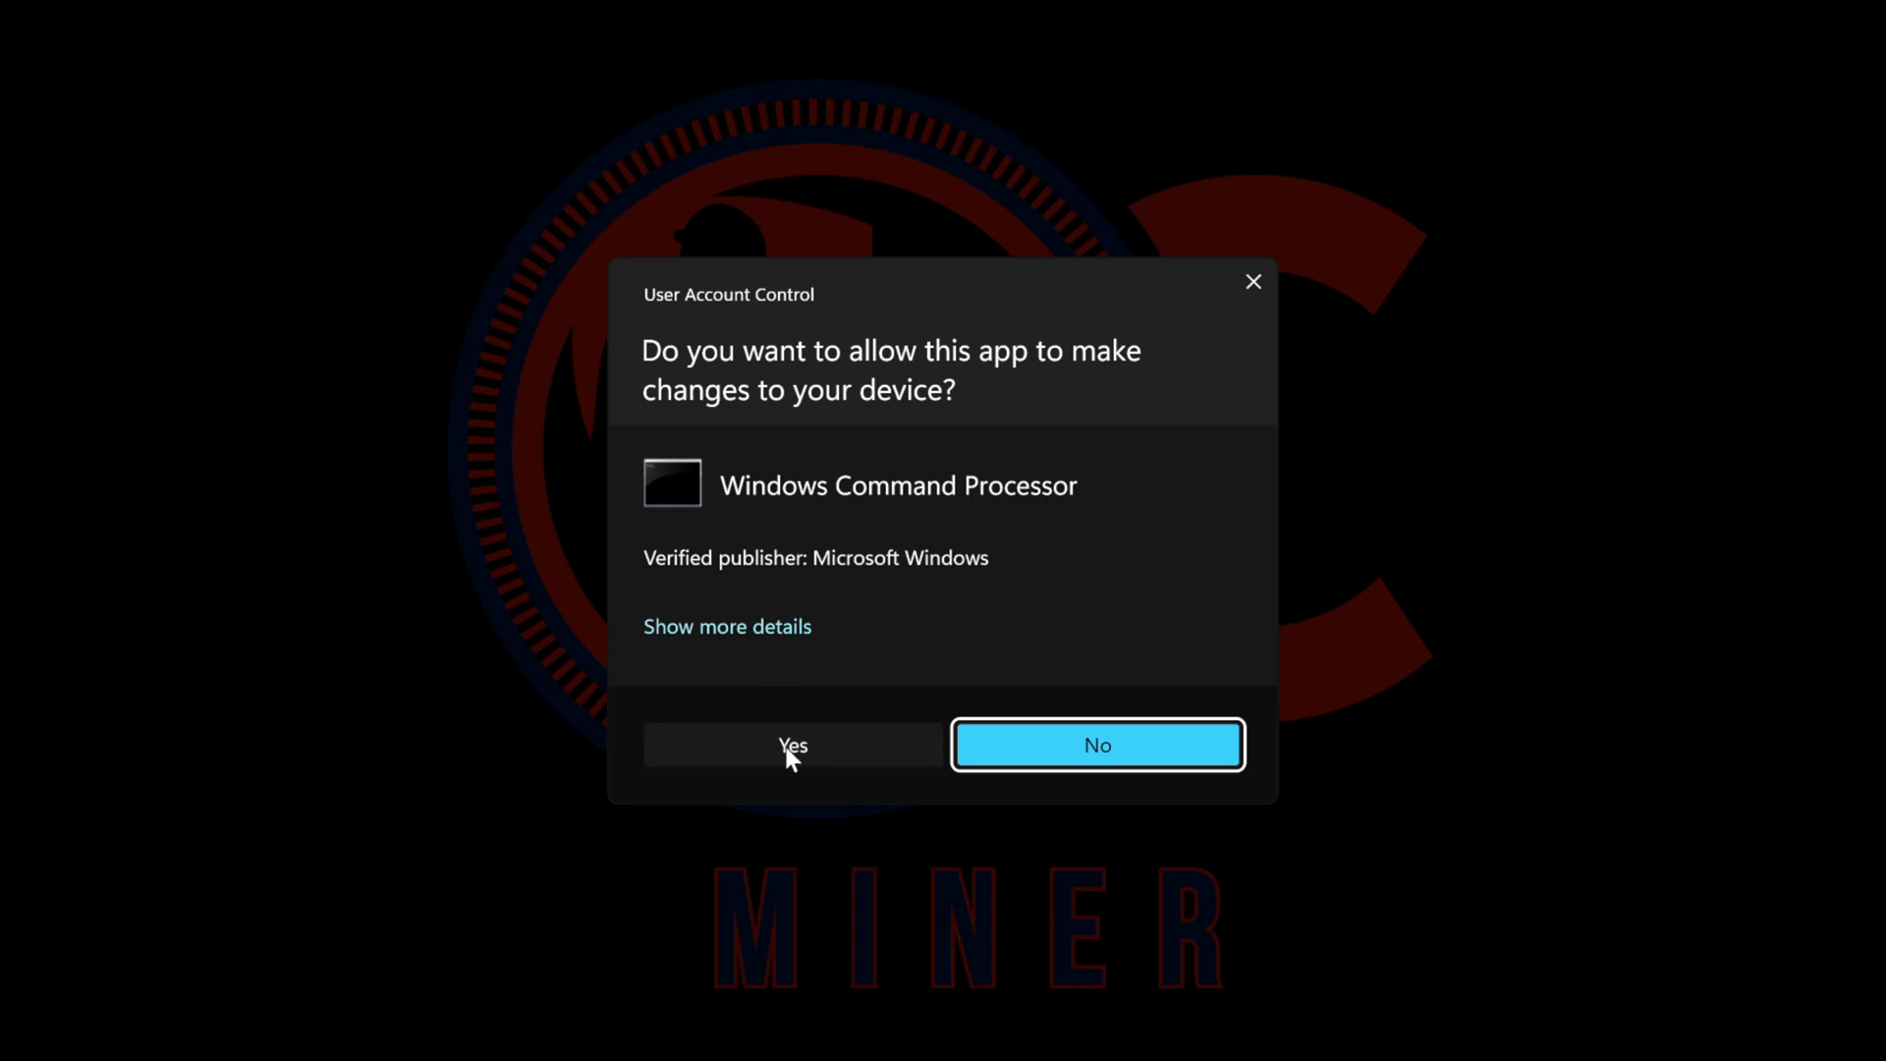
pyautogui.click(792, 745)
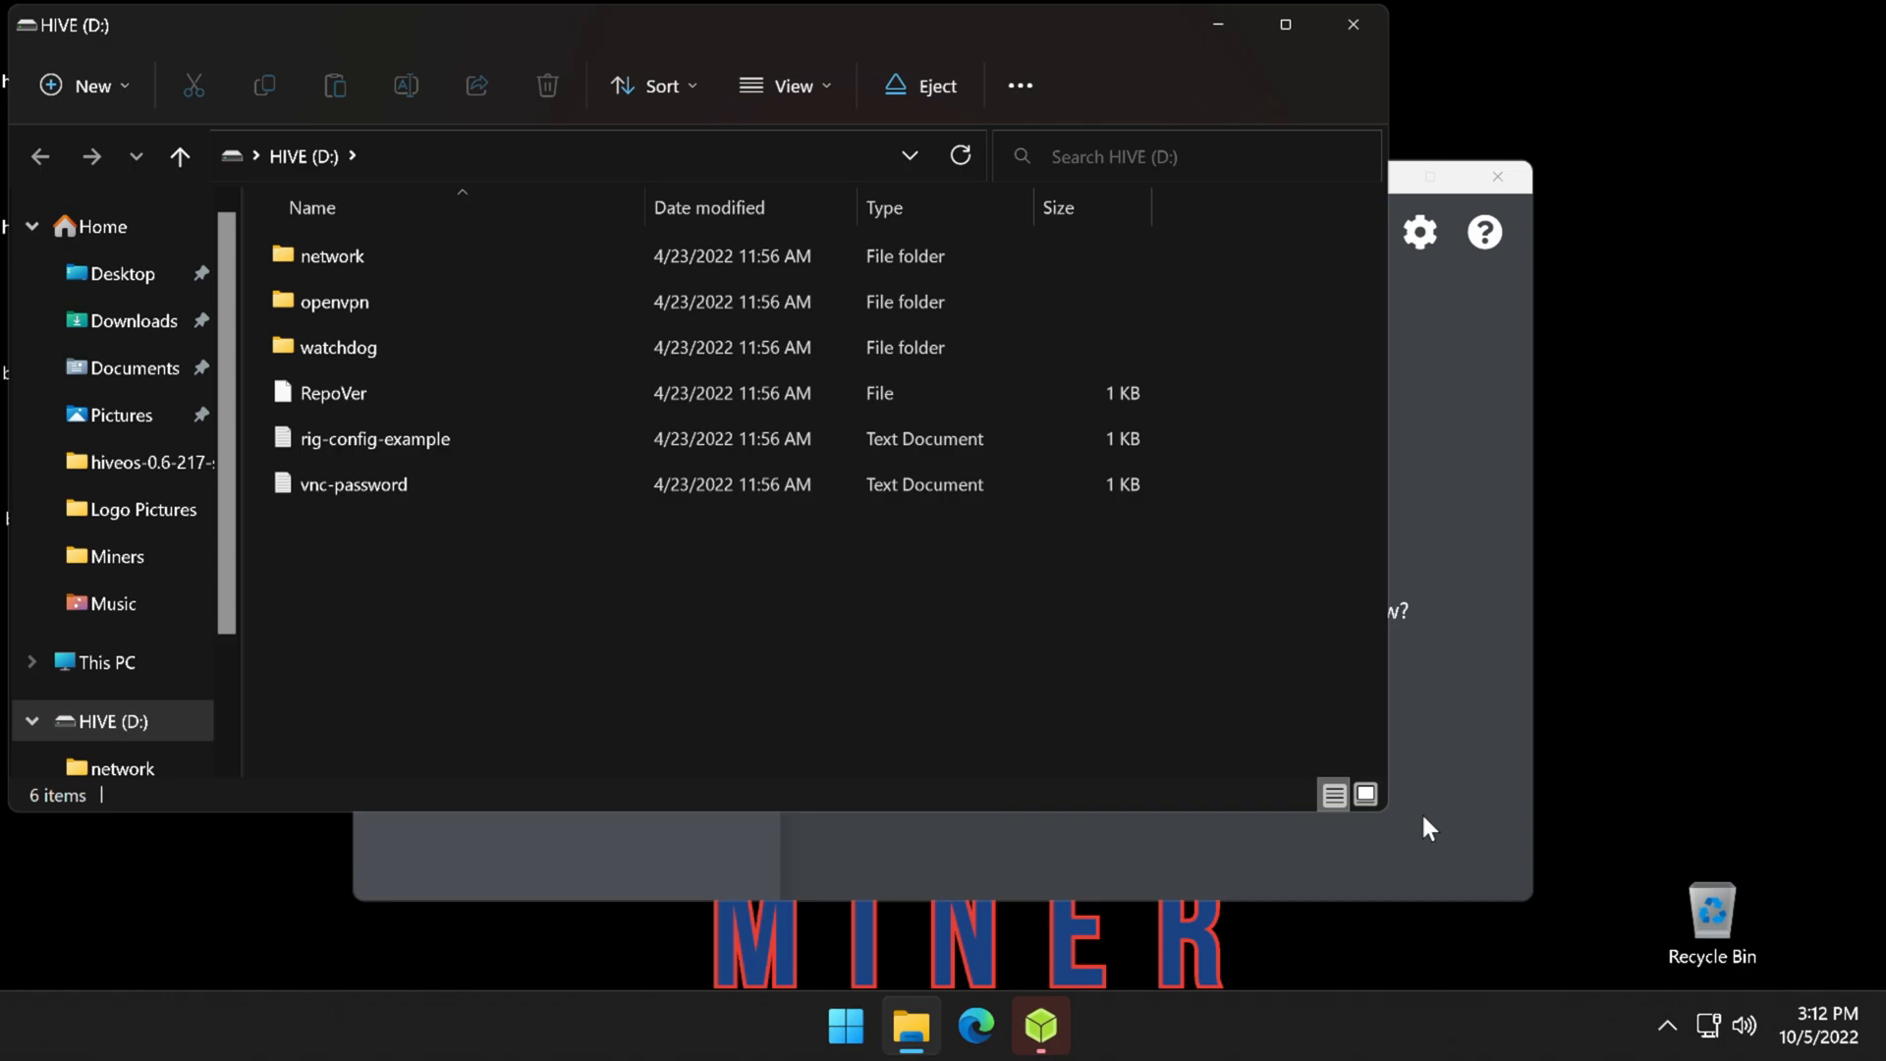
pyautogui.moveTo(1269, 156)
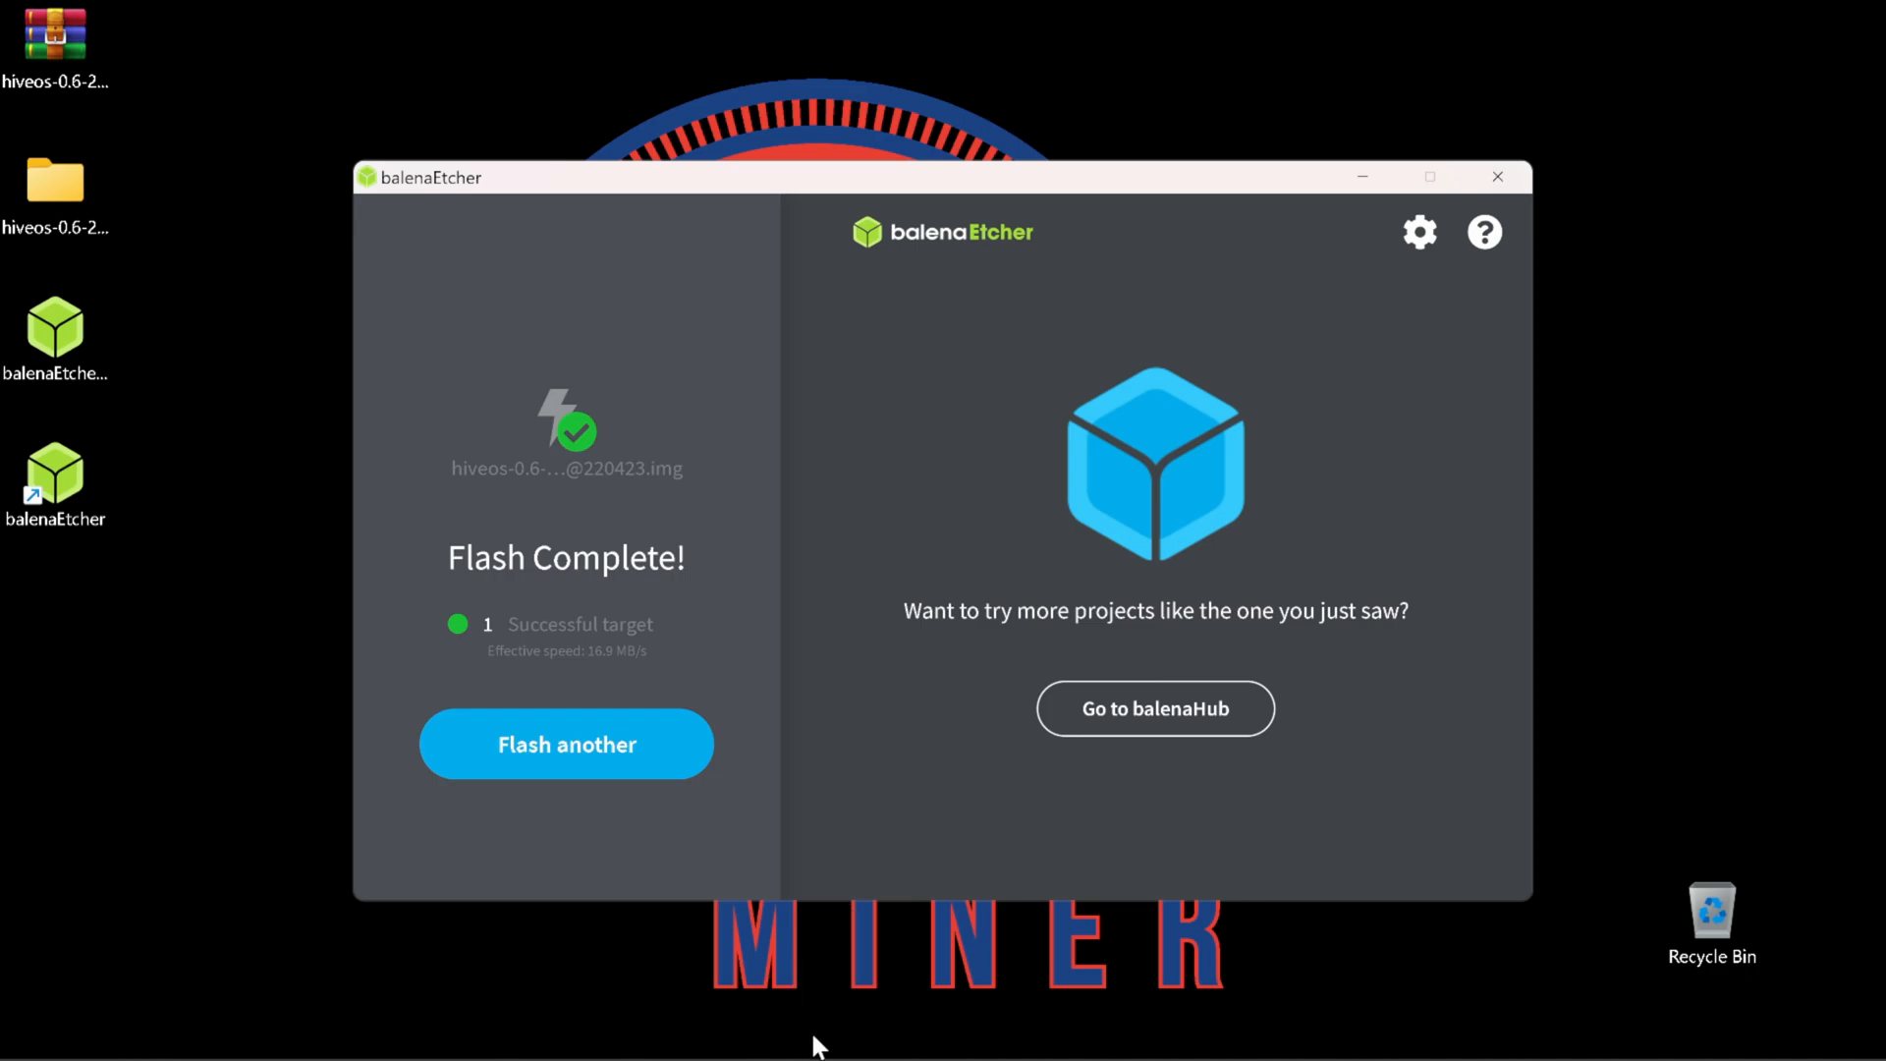
pyautogui.moveTo(842, 1035)
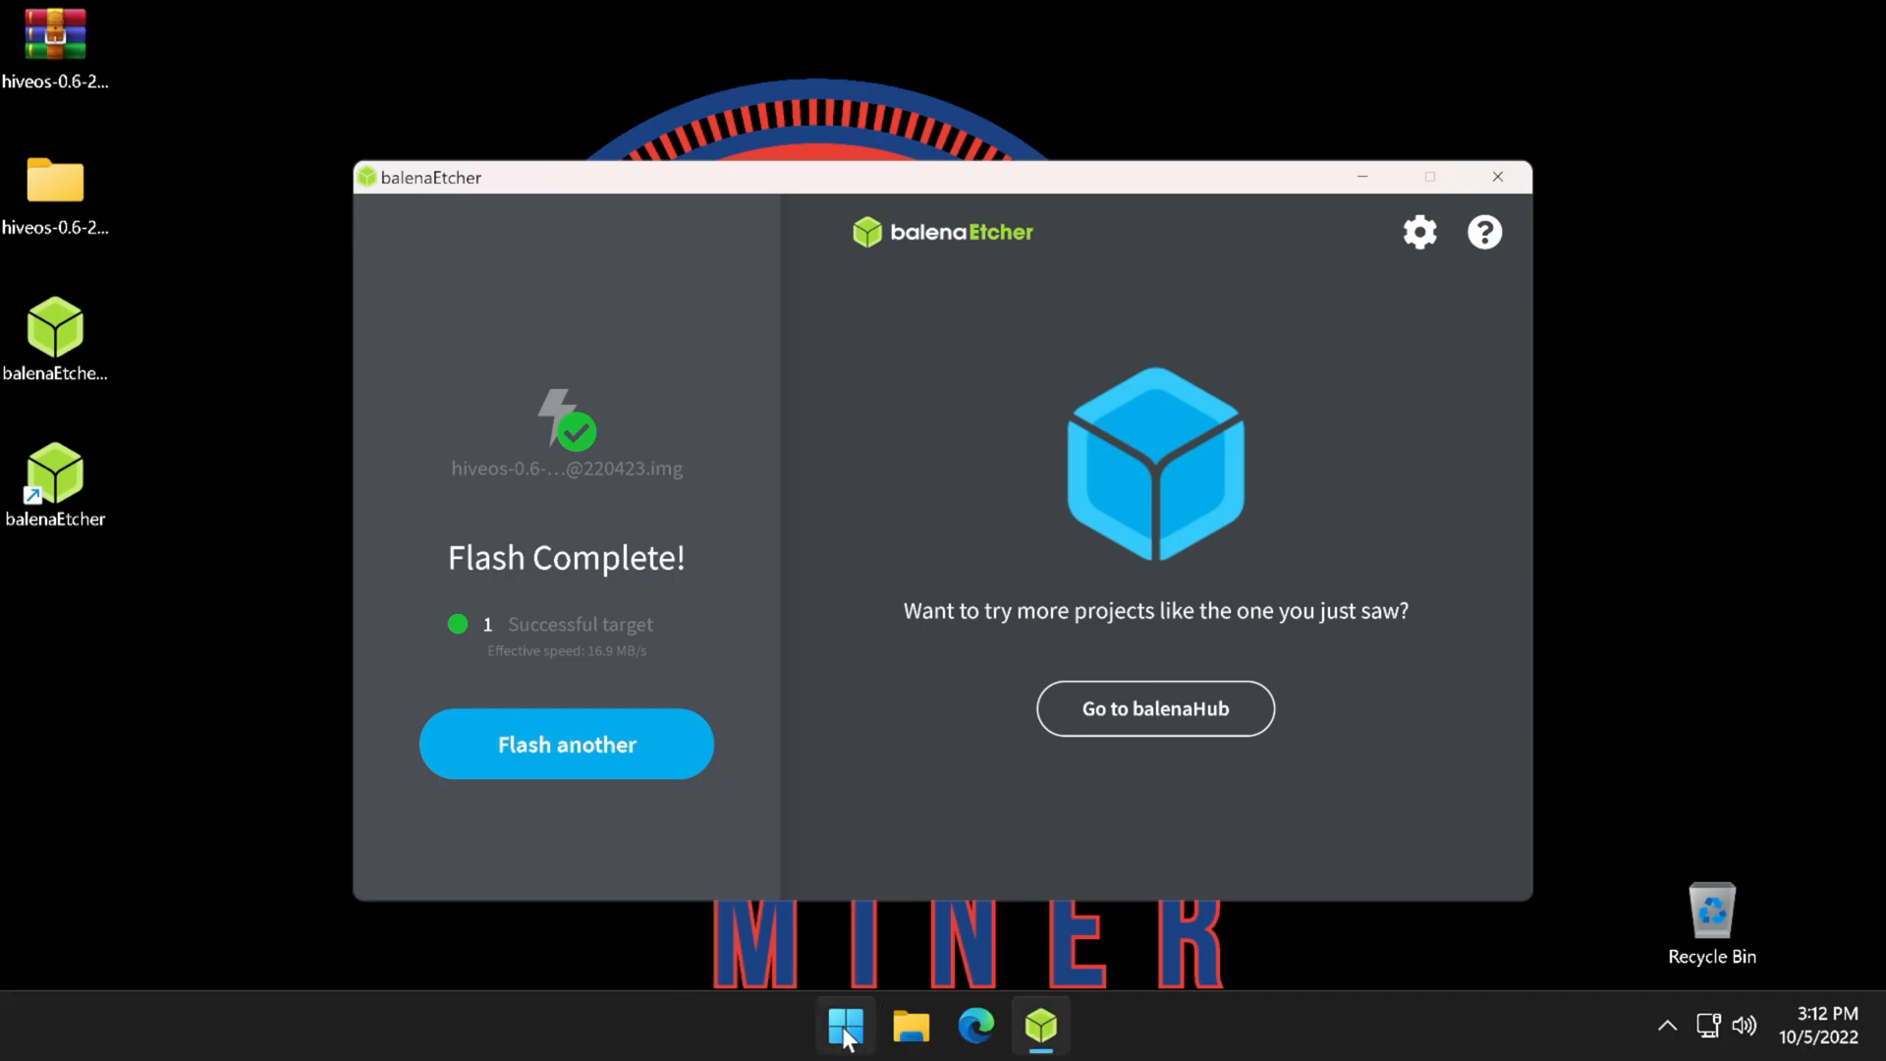
# Inspect Disk 1's HIVE partition and 21.99 GB unallocated space in Disk Management
pyautogui.rightClick(845, 1024)
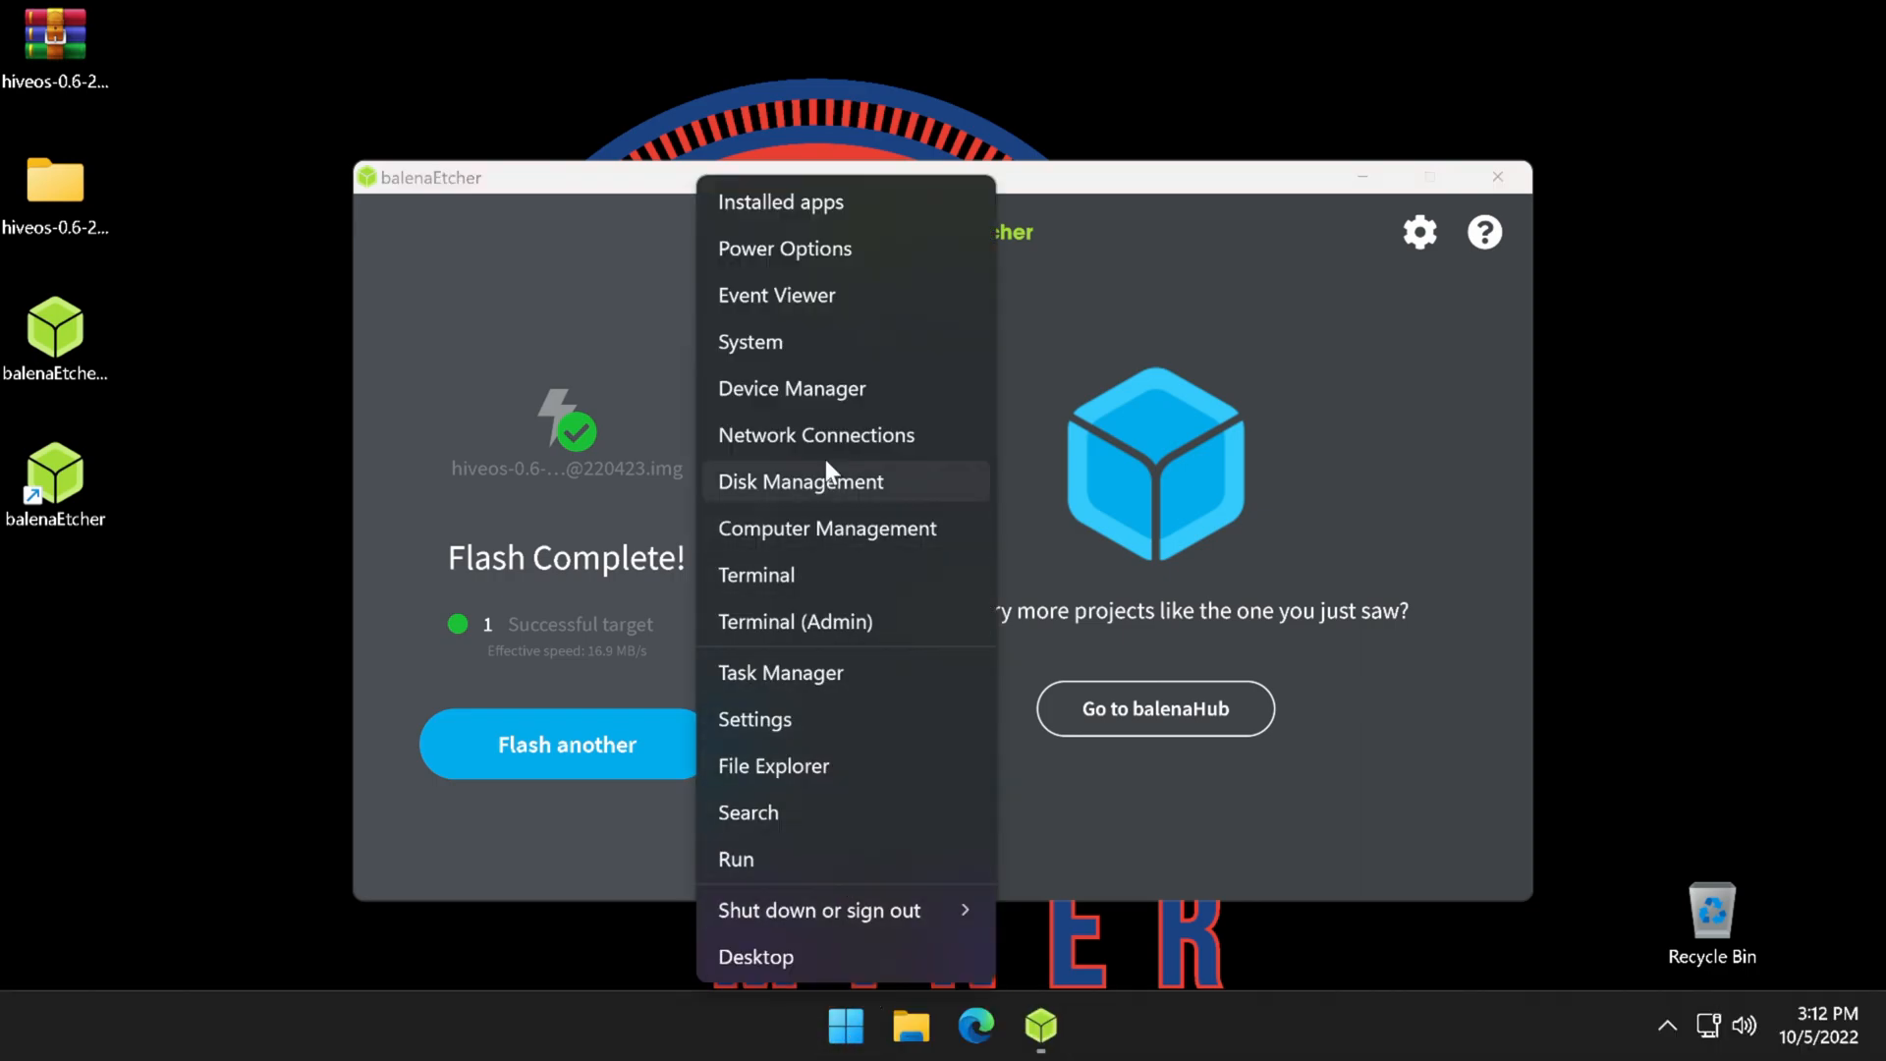
pyautogui.click(800, 481)
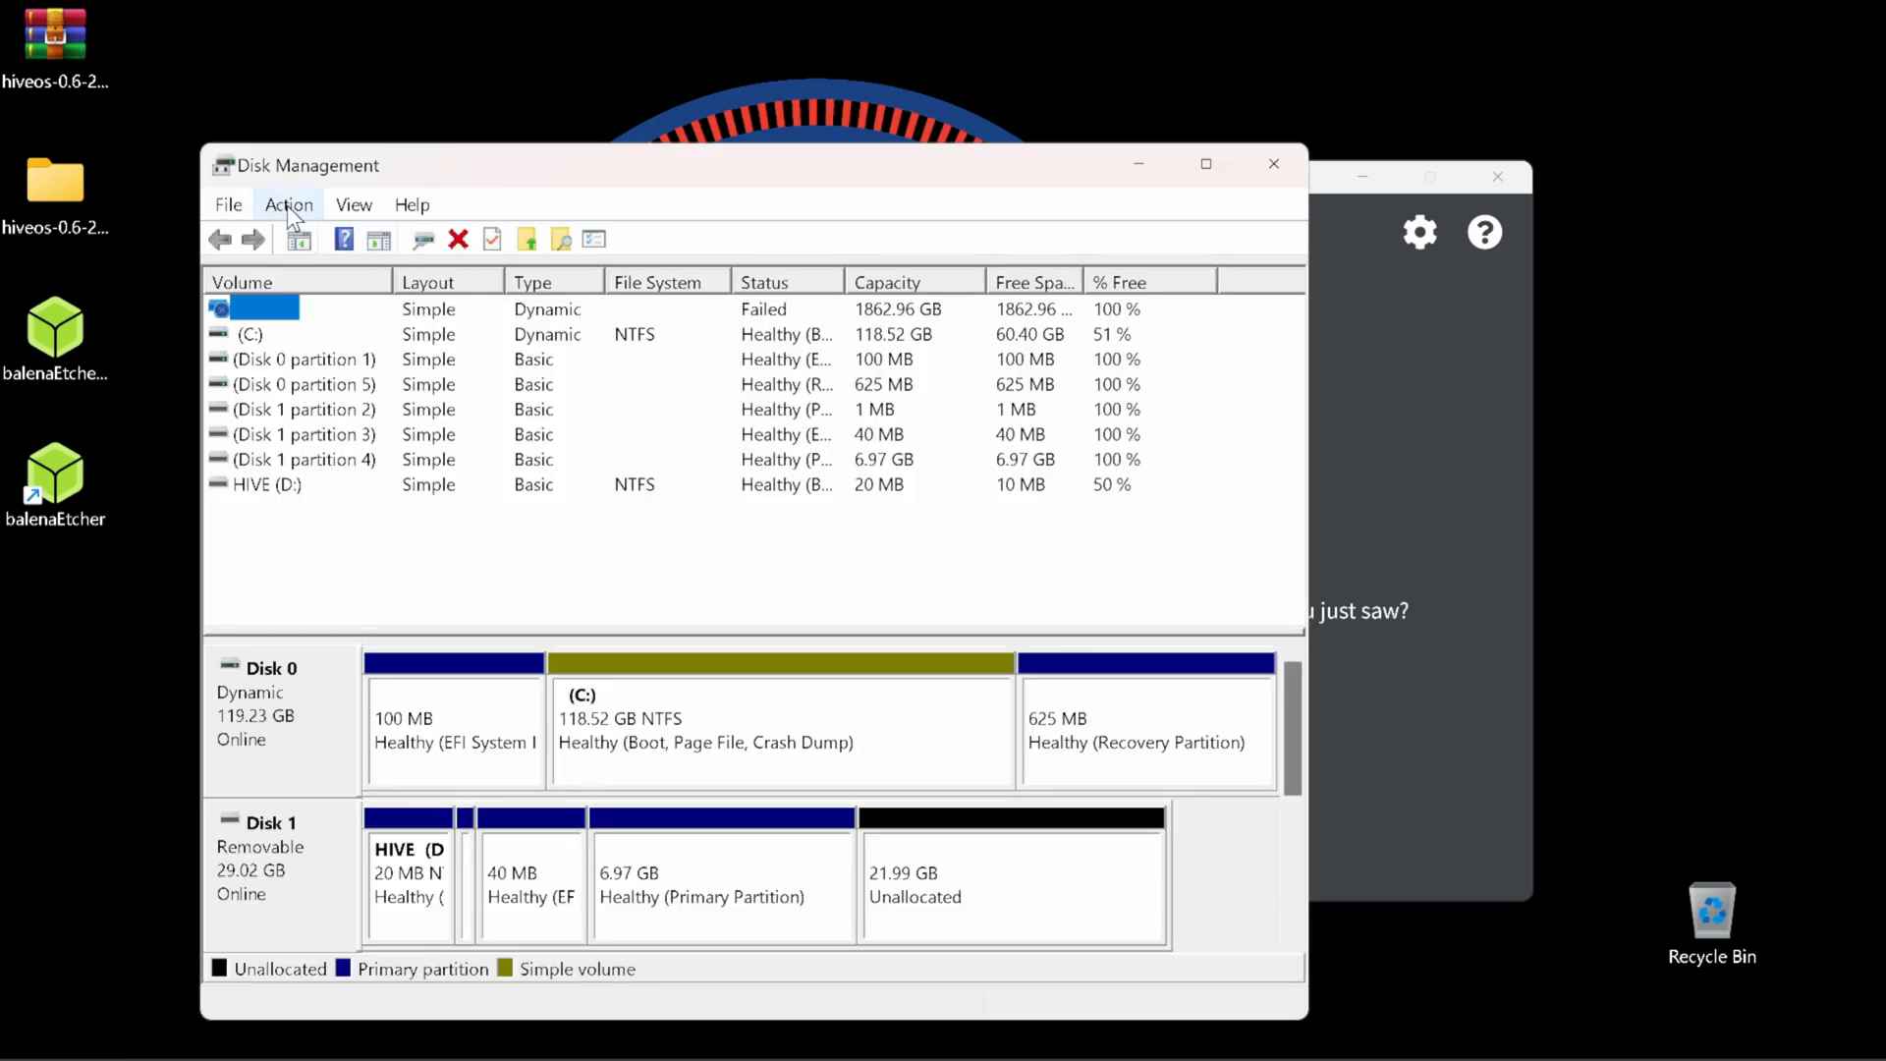
pyautogui.click(289, 204)
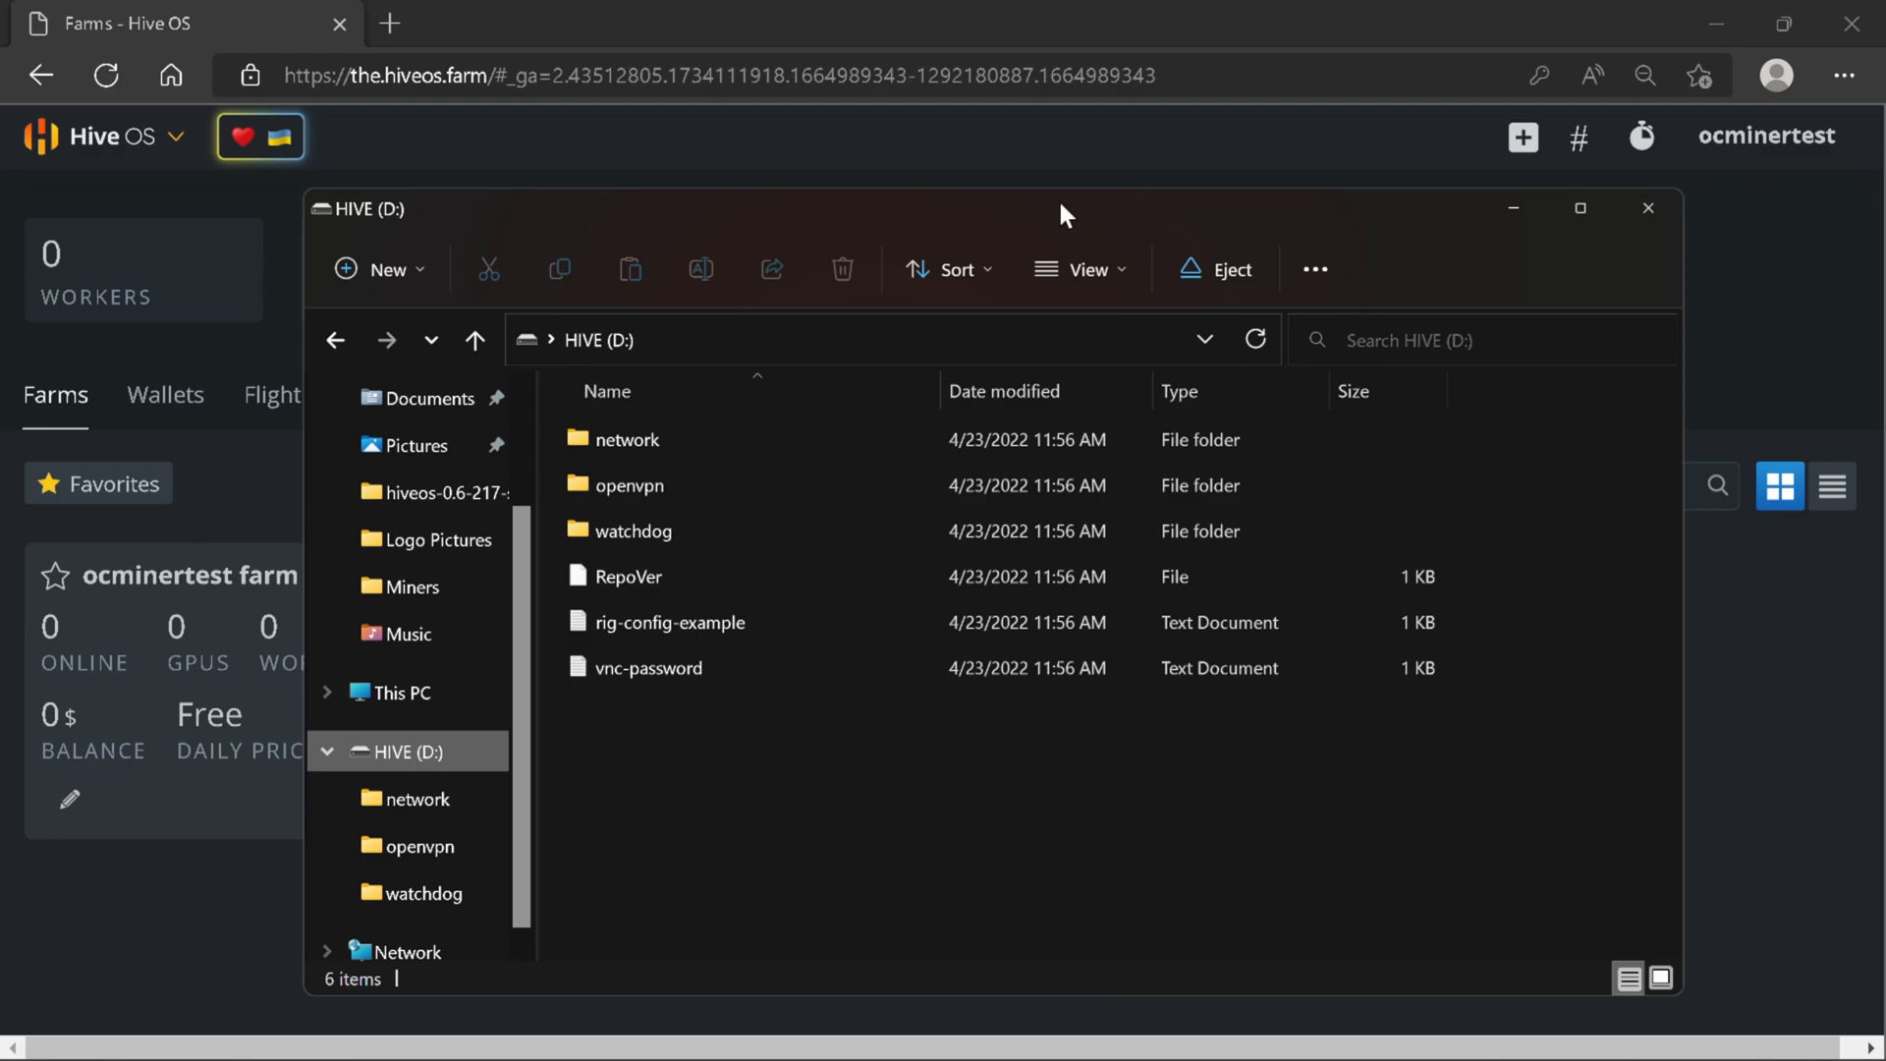
# Add a new GPU rig worker to the farm via Add Worker > Add Rig(s)
pyautogui.click(1647, 209)
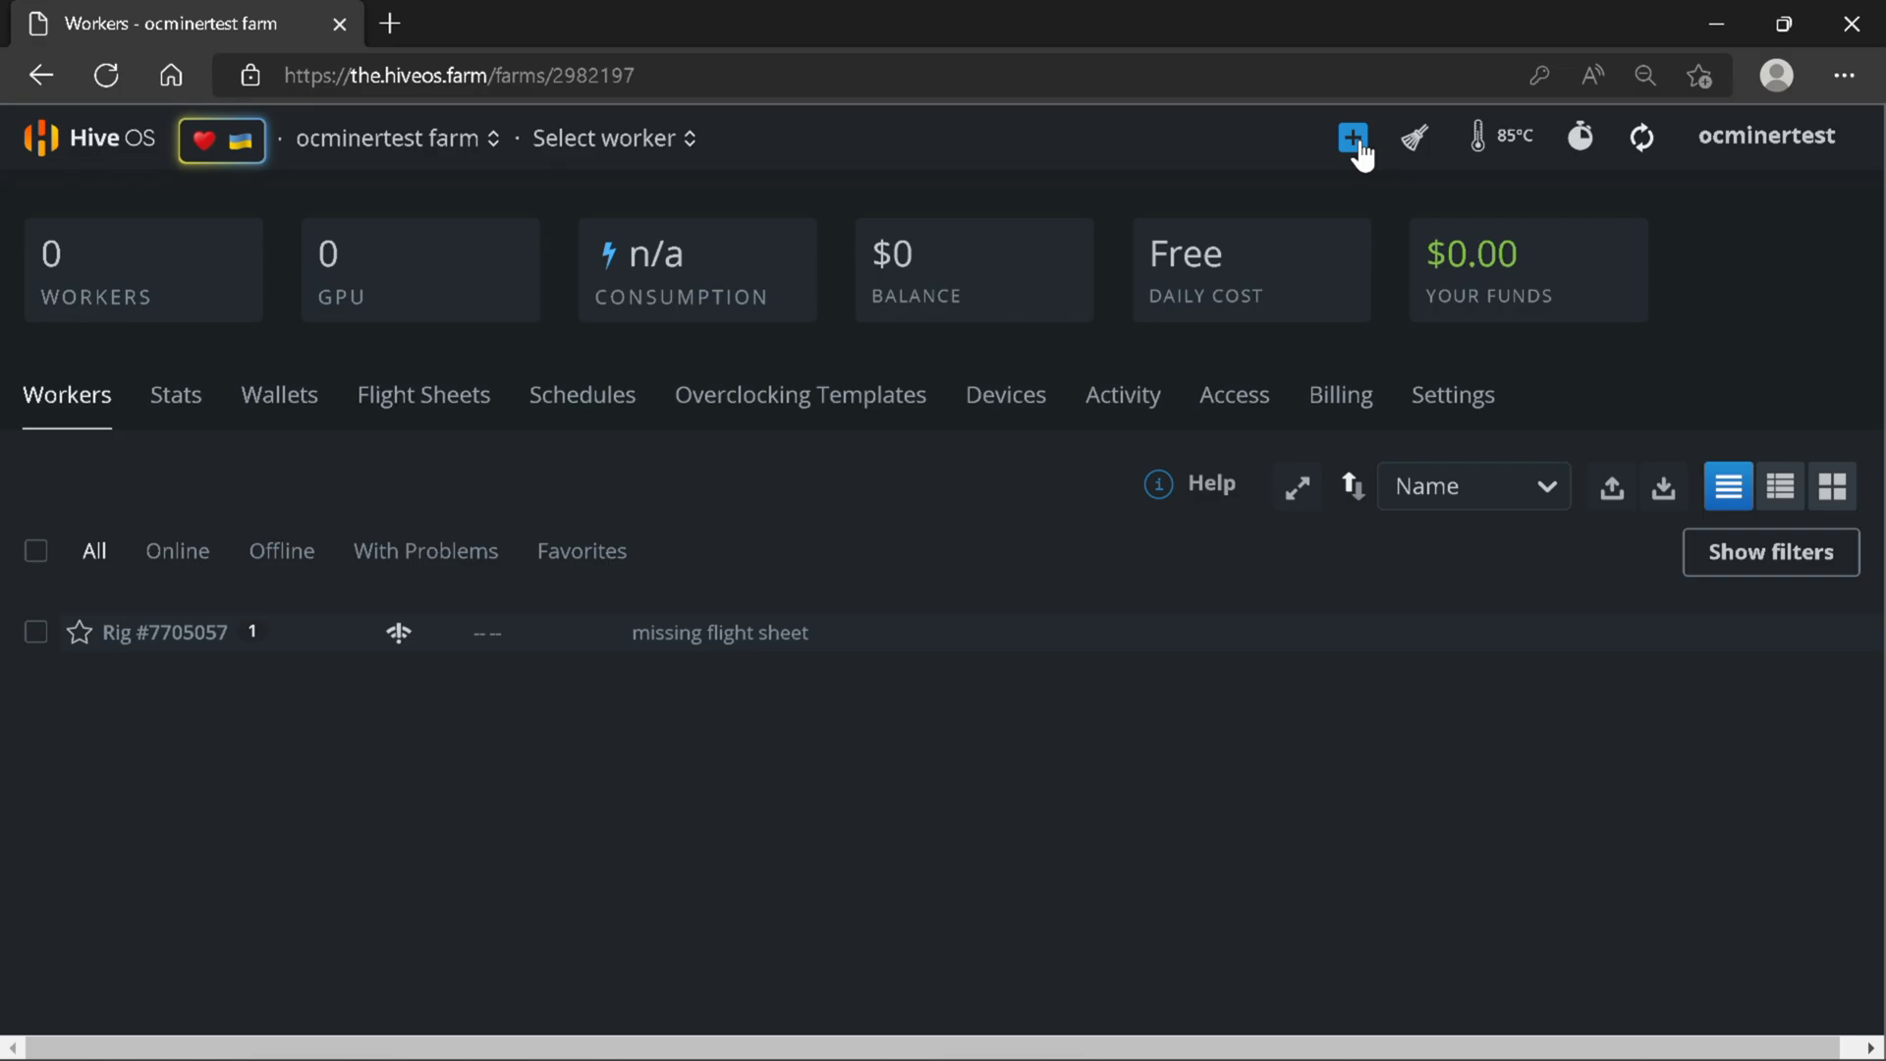
pyautogui.click(1351, 135)
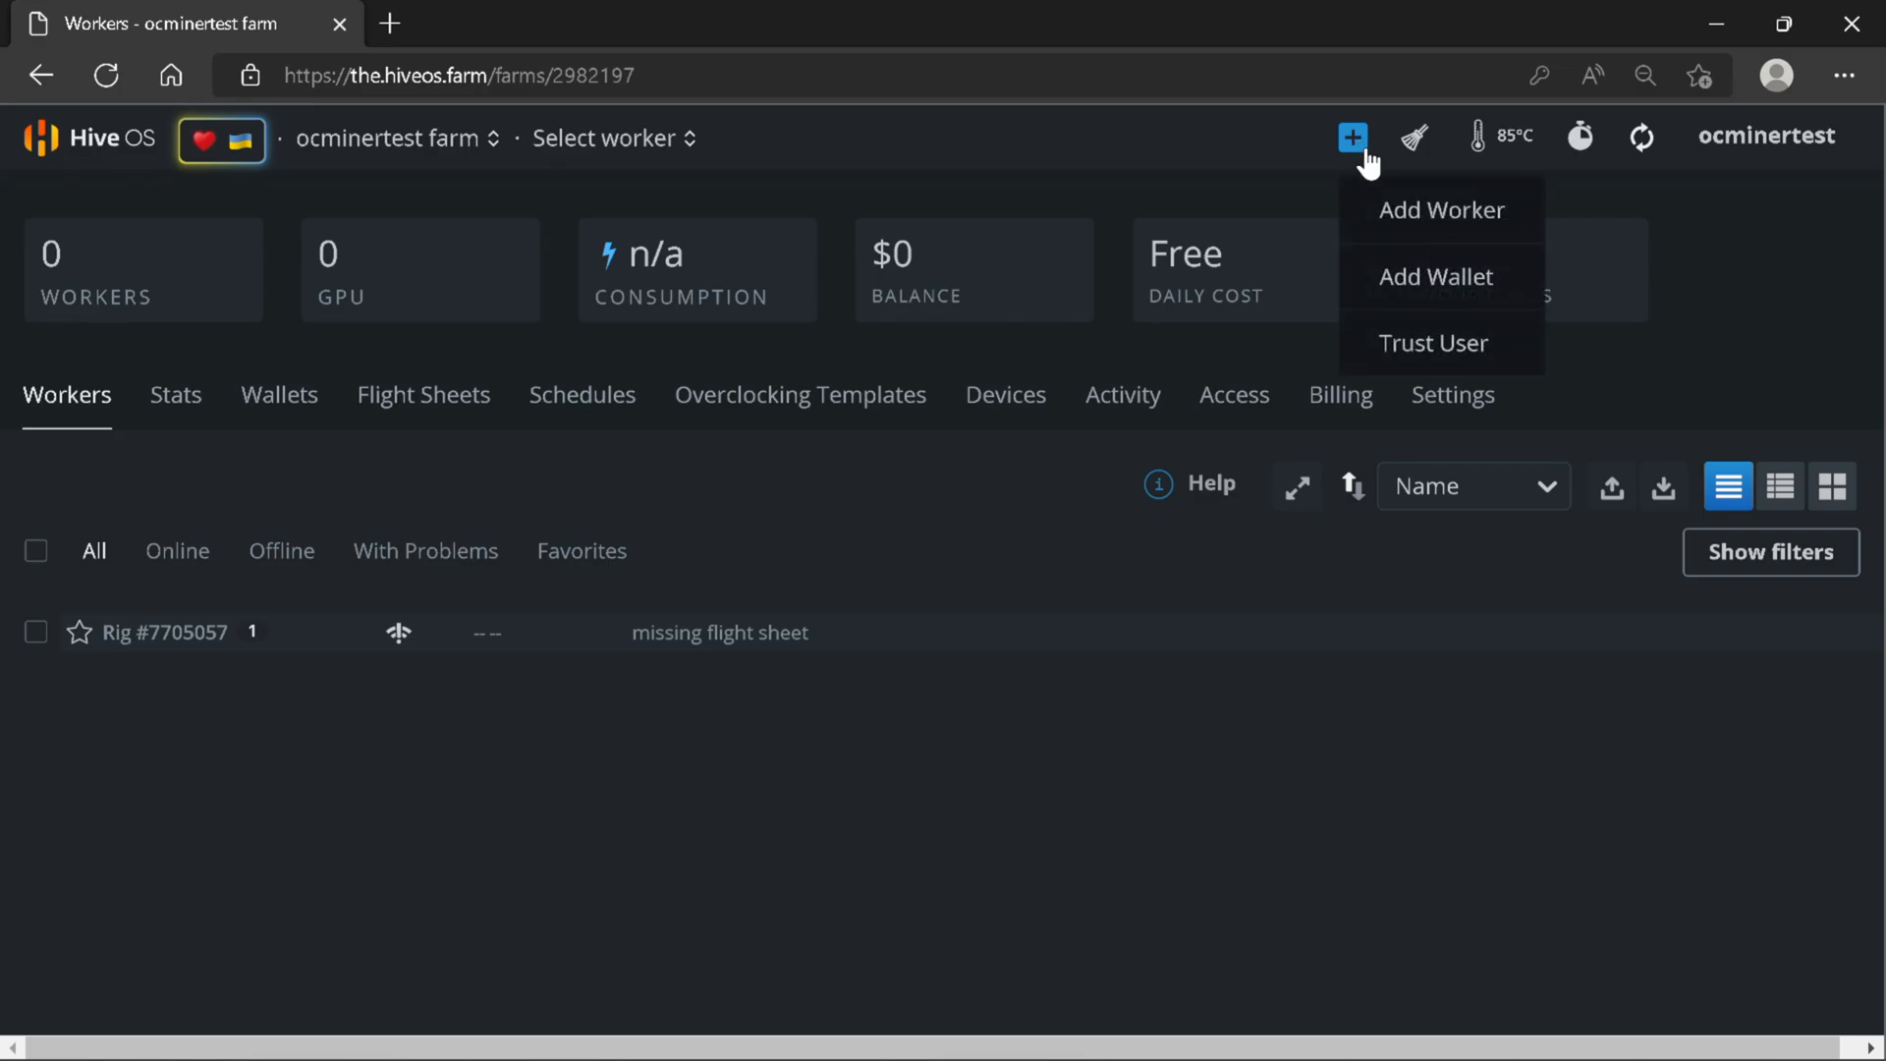
pyautogui.click(1438, 210)
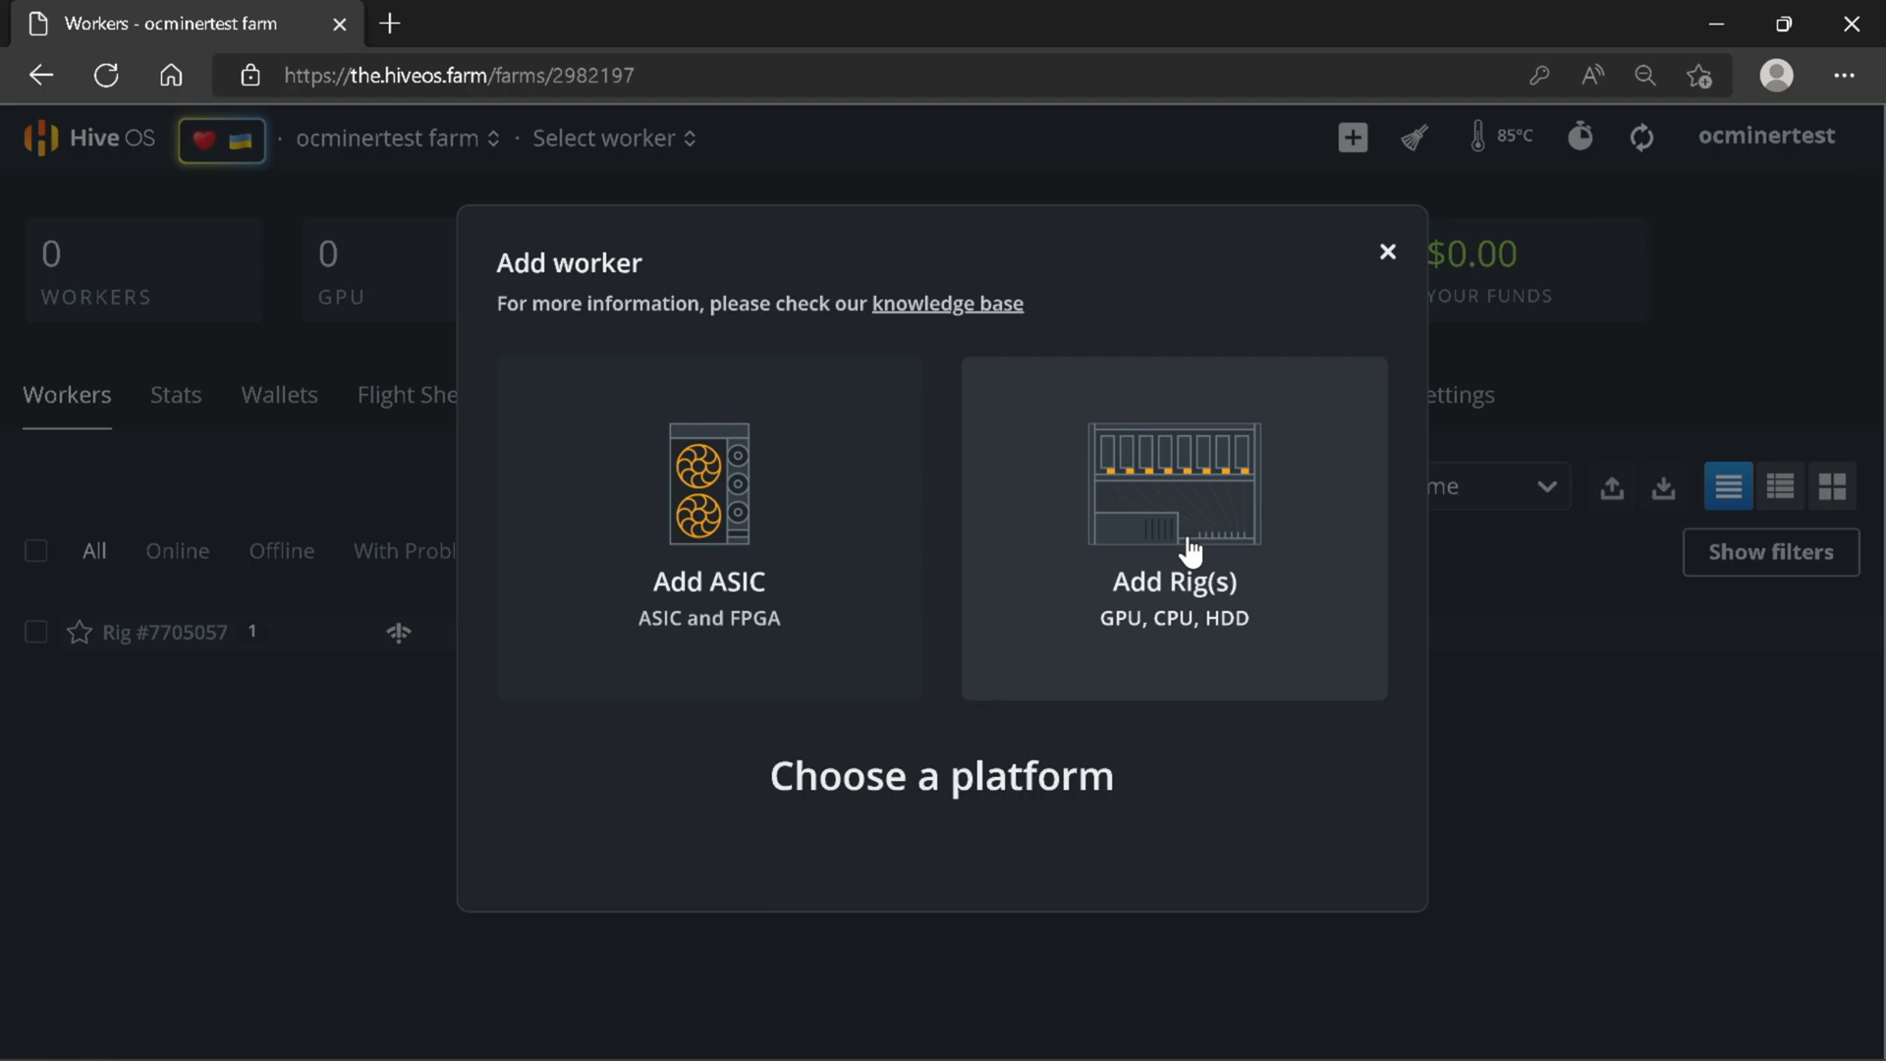
pyautogui.moveTo(889, 611)
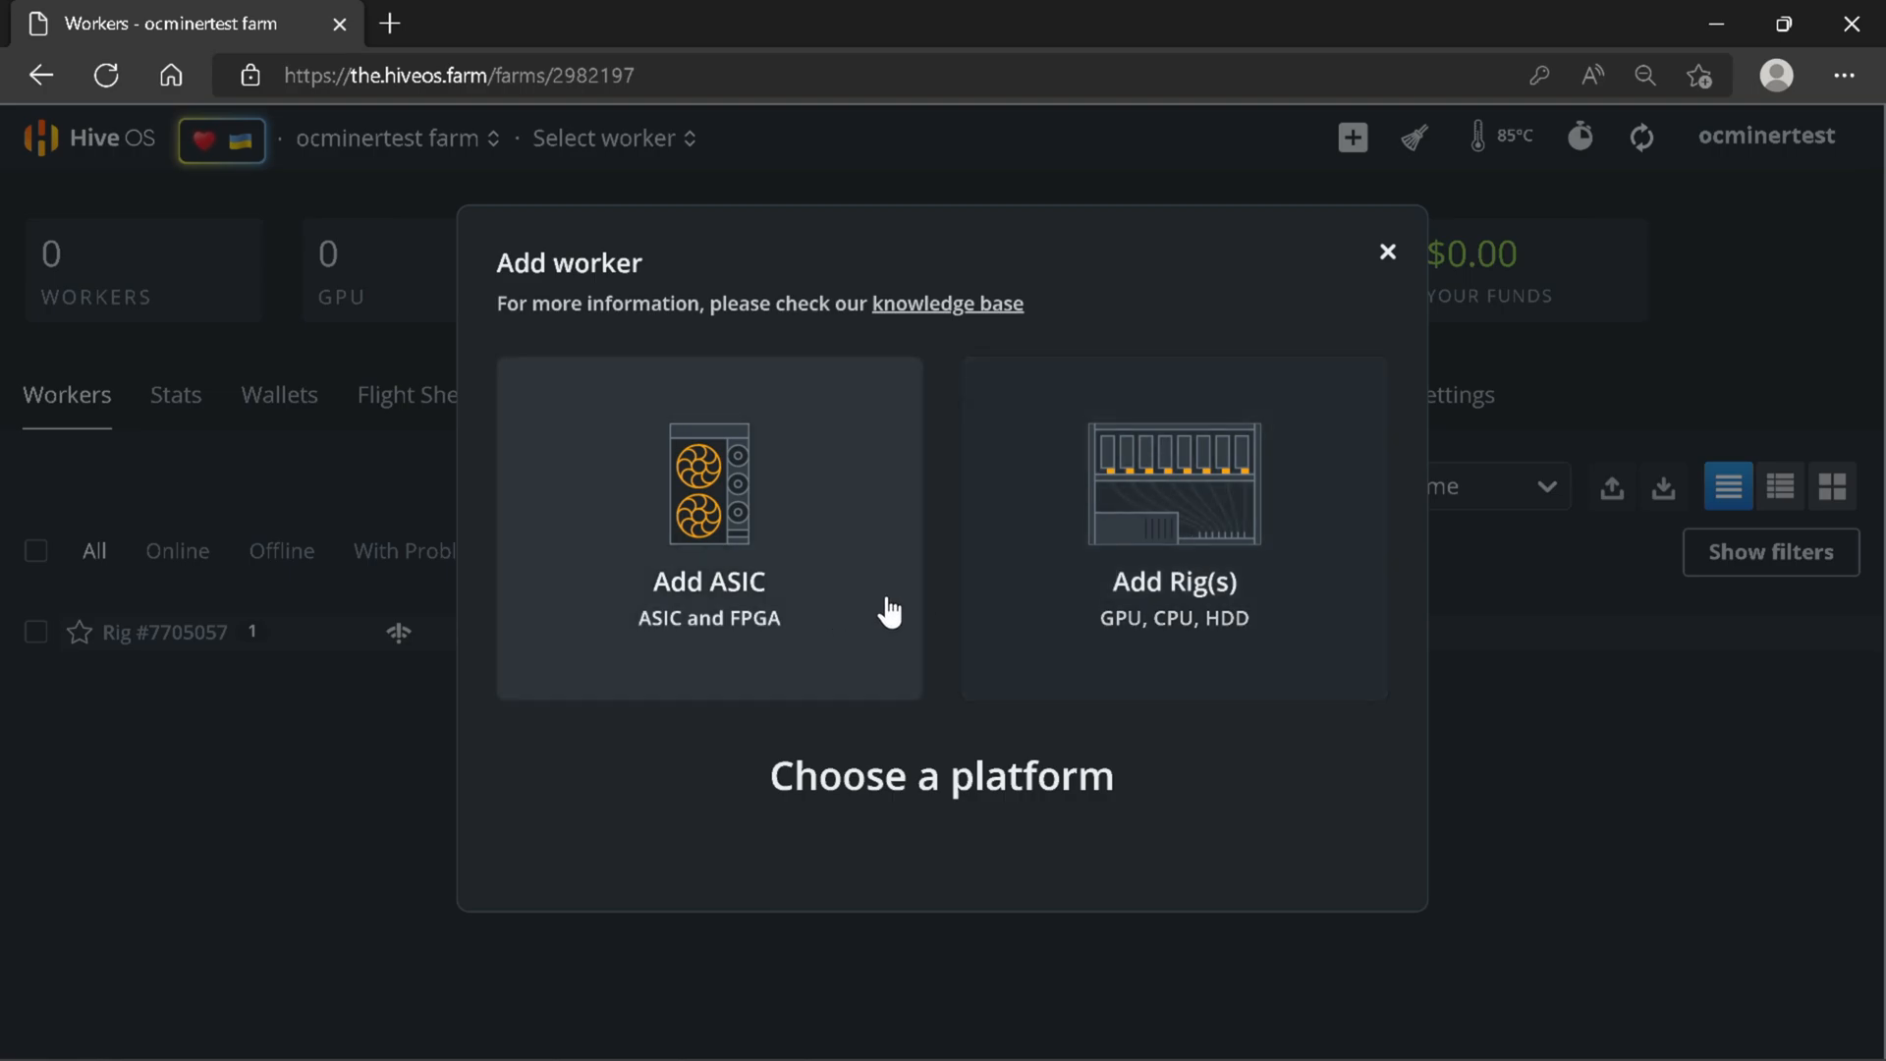
pyautogui.click(1174, 527)
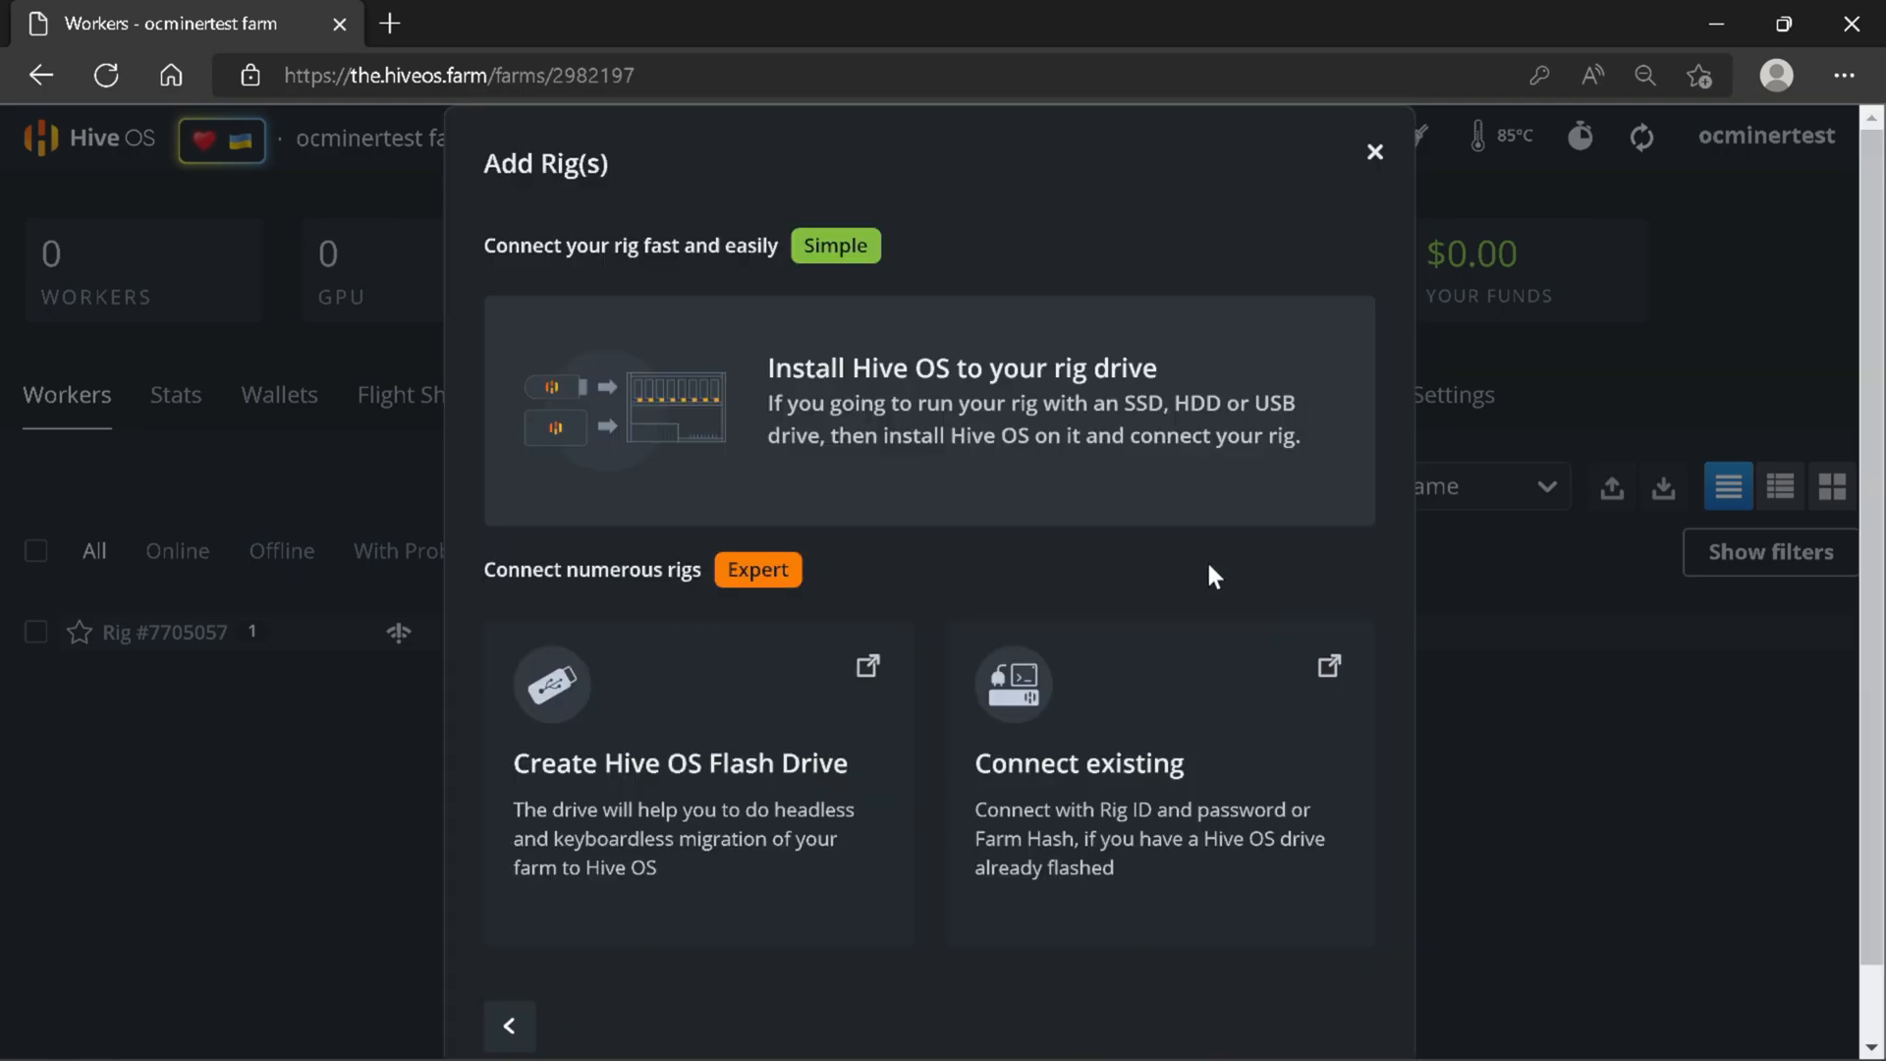
pyautogui.moveTo(1206, 608)
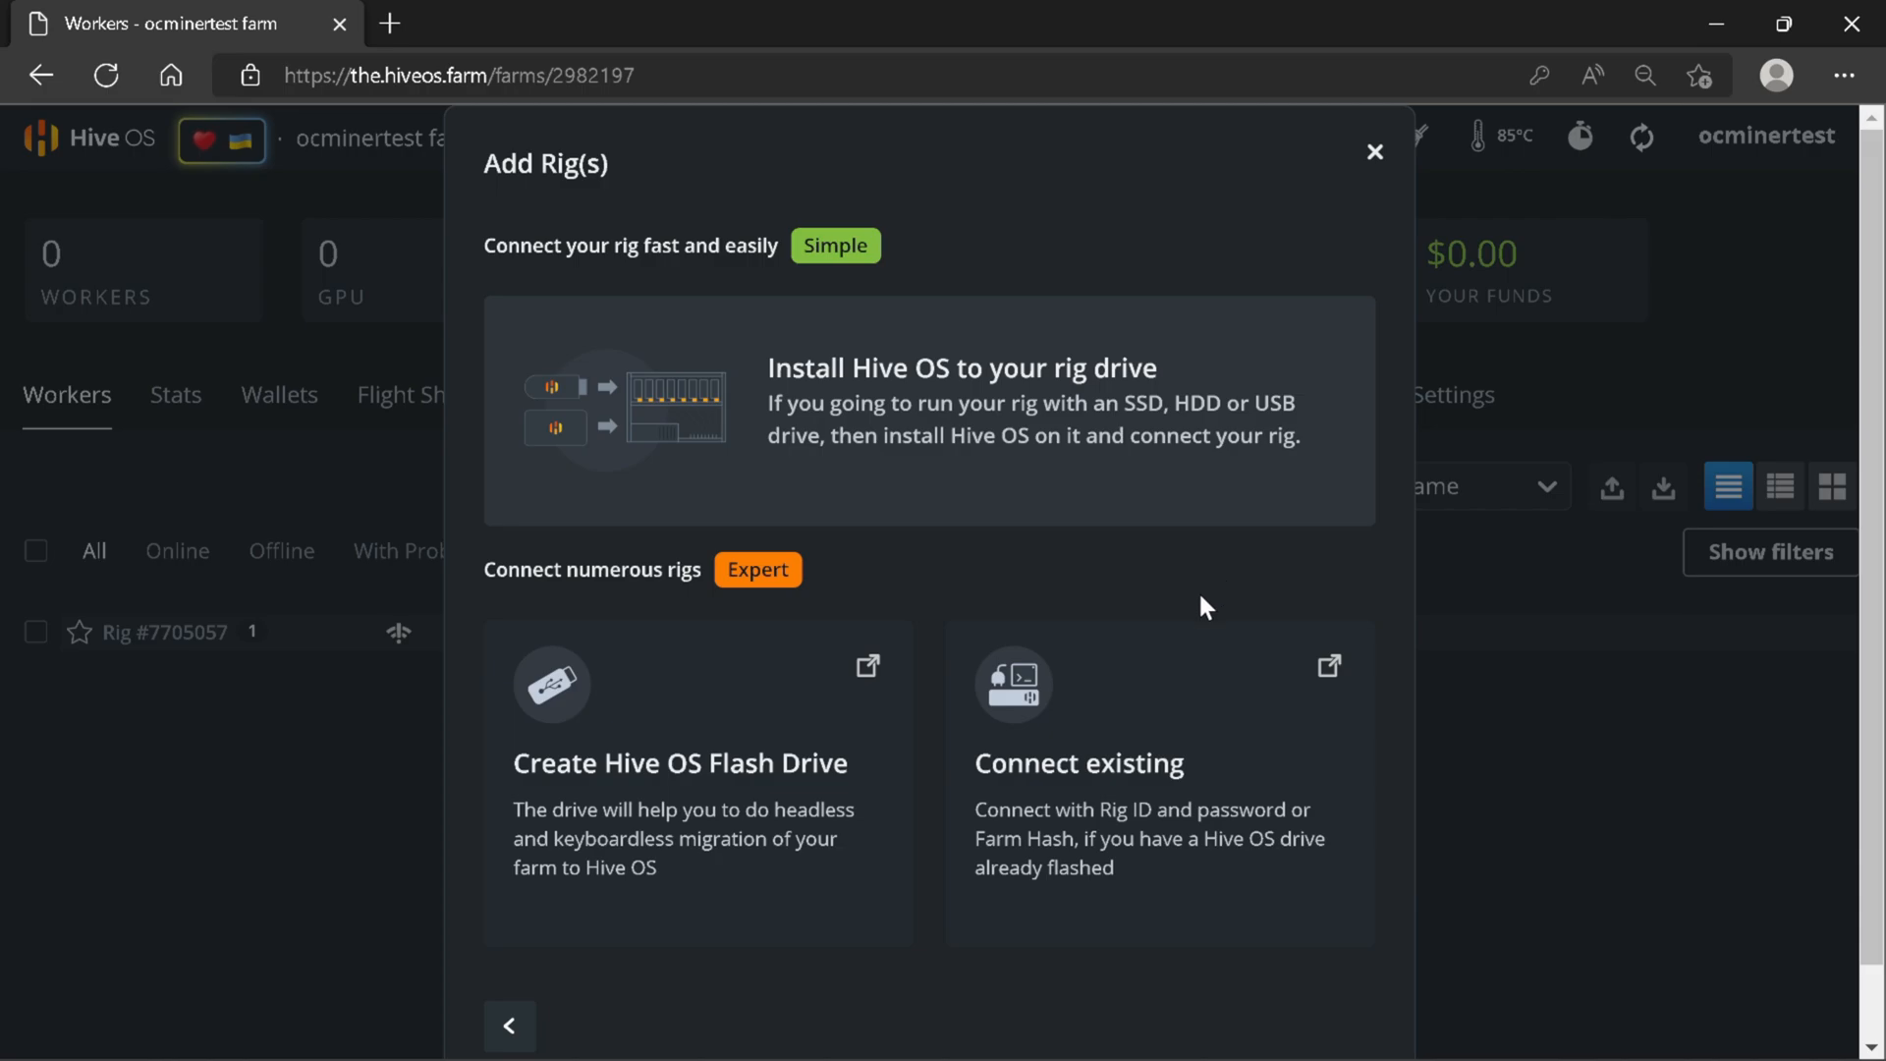
pyautogui.moveTo(1161, 764)
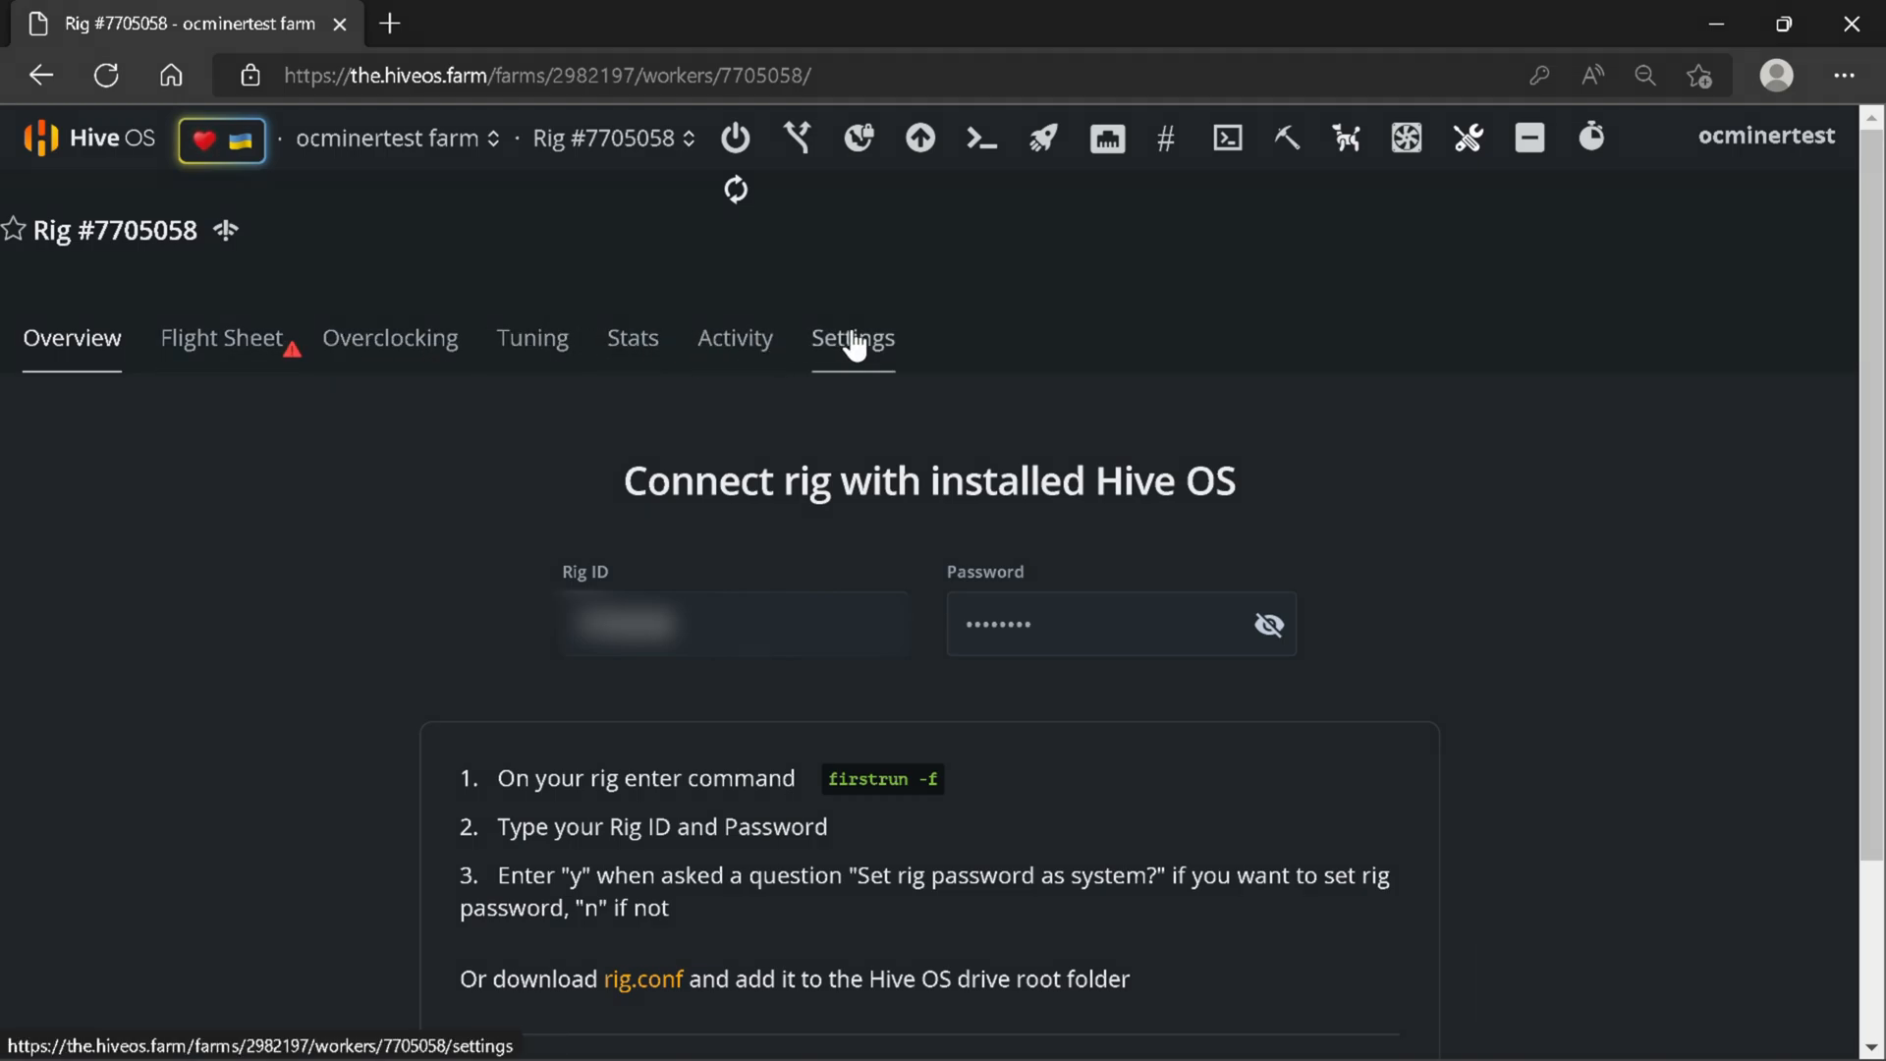
# Change the new rig's name to OCMINERtestrig in Settings and save it
pyautogui.click(853, 338)
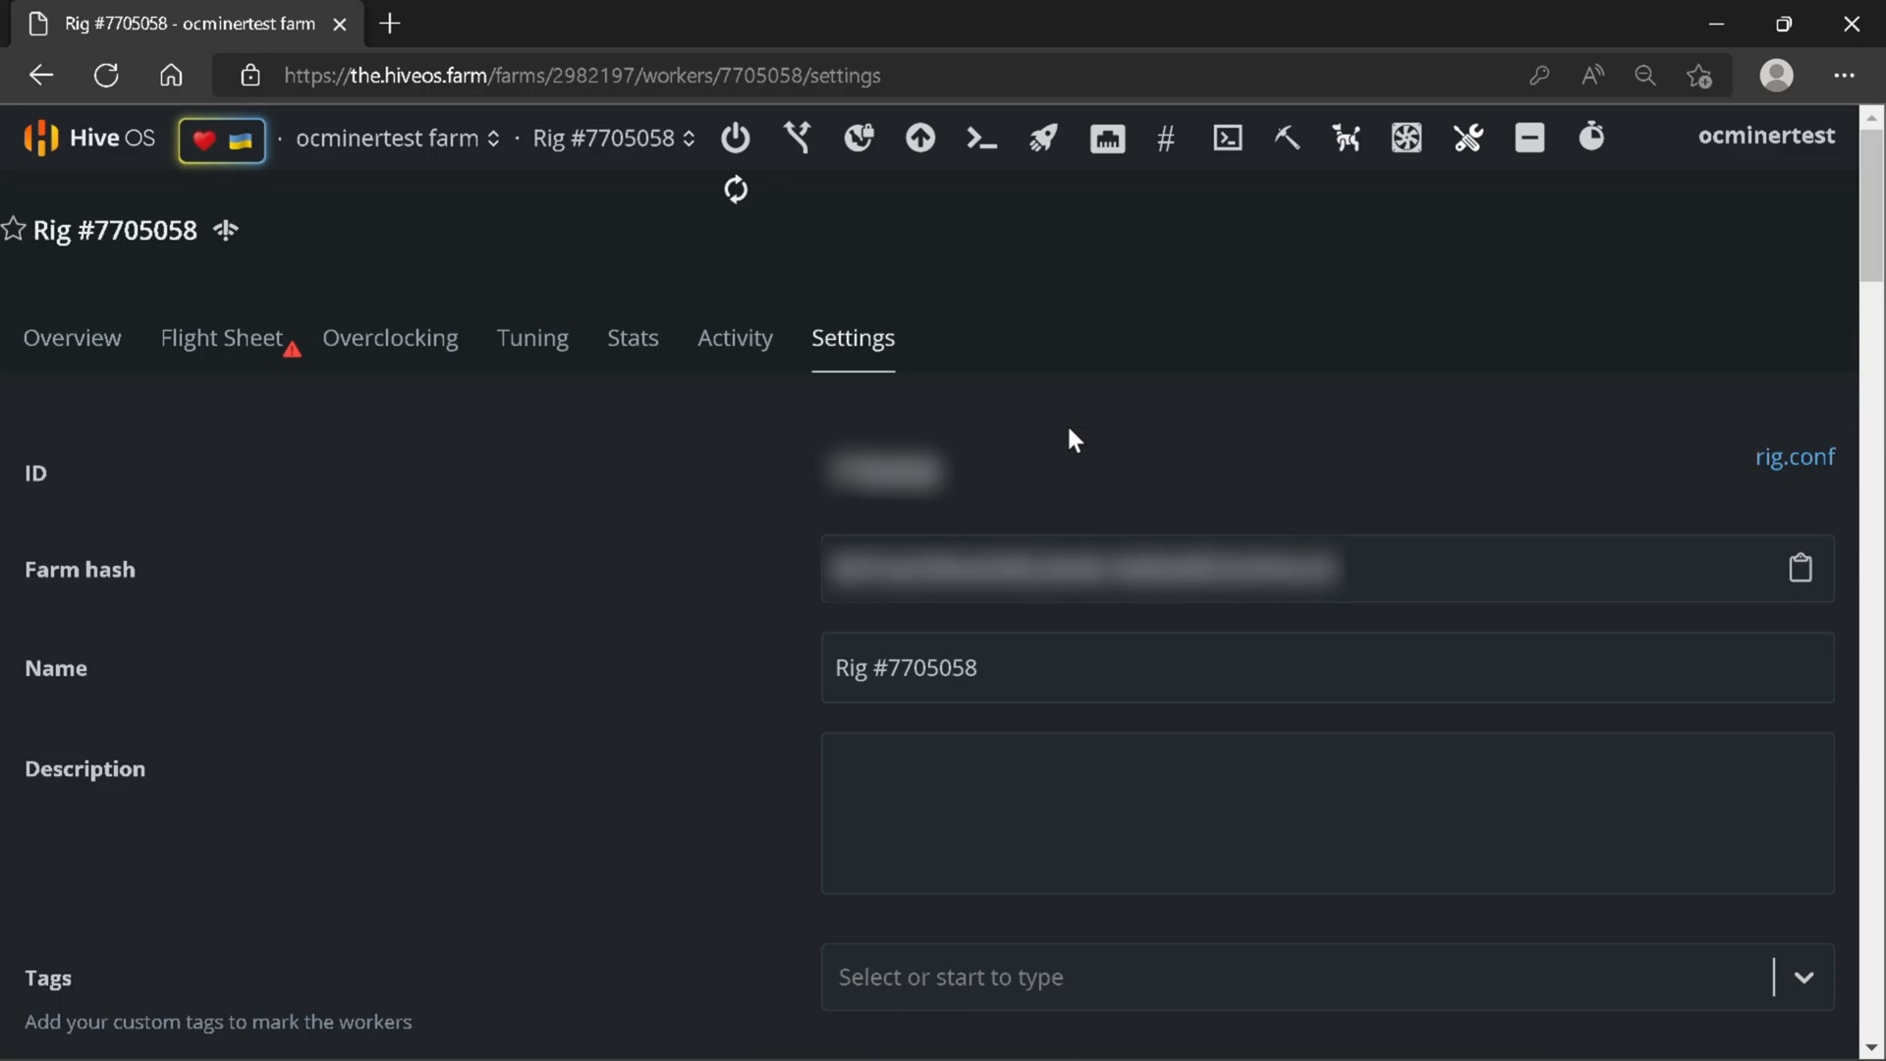
pyautogui.write('OCMINERtestrig')
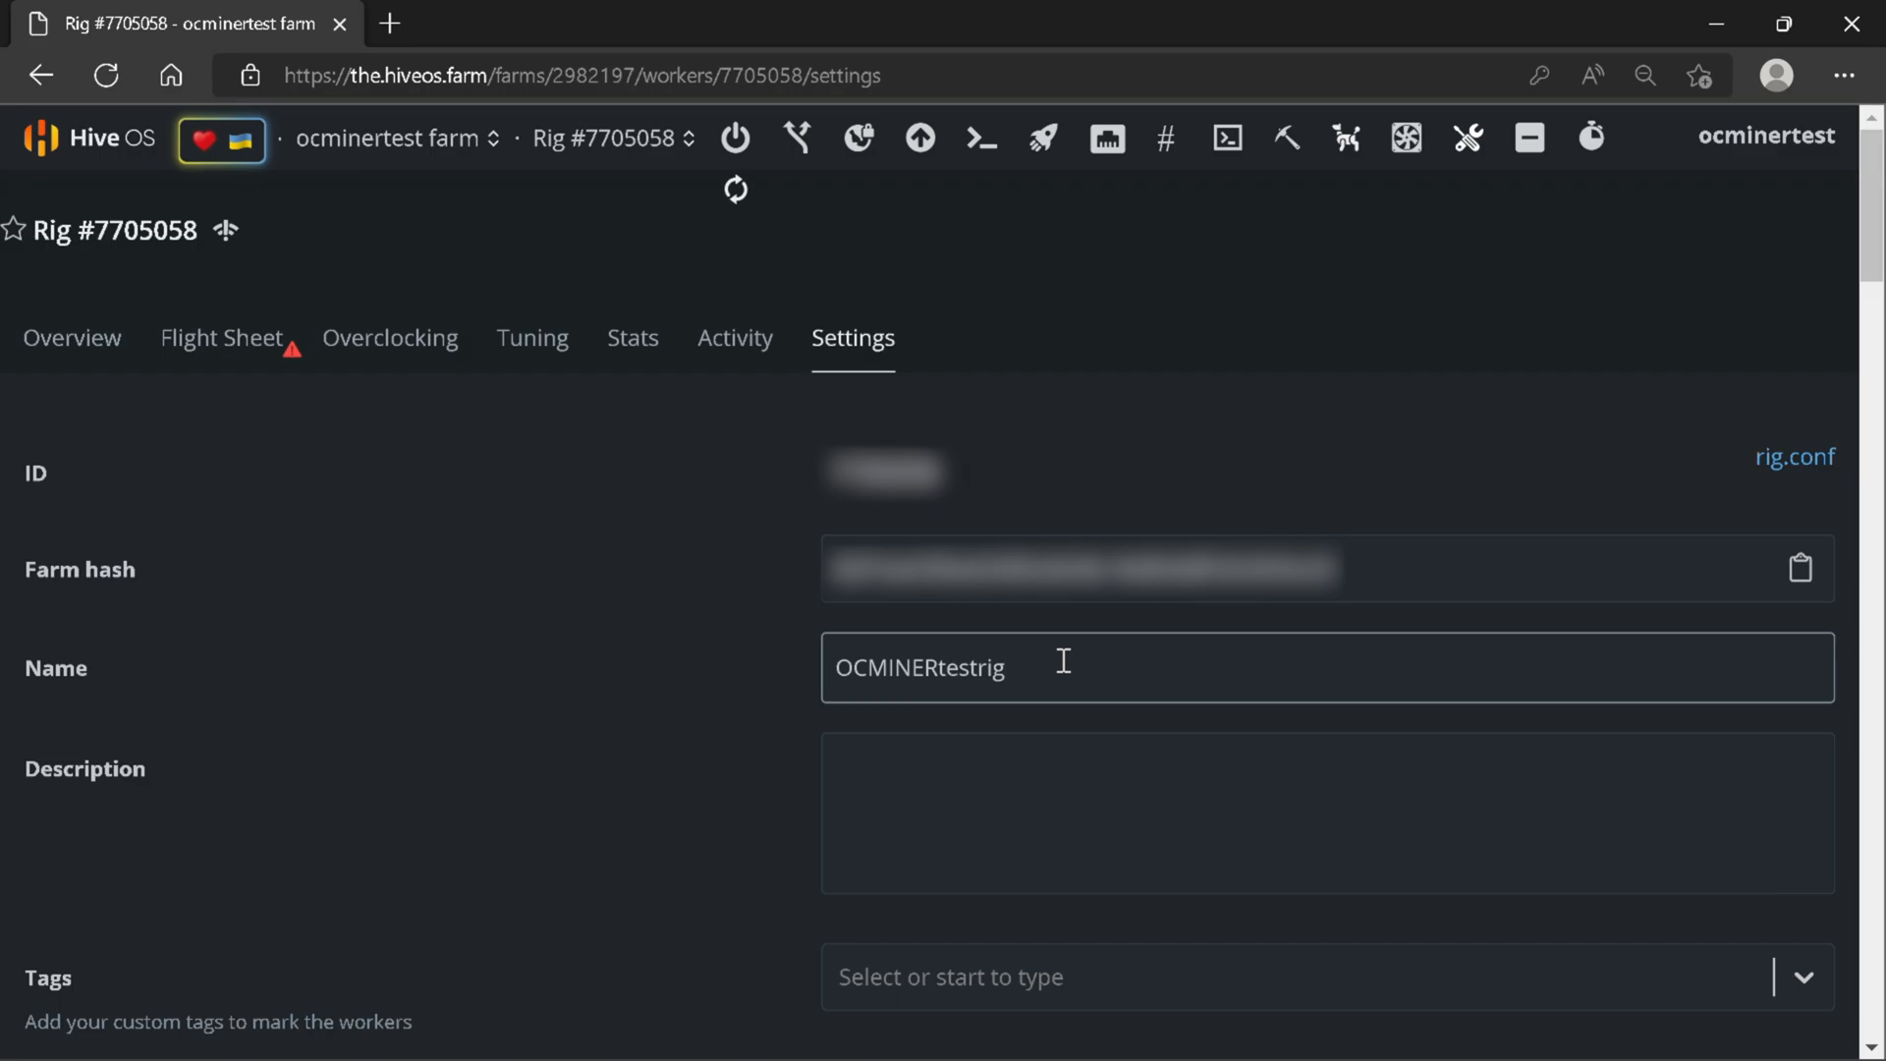
pyautogui.click(1005, 669)
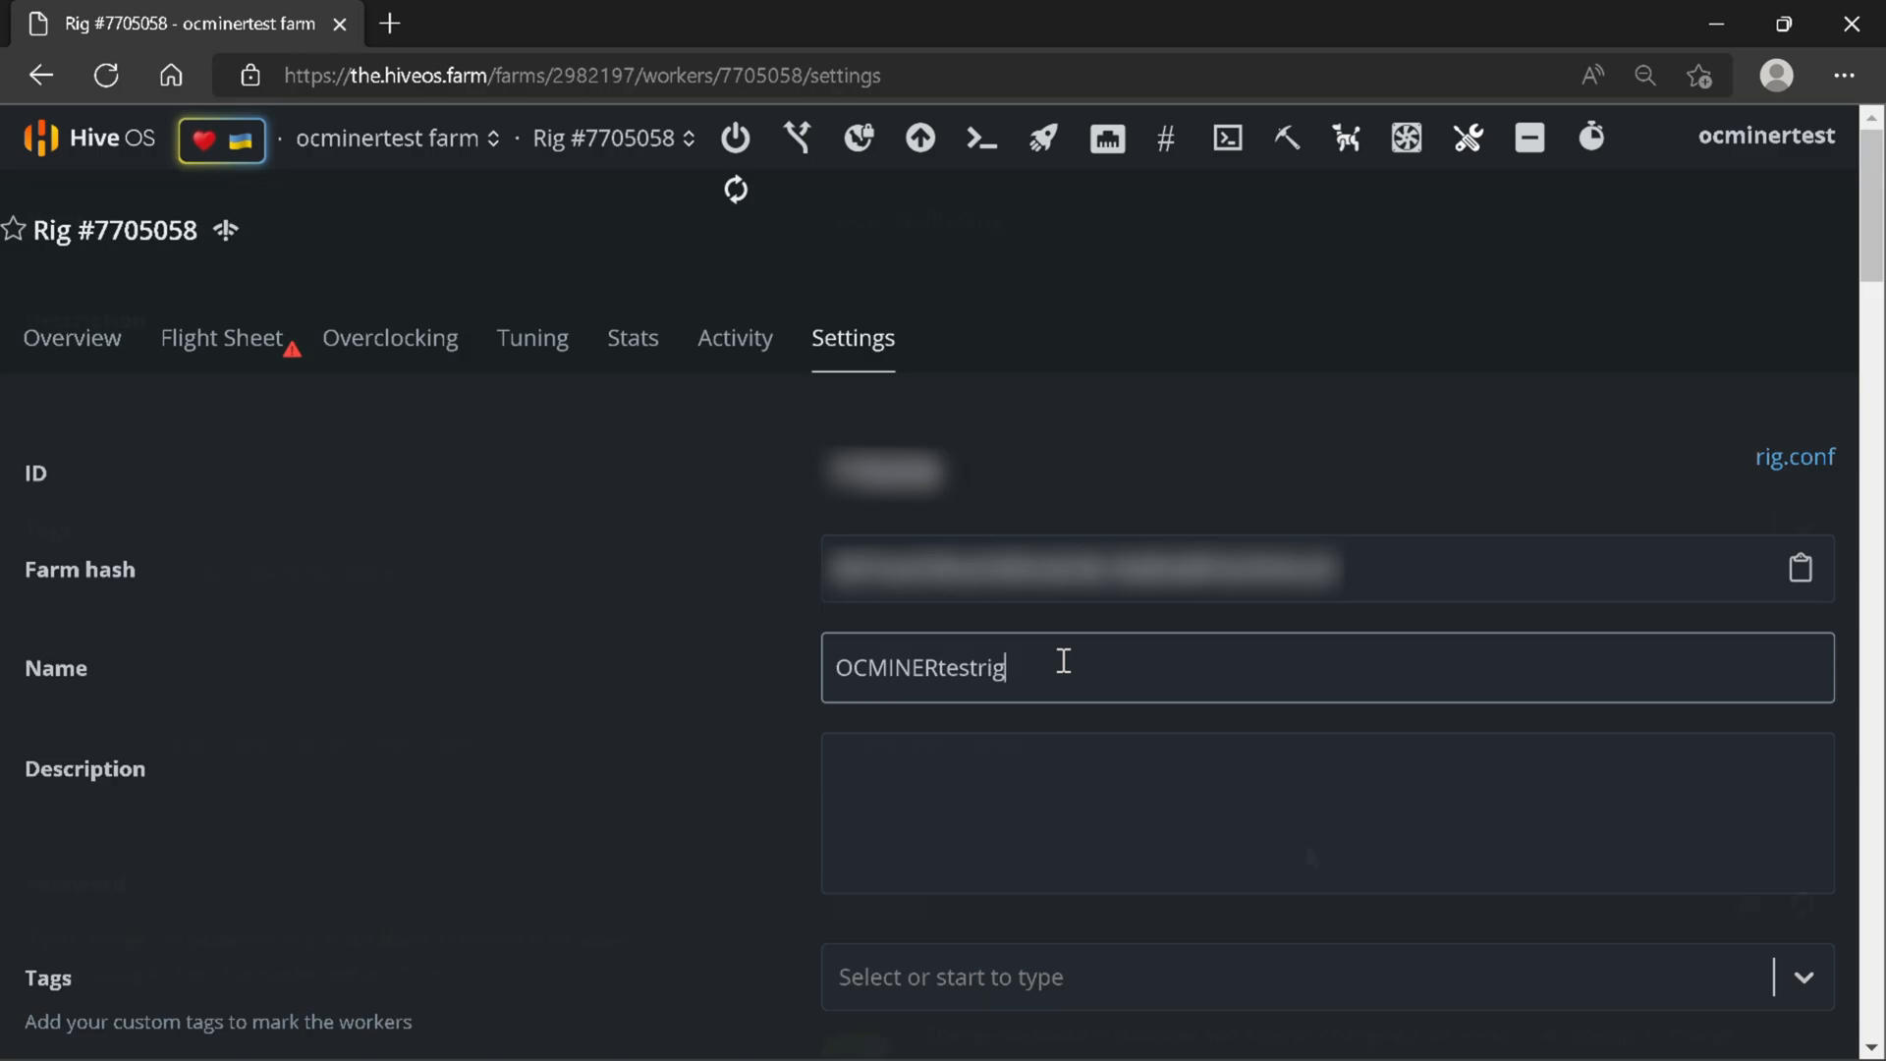
pyautogui.scroll(-3)
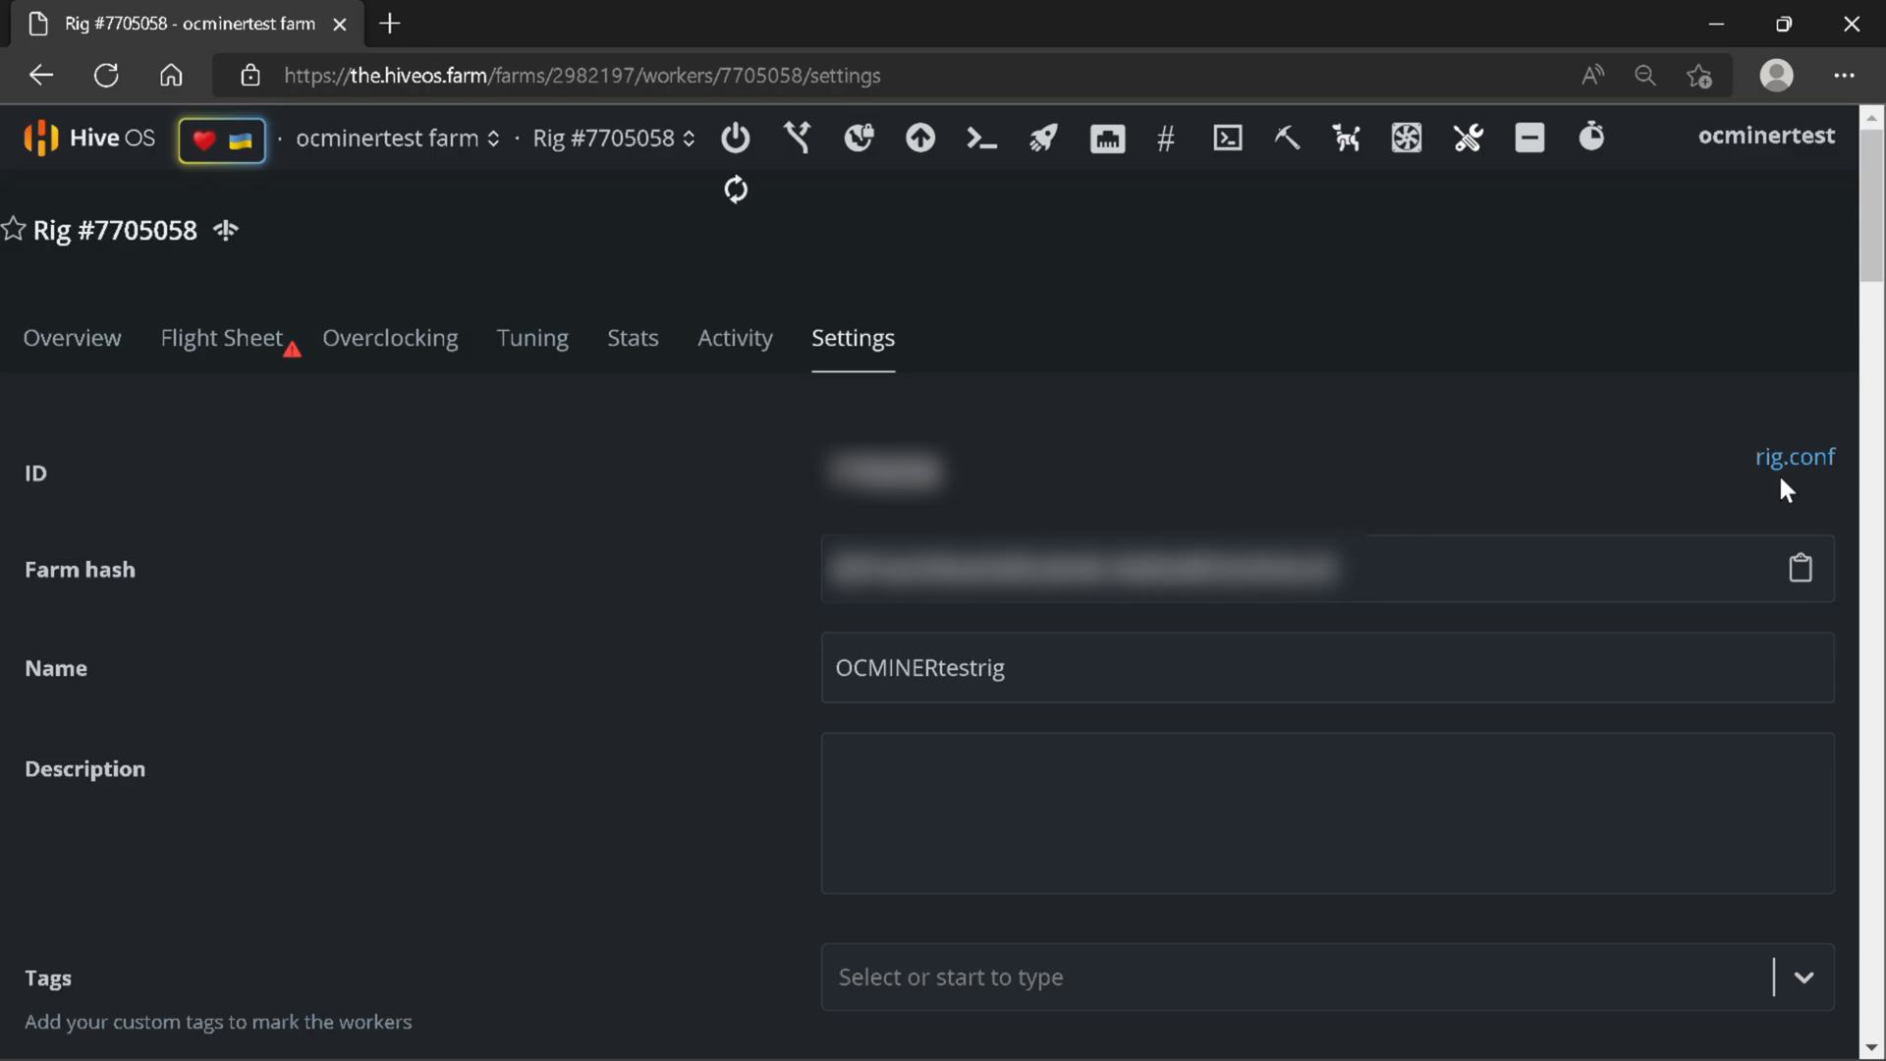
# Download rig.conf onto the HIVE (D:) USB drive, then close the drive window
pyautogui.click(1795, 456)
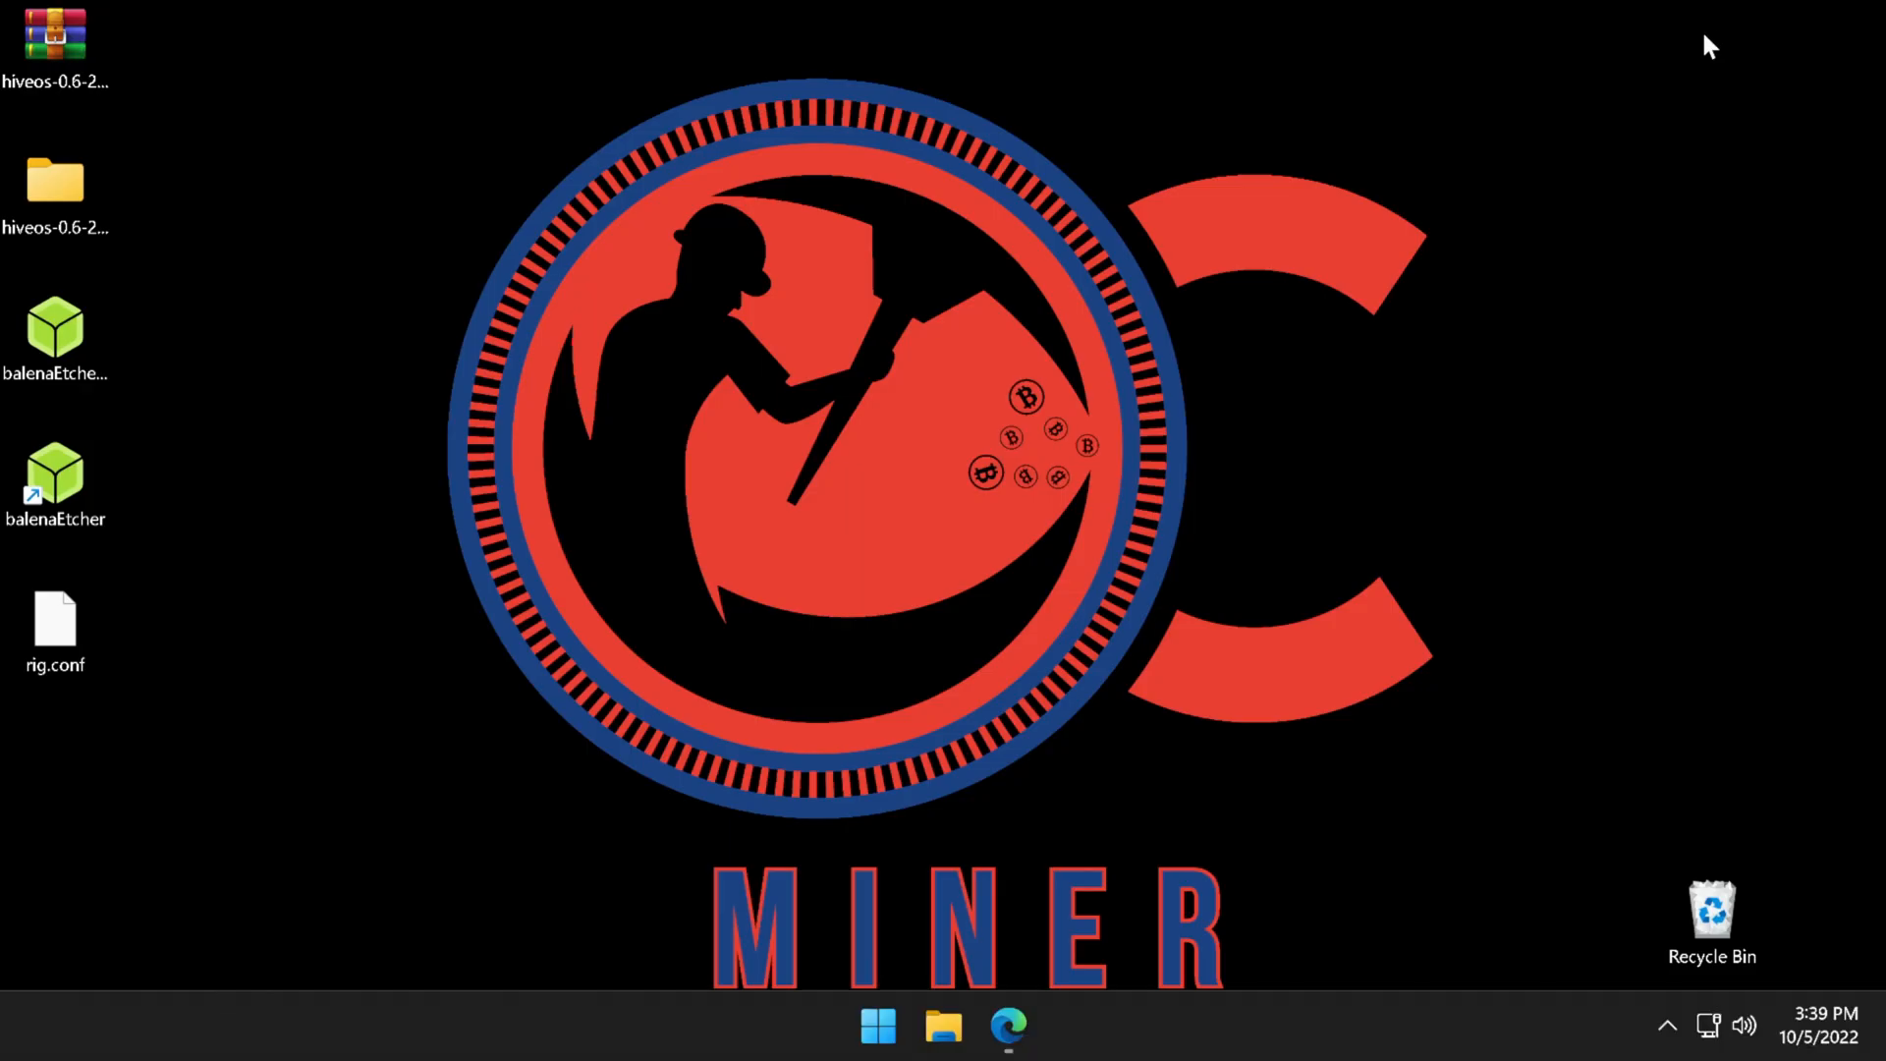
pyautogui.moveTo(286, 685)
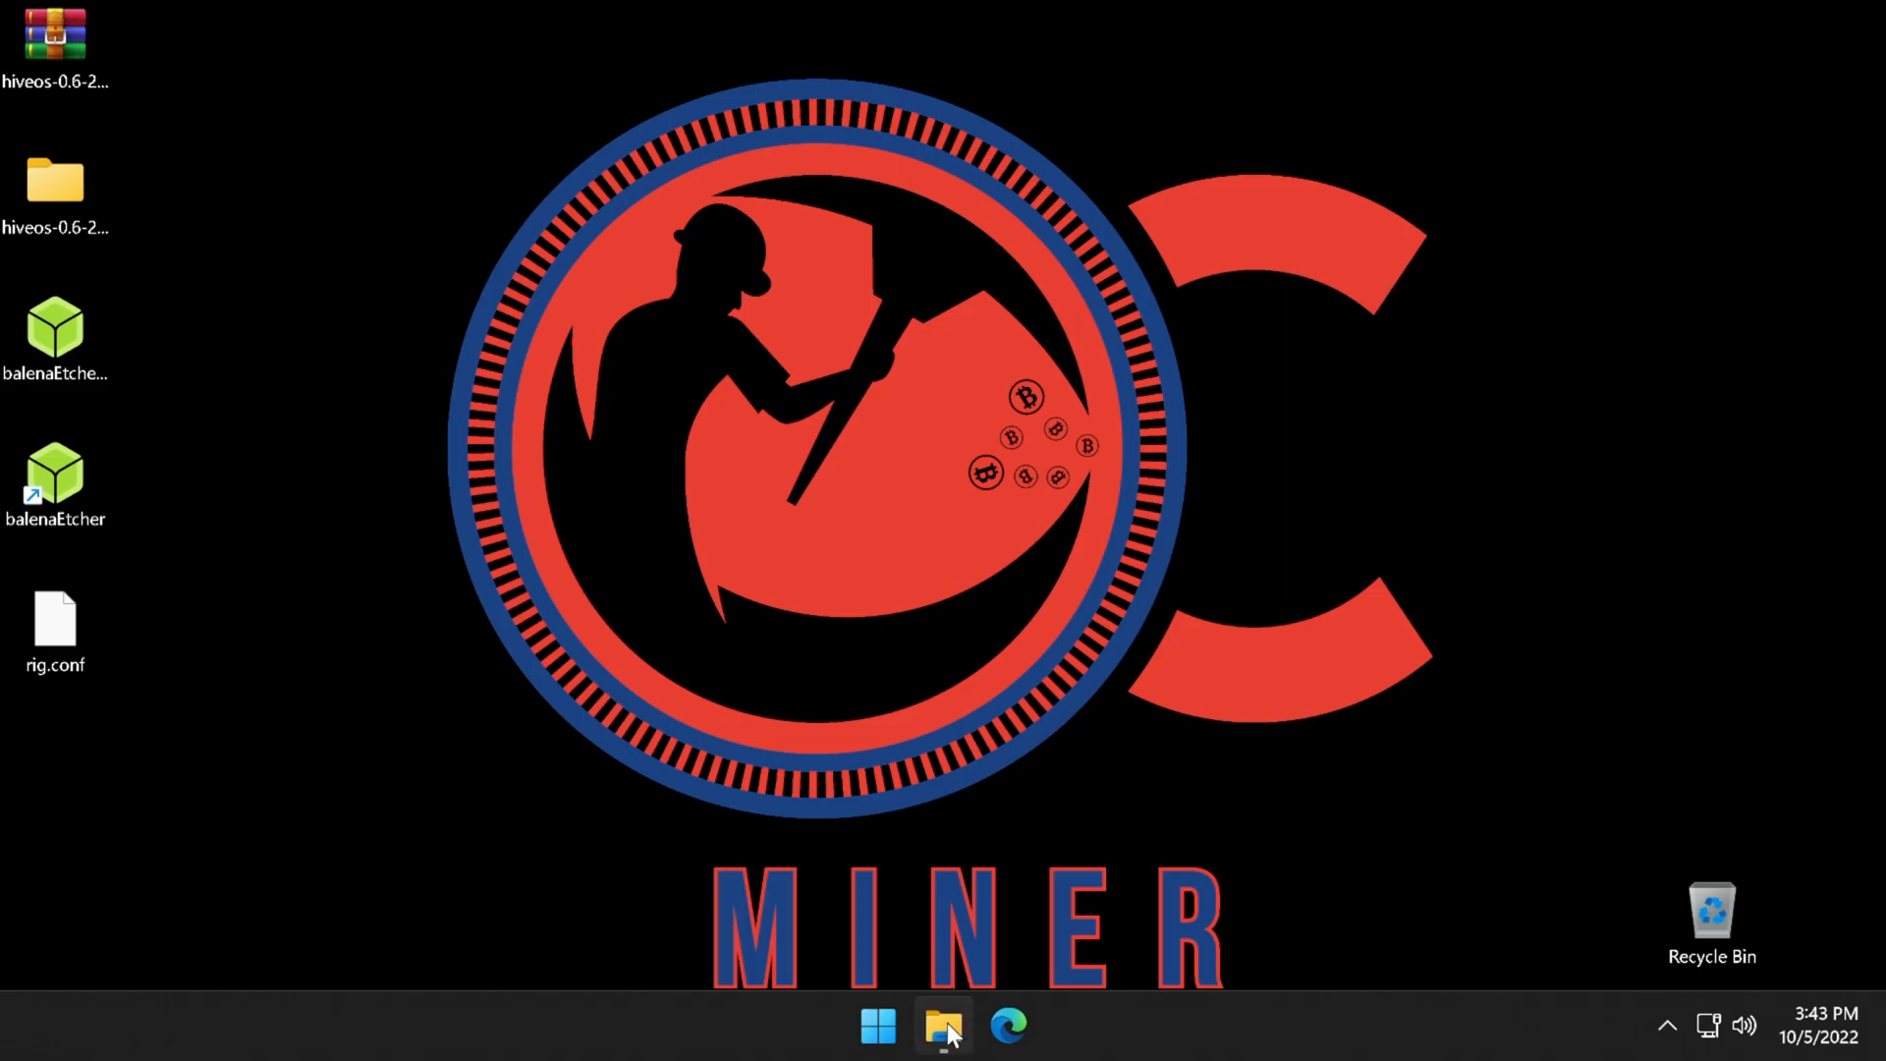
pyautogui.click(945, 1025)
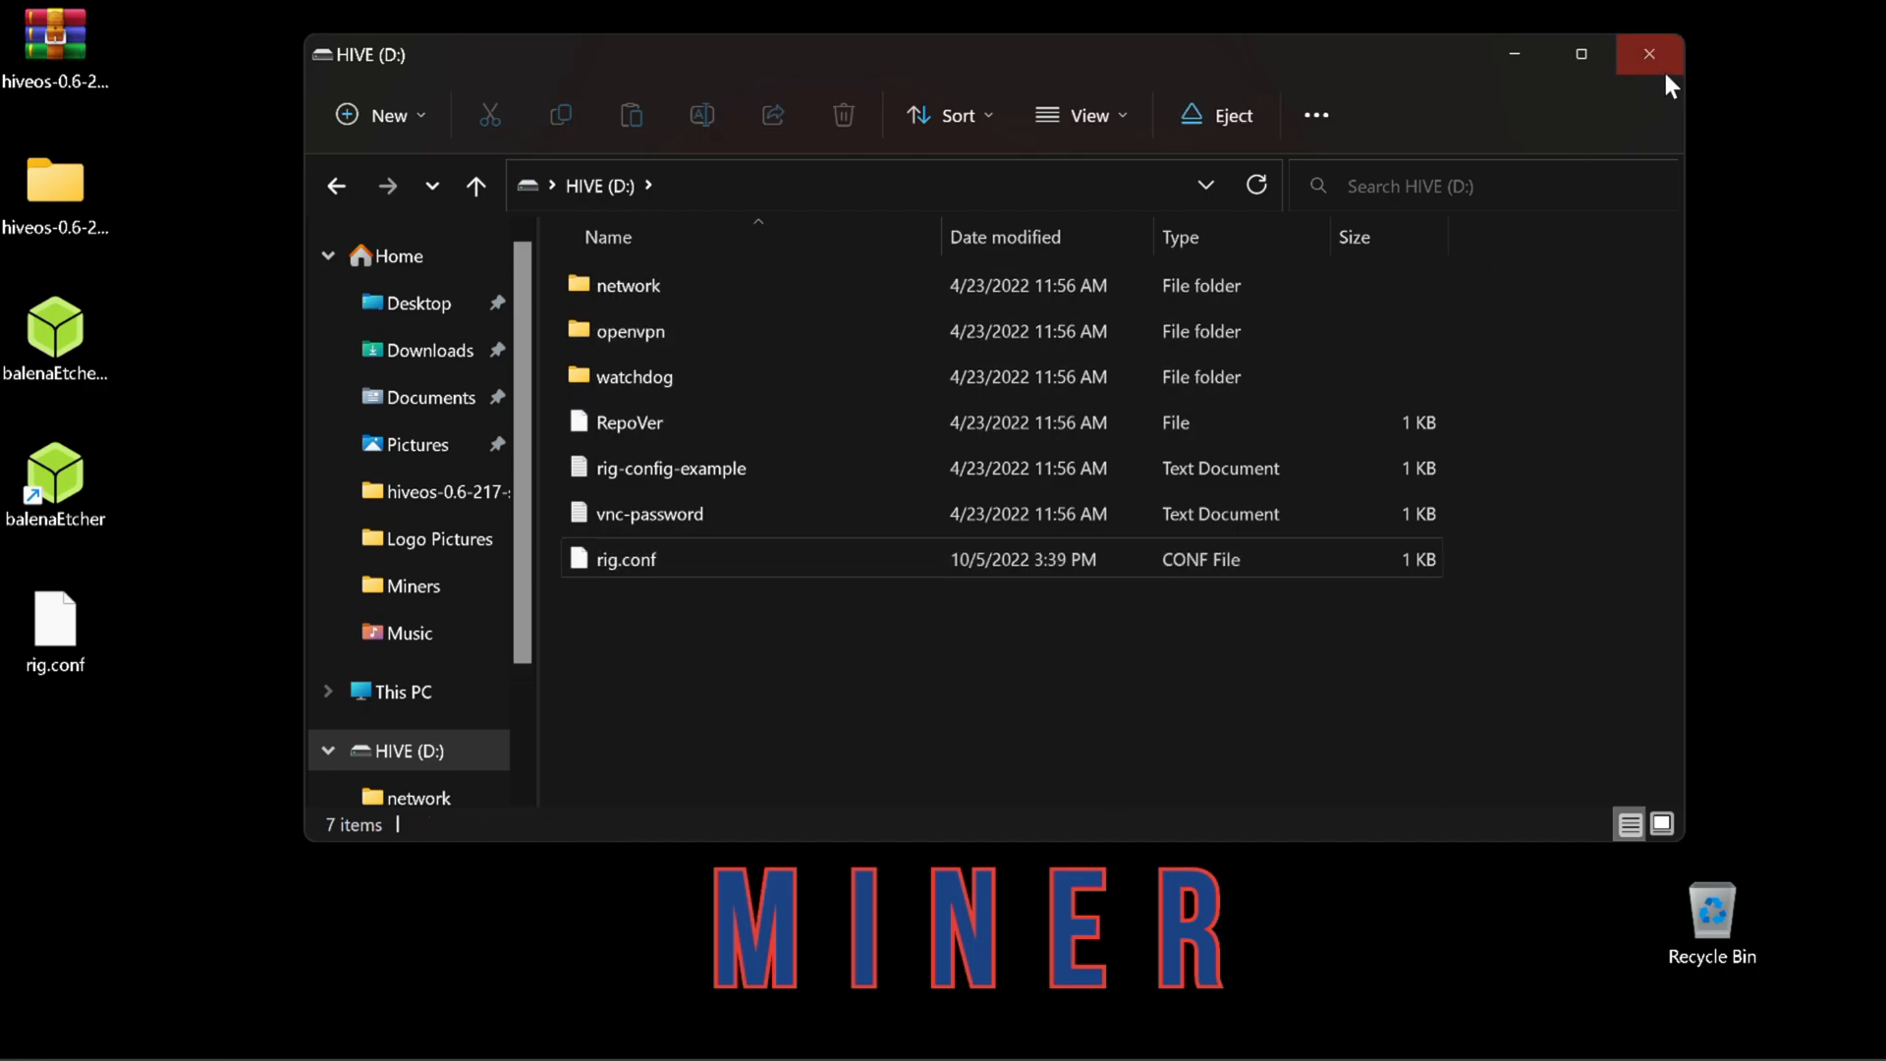
pyautogui.click(1649, 54)
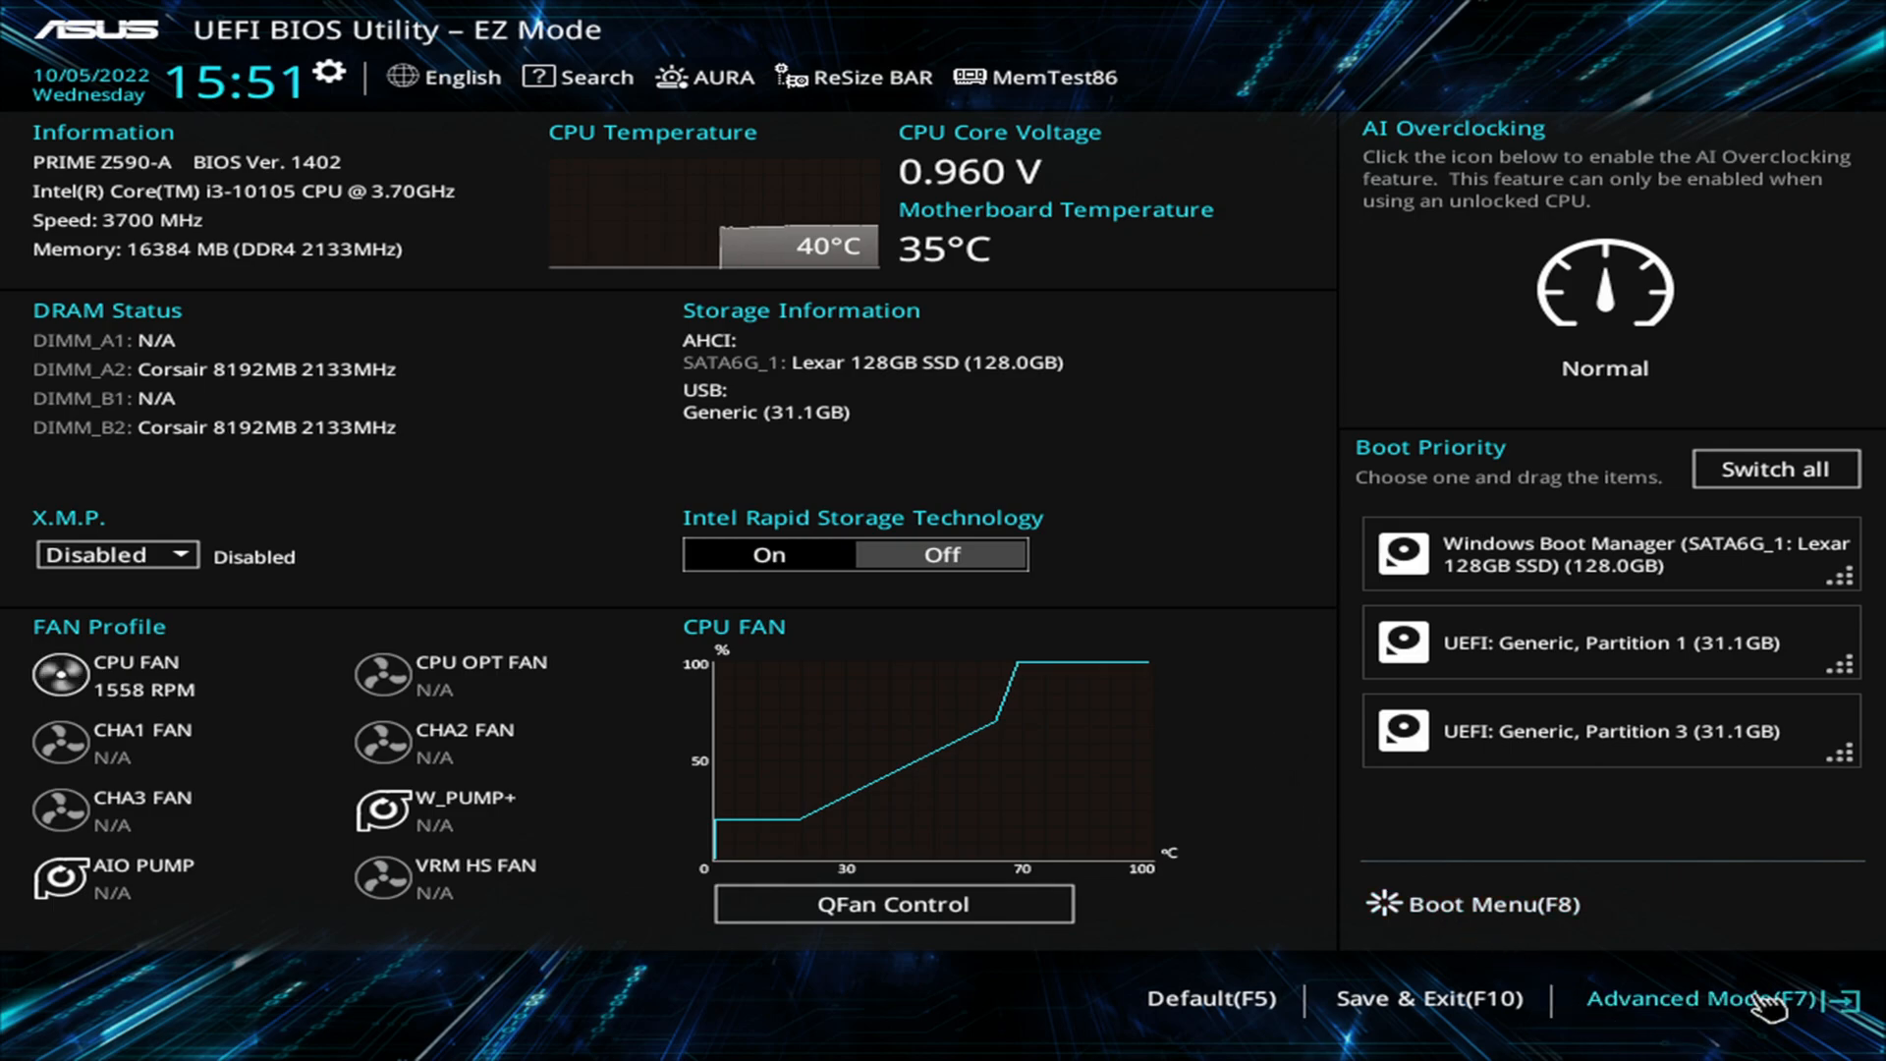
# Switch the ASUS BIOS from EZ Mode to Advanced Mode (F7)
pyautogui.click(1701, 998)
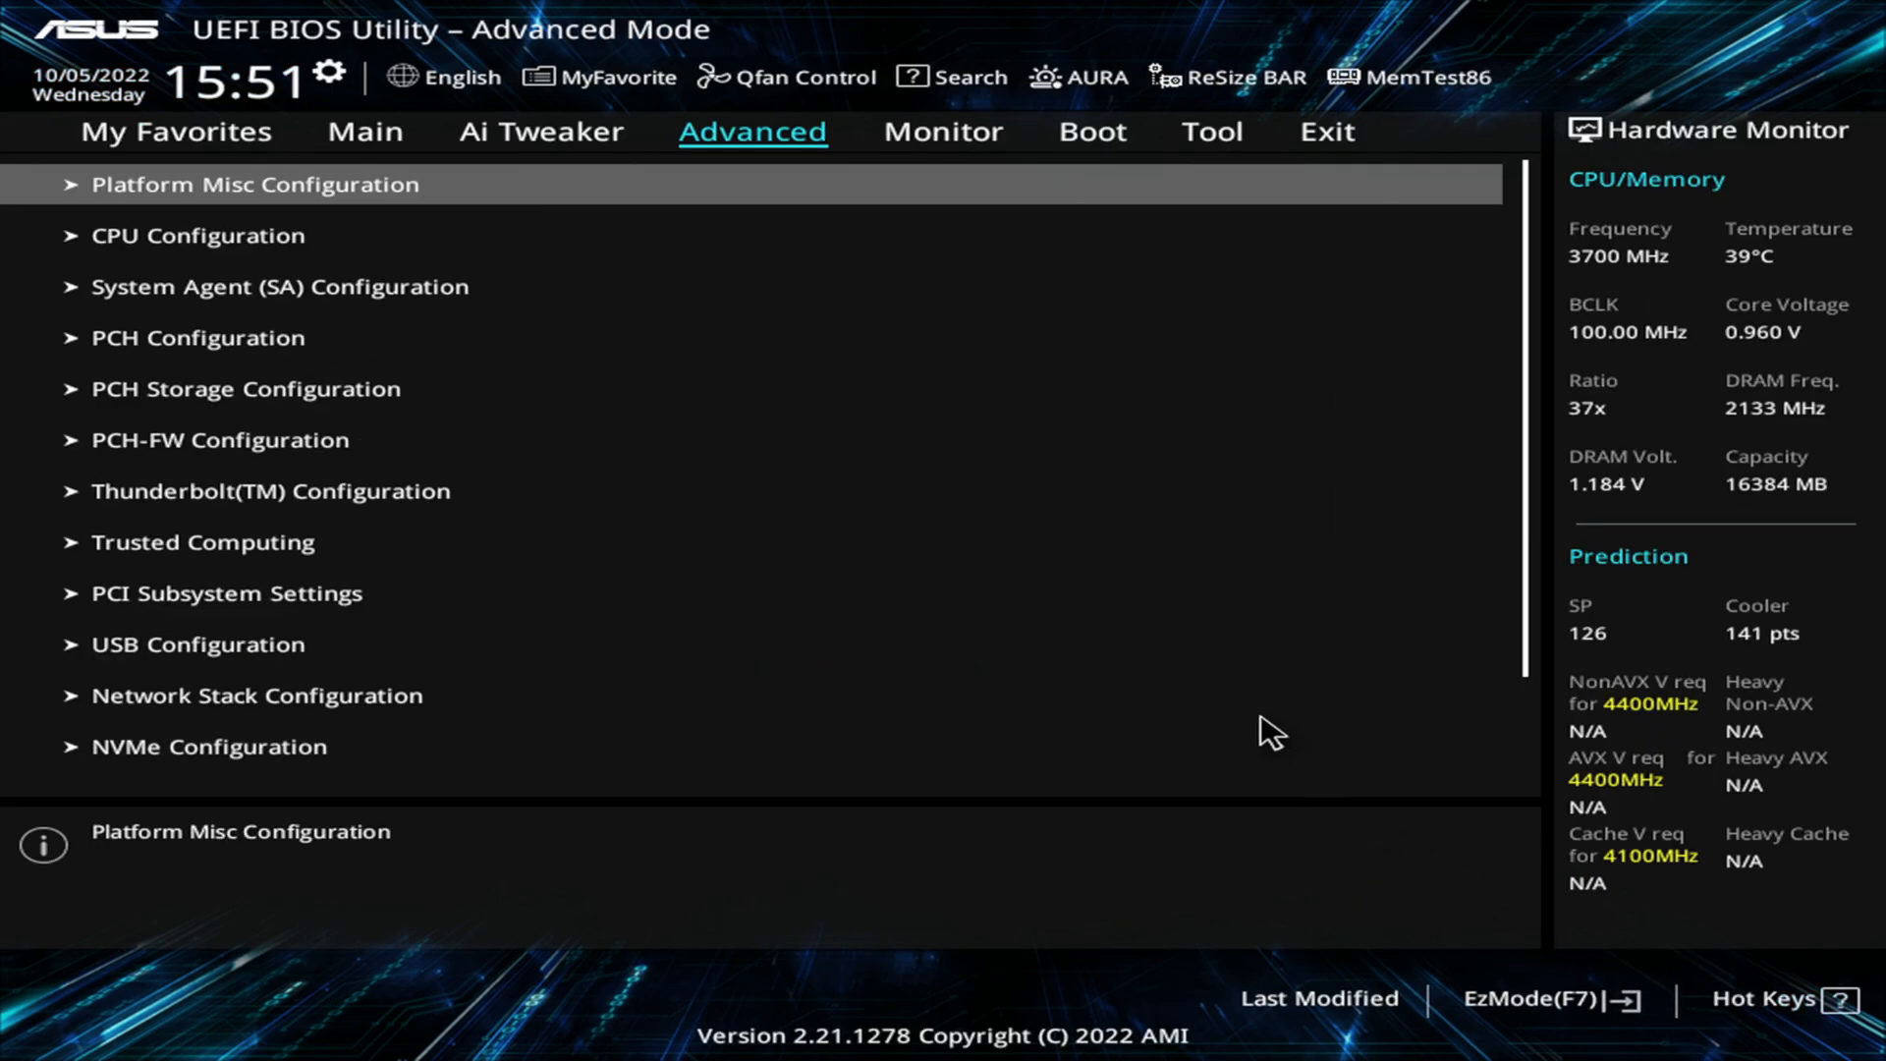
pyautogui.moveTo(1089, 133)
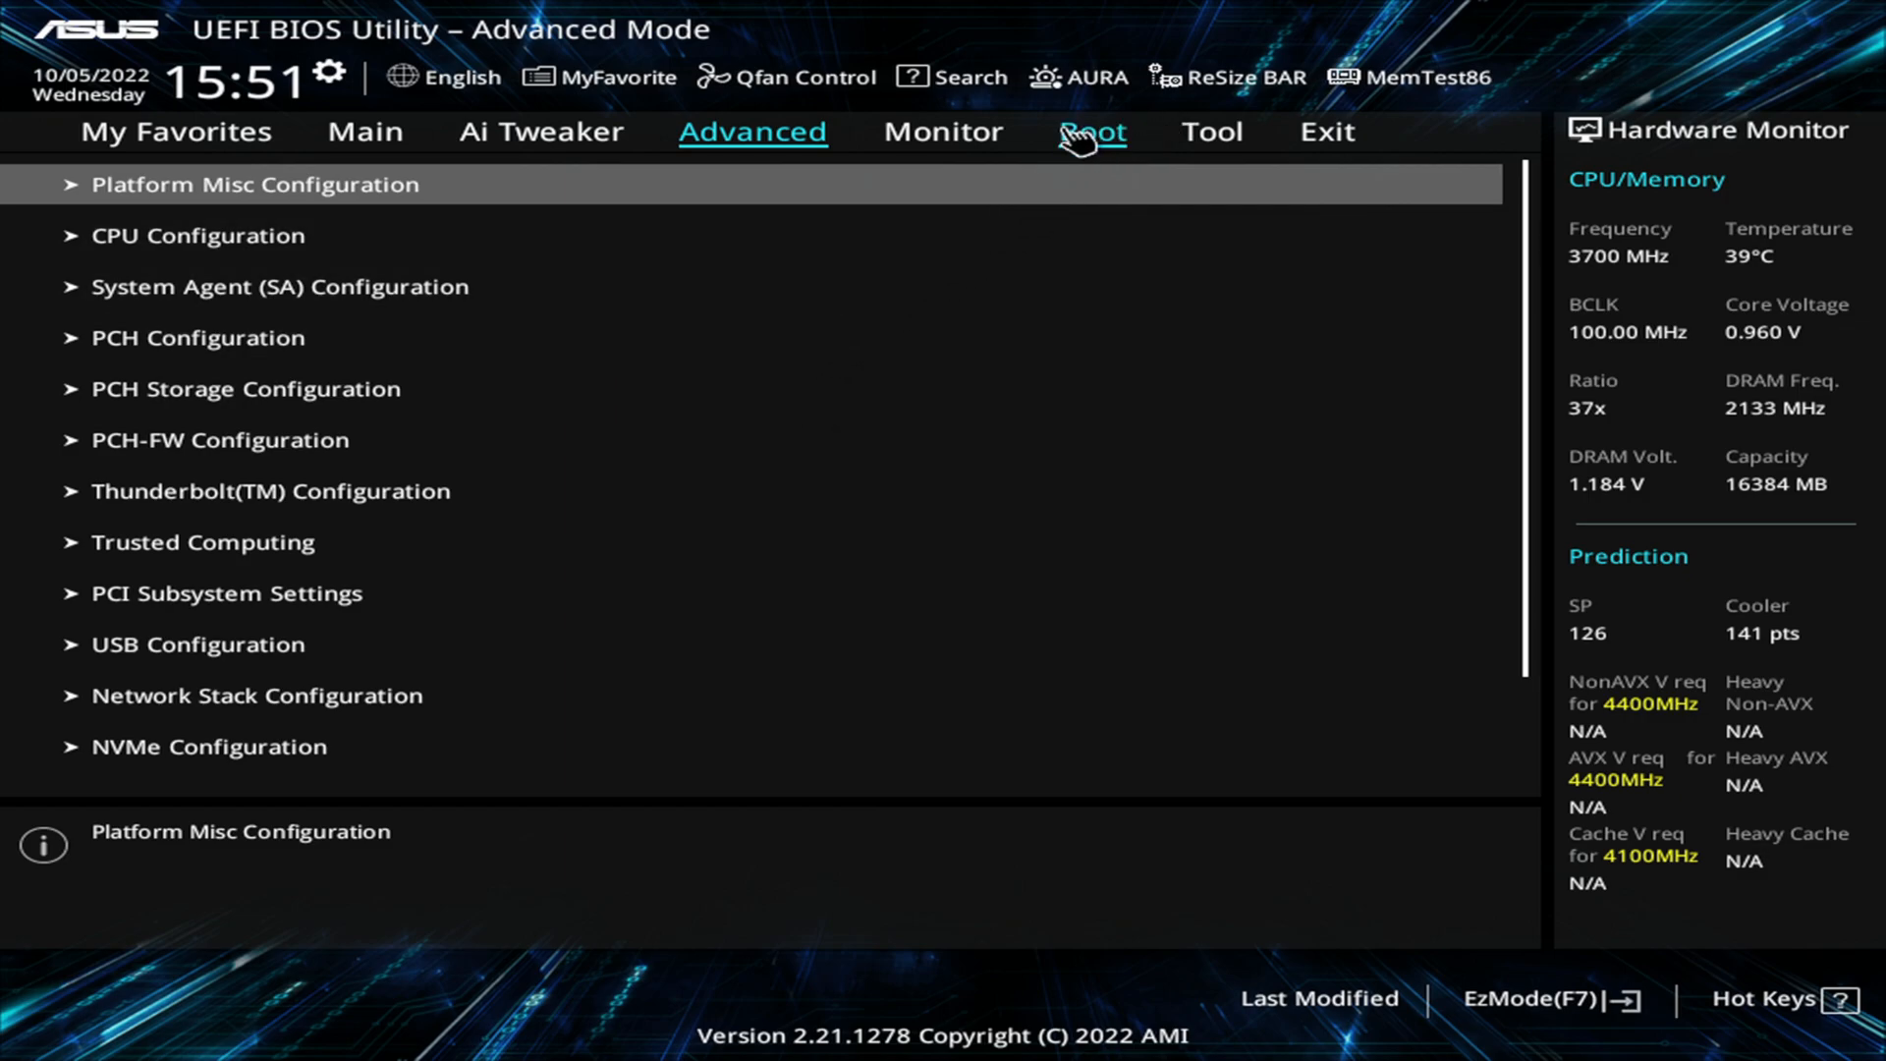
# Set Boot Option #1 to UEFI Generic Partition 1 and #2 to Partition 3
pyautogui.click(1089, 130)
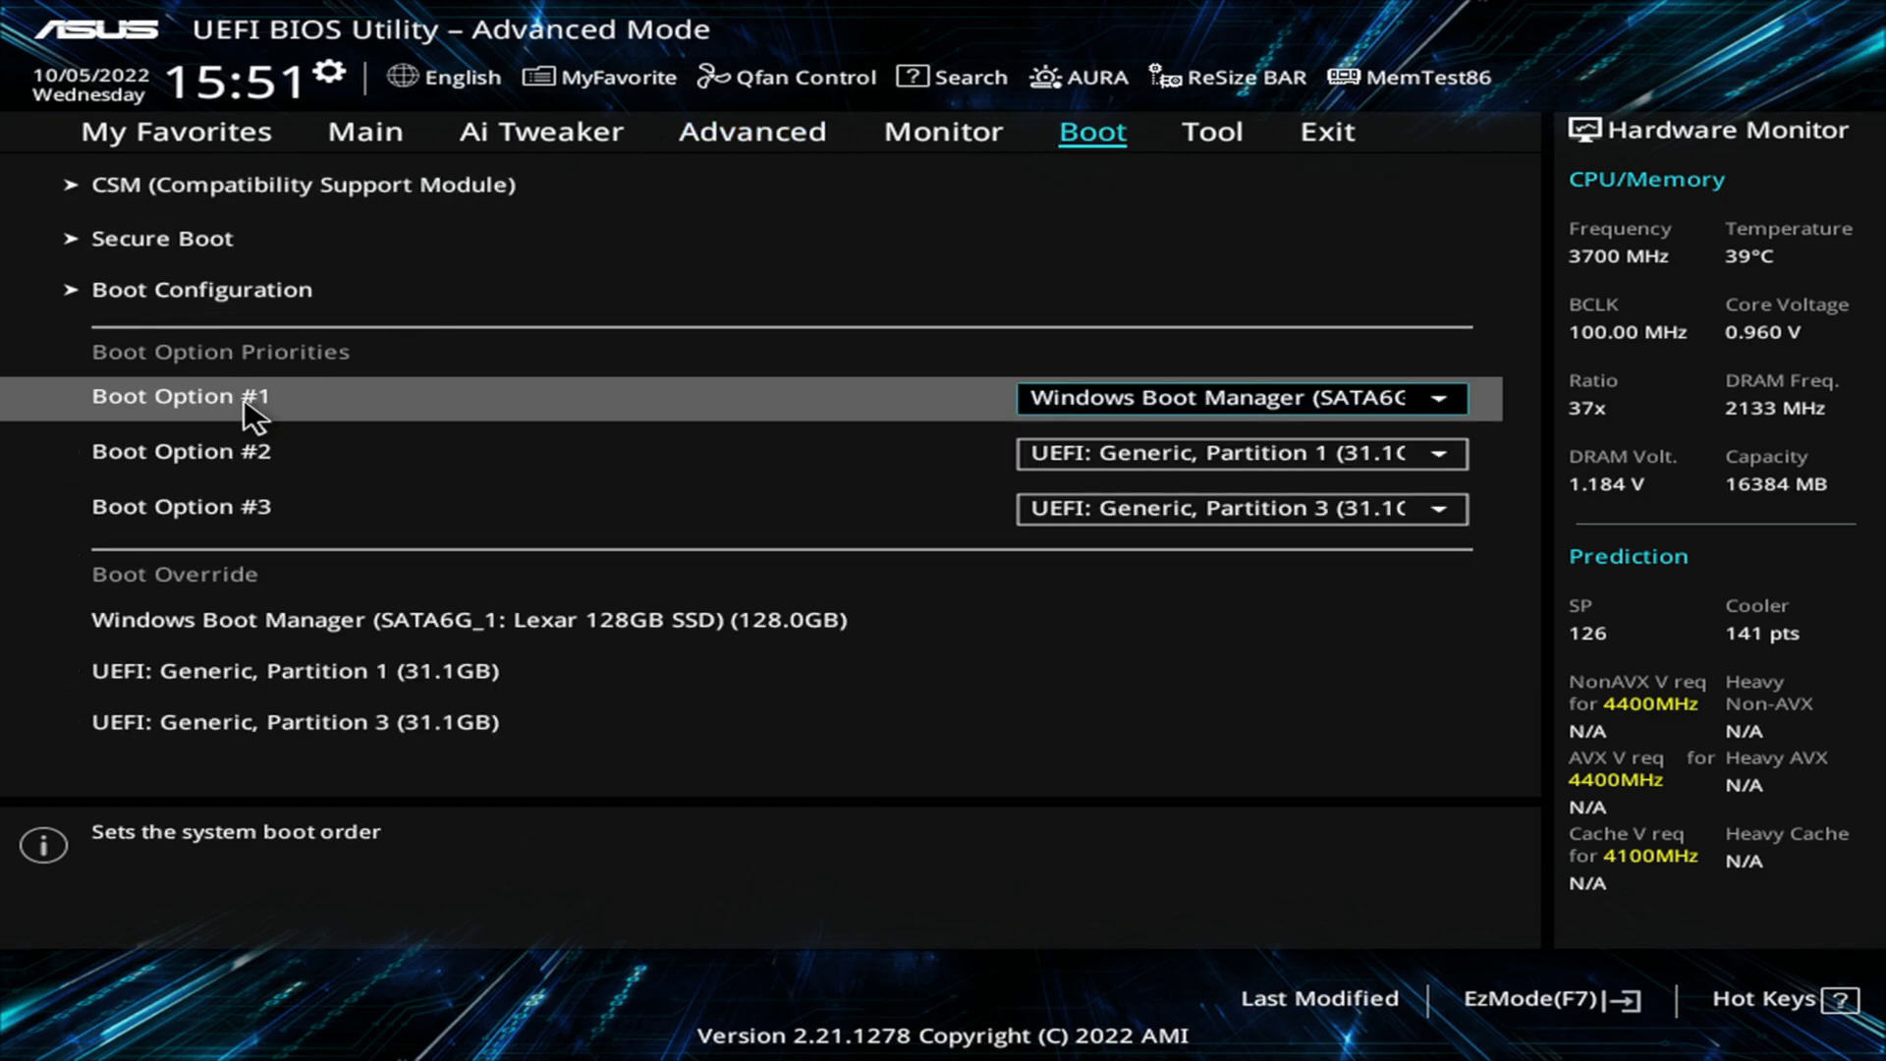
pyautogui.moveTo(349, 457)
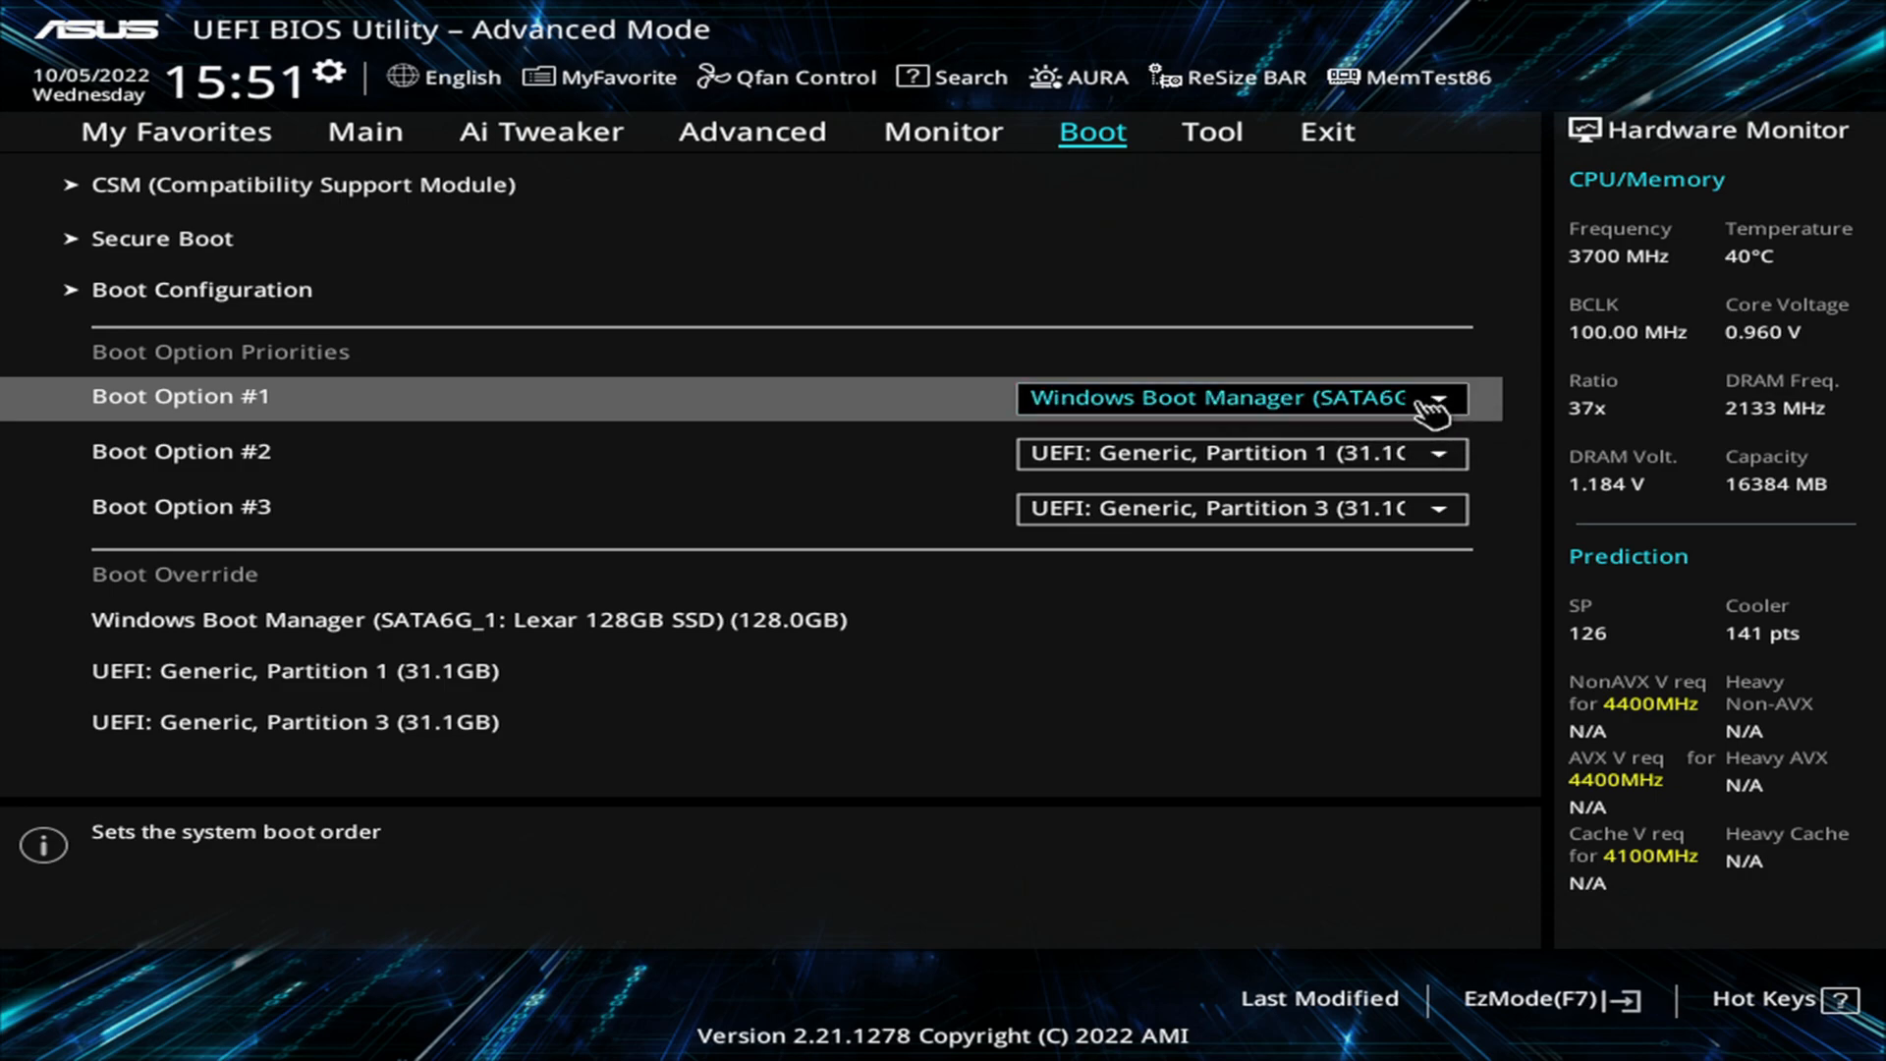
pyautogui.click(1239, 398)
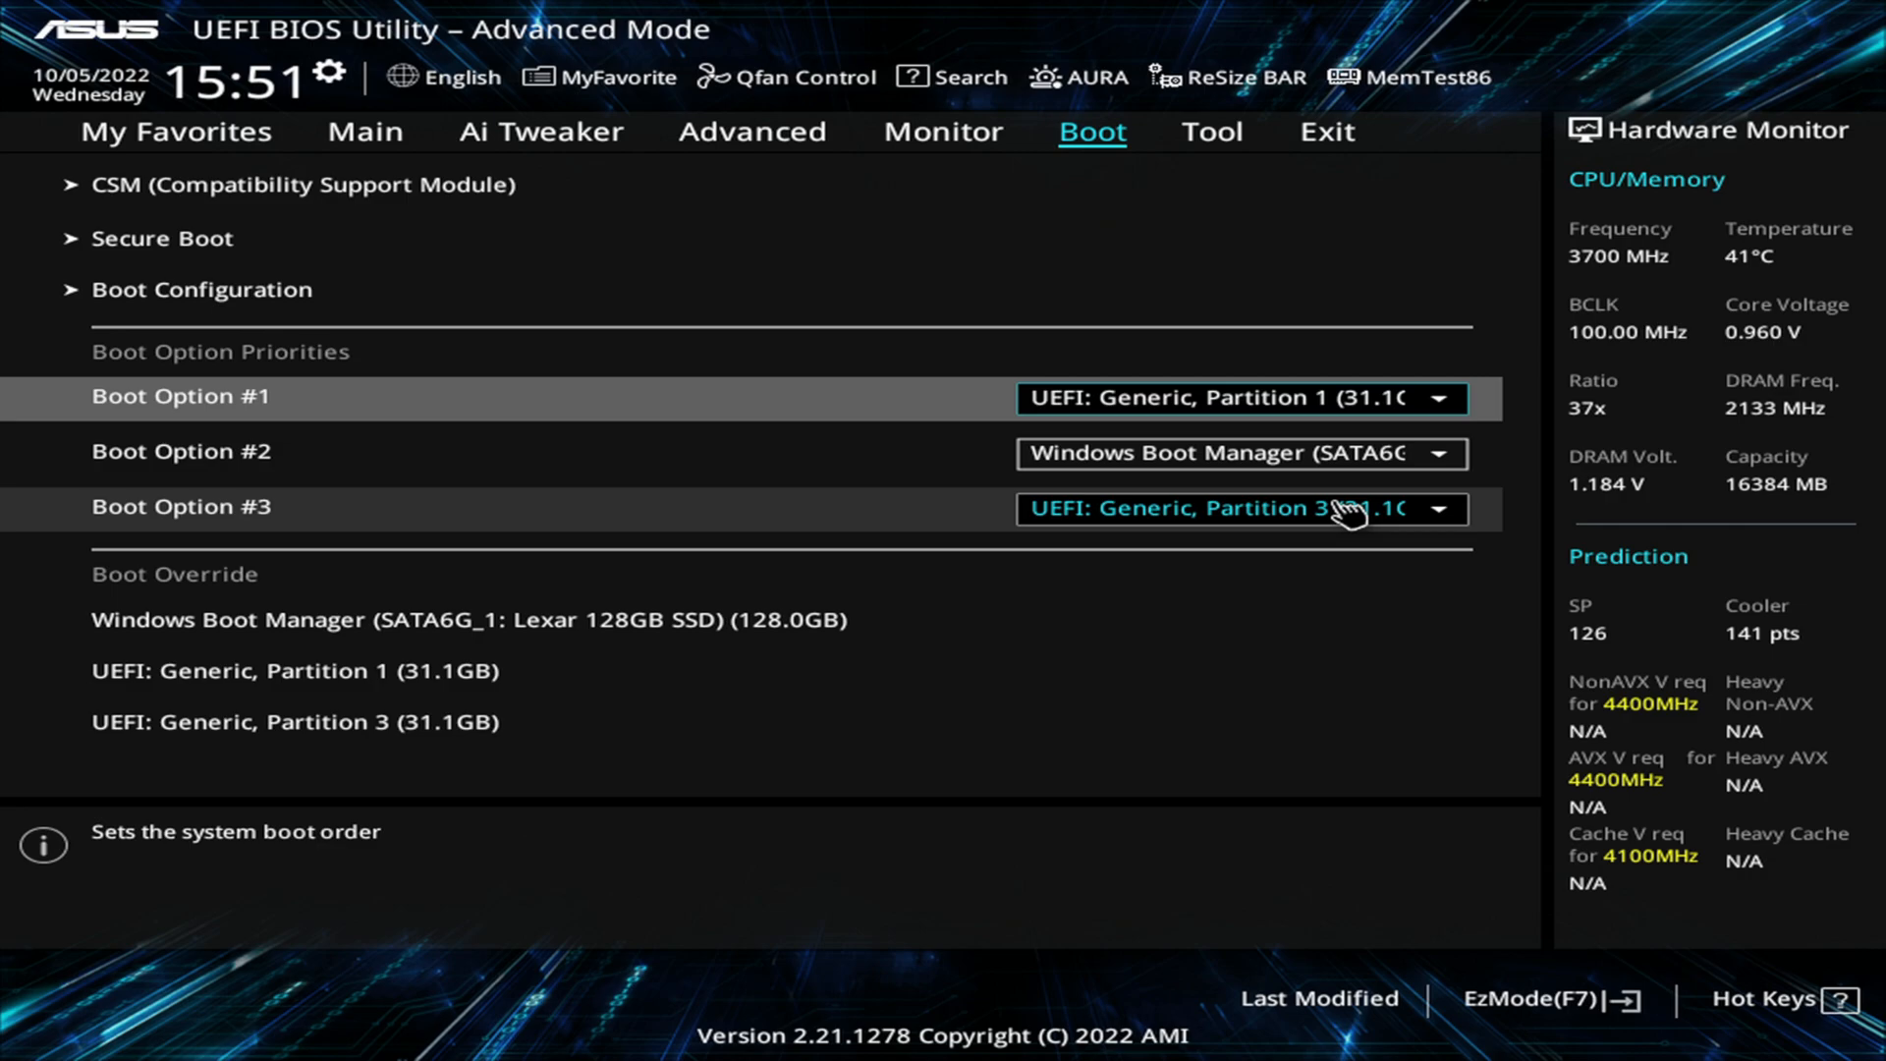
pyautogui.click(1243, 454)
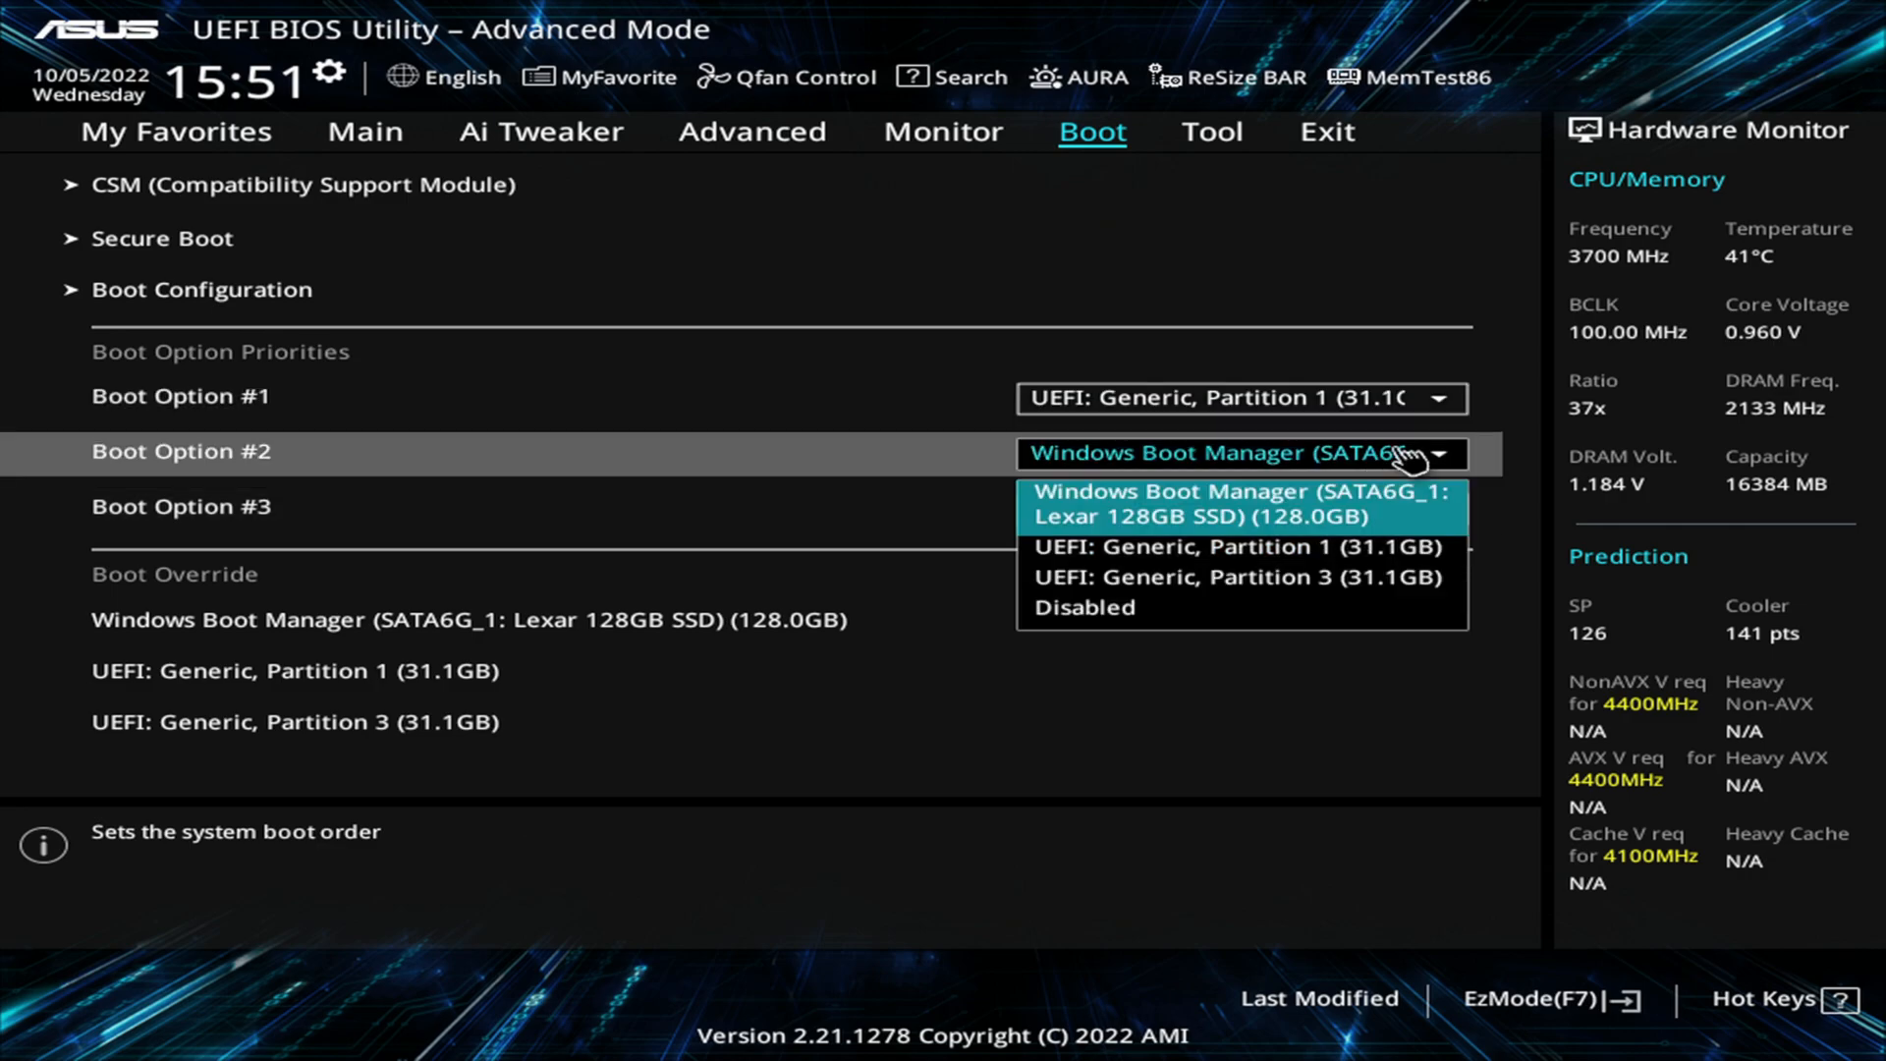
pyautogui.click(1242, 577)
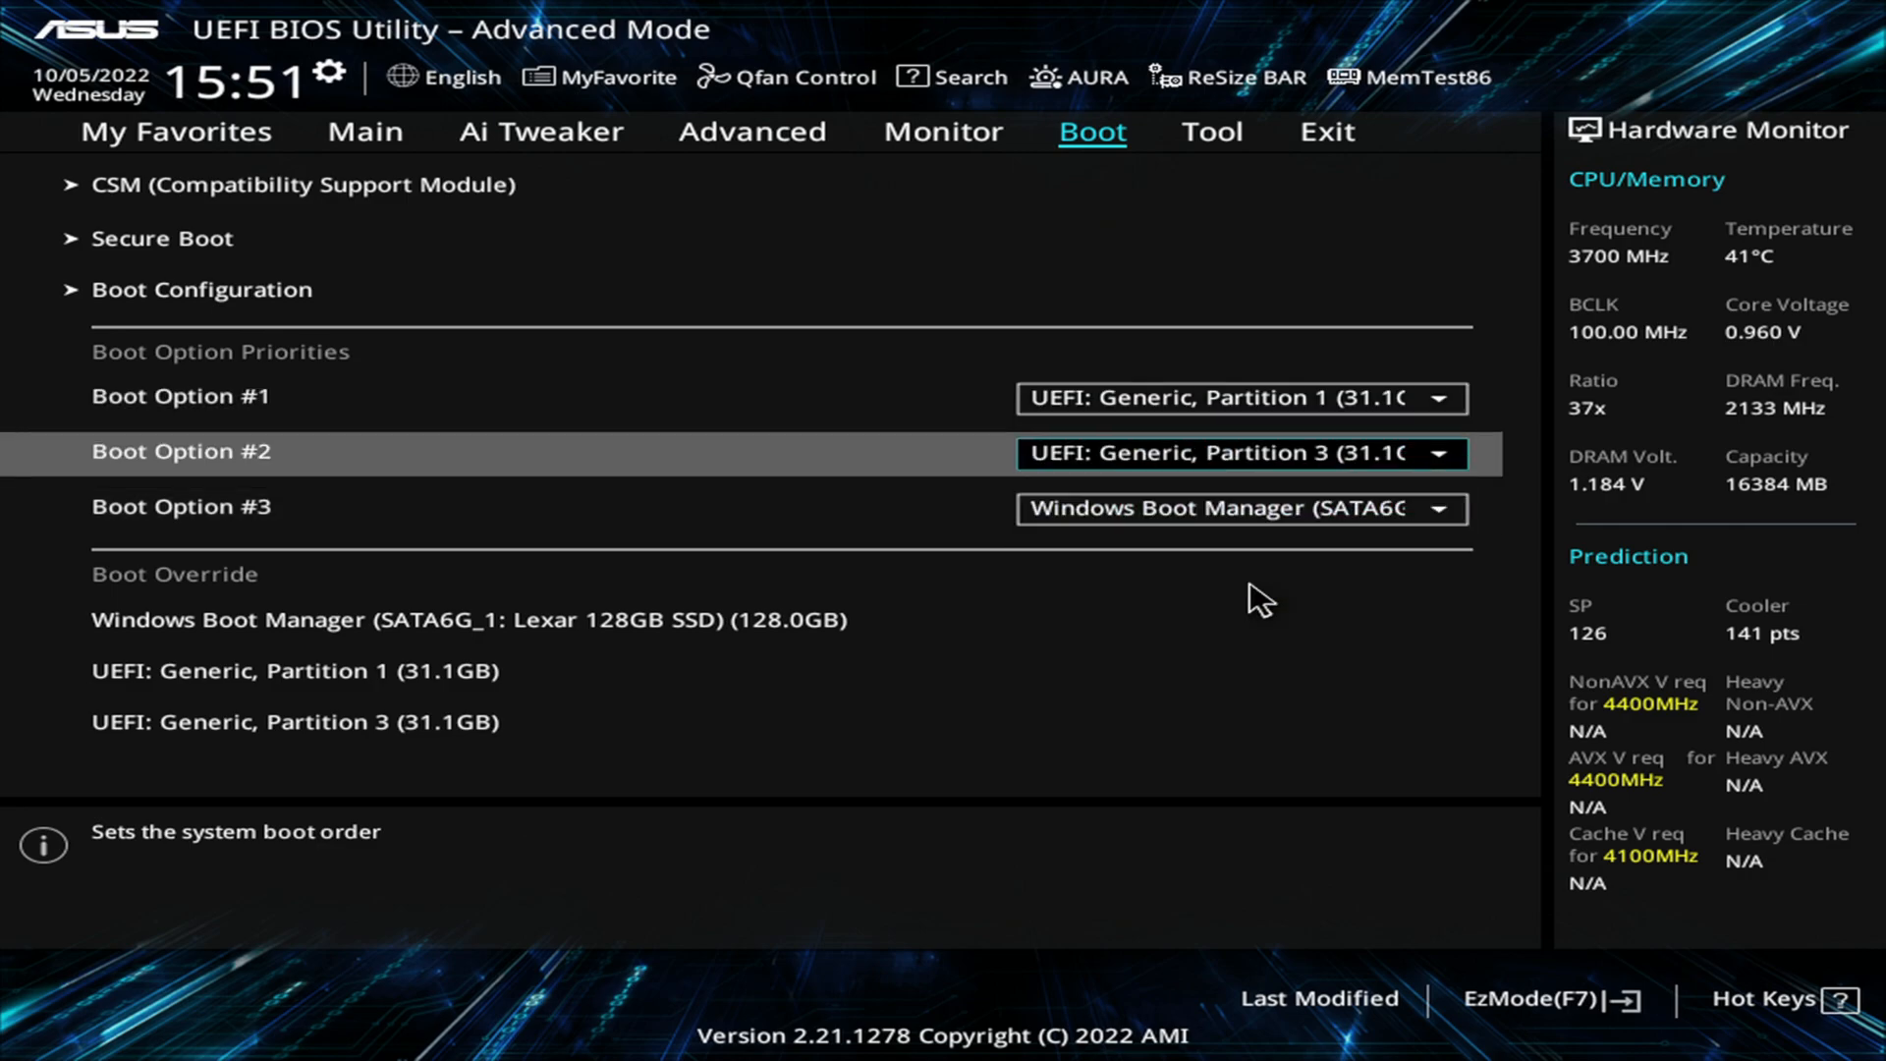
pyautogui.moveTo(1222, 508)
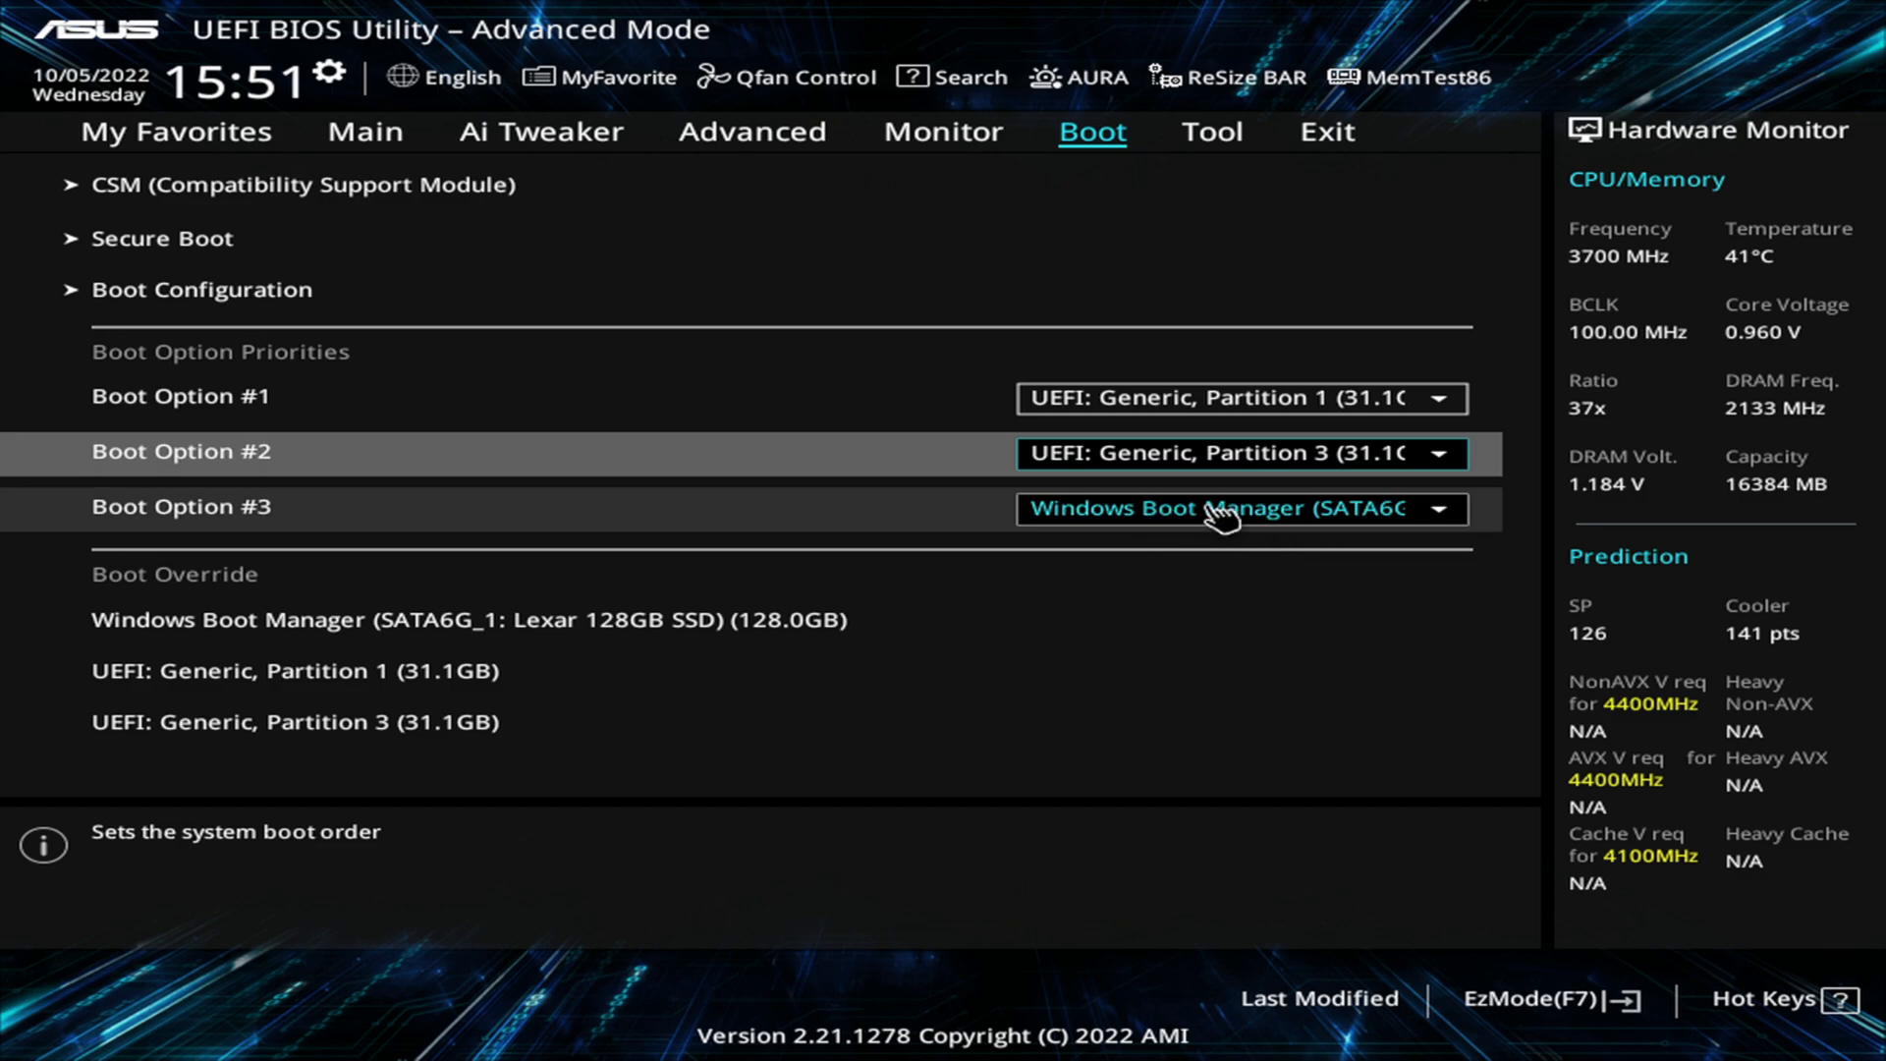
pyautogui.moveTo(1125, 616)
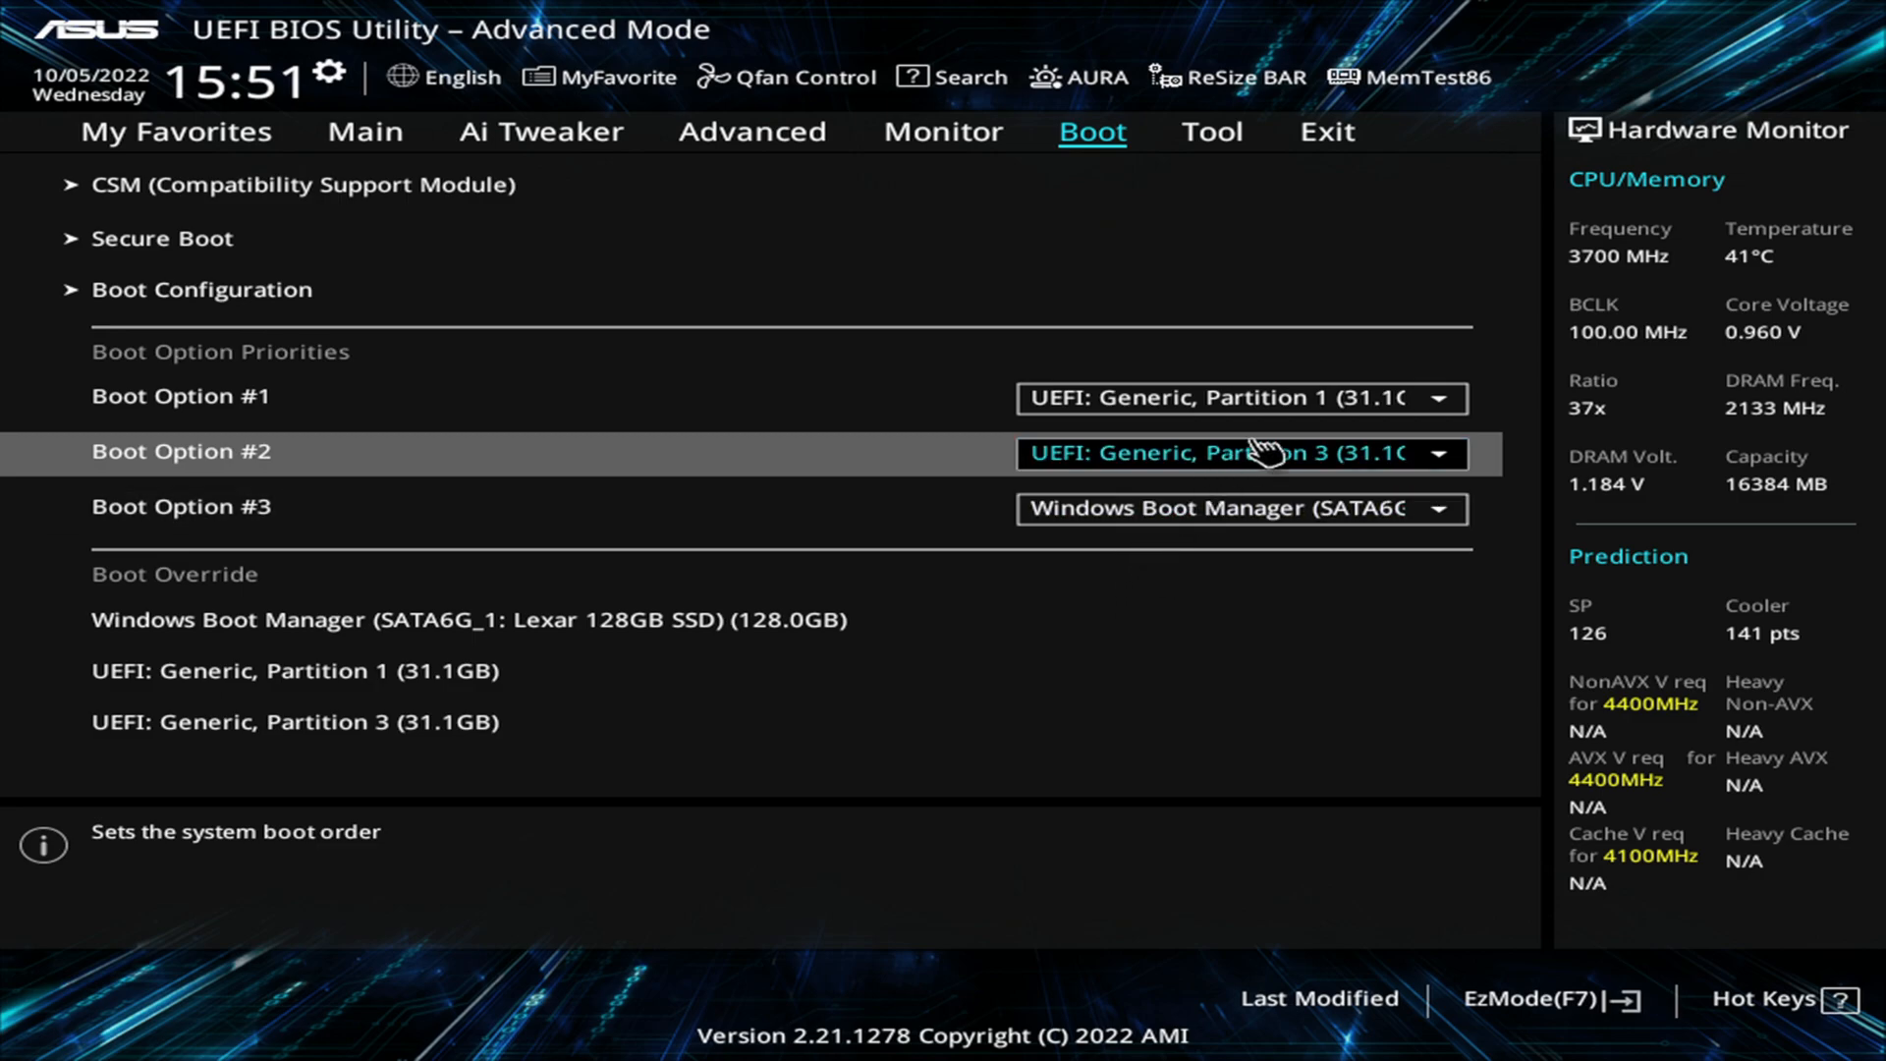
pyautogui.click(1324, 133)
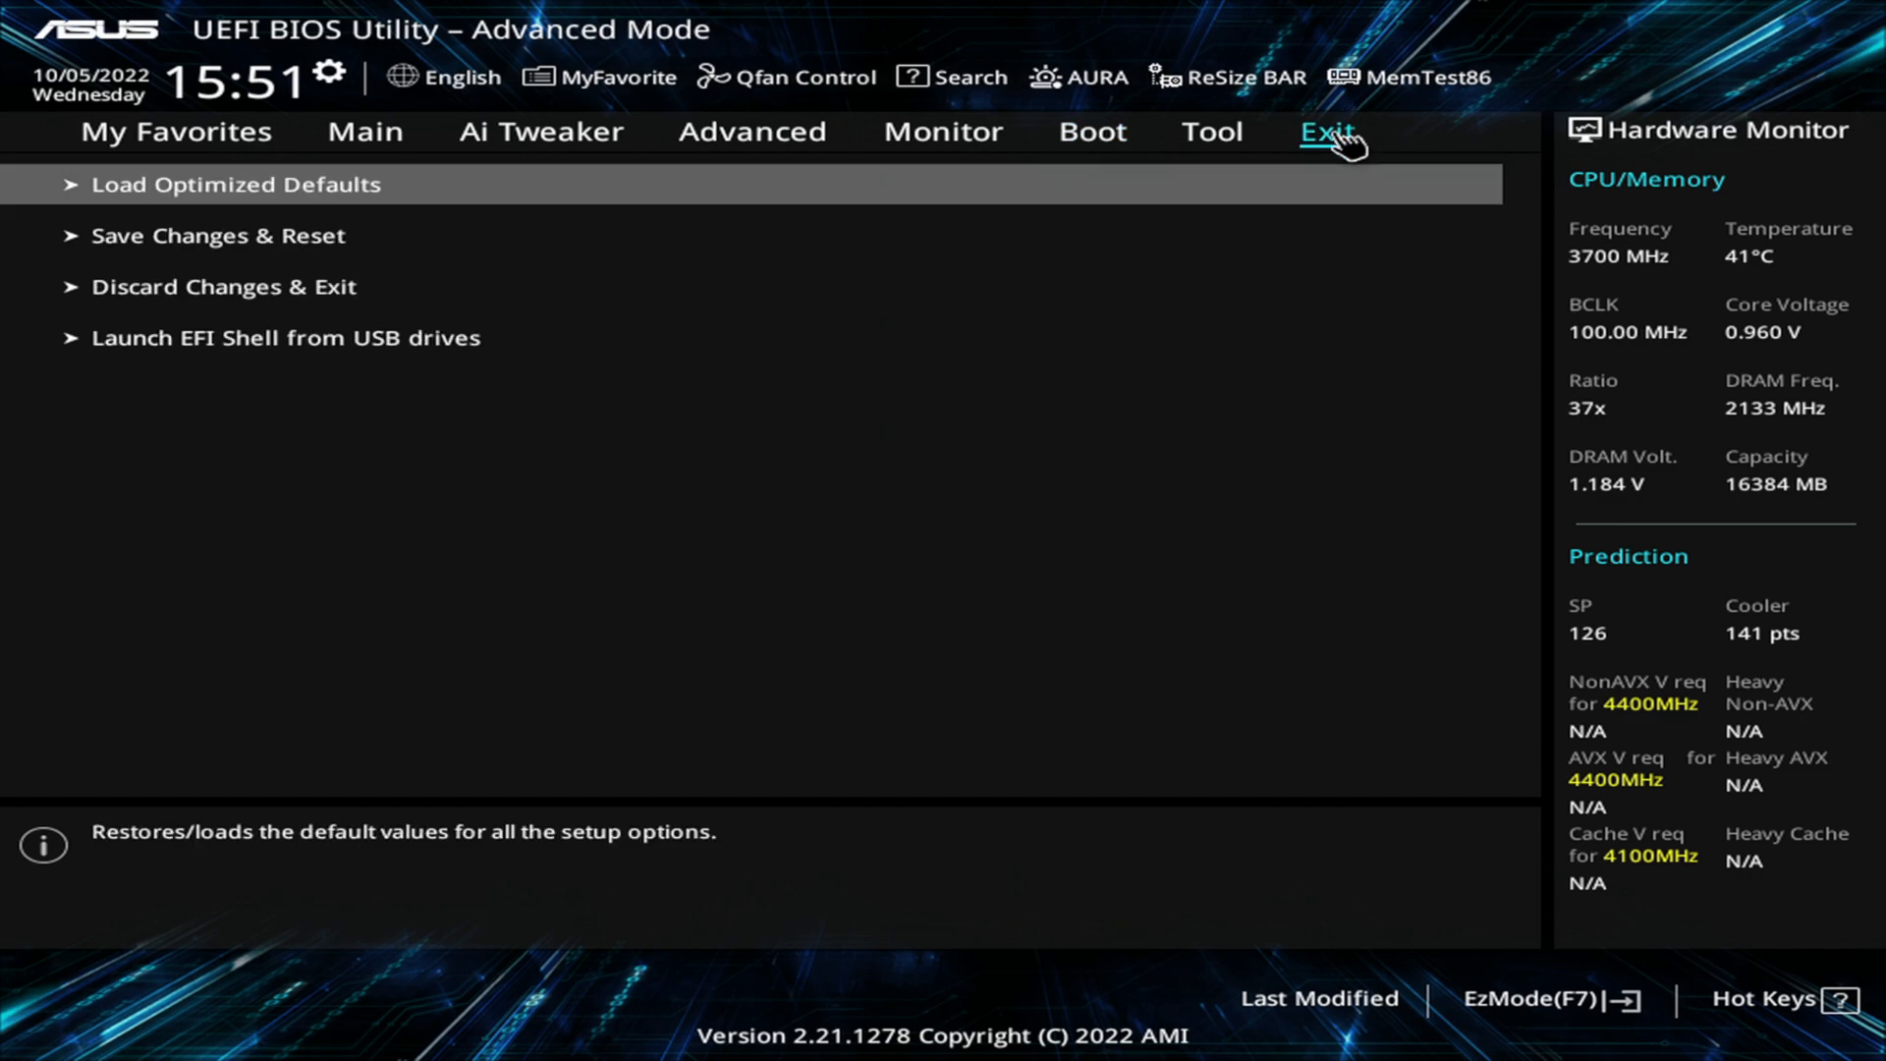
# Choose Save Changes & Reset and confirm with OK to restart the rig
pyautogui.click(218, 234)
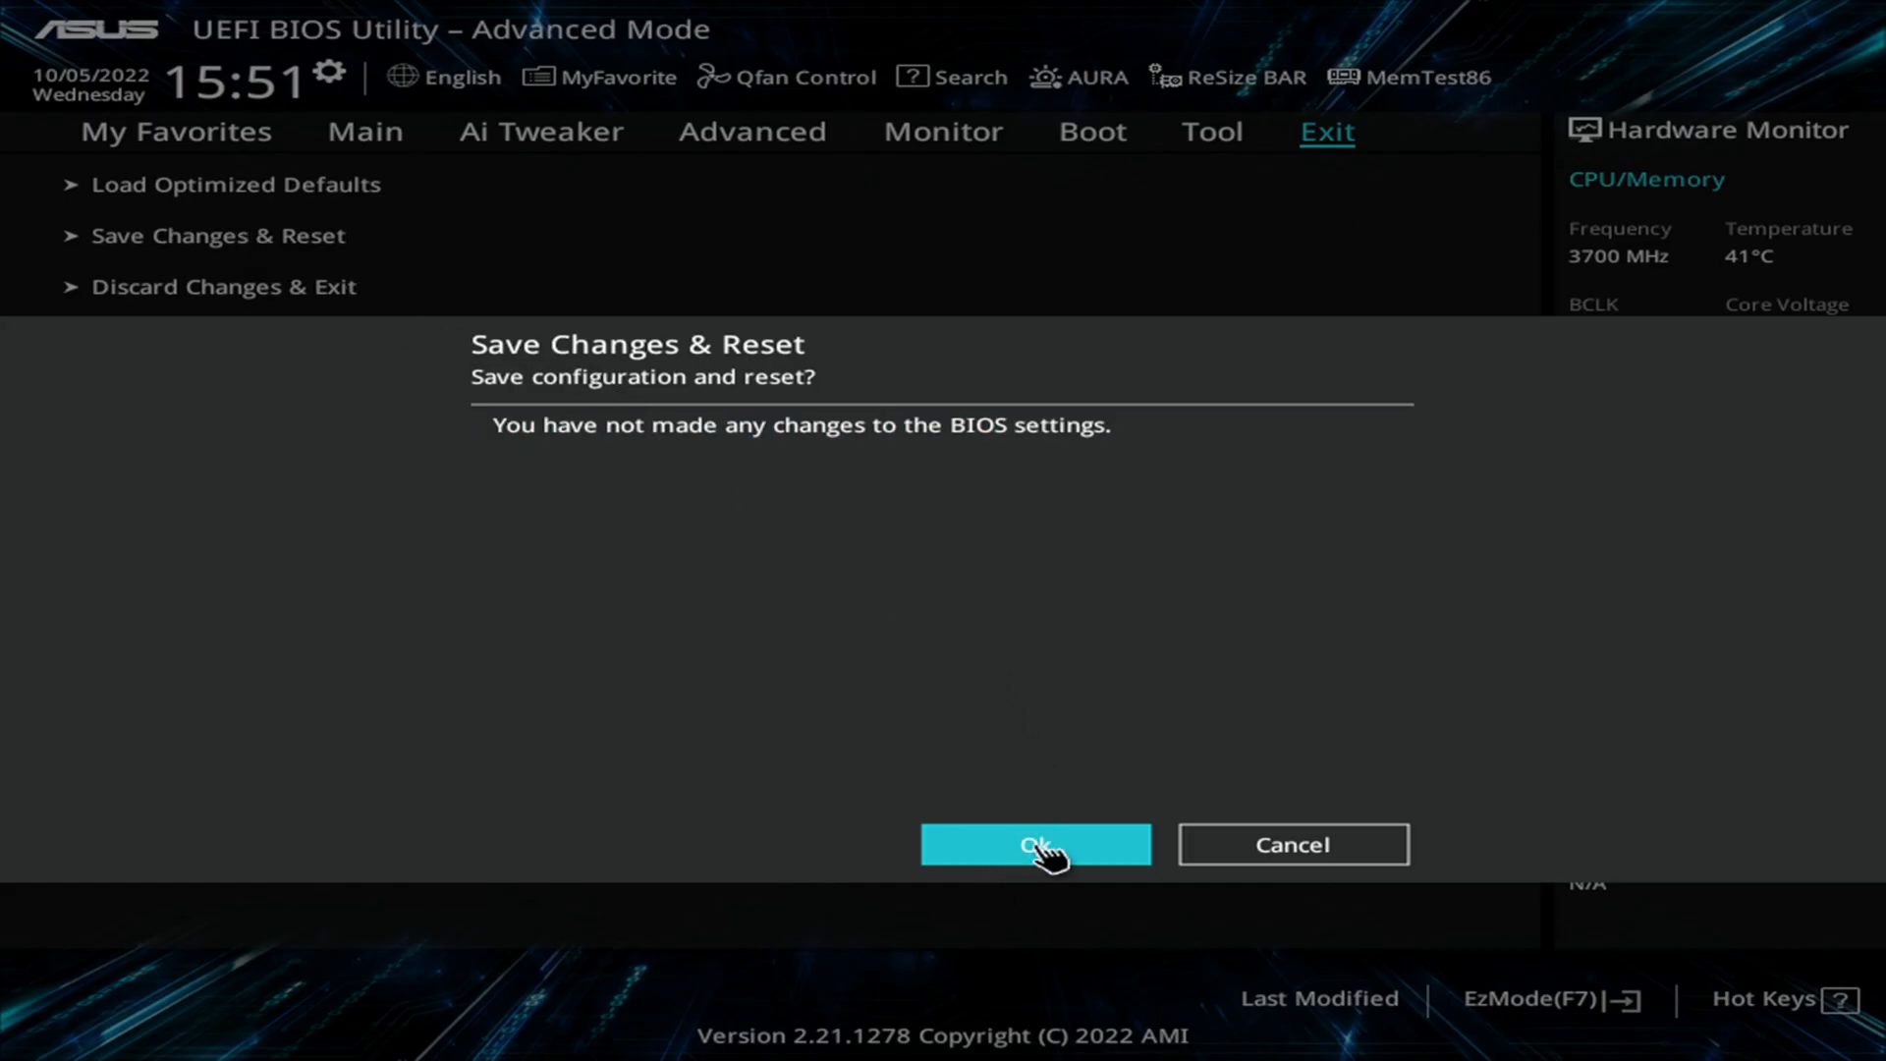
pyautogui.click(1034, 843)
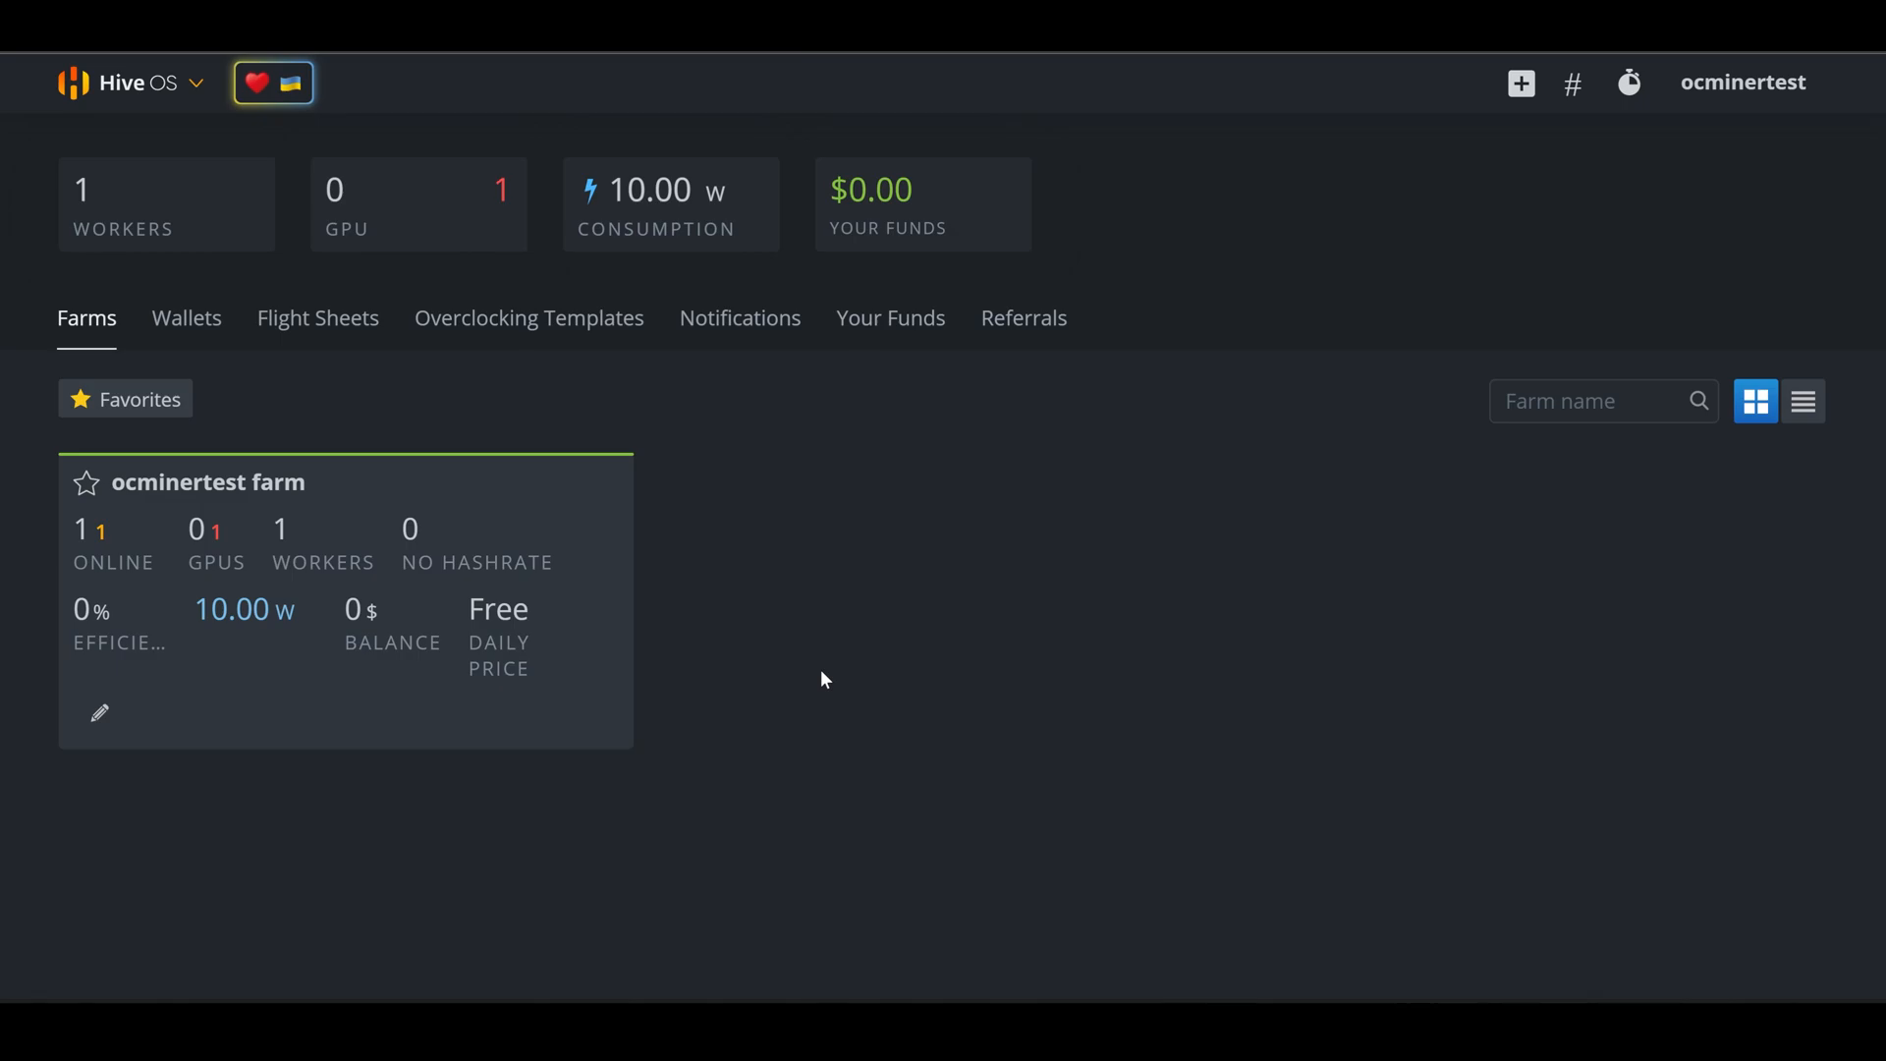
pyautogui.moveTo(874, 708)
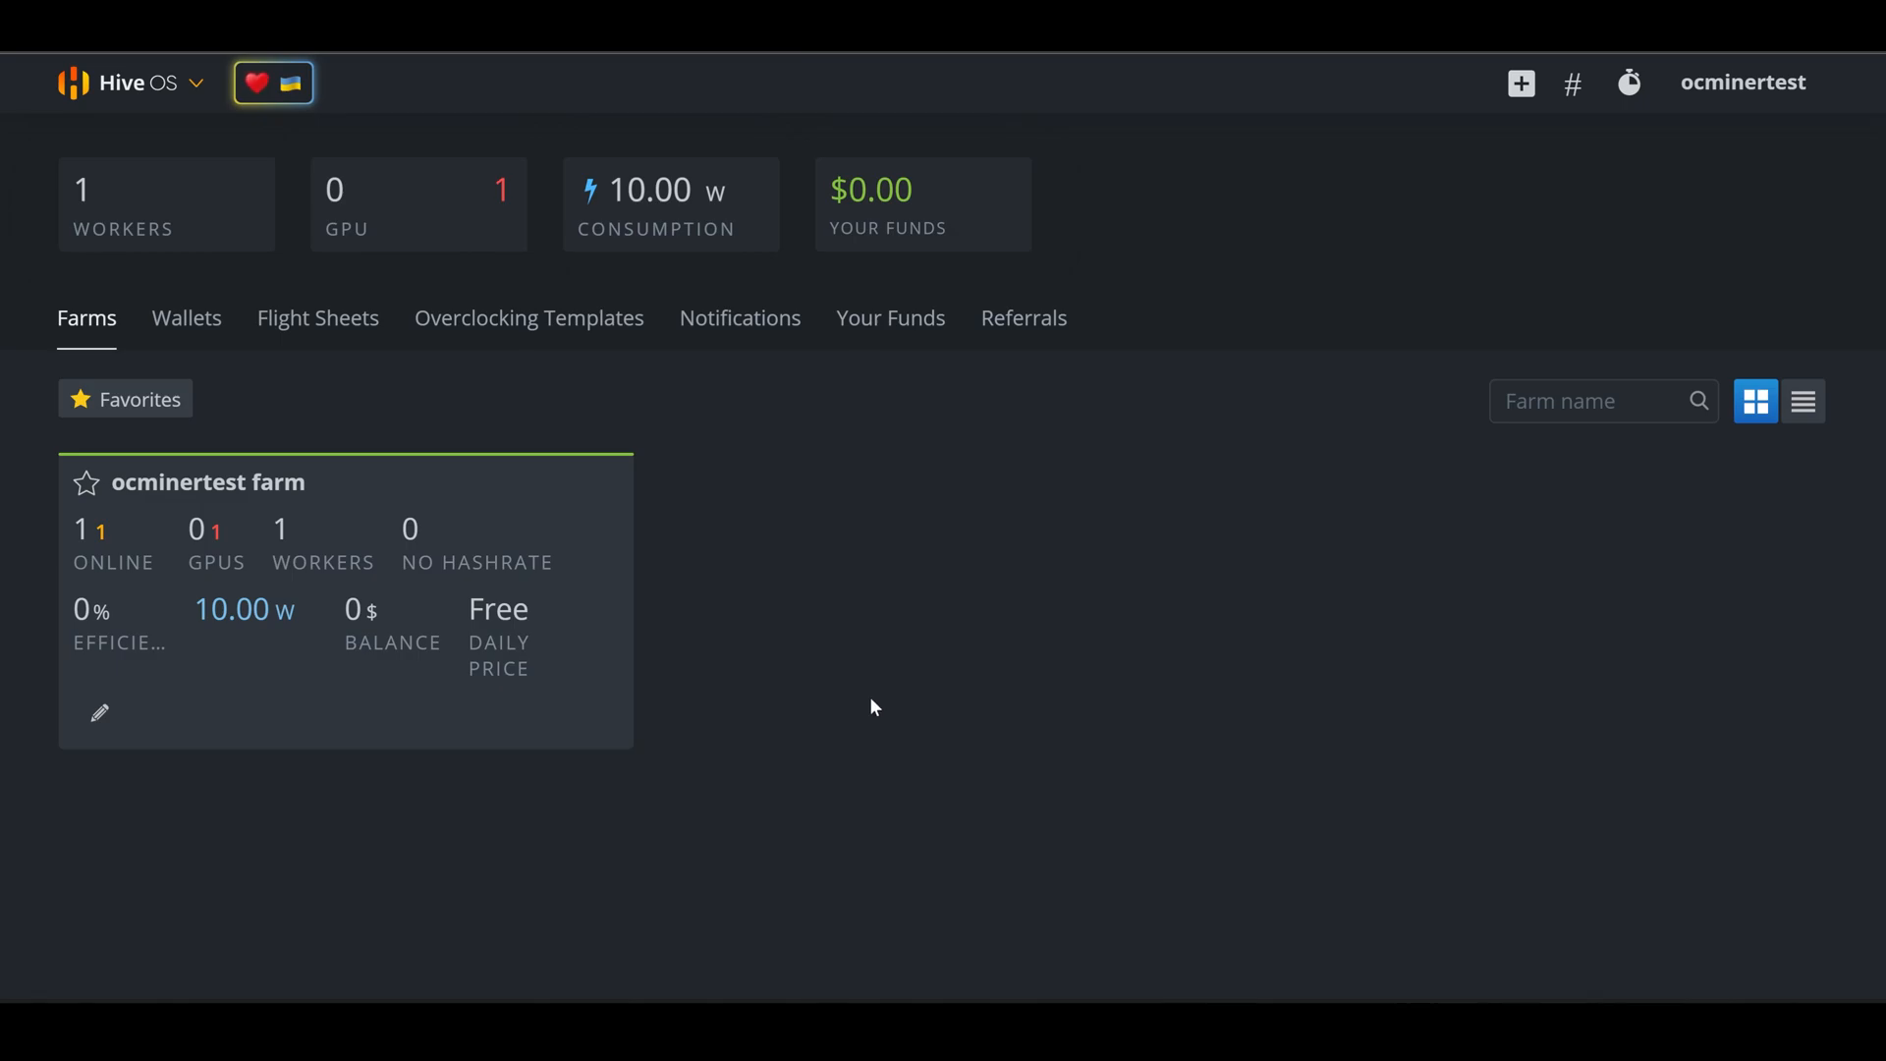
# Open the ocminertest farm's Wallets page and start a new wallet
pyautogui.click(207, 482)
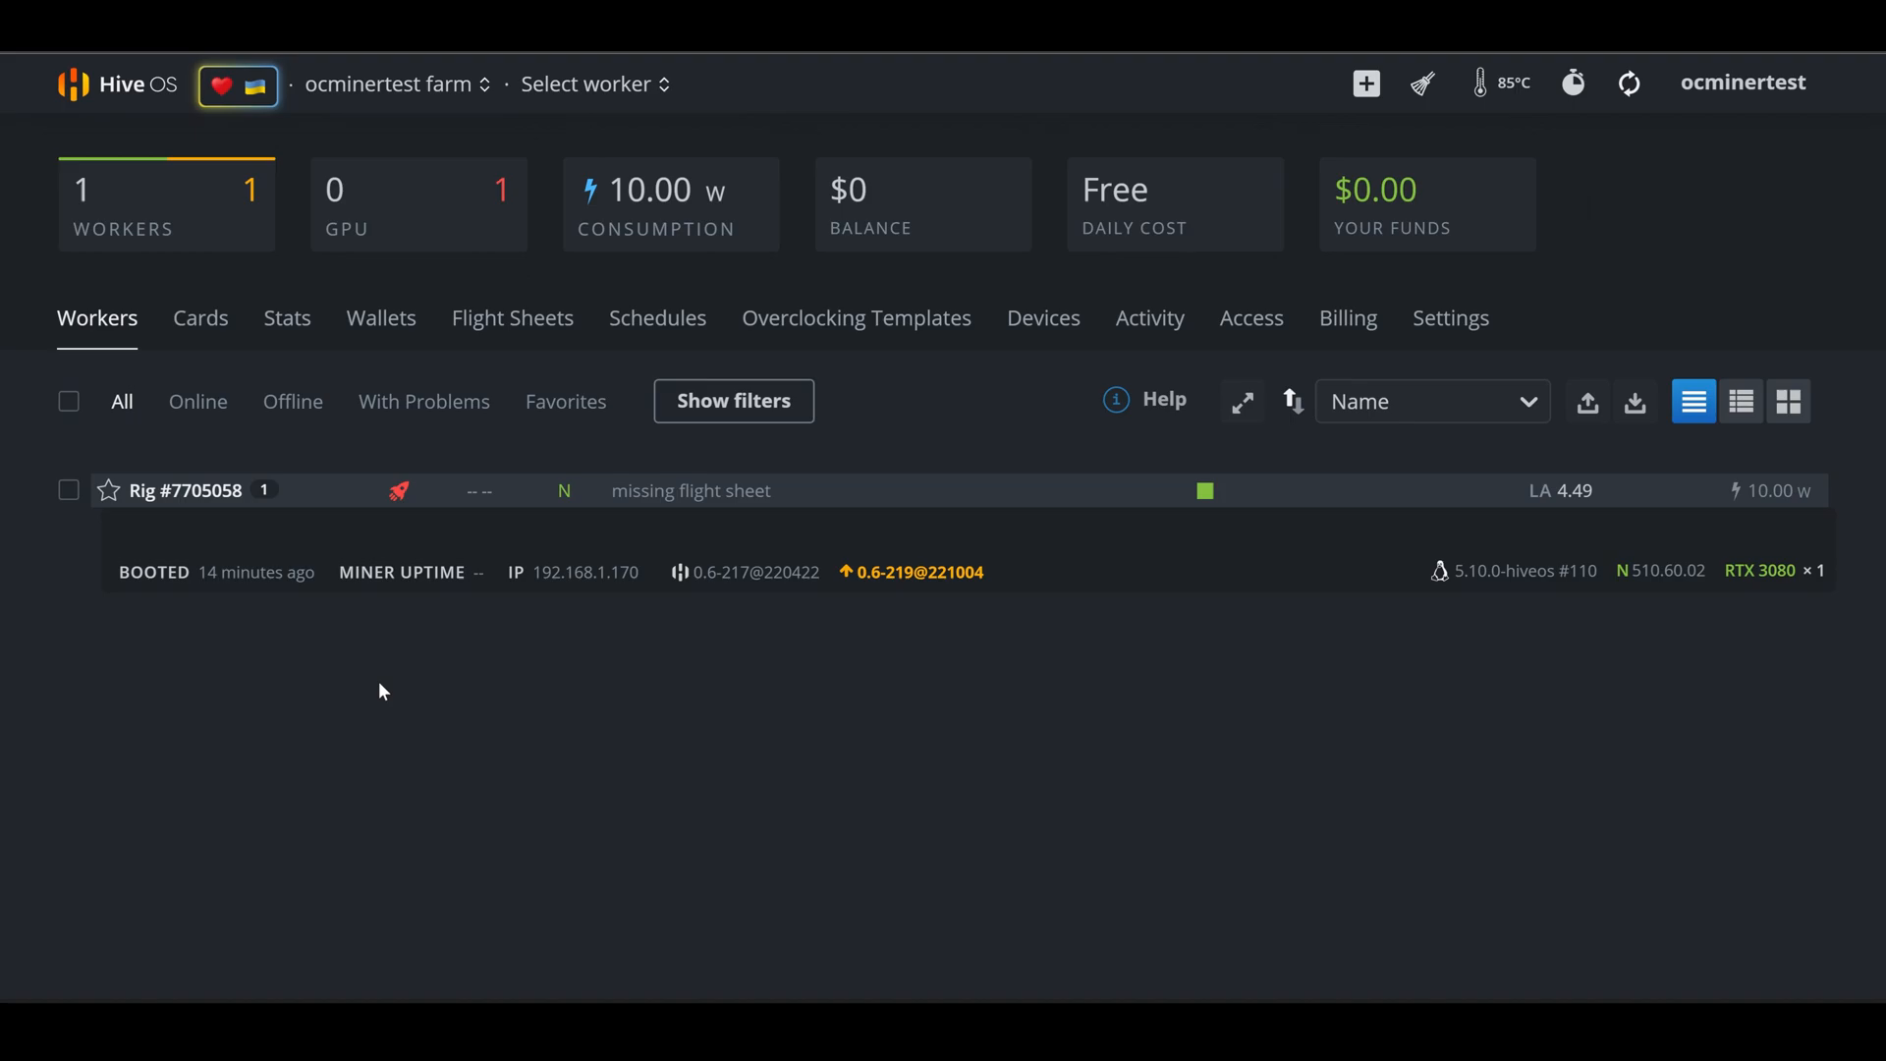
pyautogui.moveTo(412, 607)
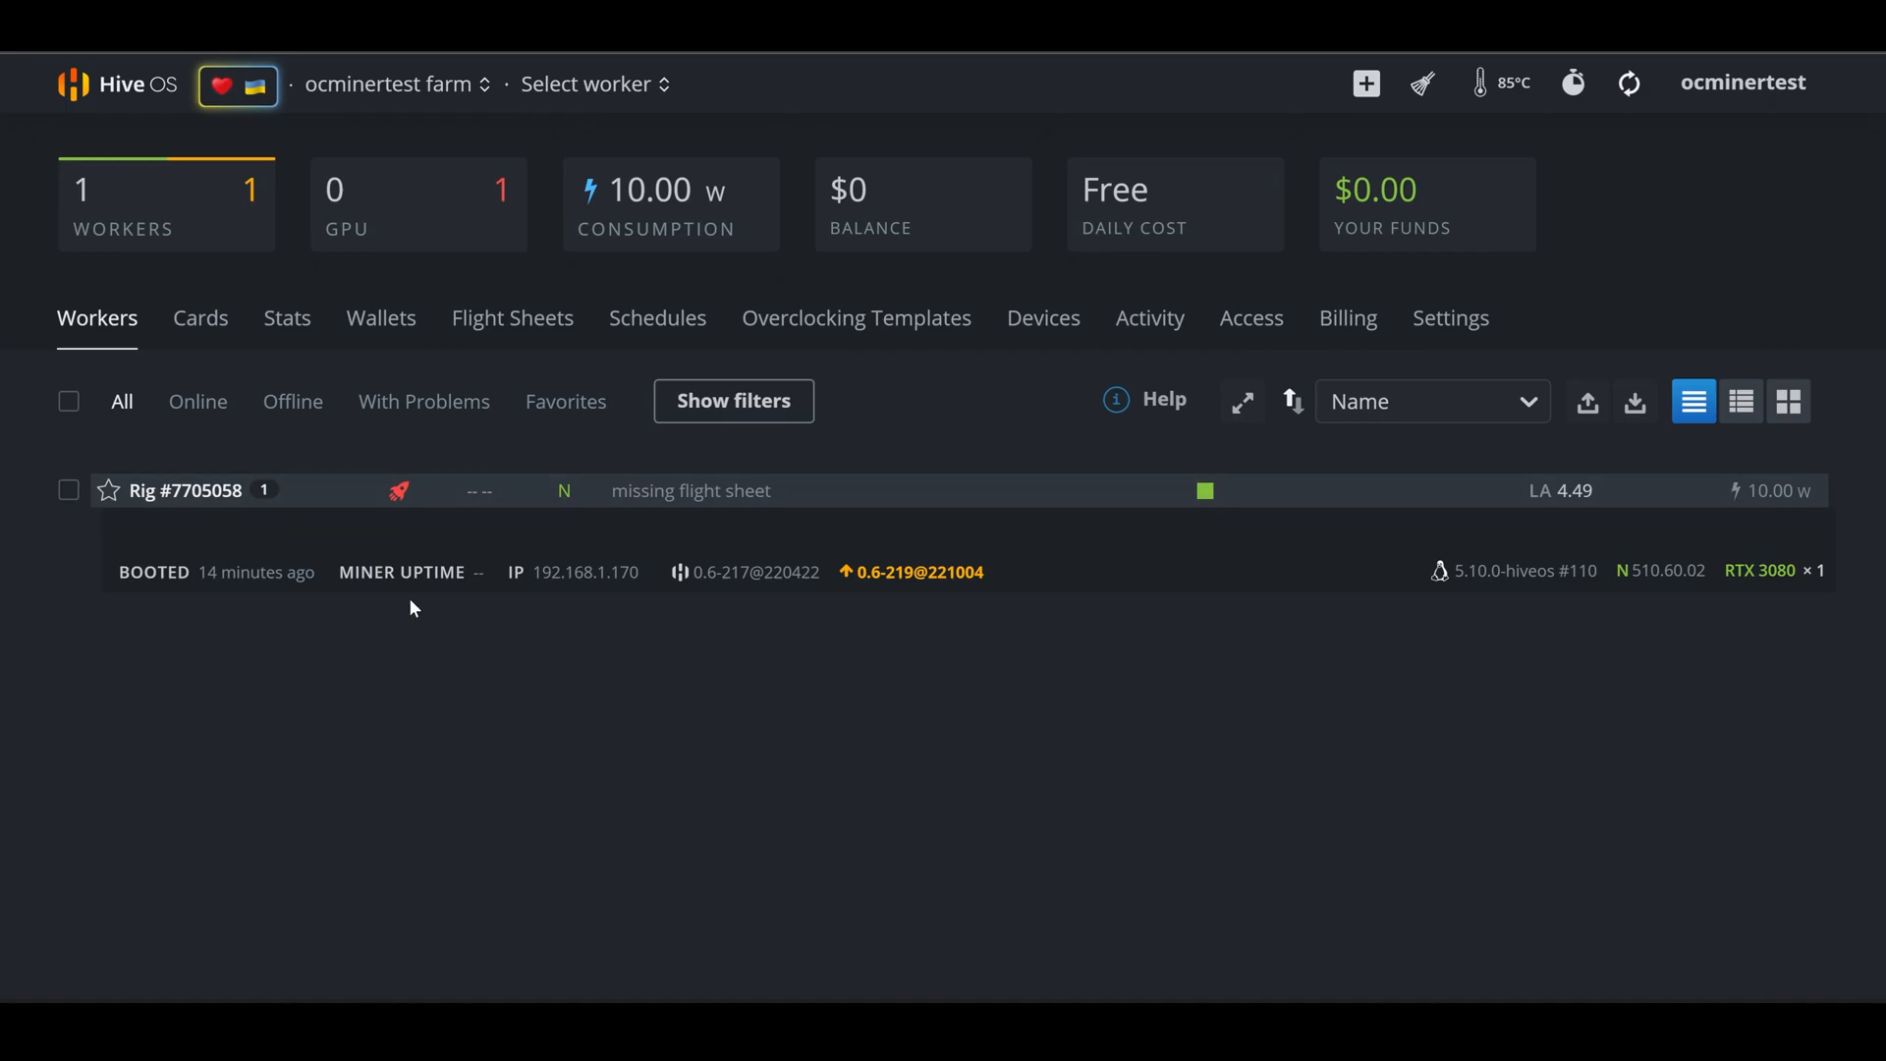
pyautogui.click(380, 318)
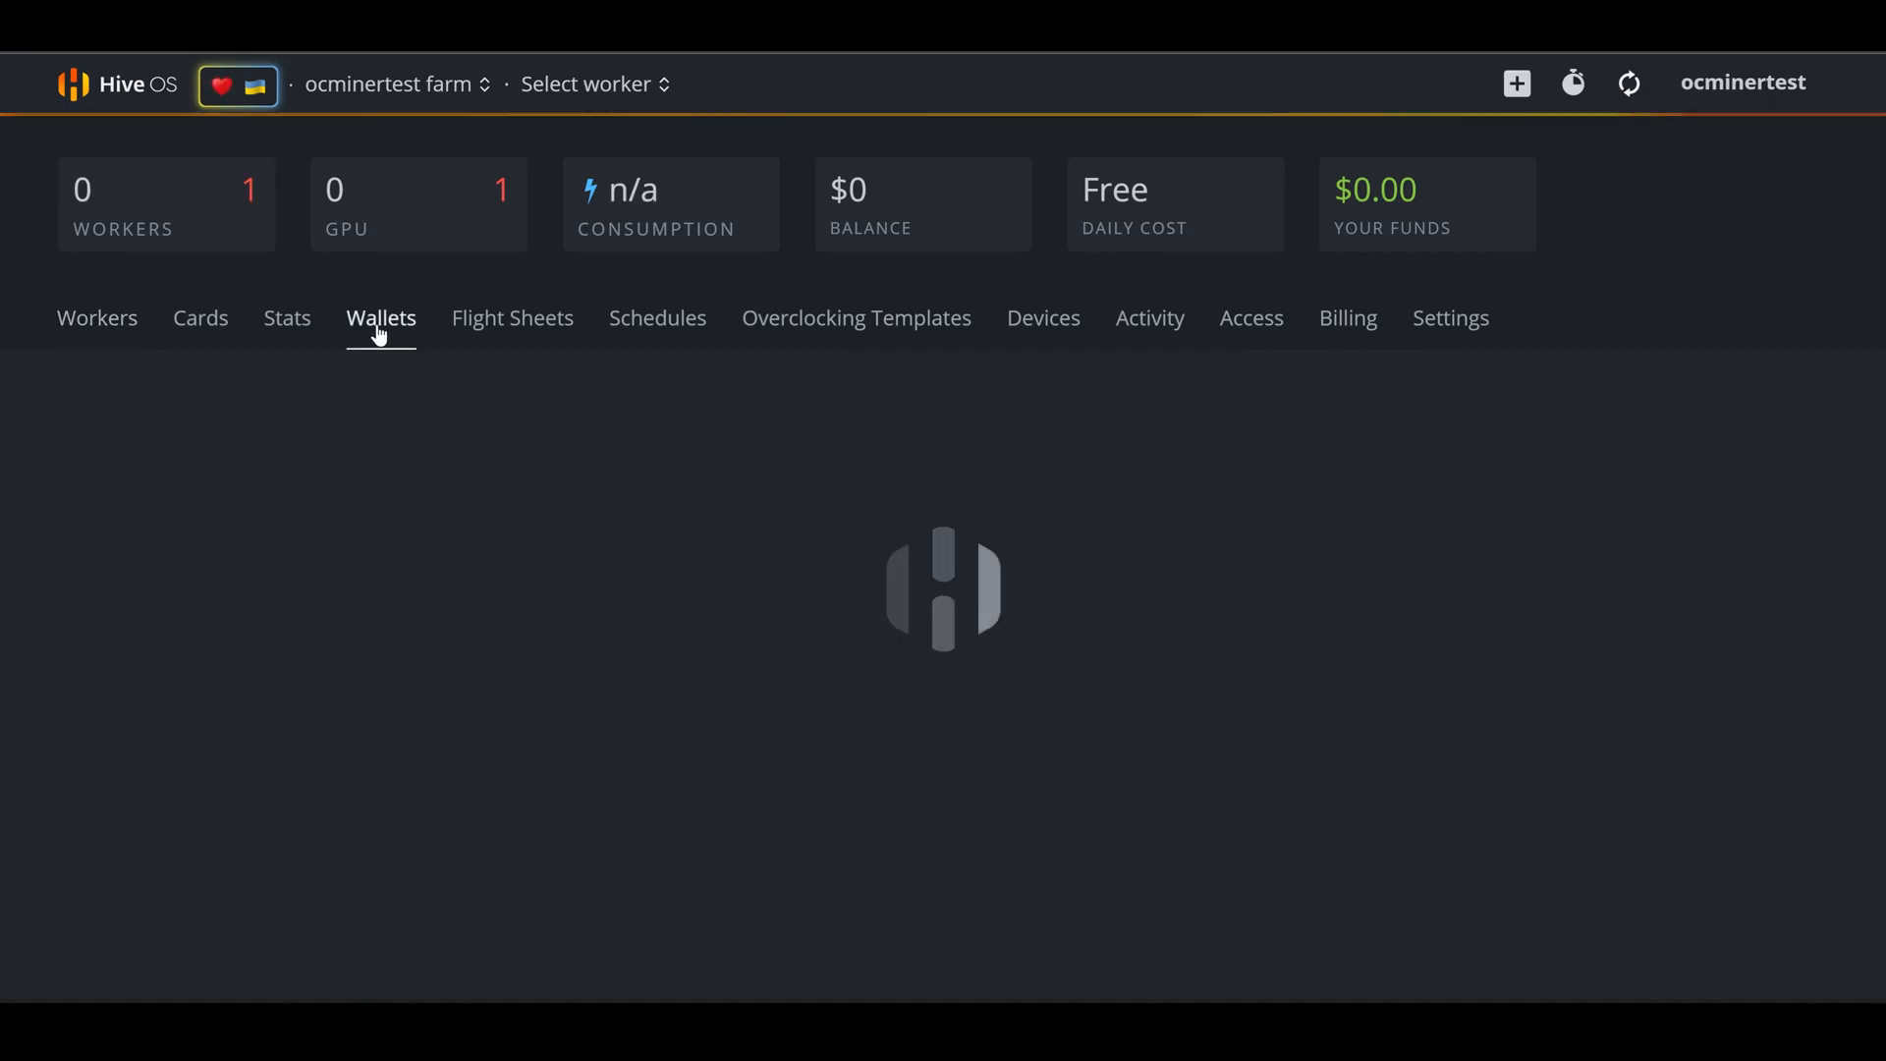
pyautogui.click(380, 317)
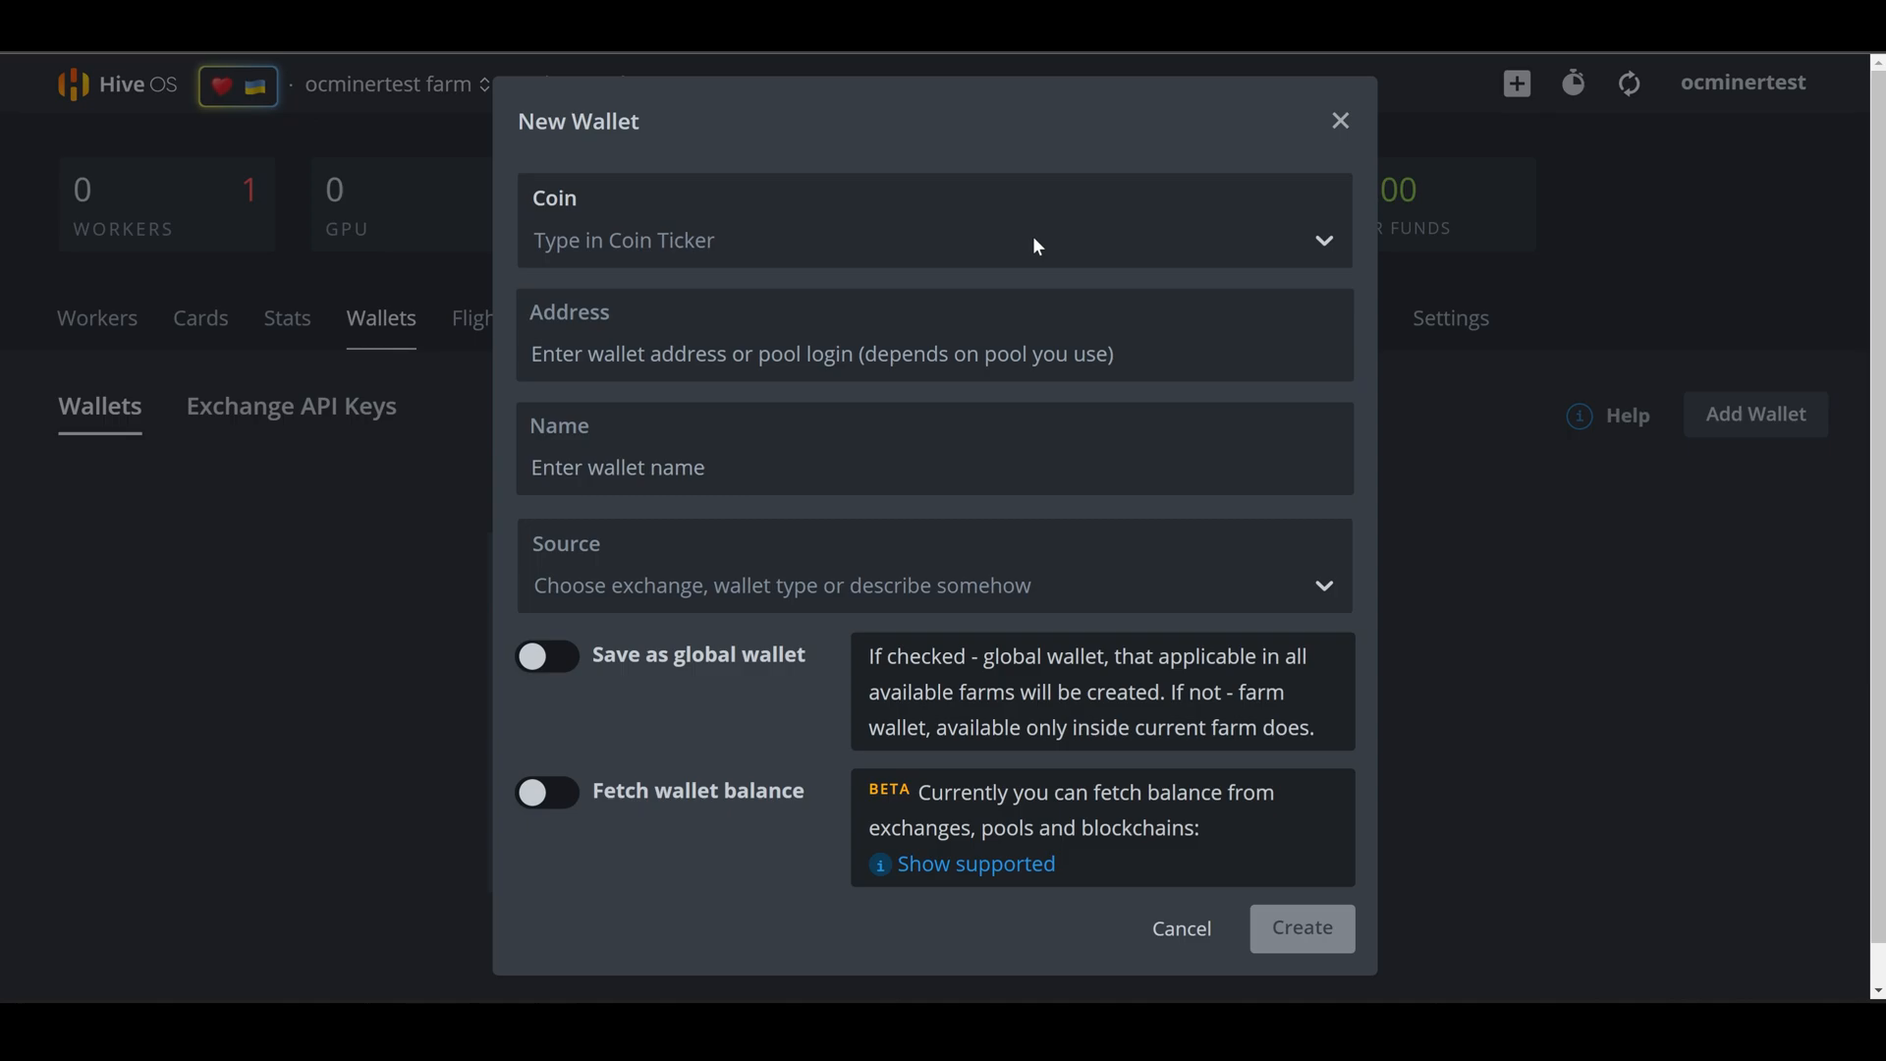
# Create a FLUX wallet named 'Flux' with the pasted wallet address
pyautogui.click(933, 239)
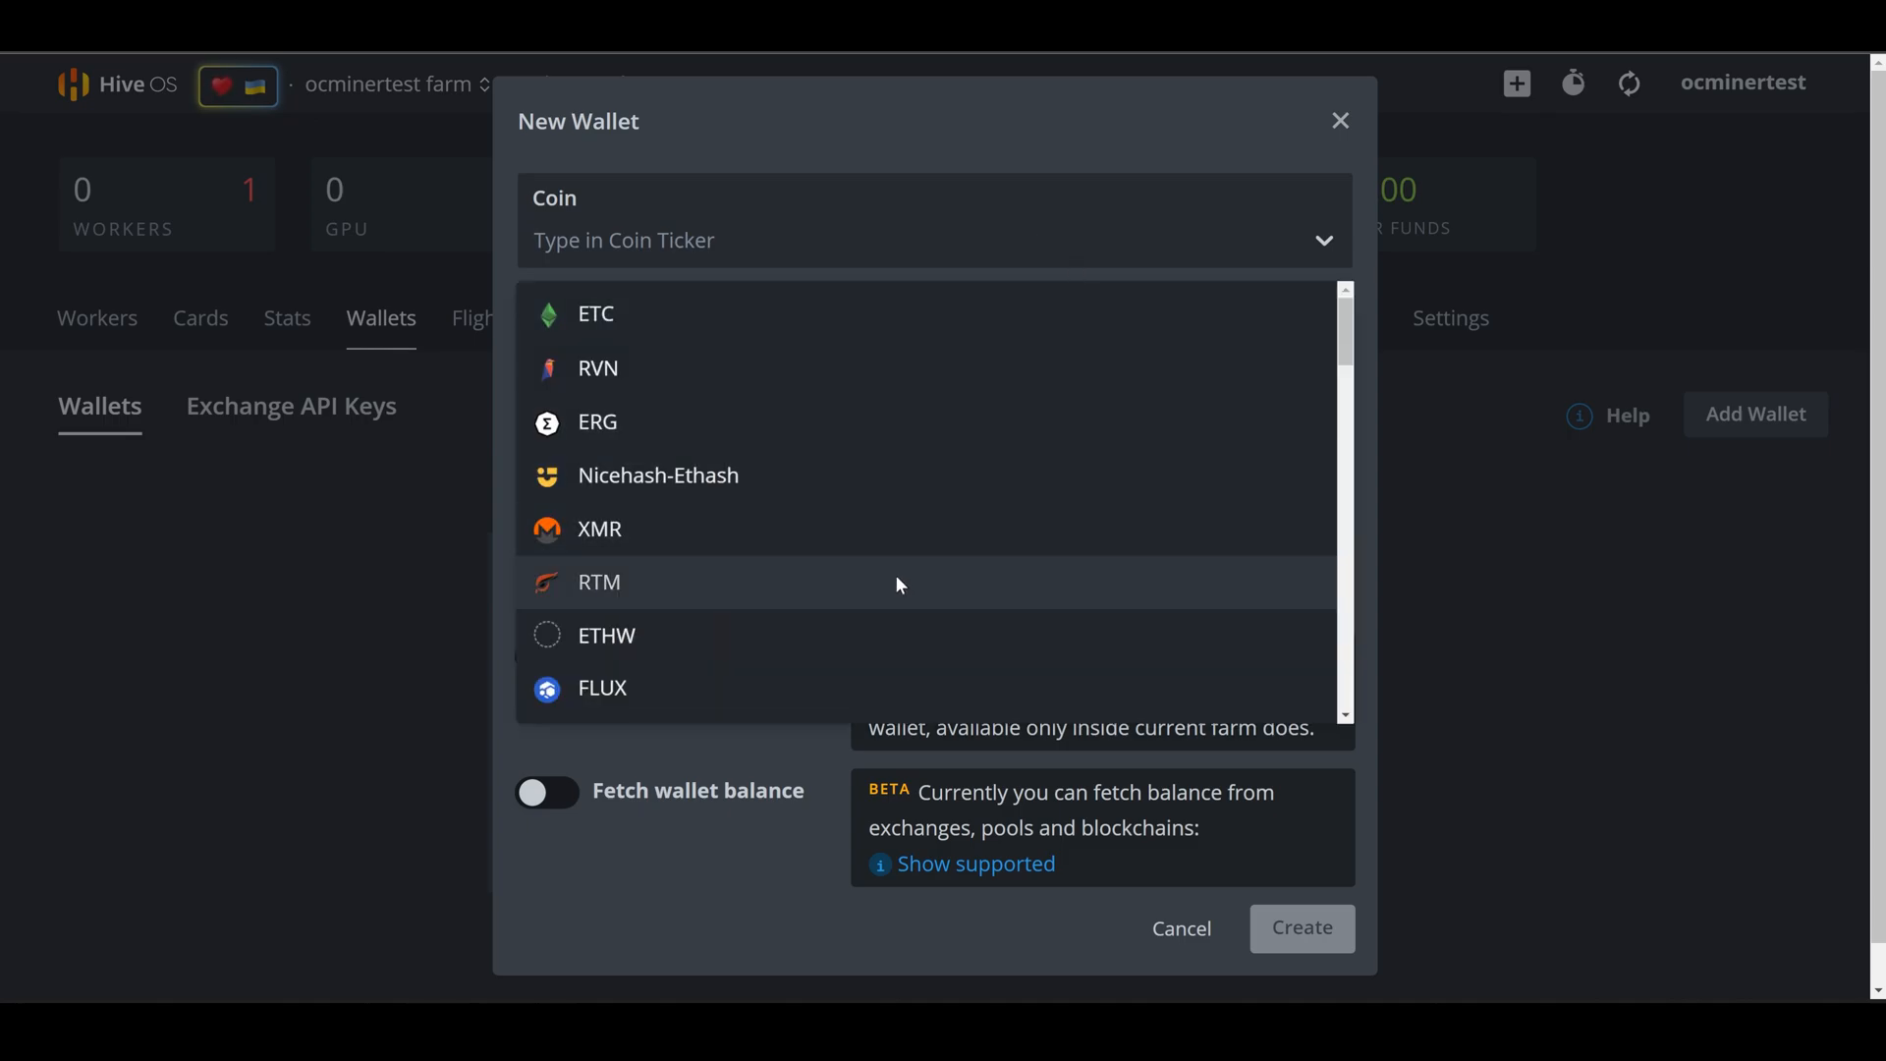
pyautogui.click(601, 688)
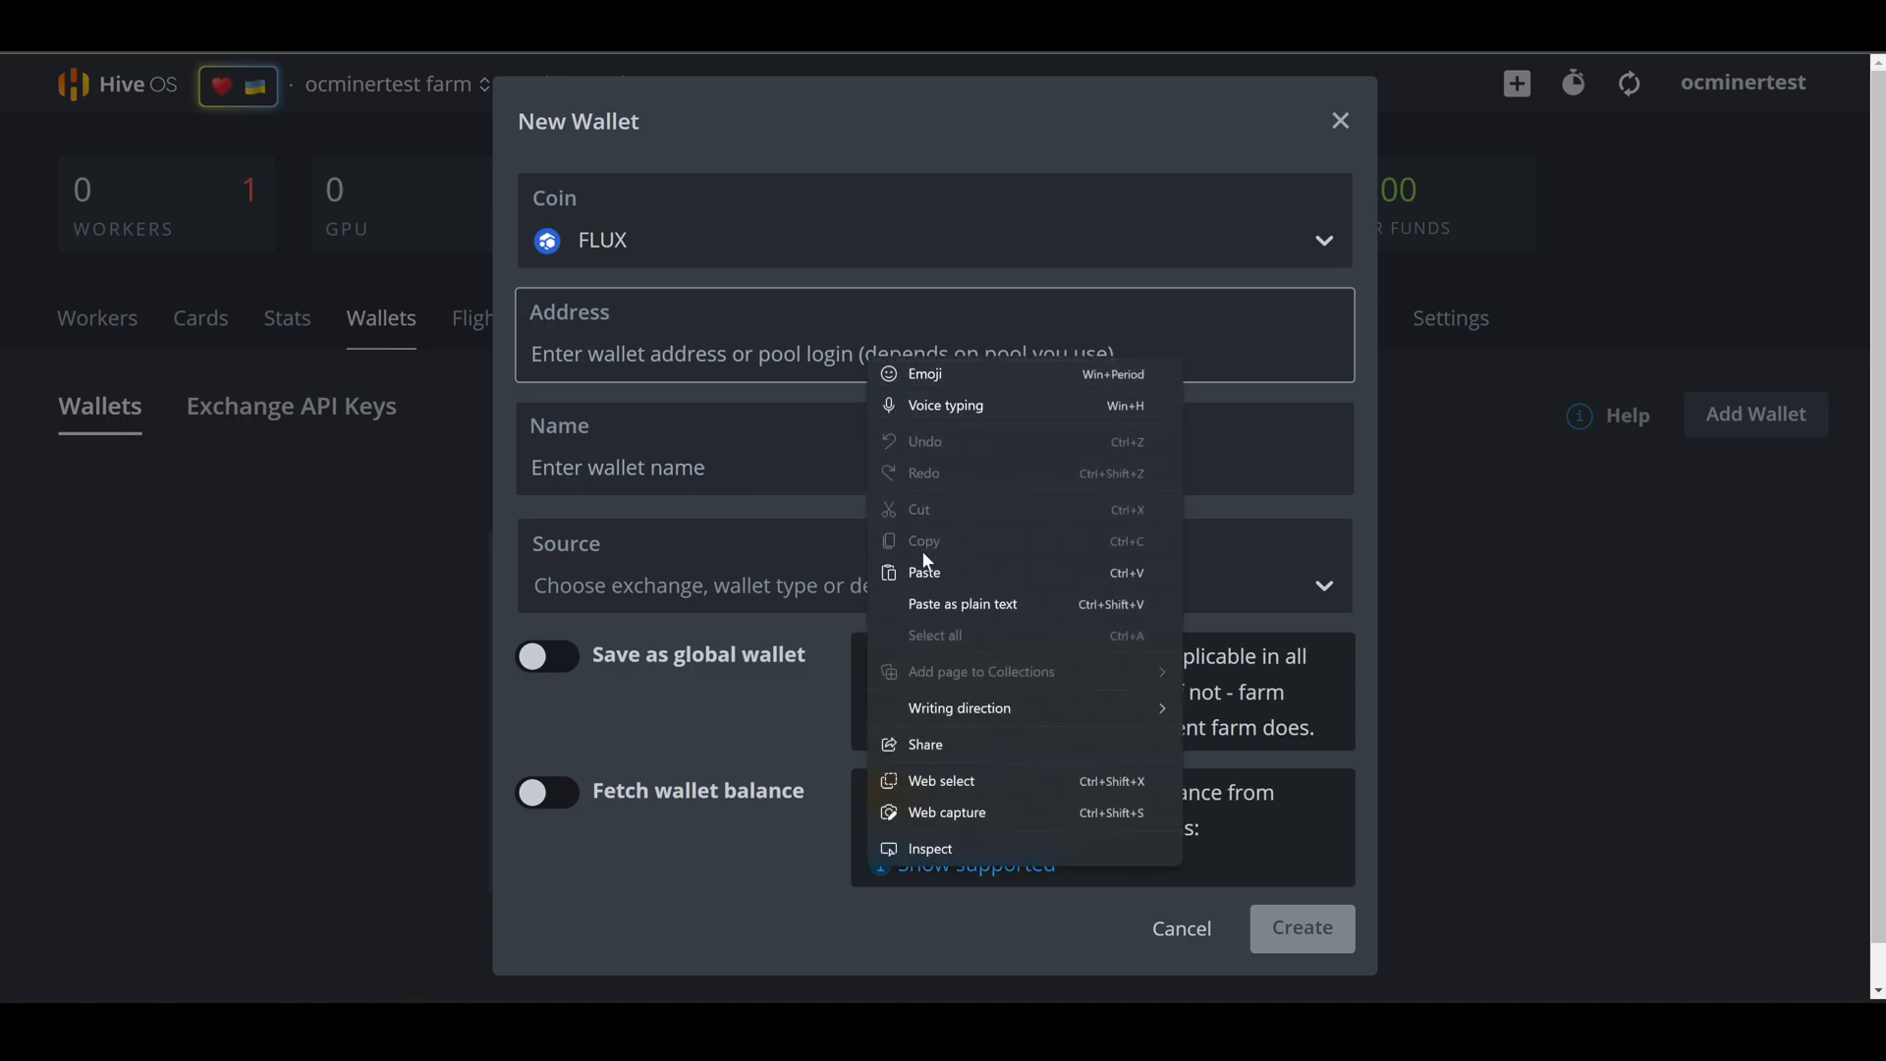
pyautogui.click(924, 572)
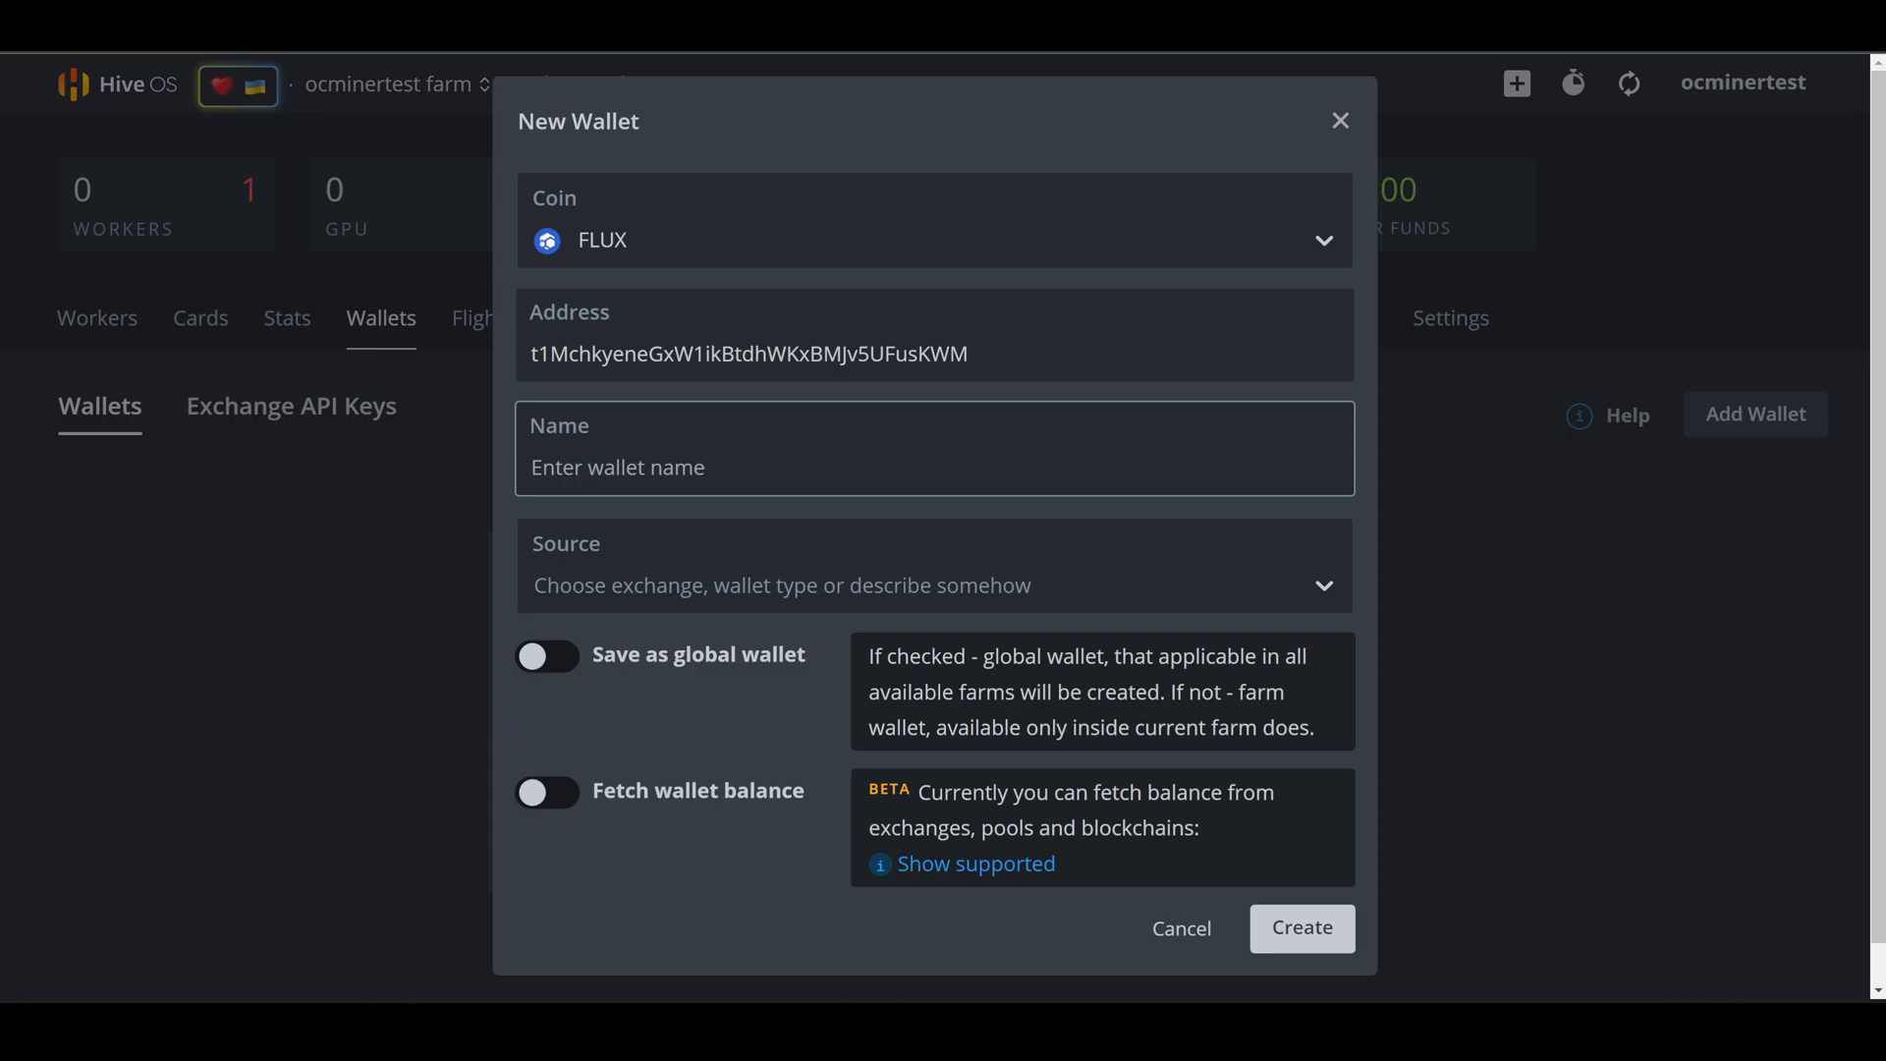
pyautogui.write('F')
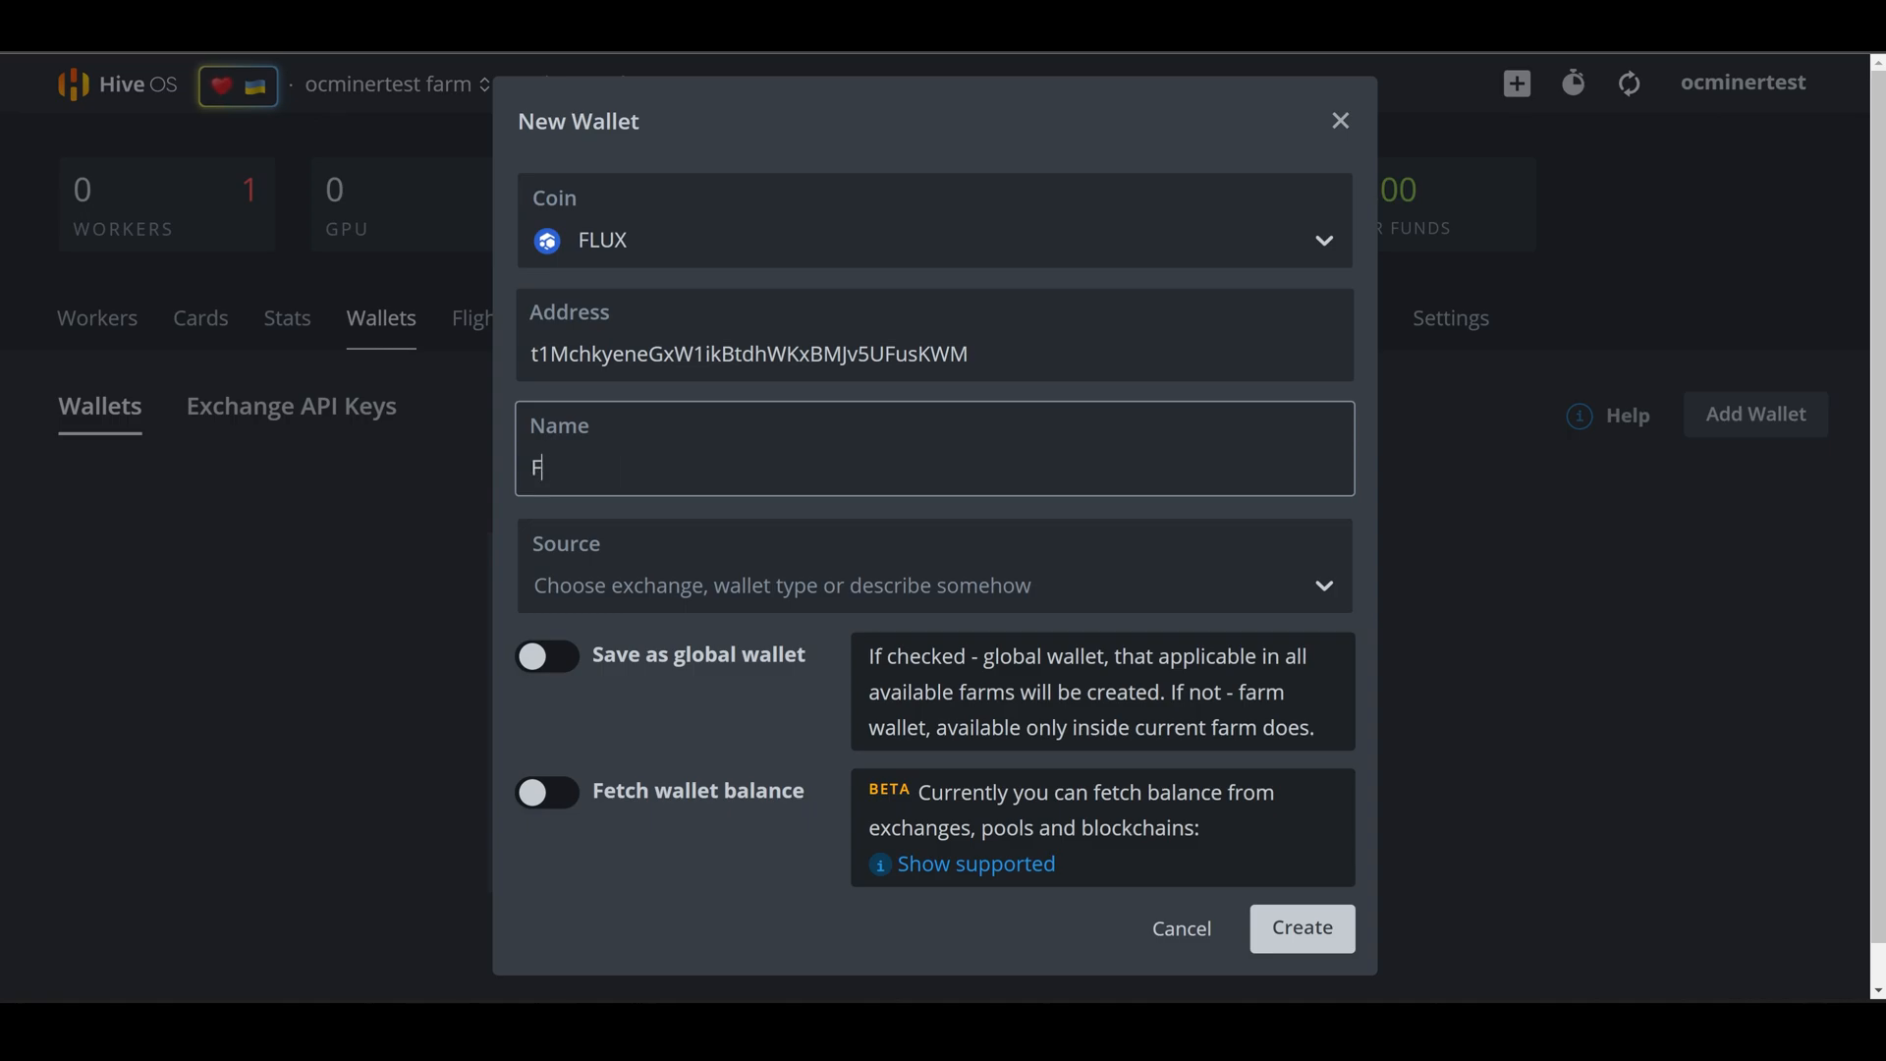
pyautogui.write('lux')
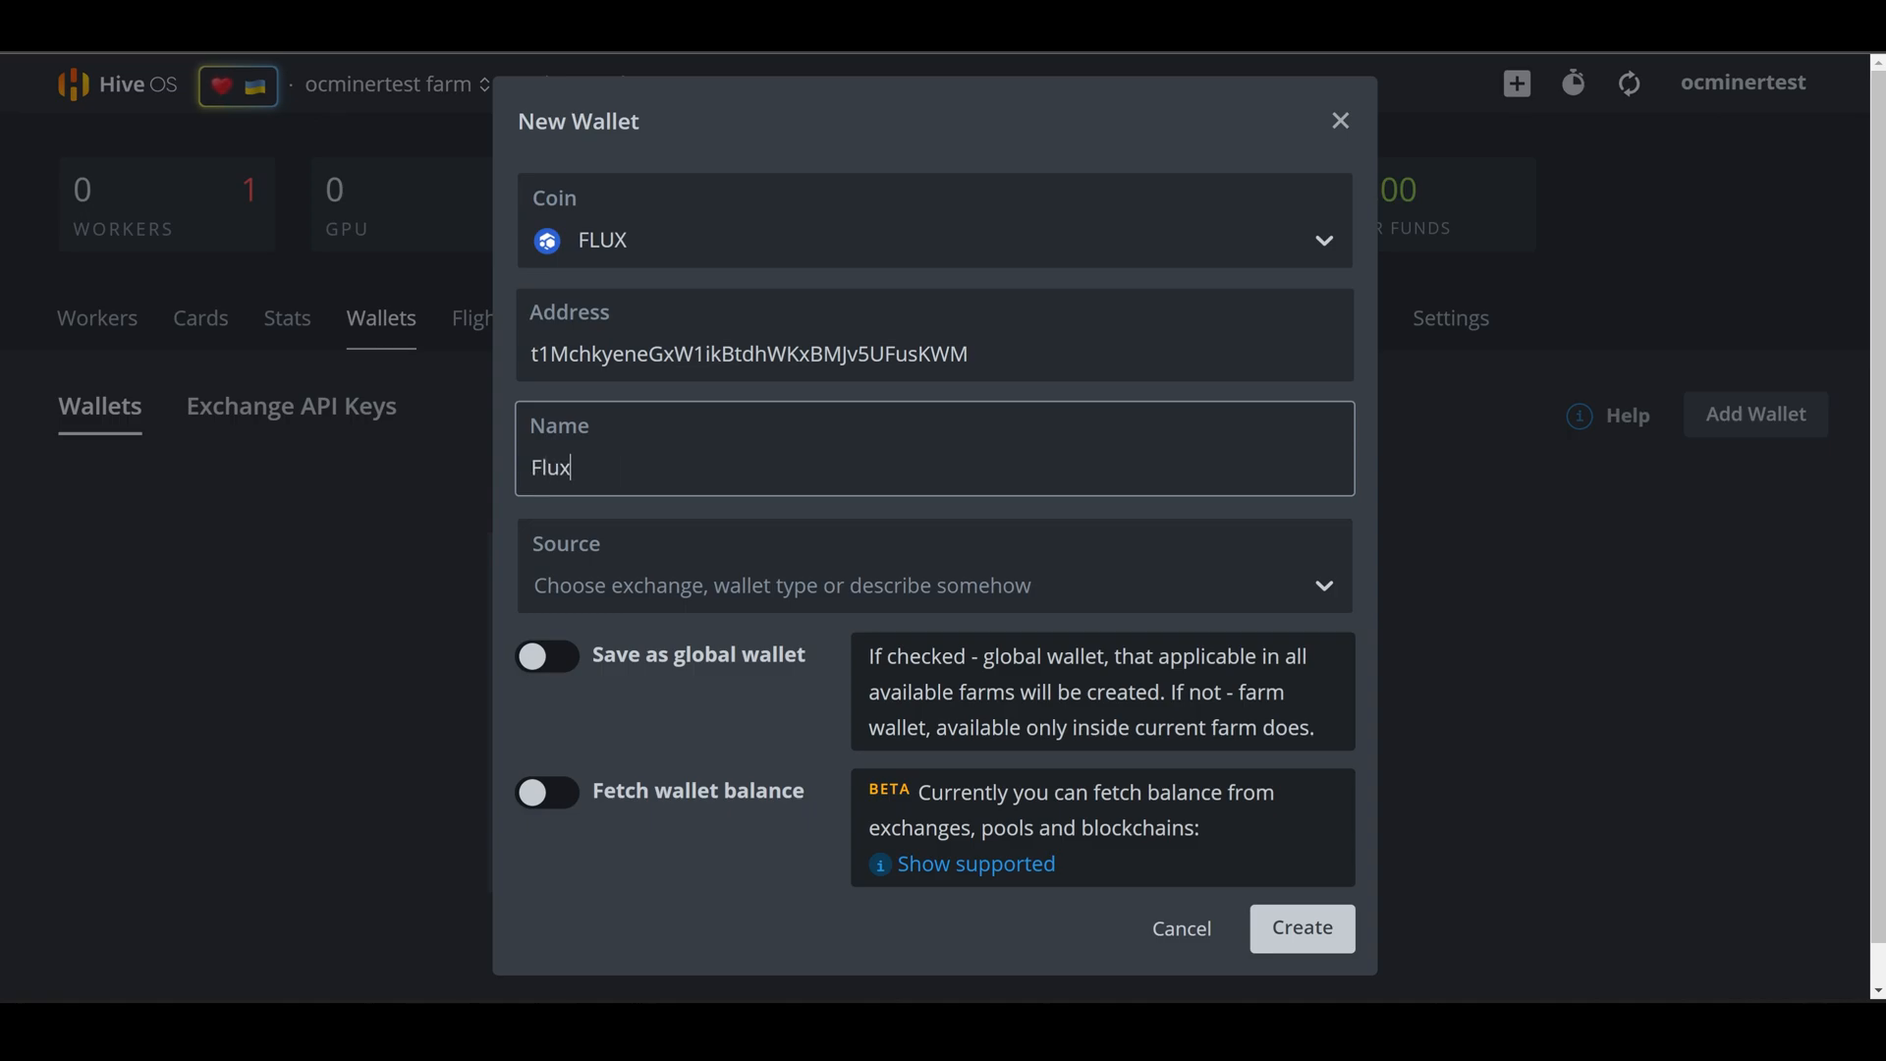
pyautogui.click(1301, 927)
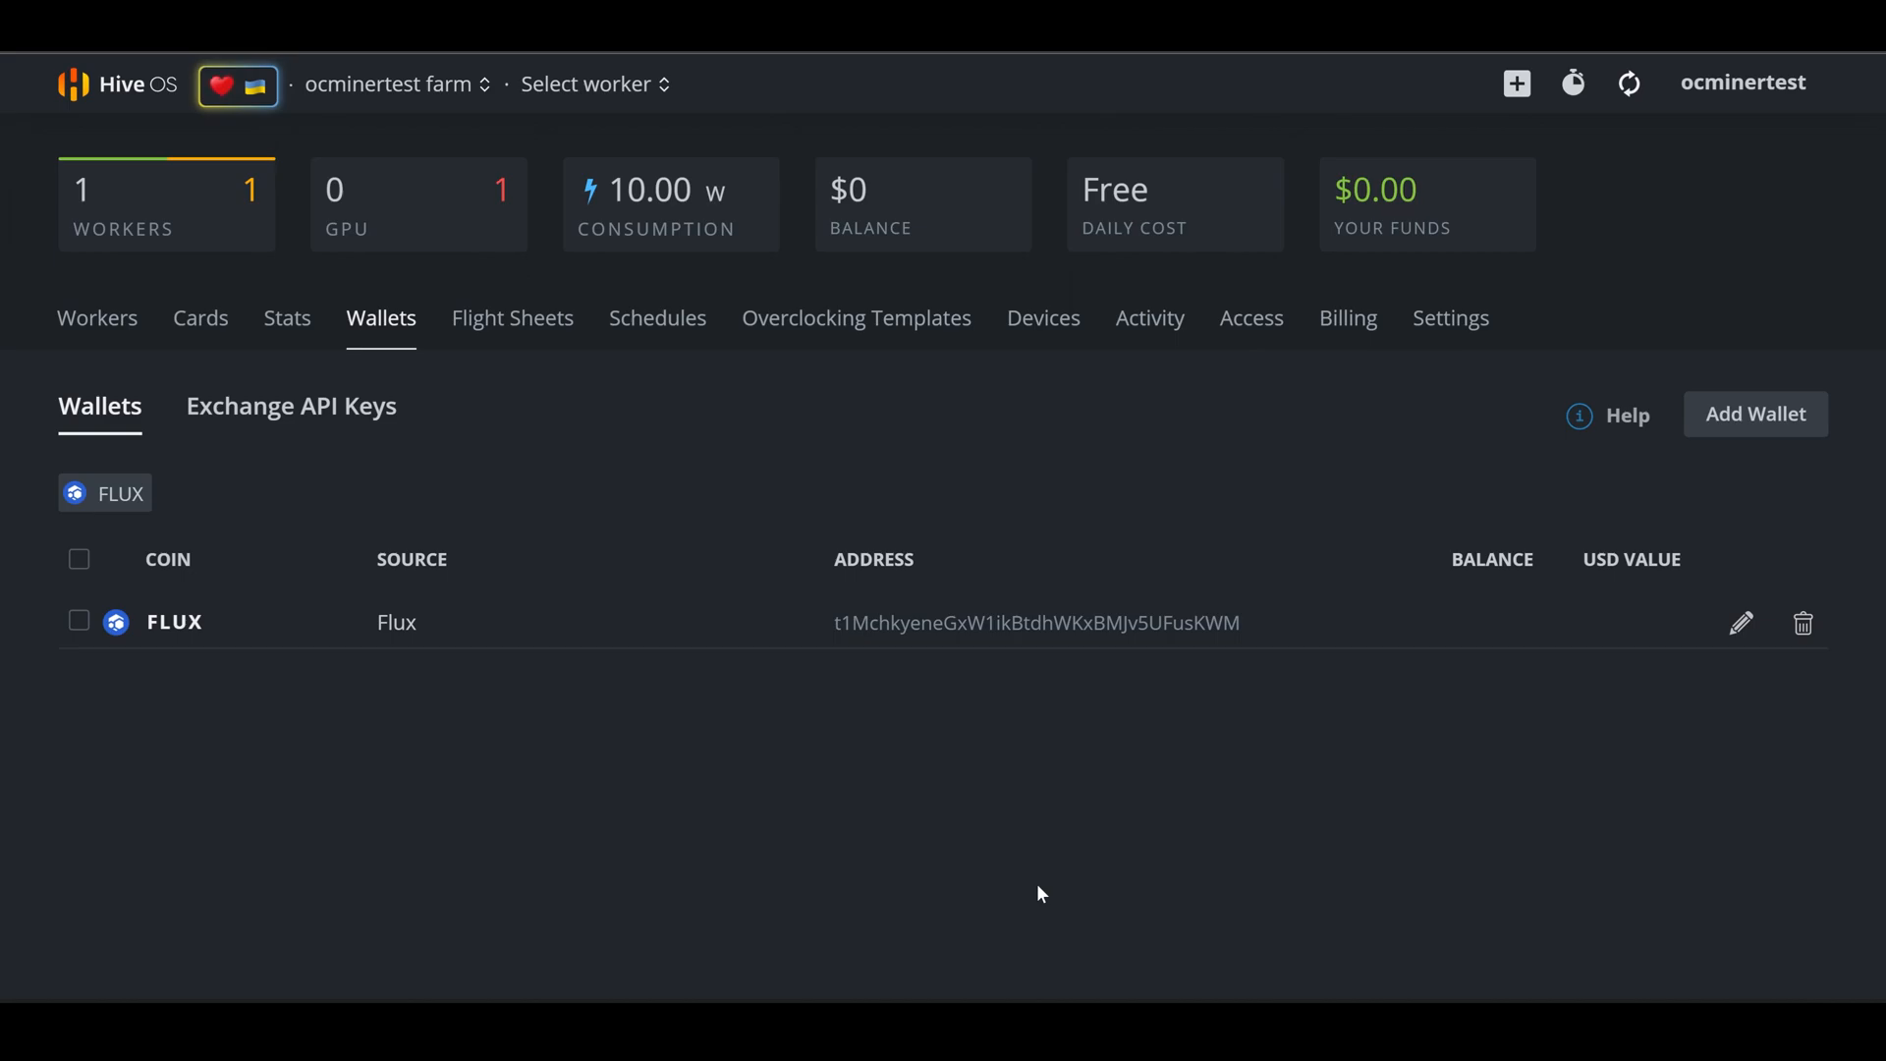
pyautogui.moveTo(561, 354)
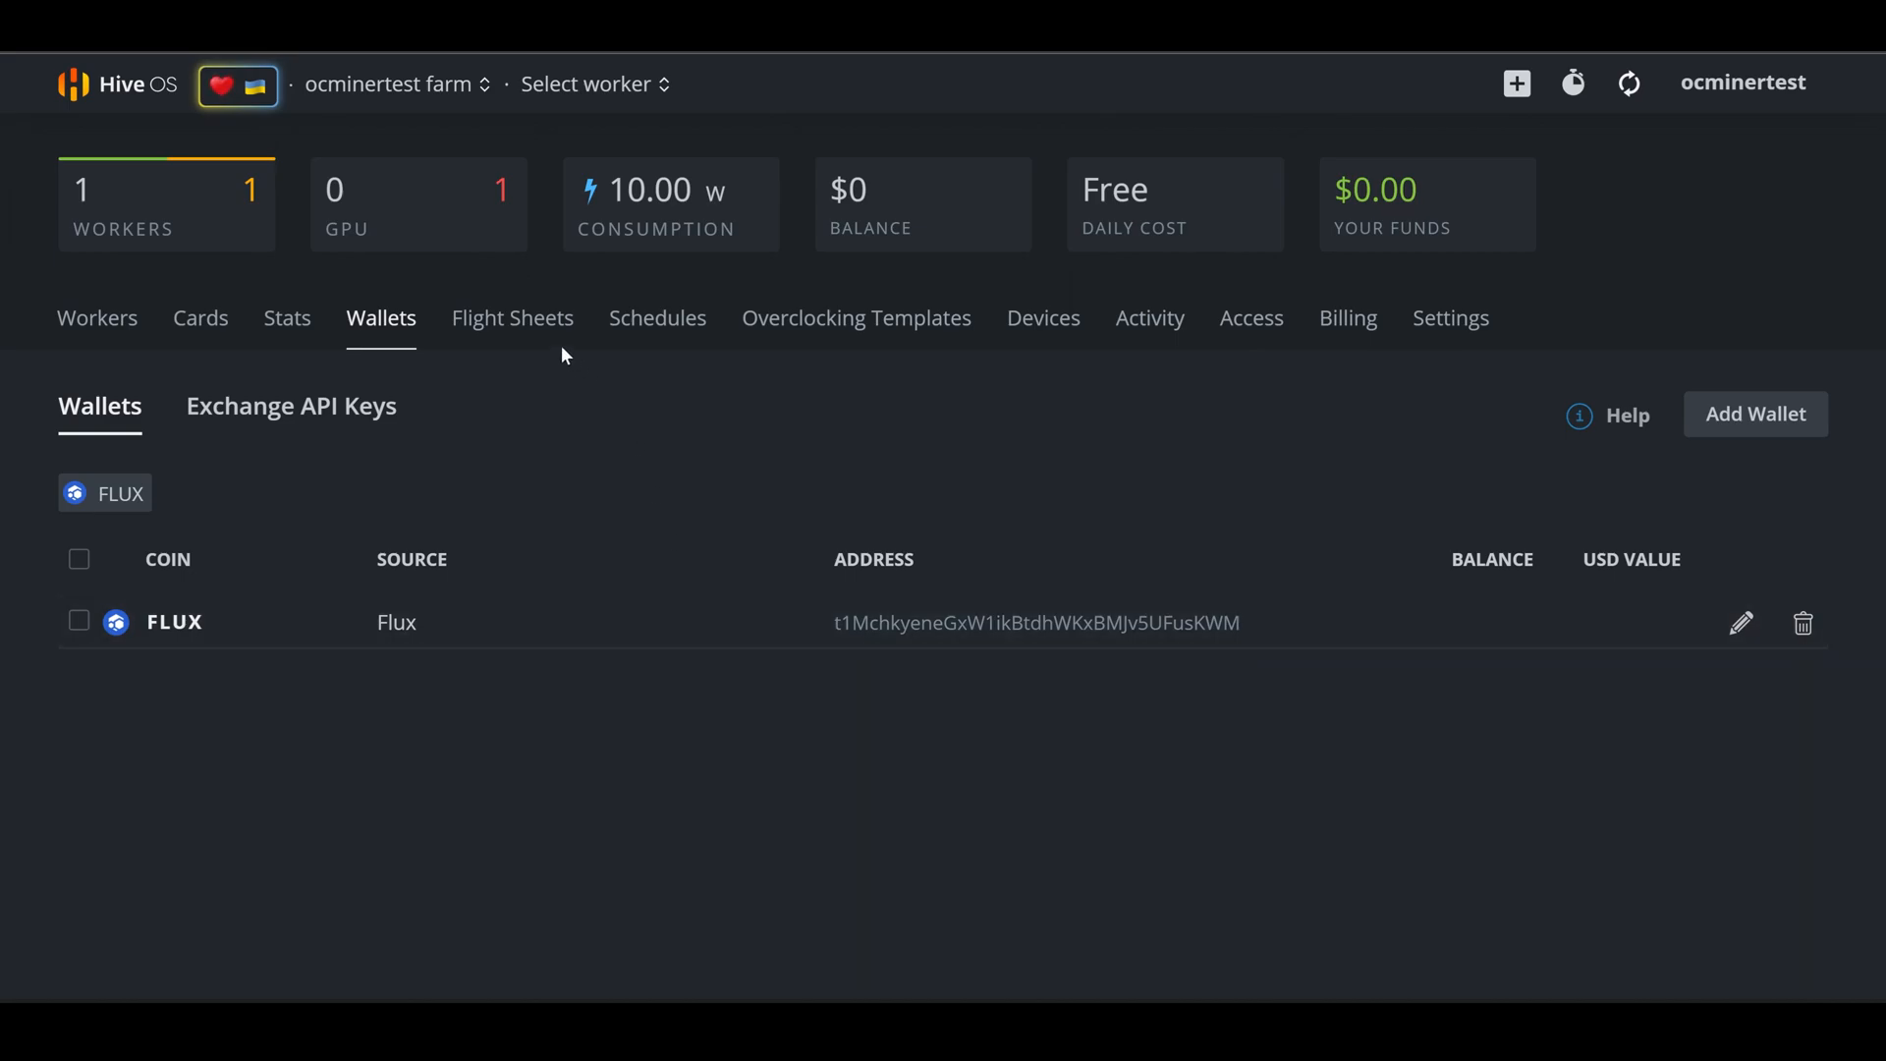
# Start a new flight sheet with FLUX as coin and the Flux wallet
pyautogui.click(511, 318)
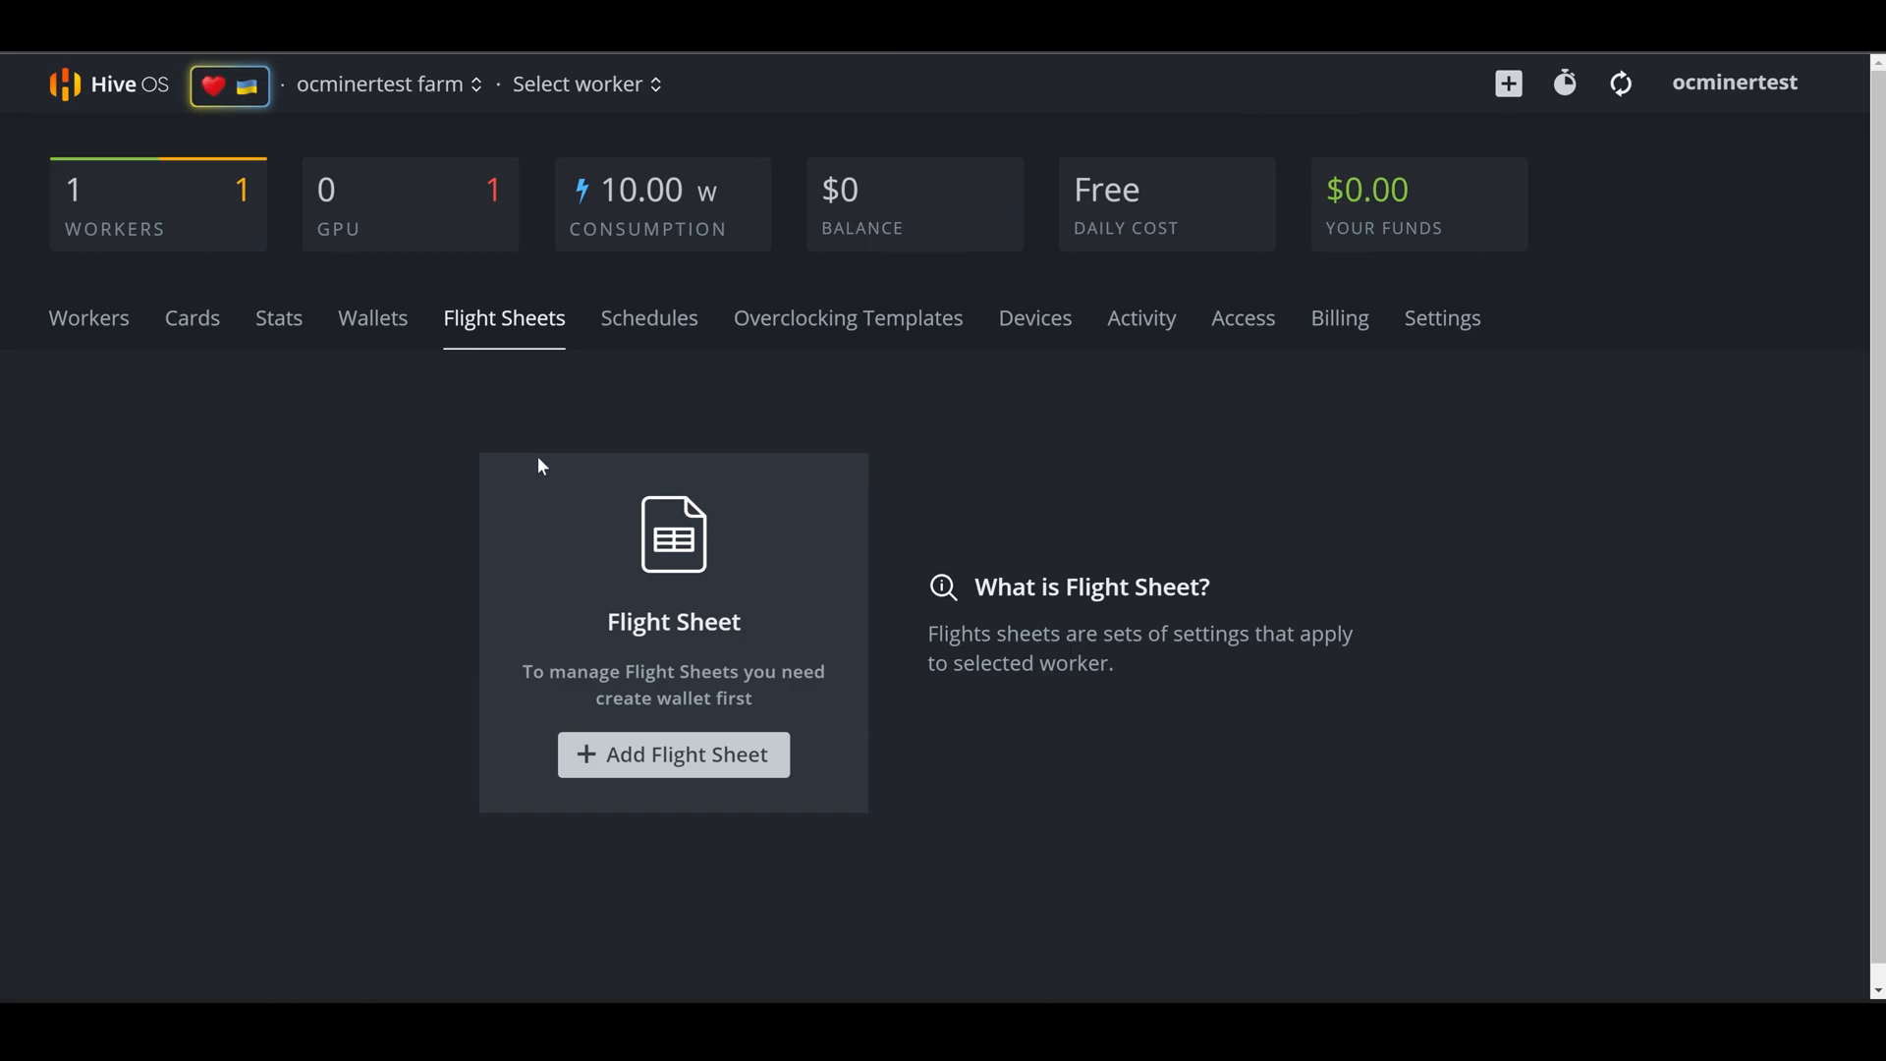
pyautogui.click(672, 754)
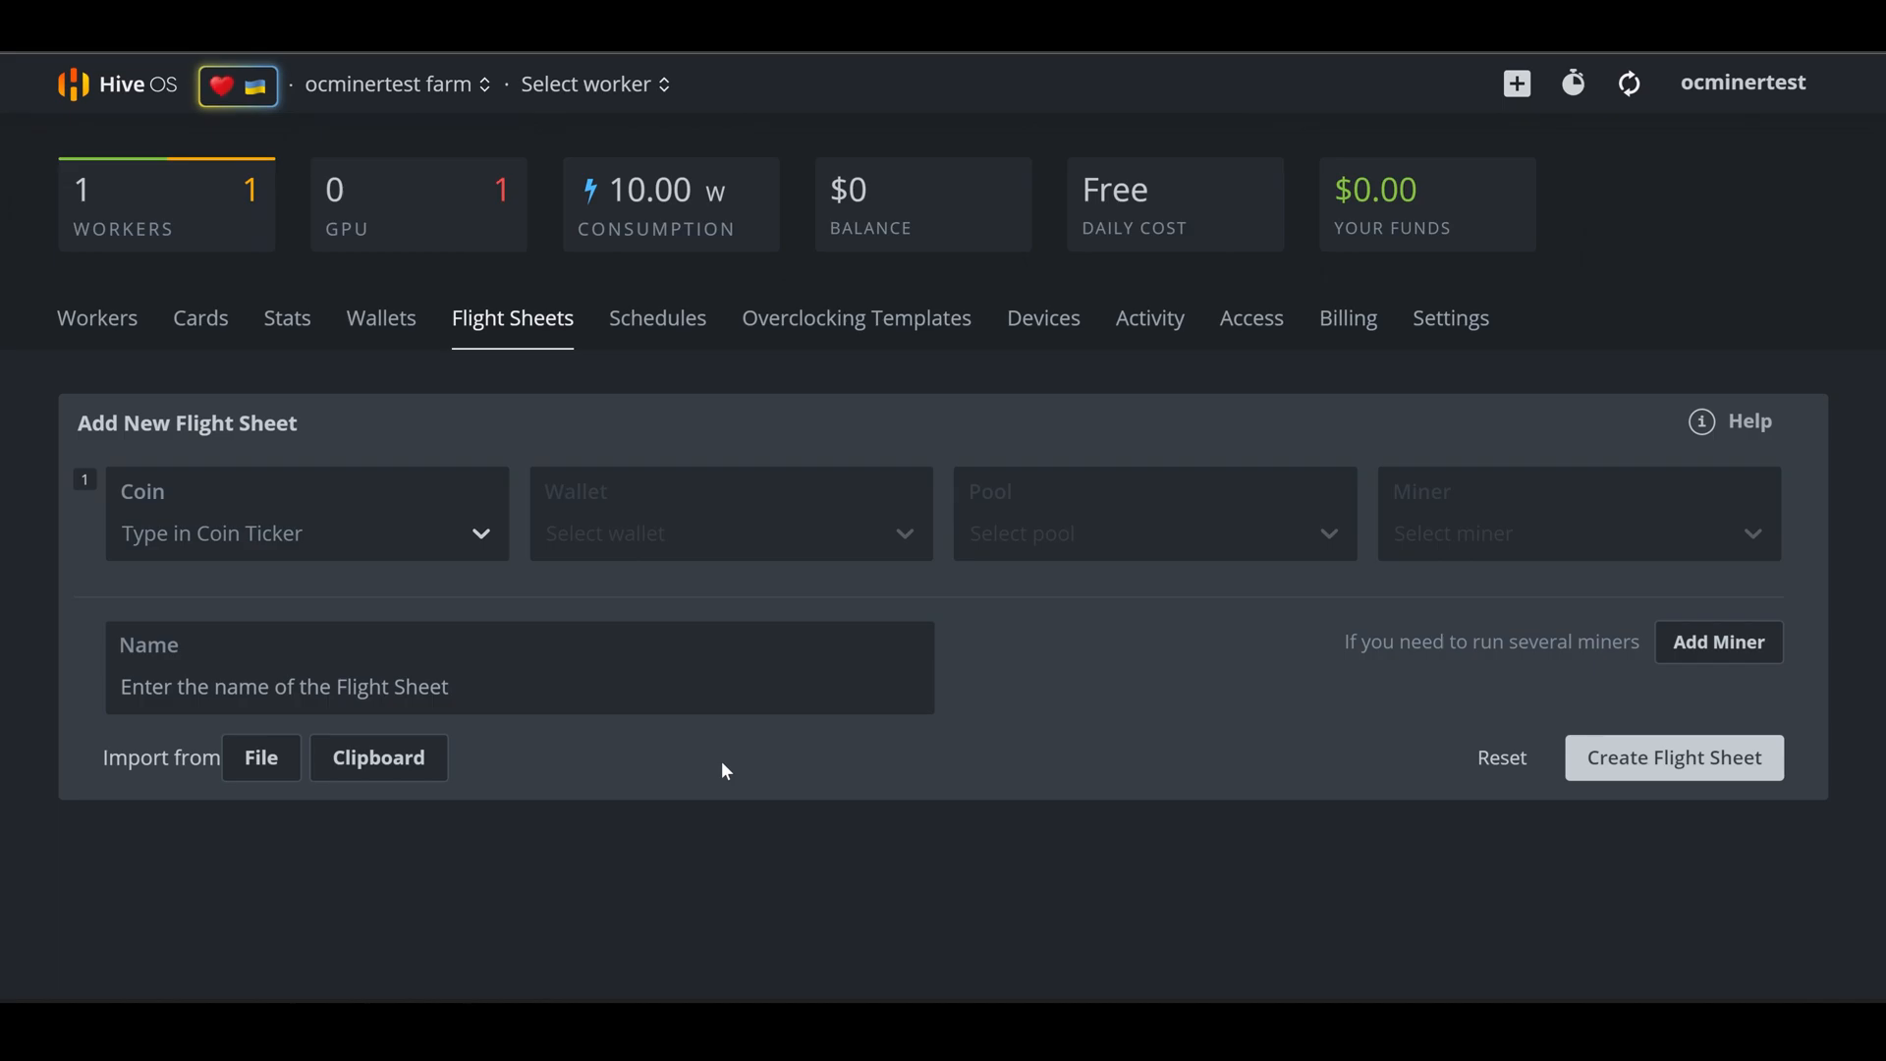
pyautogui.click(306, 532)
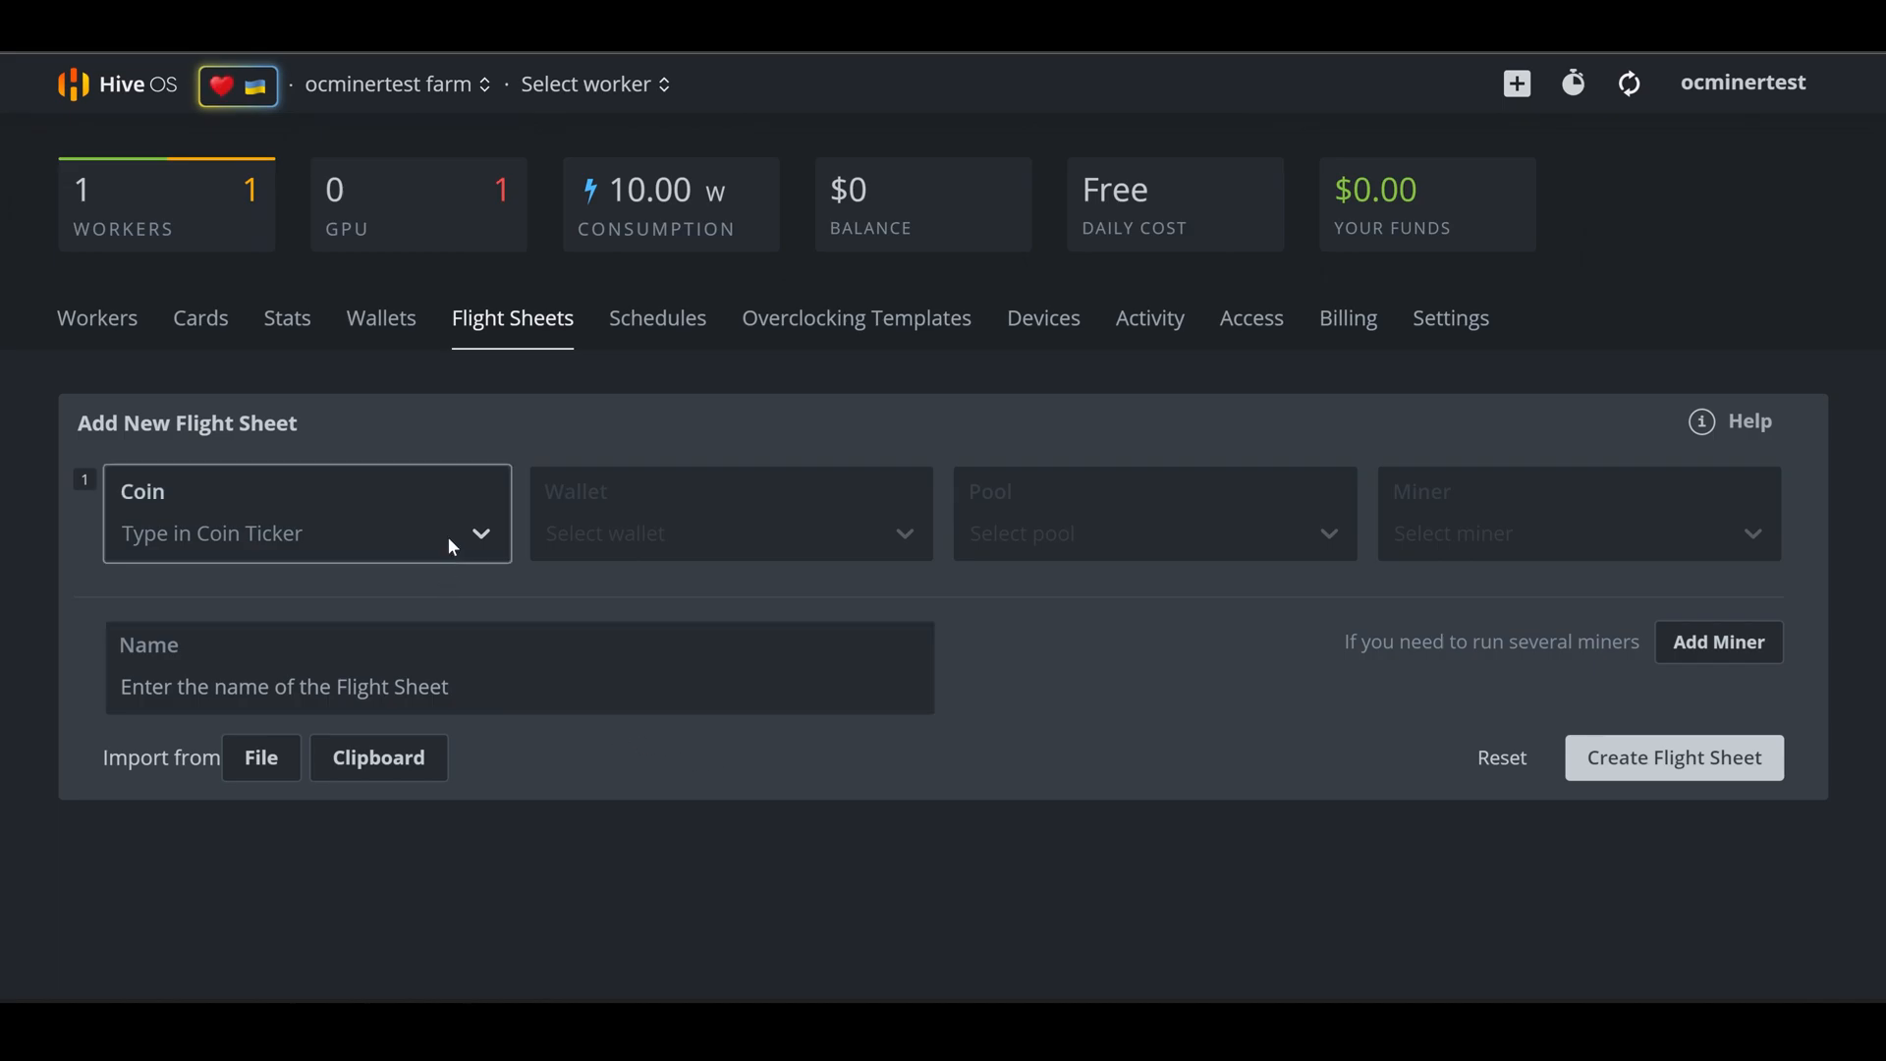
pyautogui.click(307, 514)
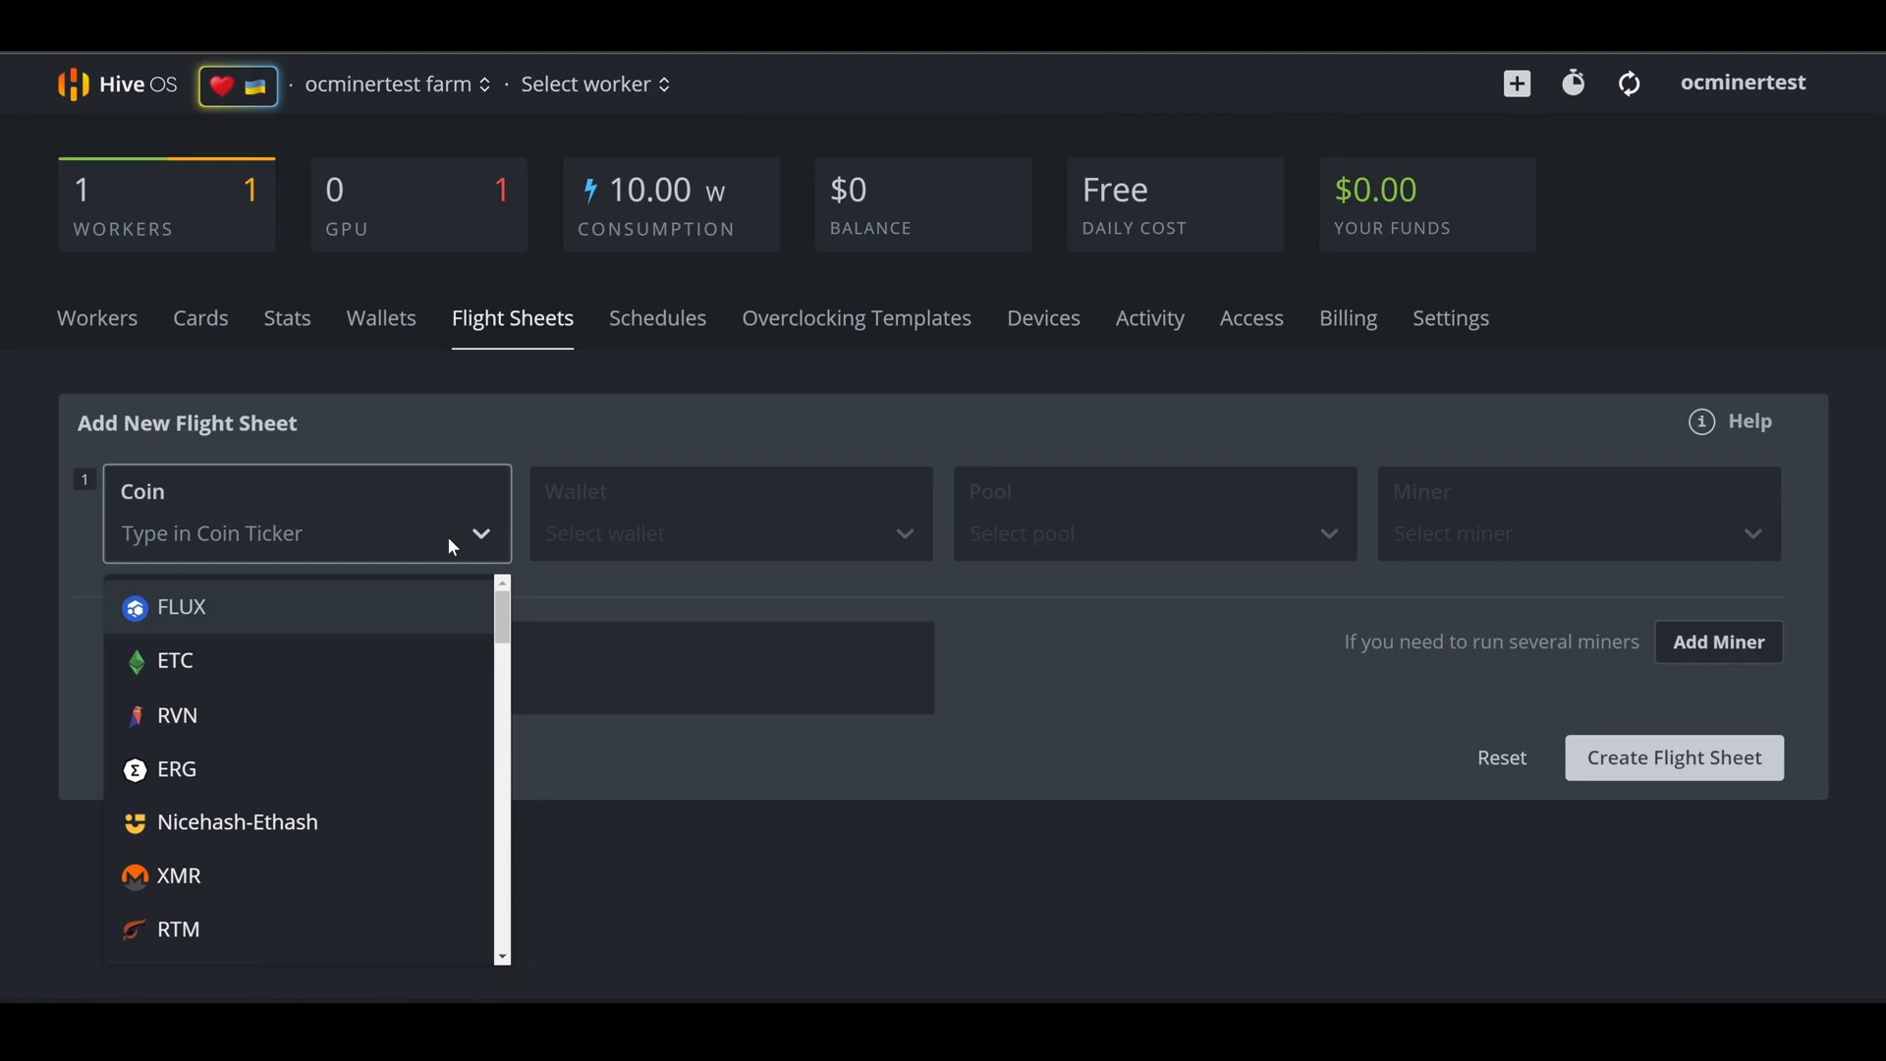
pyautogui.moveTo(398, 590)
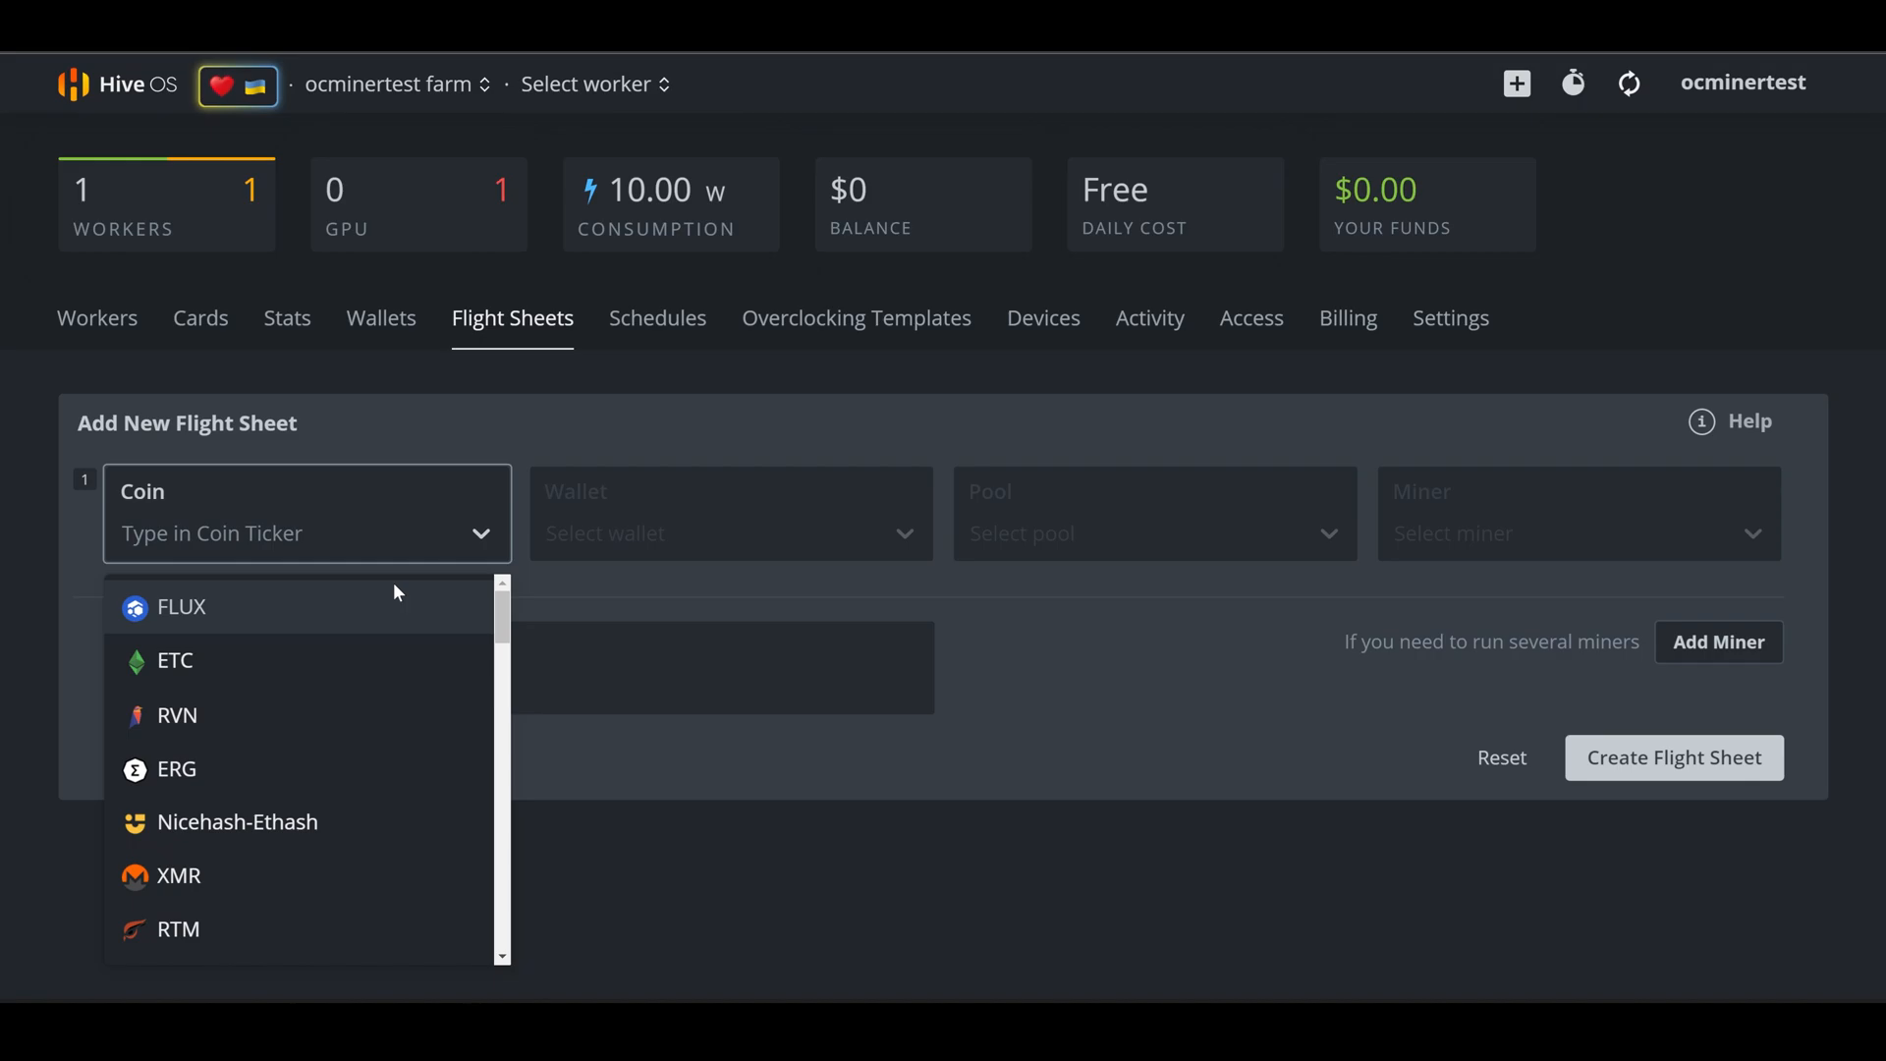
pyautogui.click(181, 606)
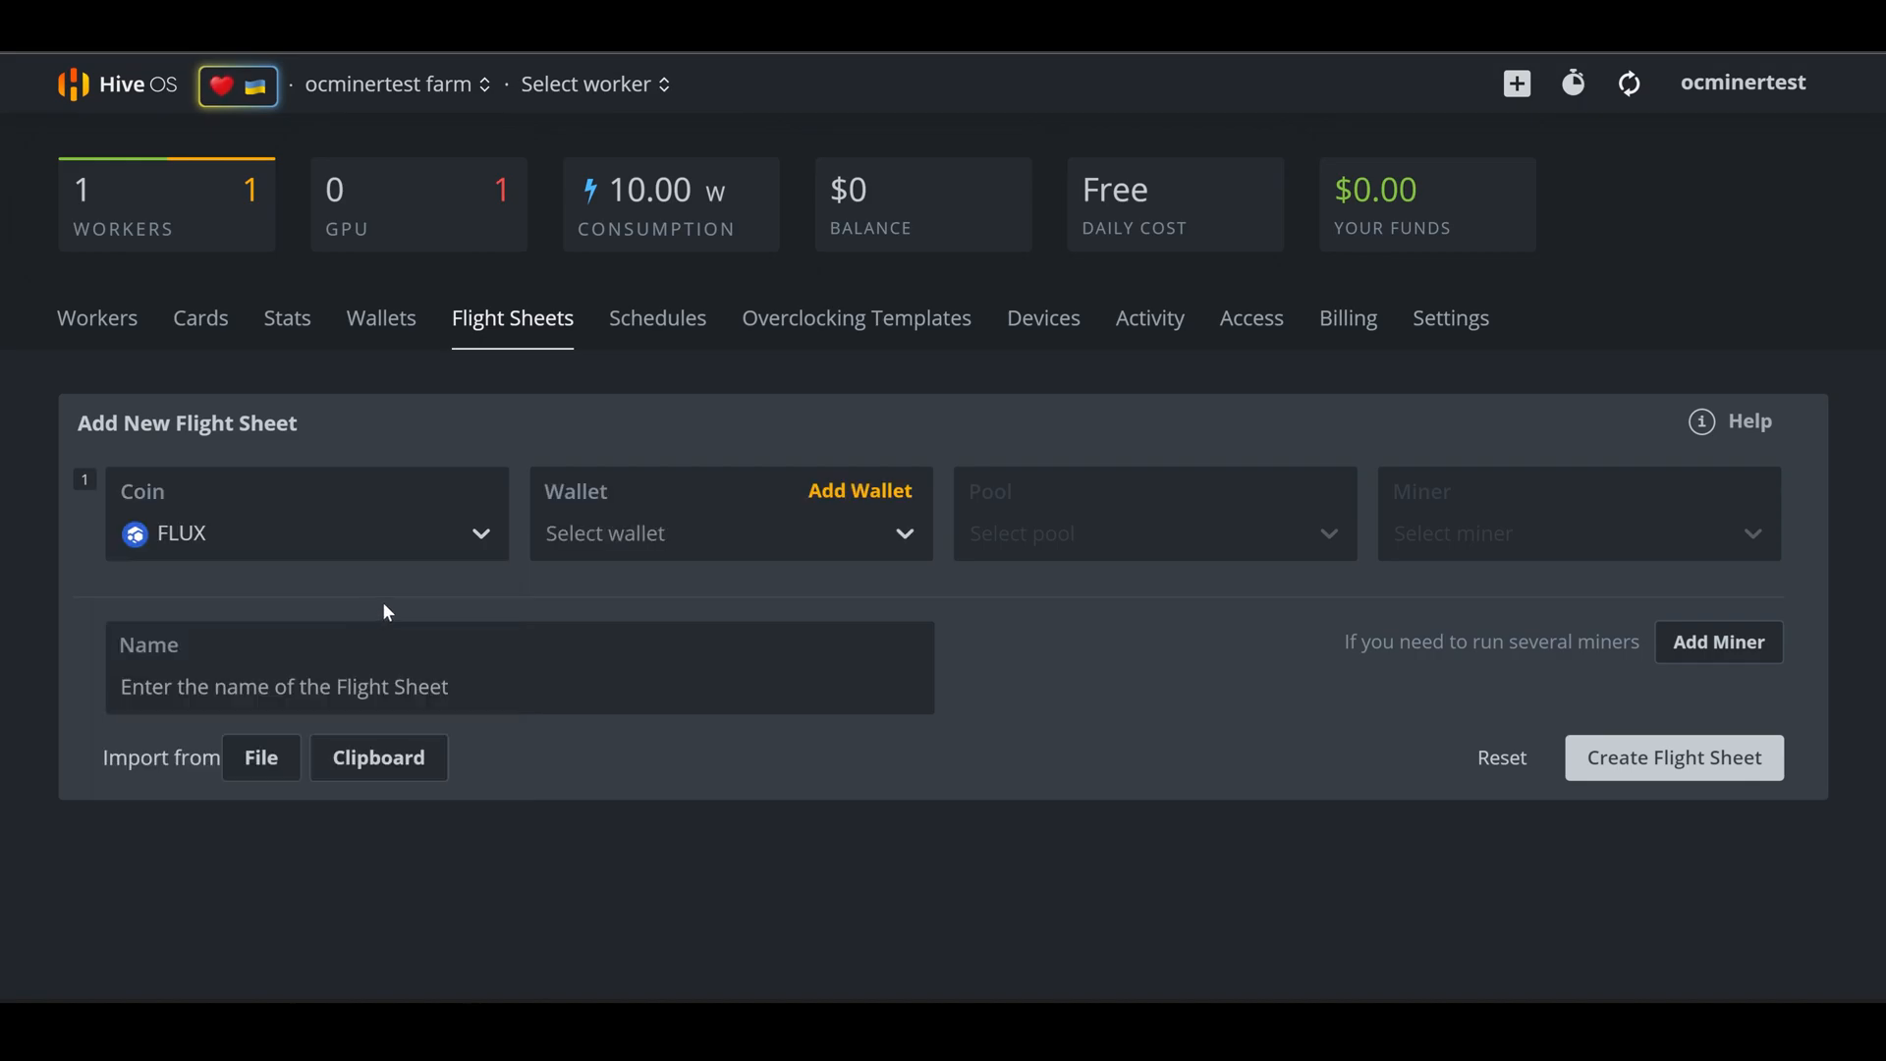
pyautogui.click(728, 533)
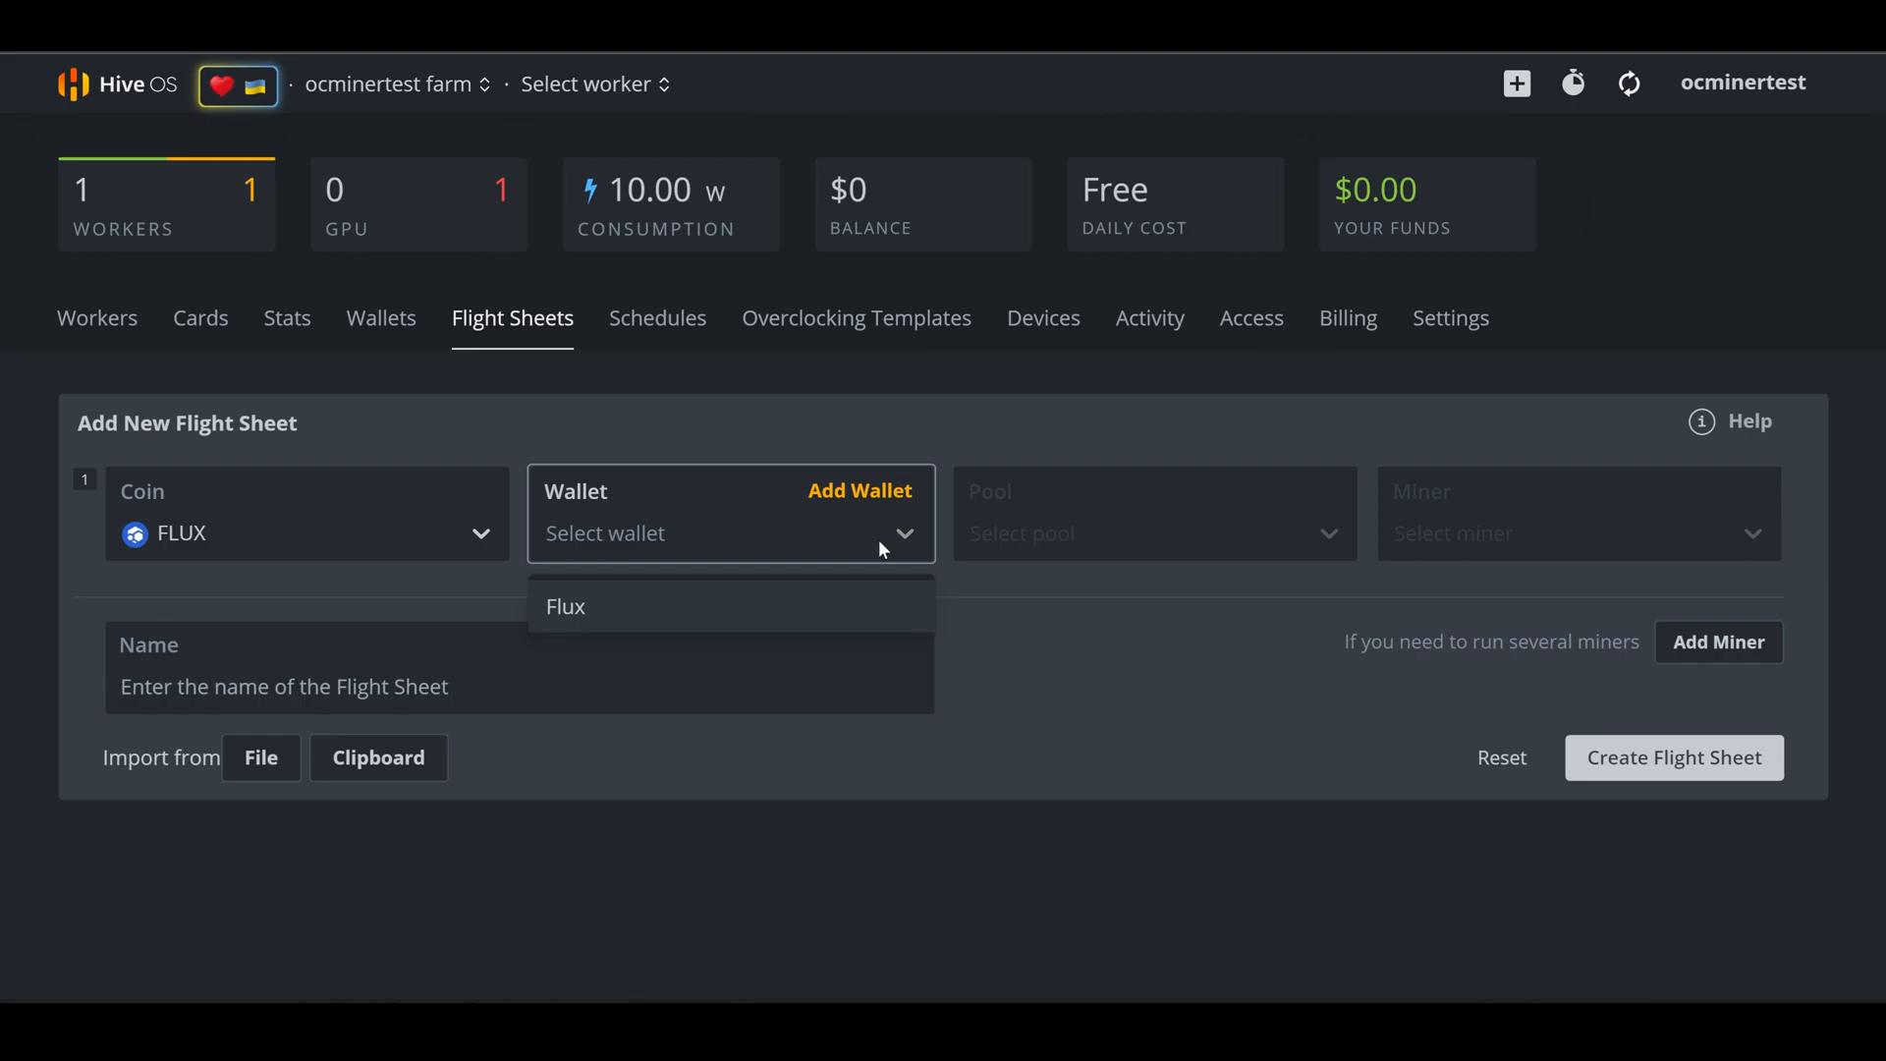
pyautogui.click(565, 606)
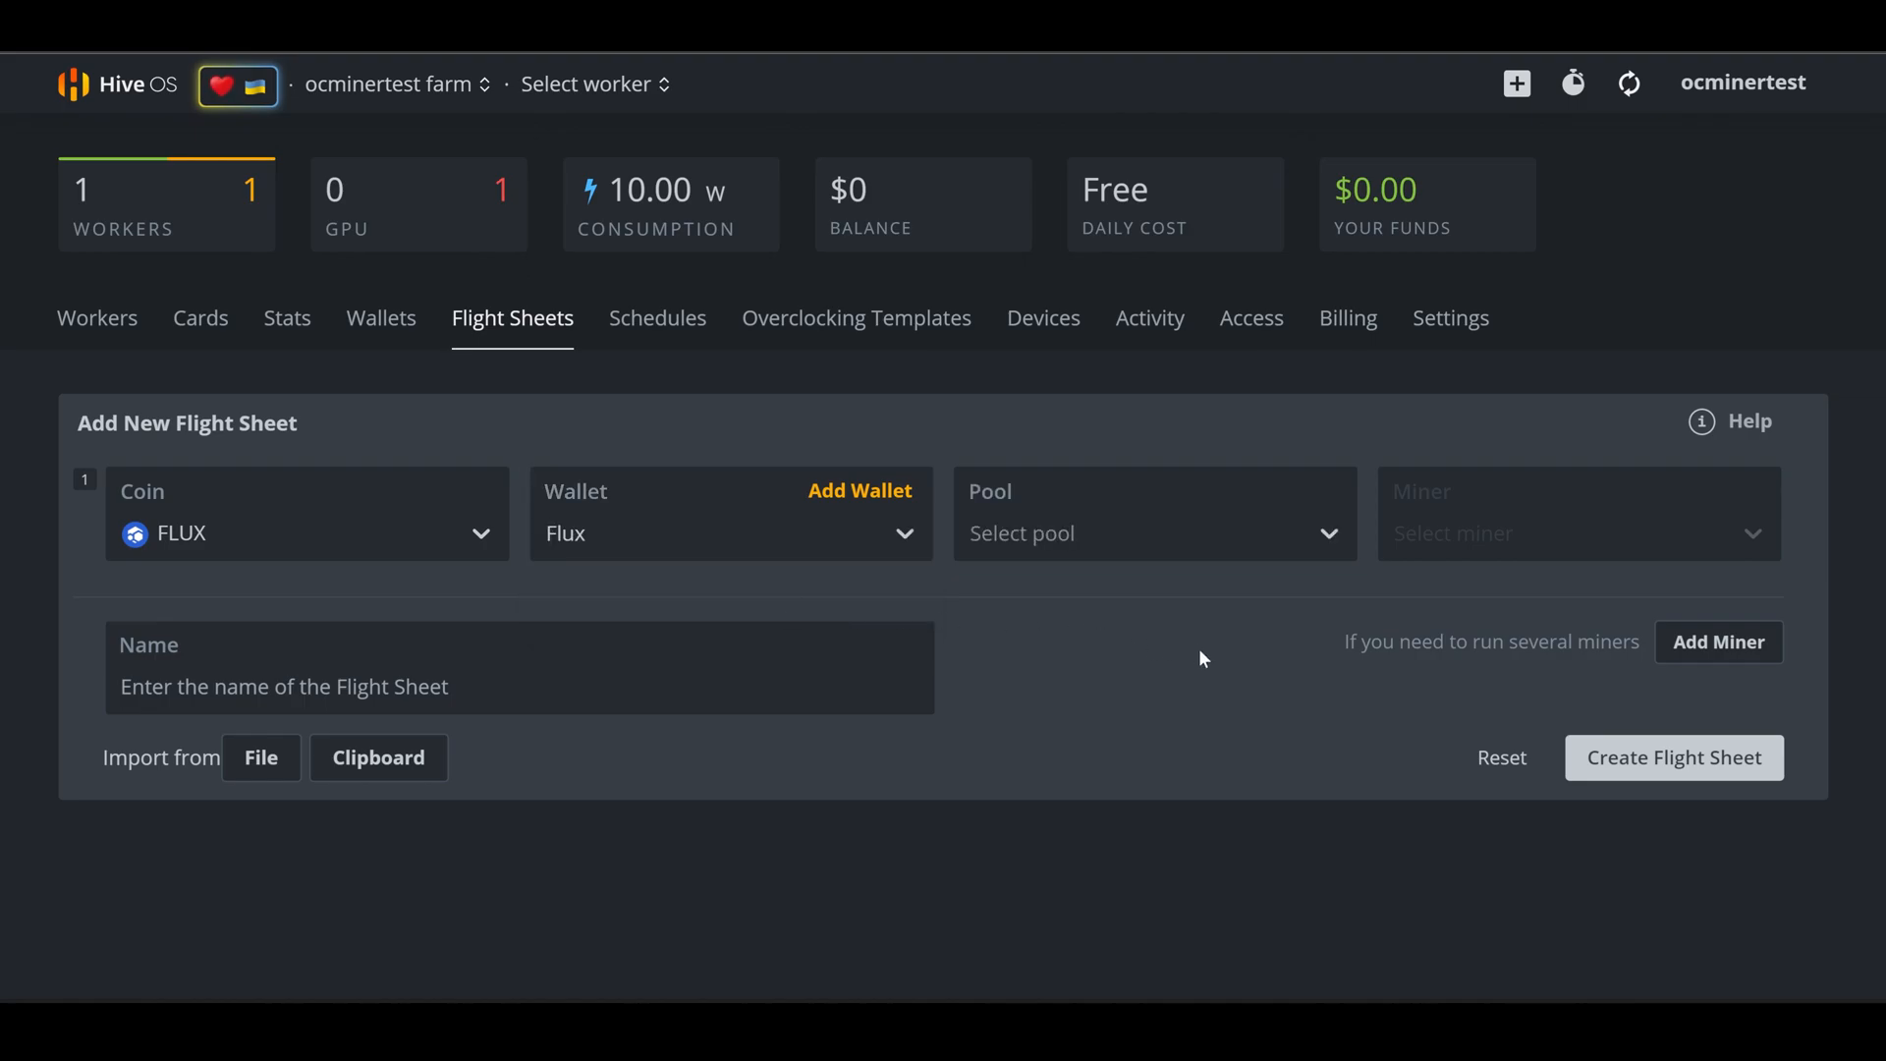
pyautogui.click(1153, 532)
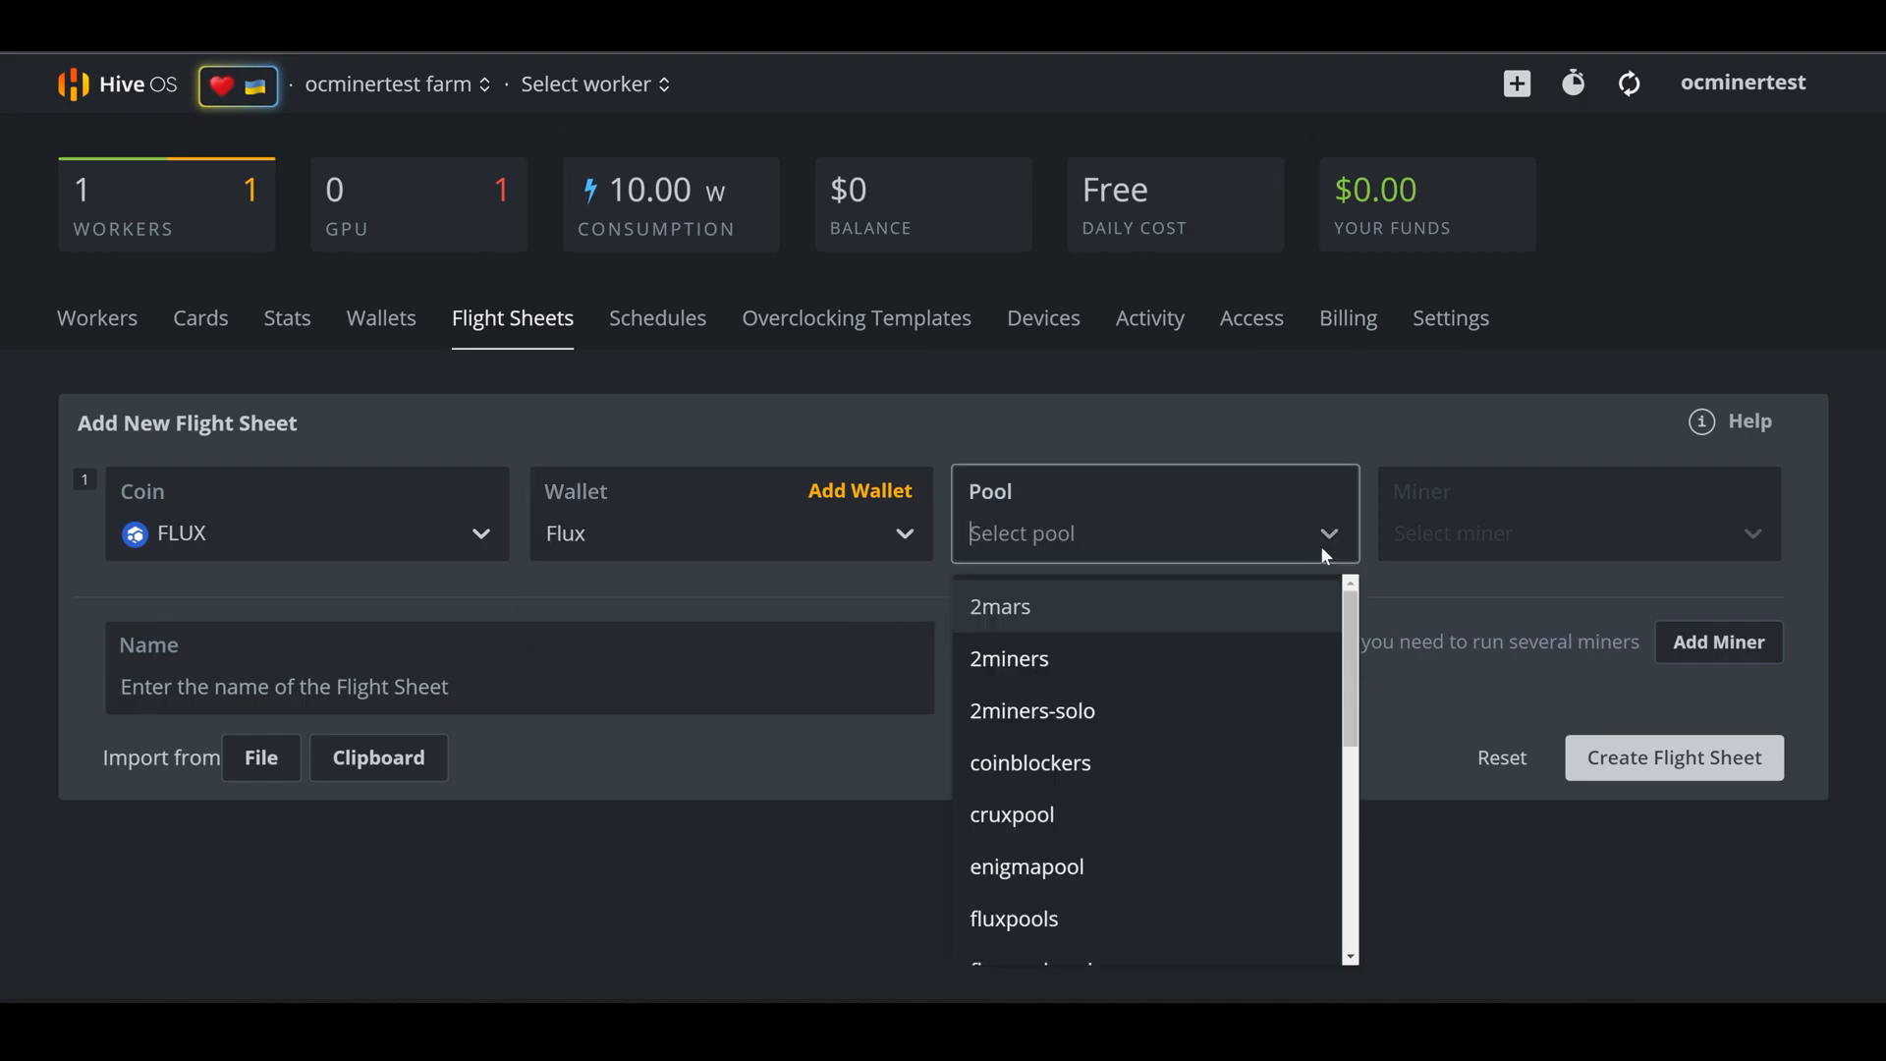
pyautogui.click(1329, 533)
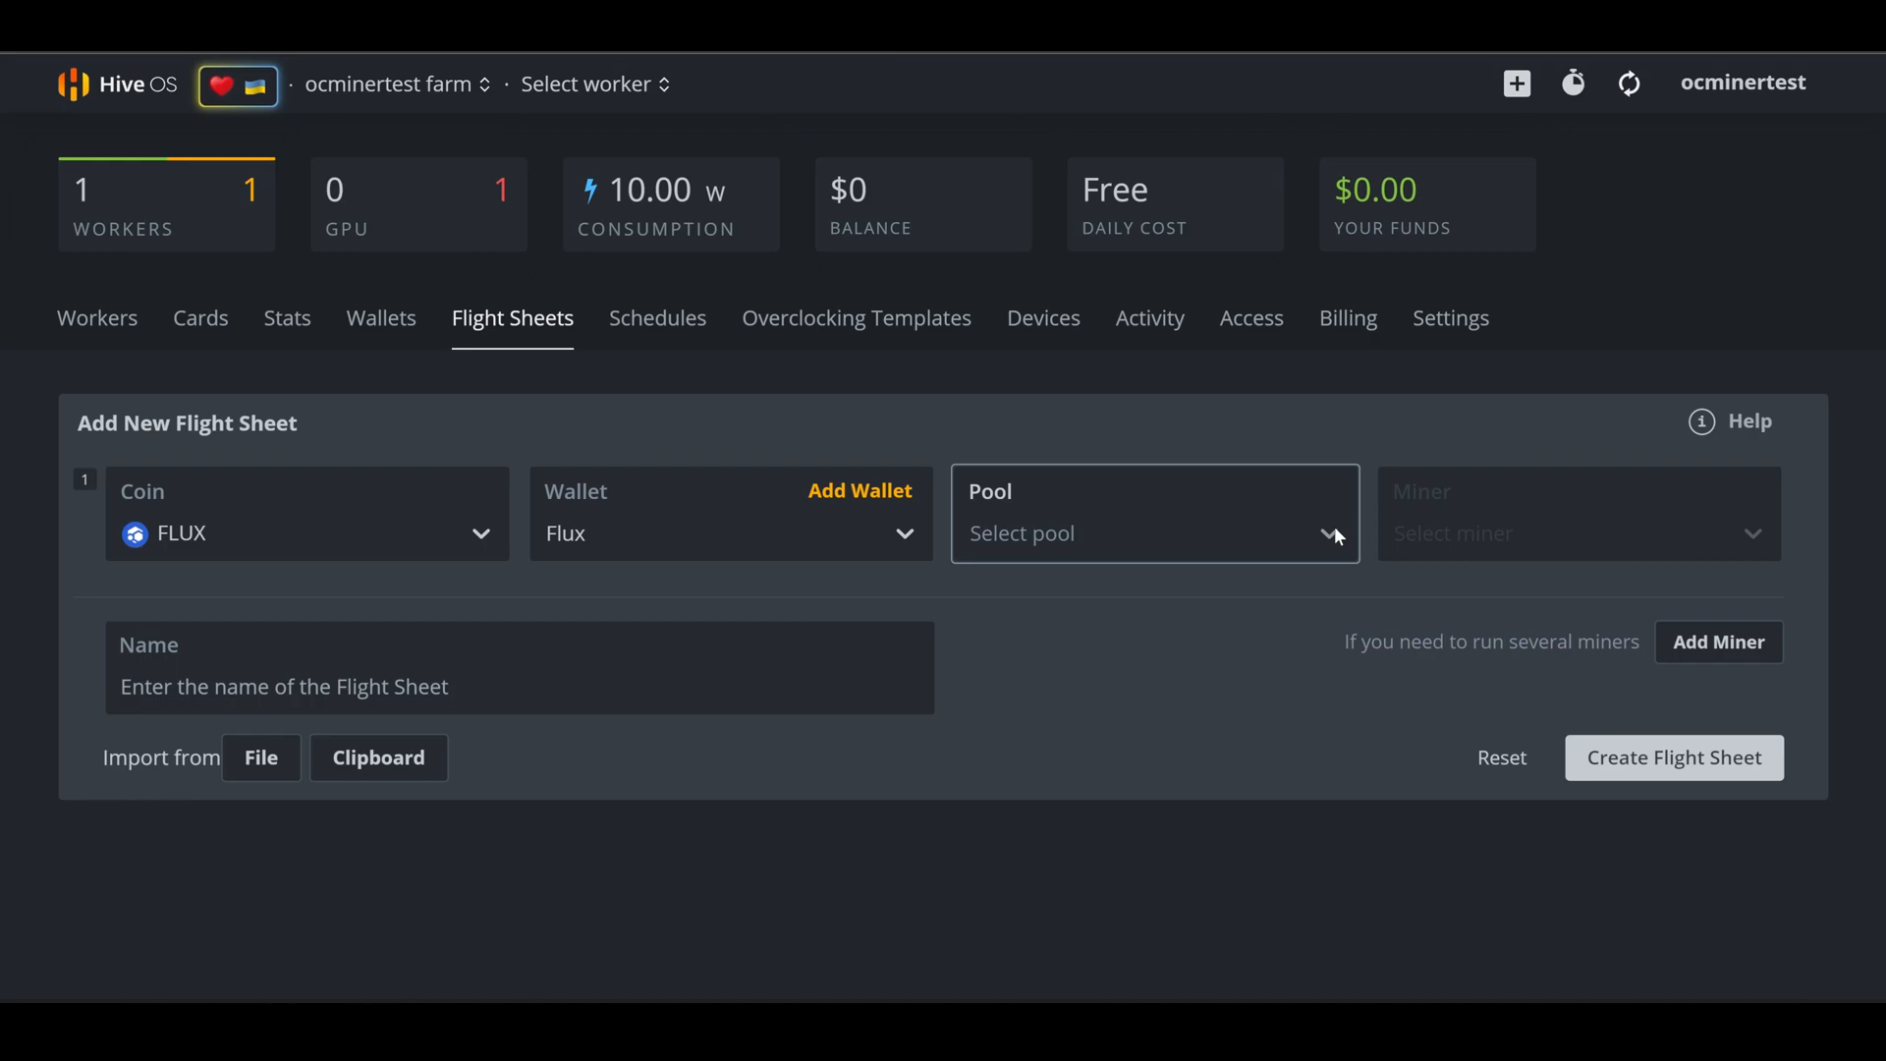
pyautogui.moveTo(1097, 915)
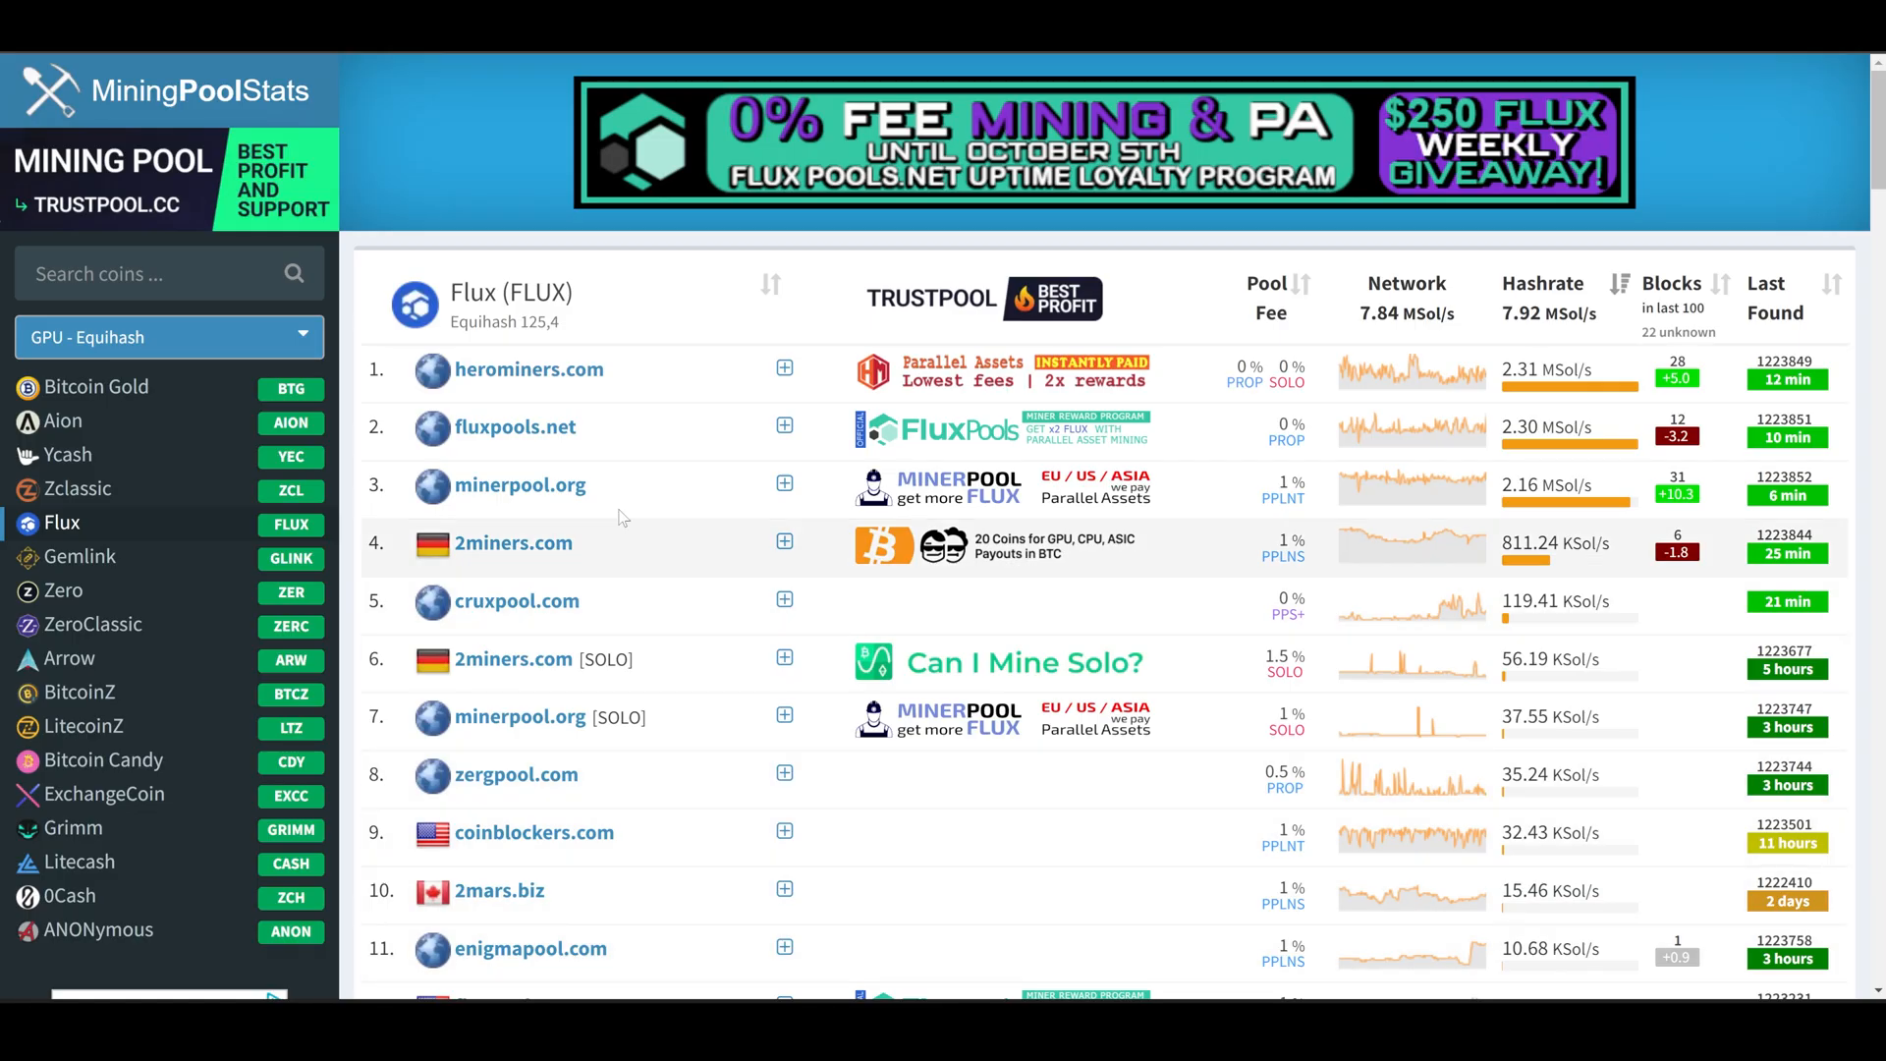
pyautogui.moveTo(641, 373)
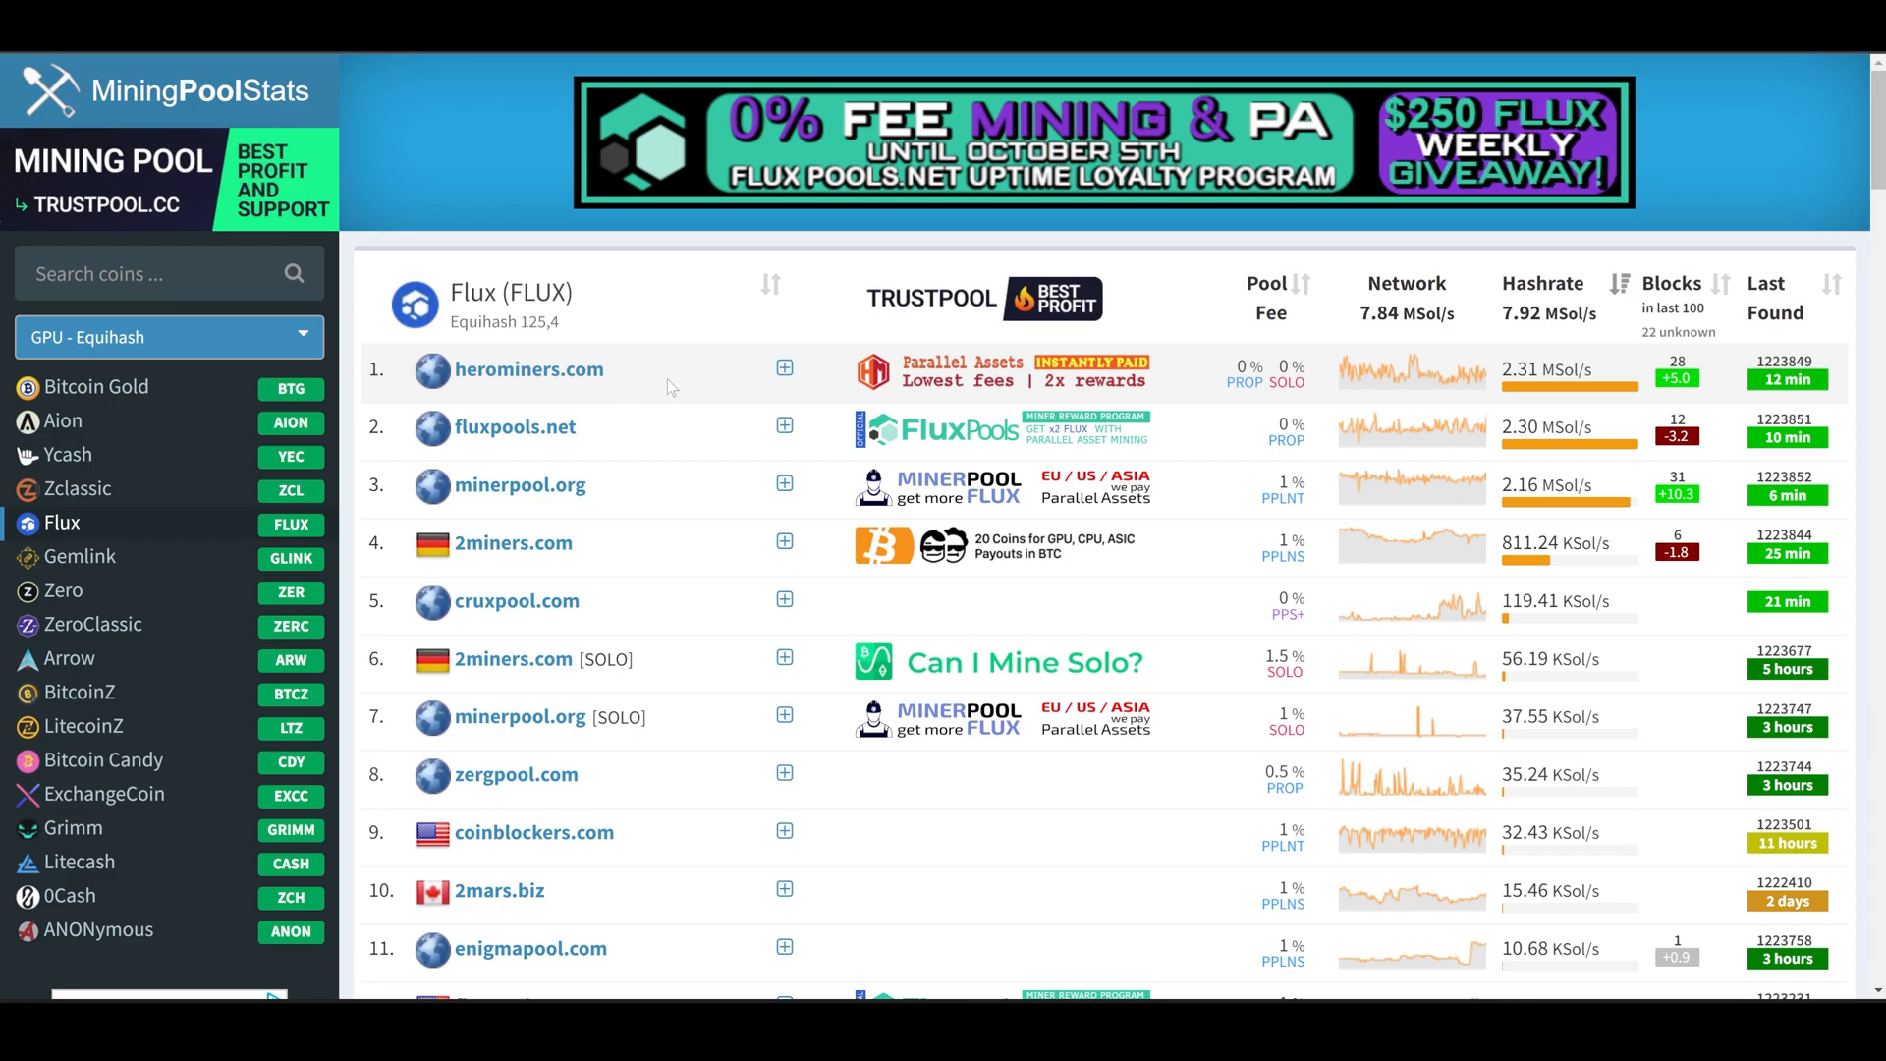
pyautogui.moveTo(823, 395)
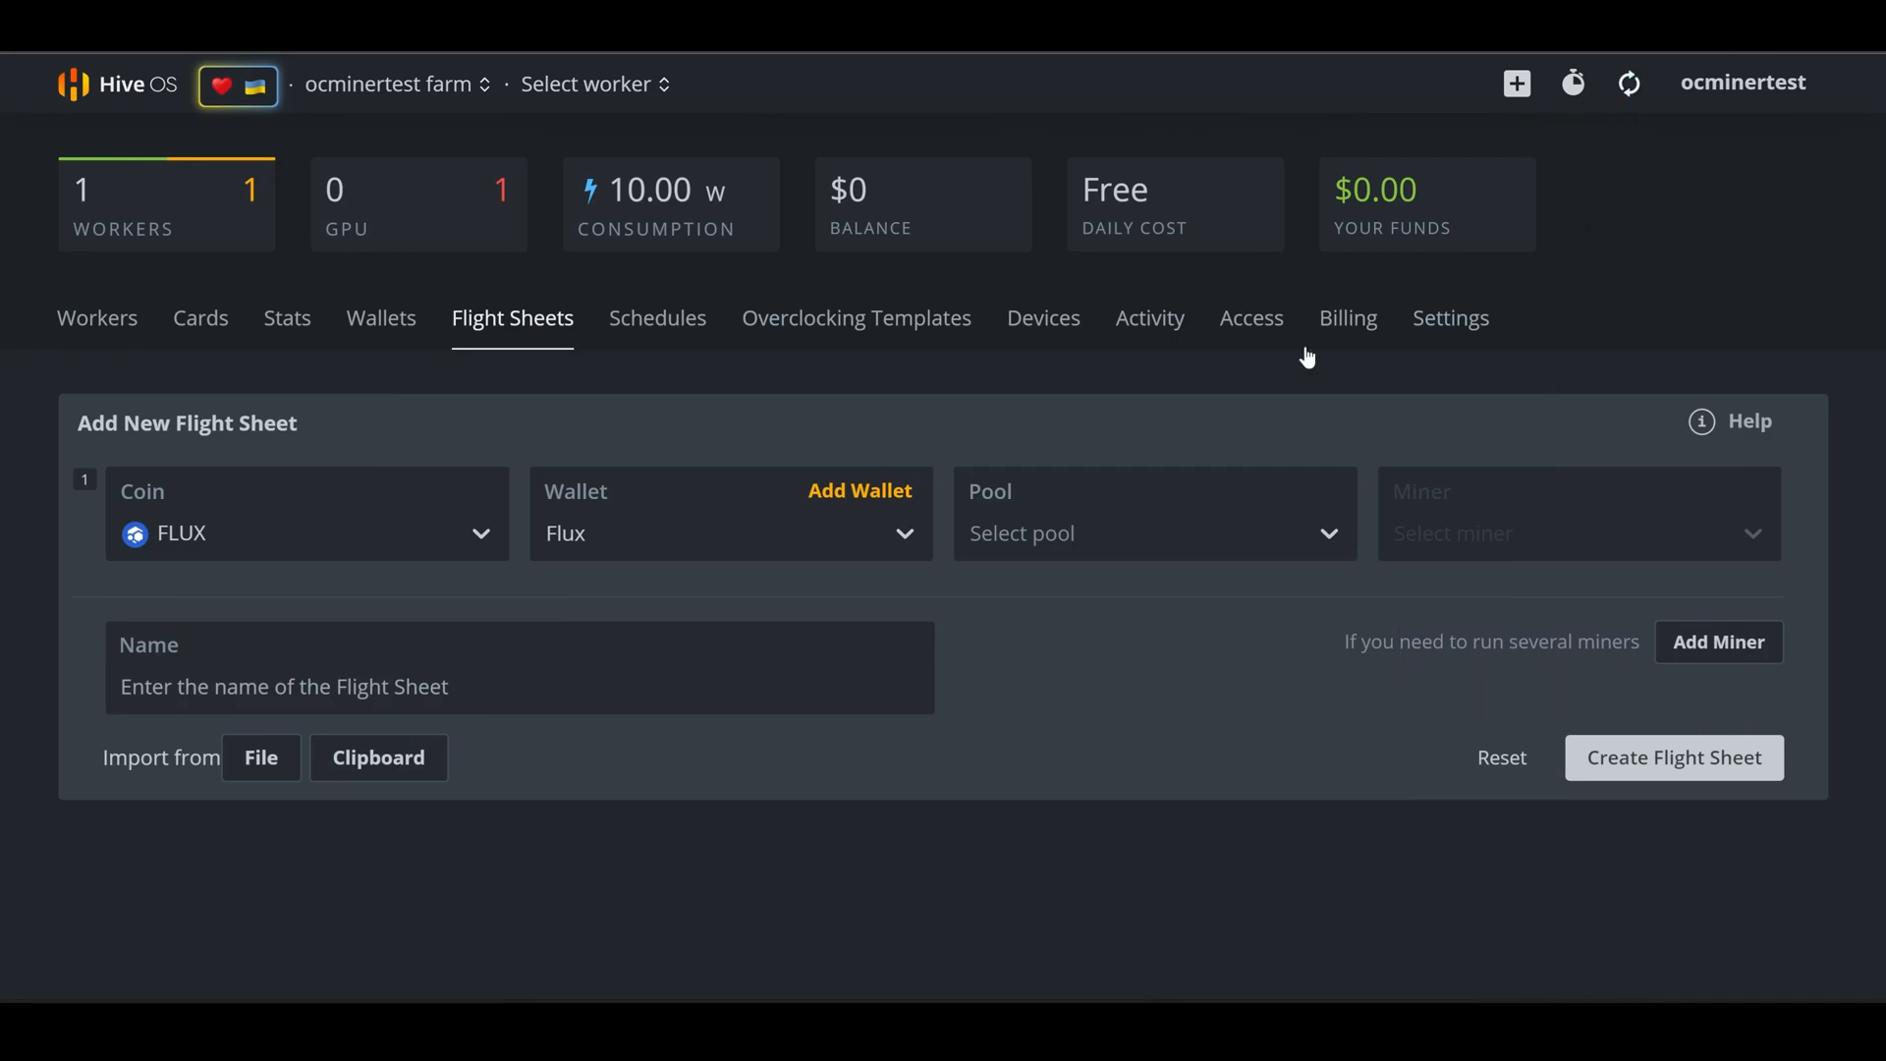
# Choose 2miners as the pool with the EU server flux.2miners.com:9090
pyautogui.click(1152, 532)
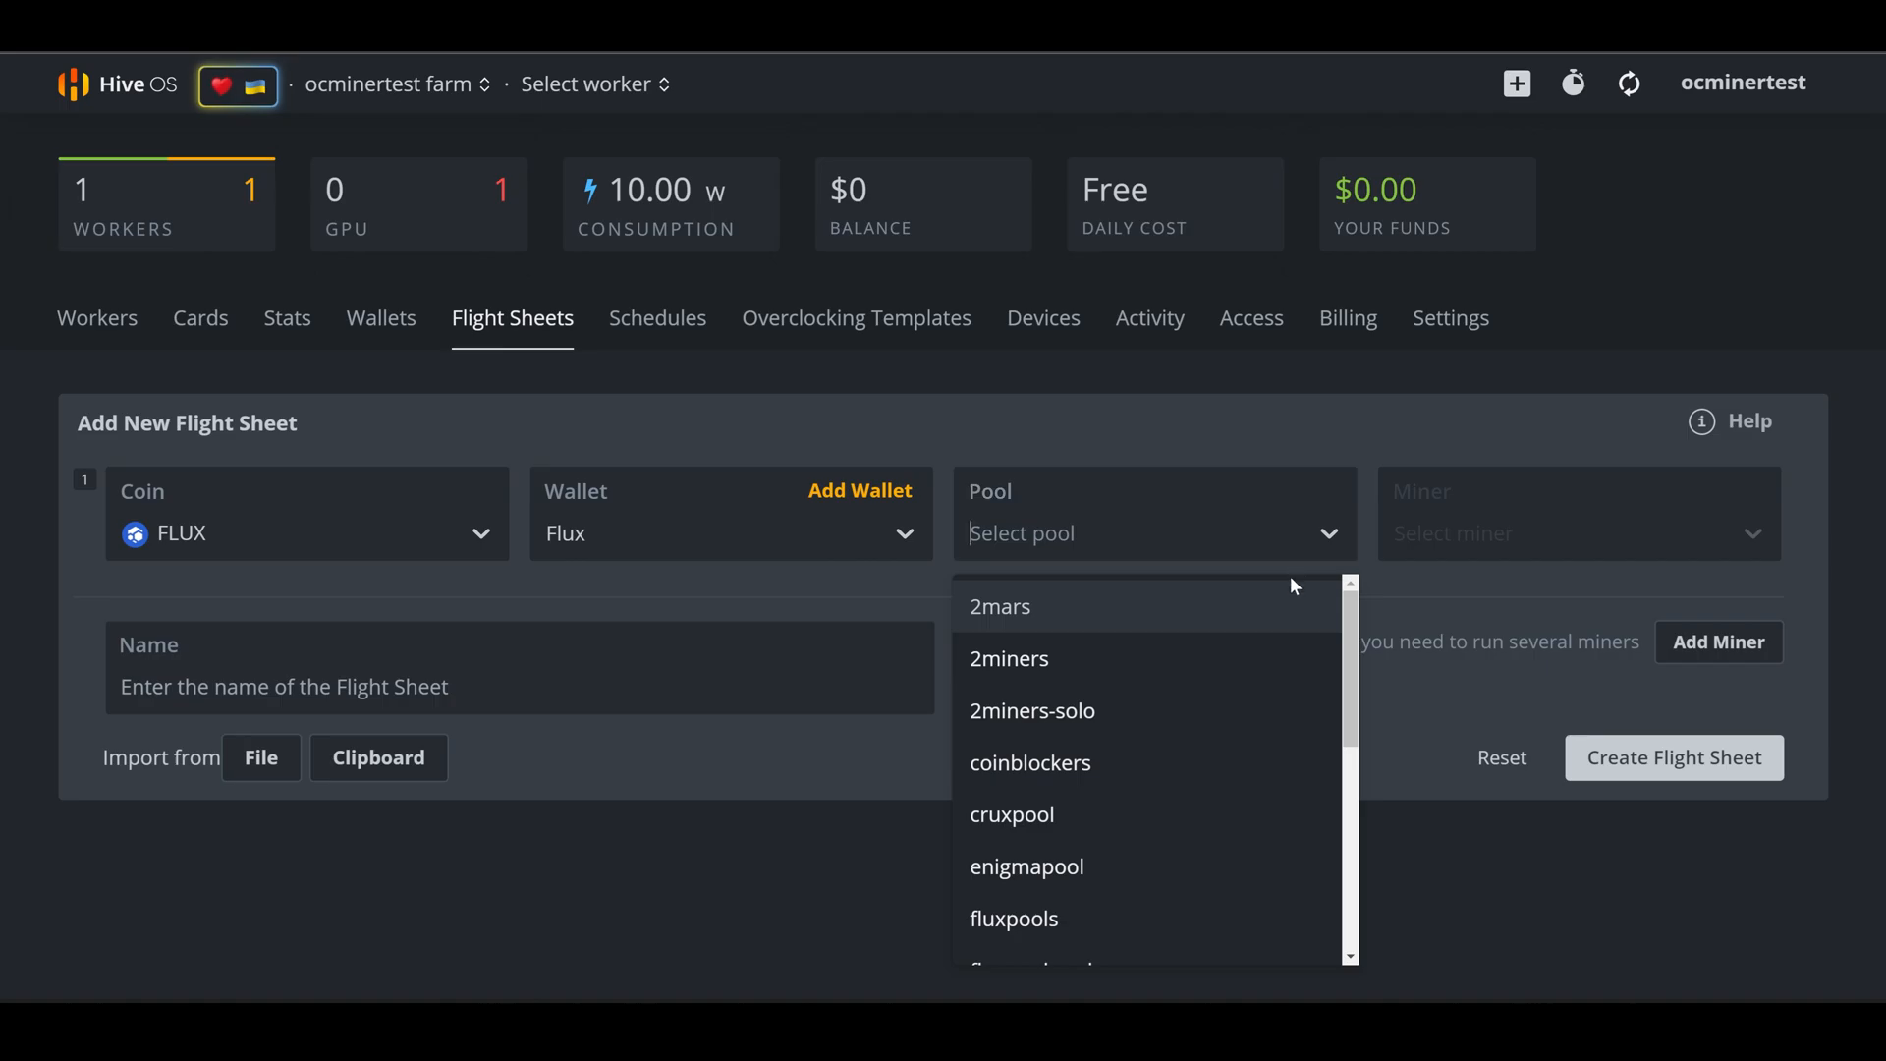
pyautogui.click(1008, 658)
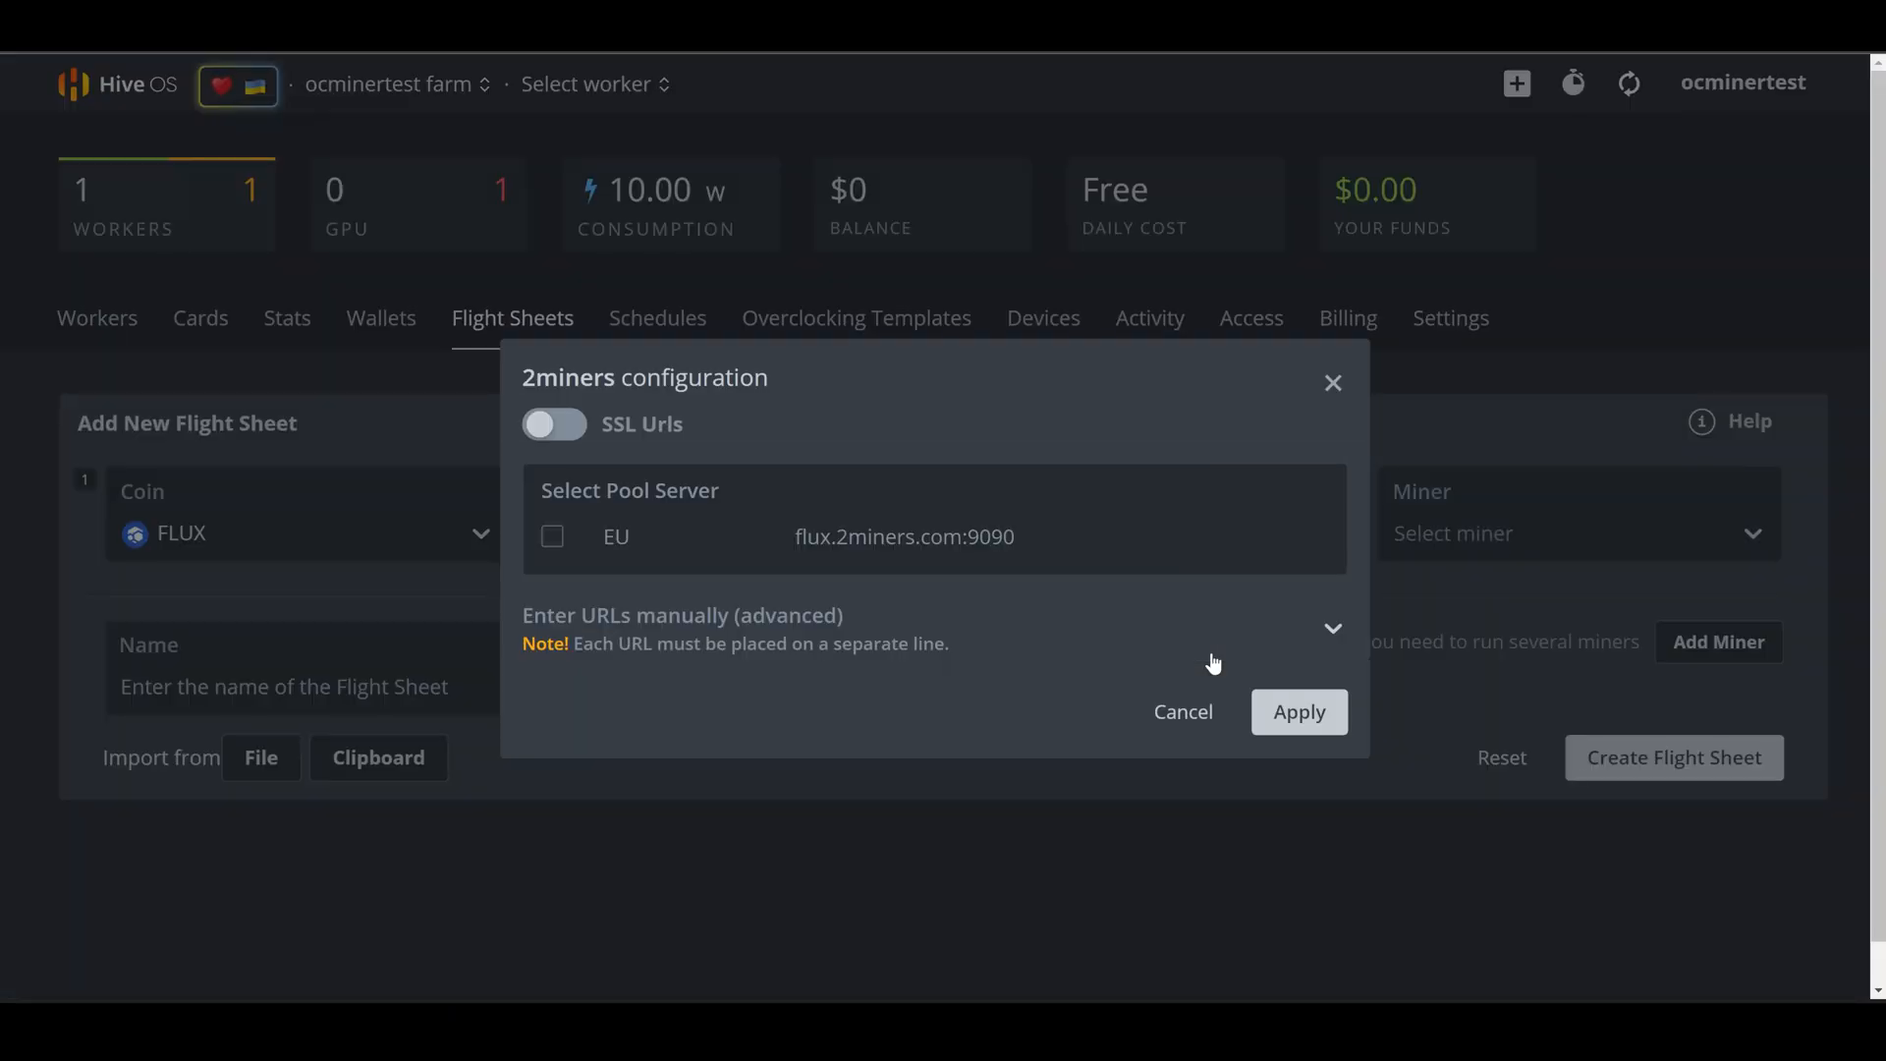
pyautogui.click(552, 537)
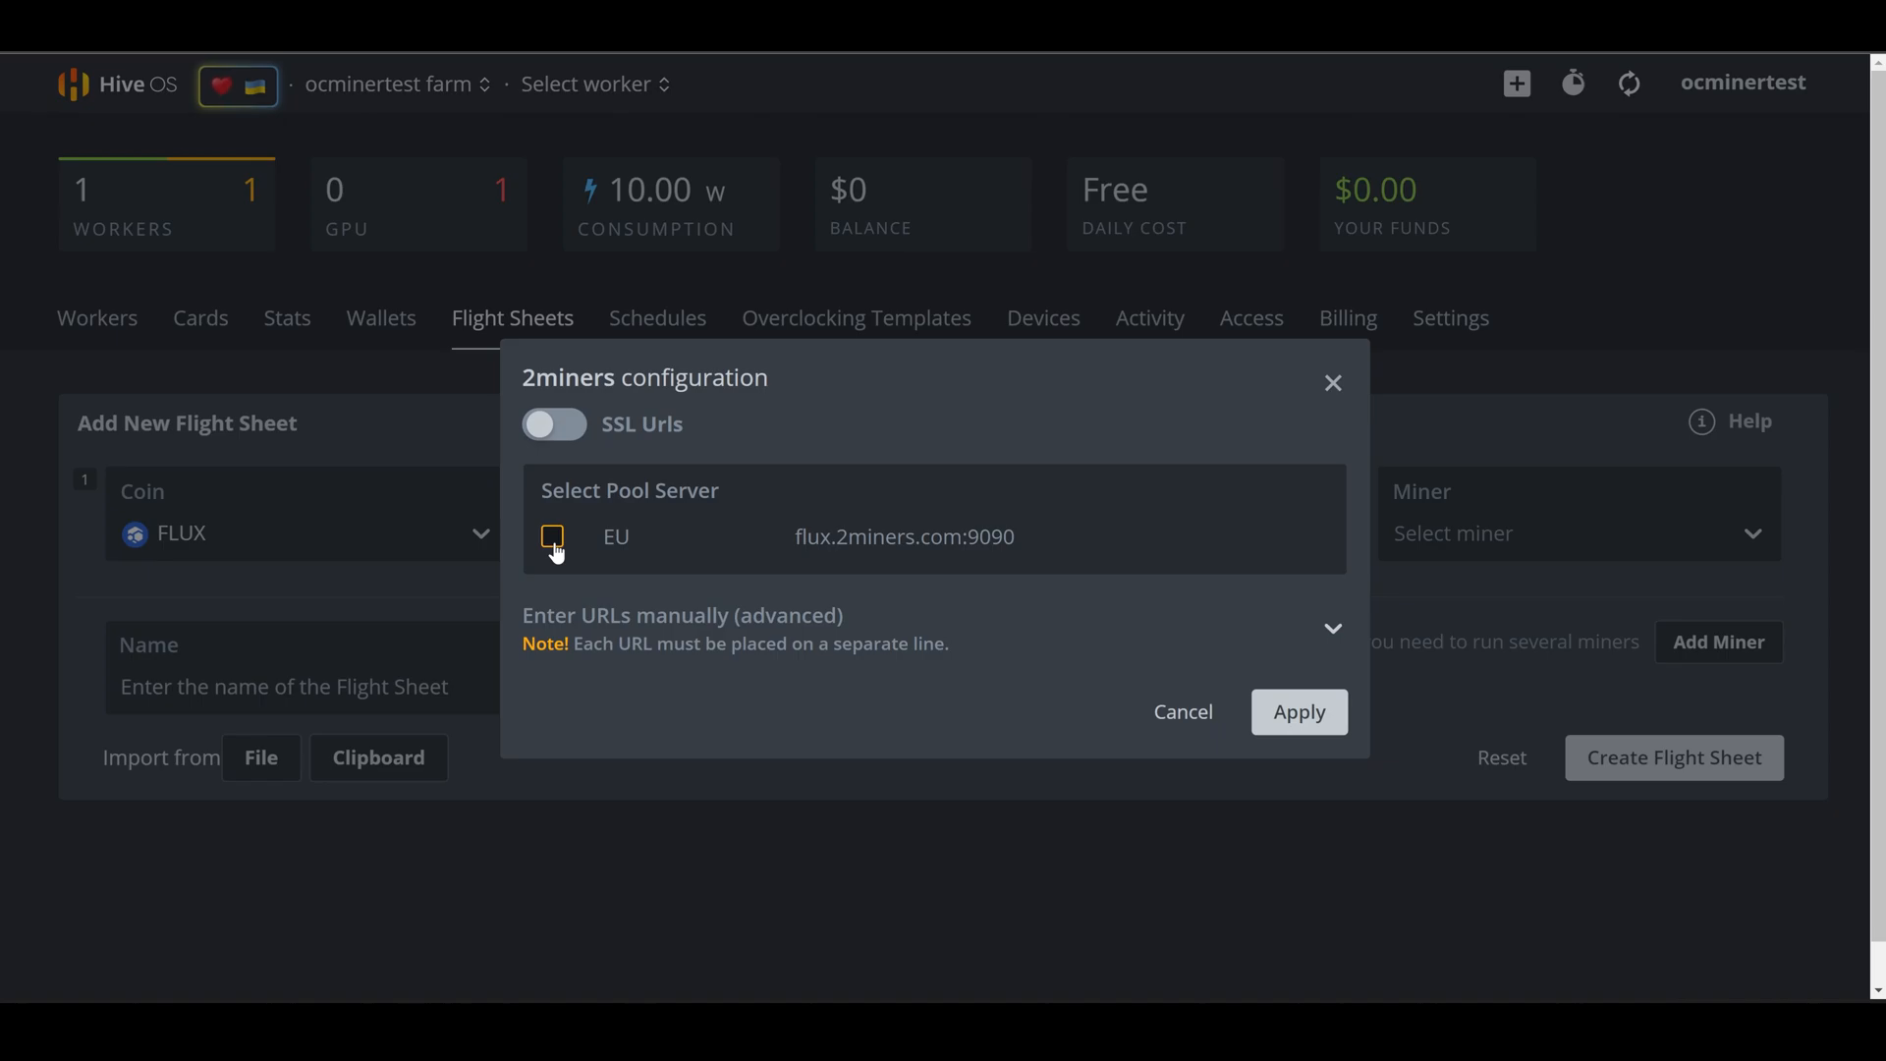
pyautogui.click(553, 536)
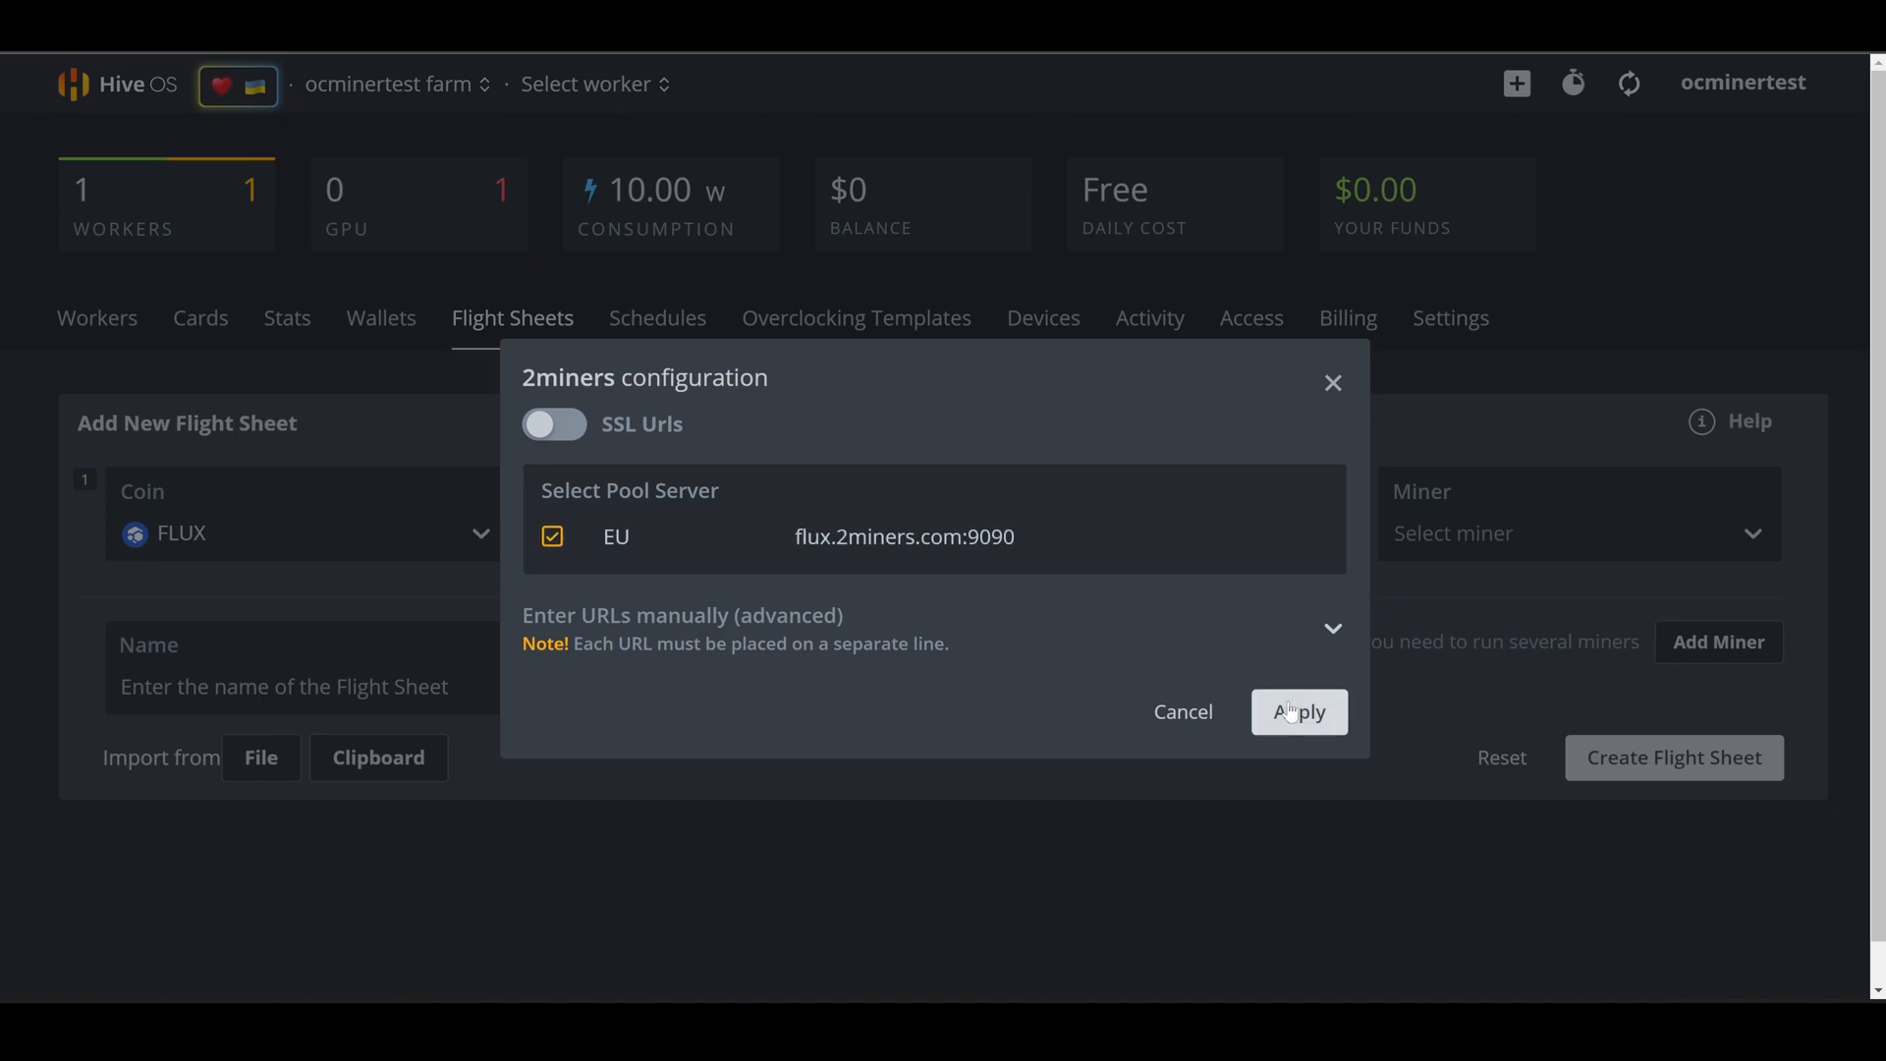
pyautogui.click(1298, 711)
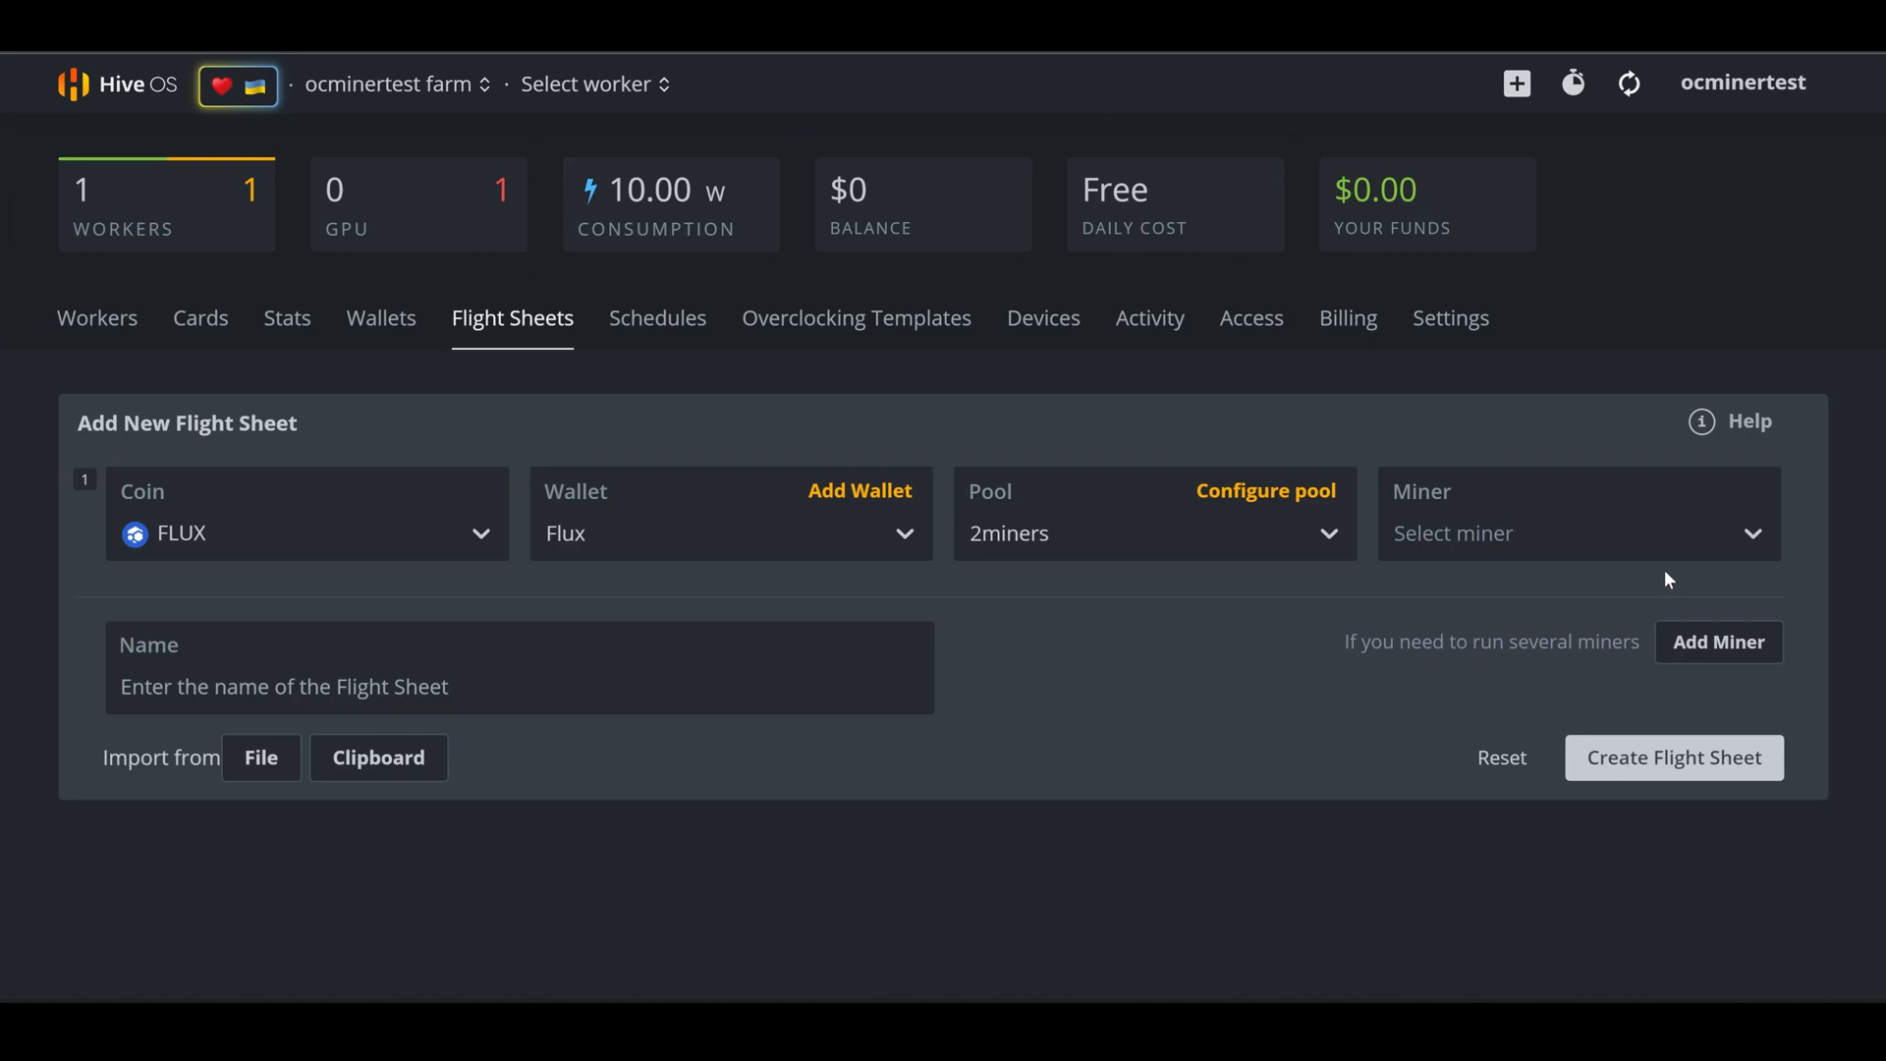
# Pick lolMiner as miner, name the sheet 'Flux - 2miners', and create it
pyautogui.click(1576, 532)
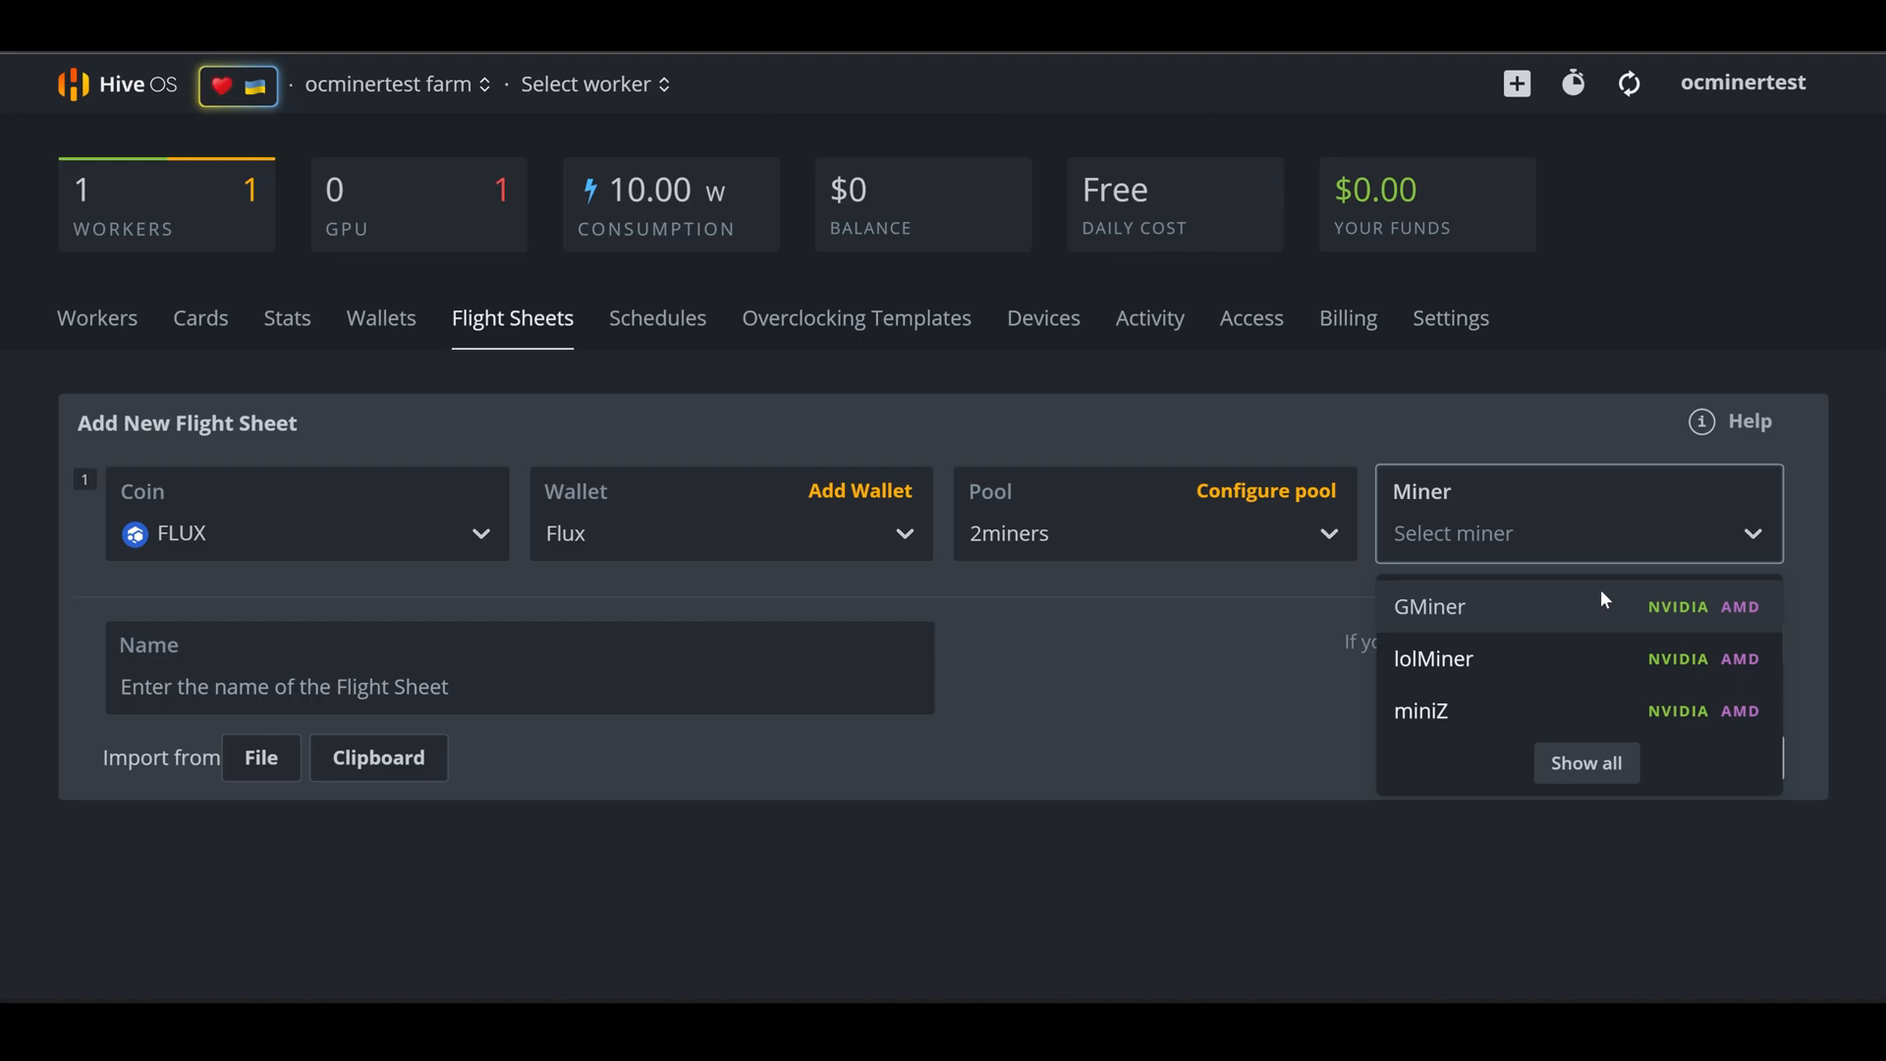
pyautogui.click(1432, 659)
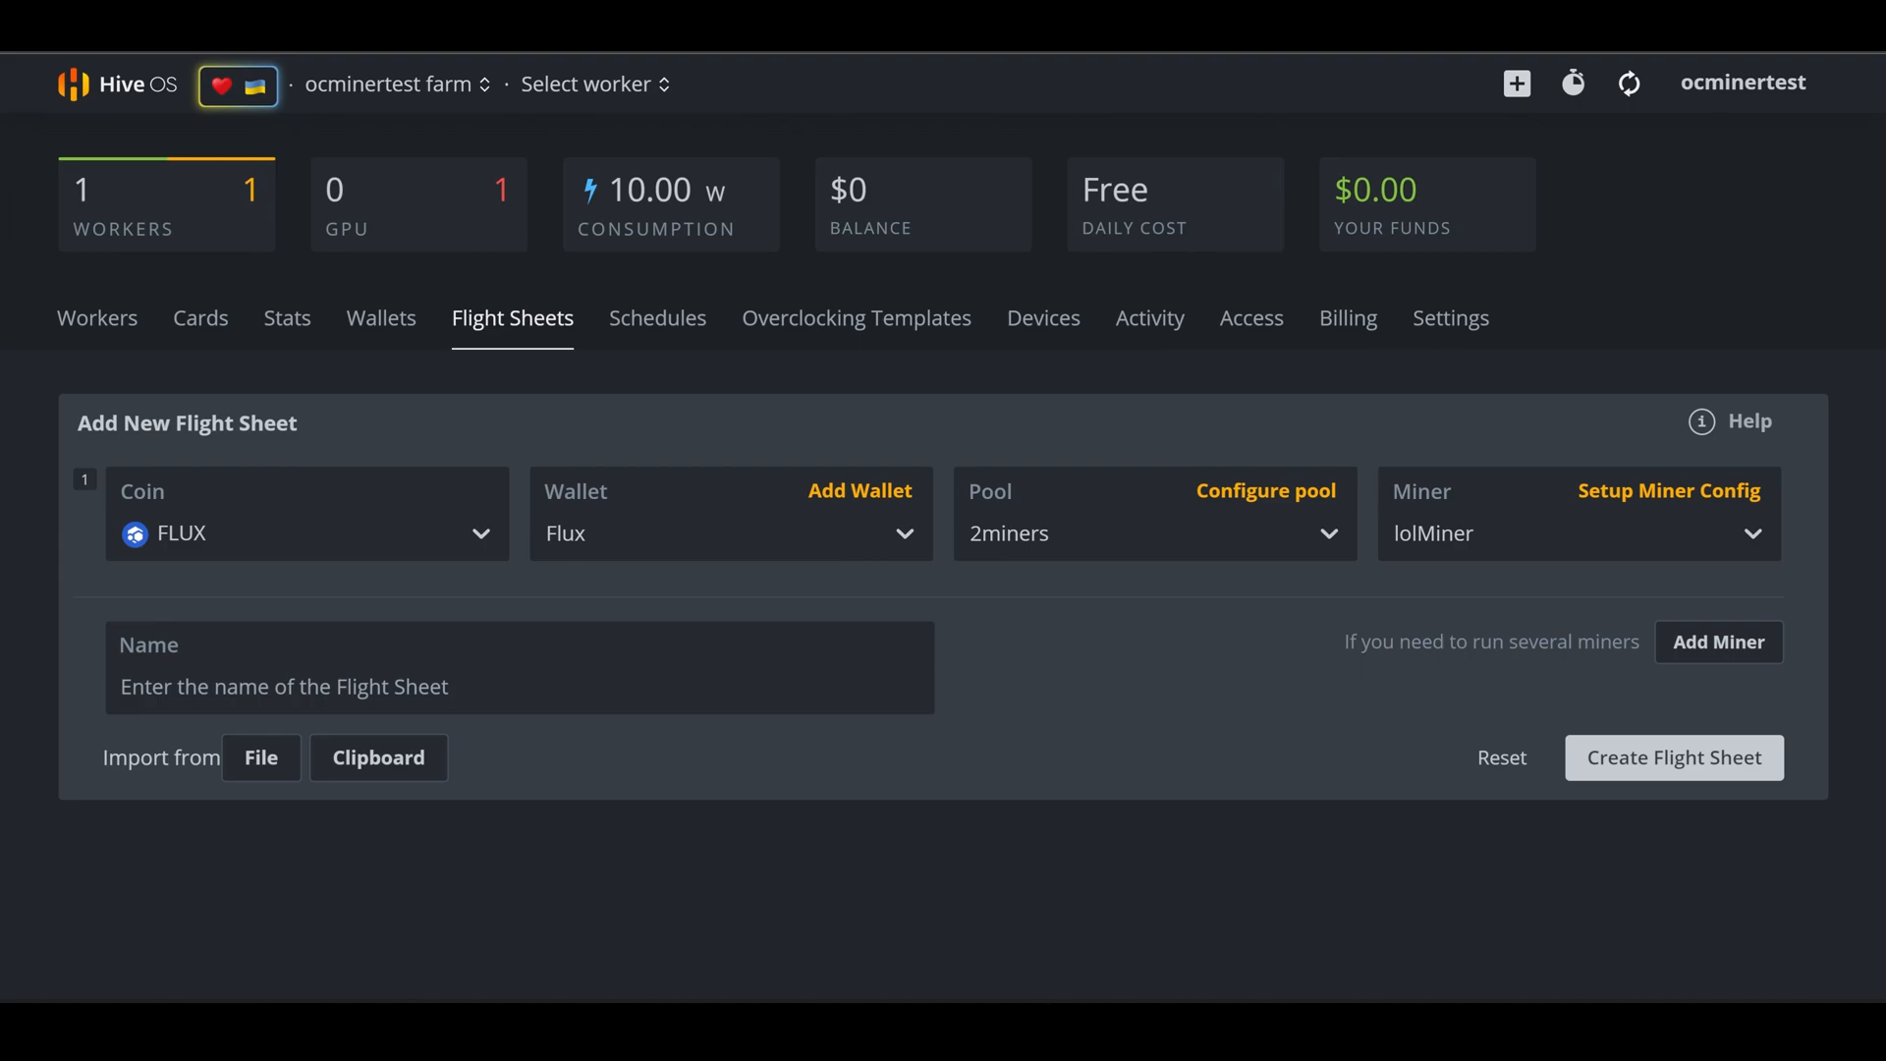
pyautogui.click(520, 668)
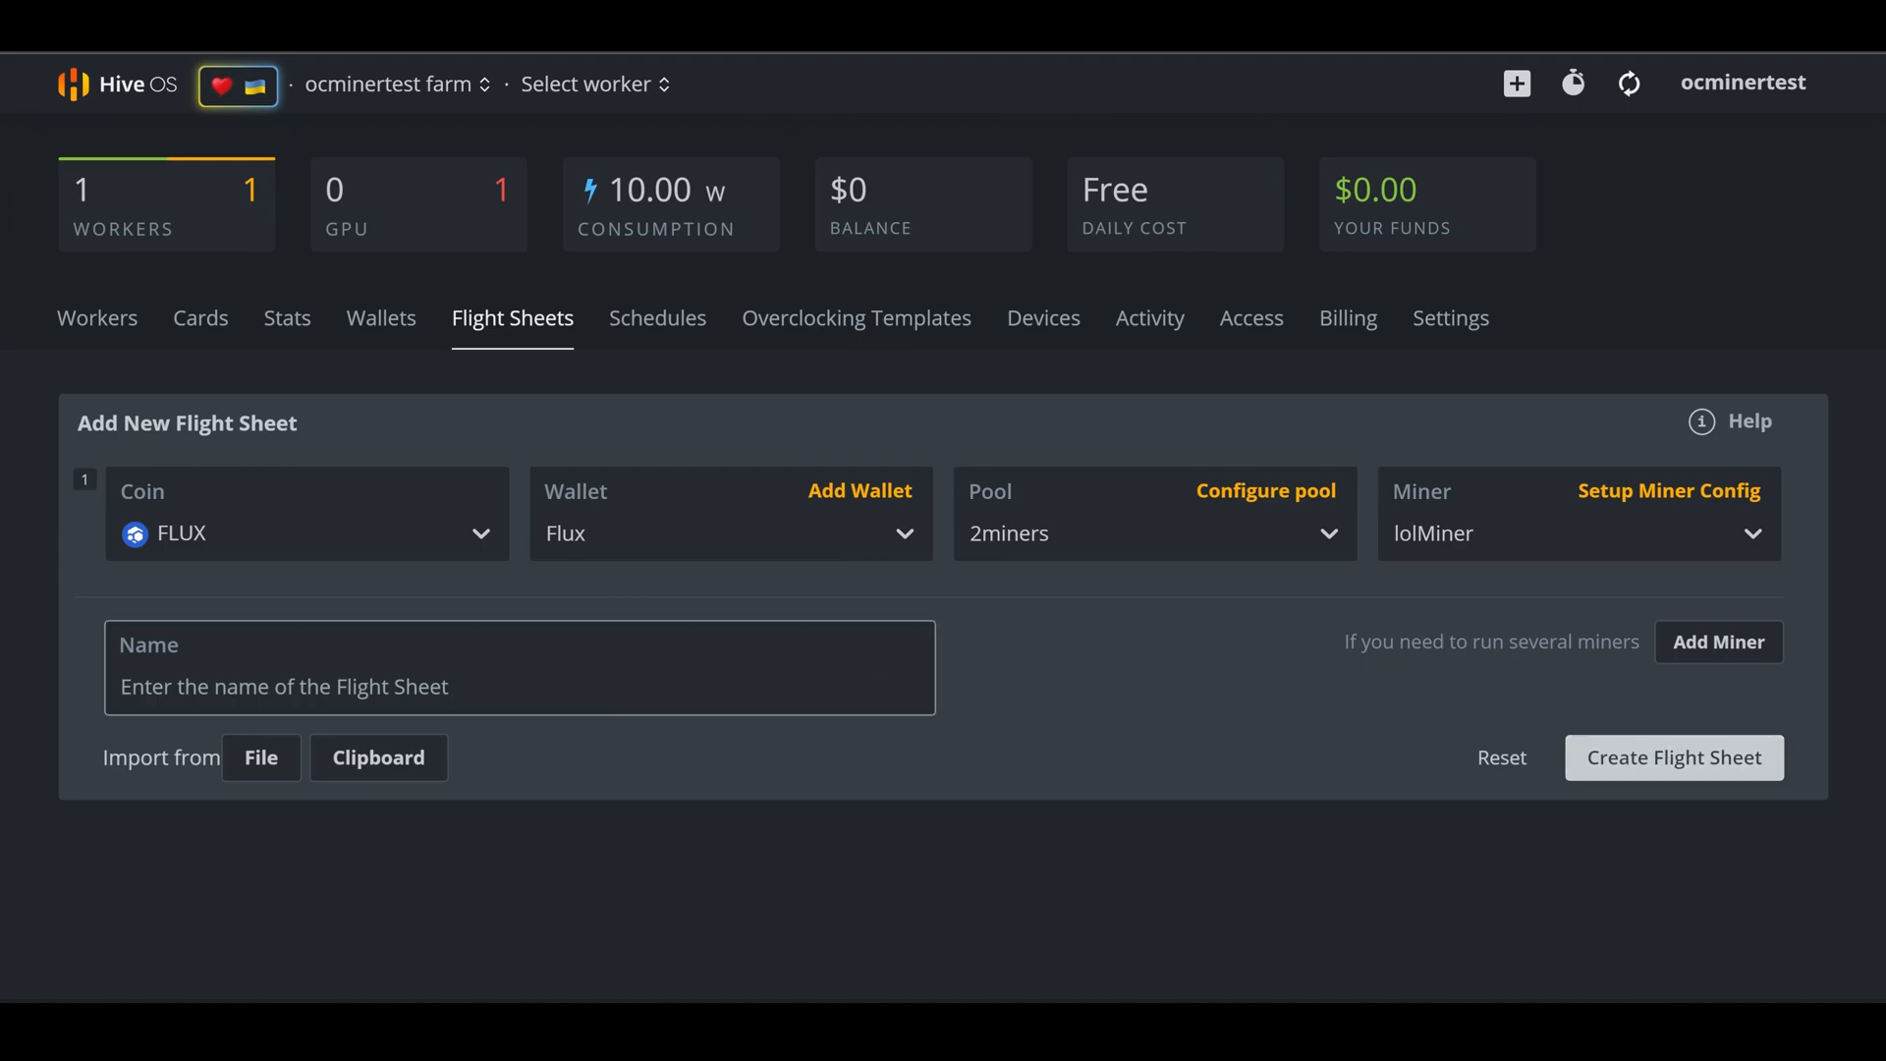
pyautogui.write('F')
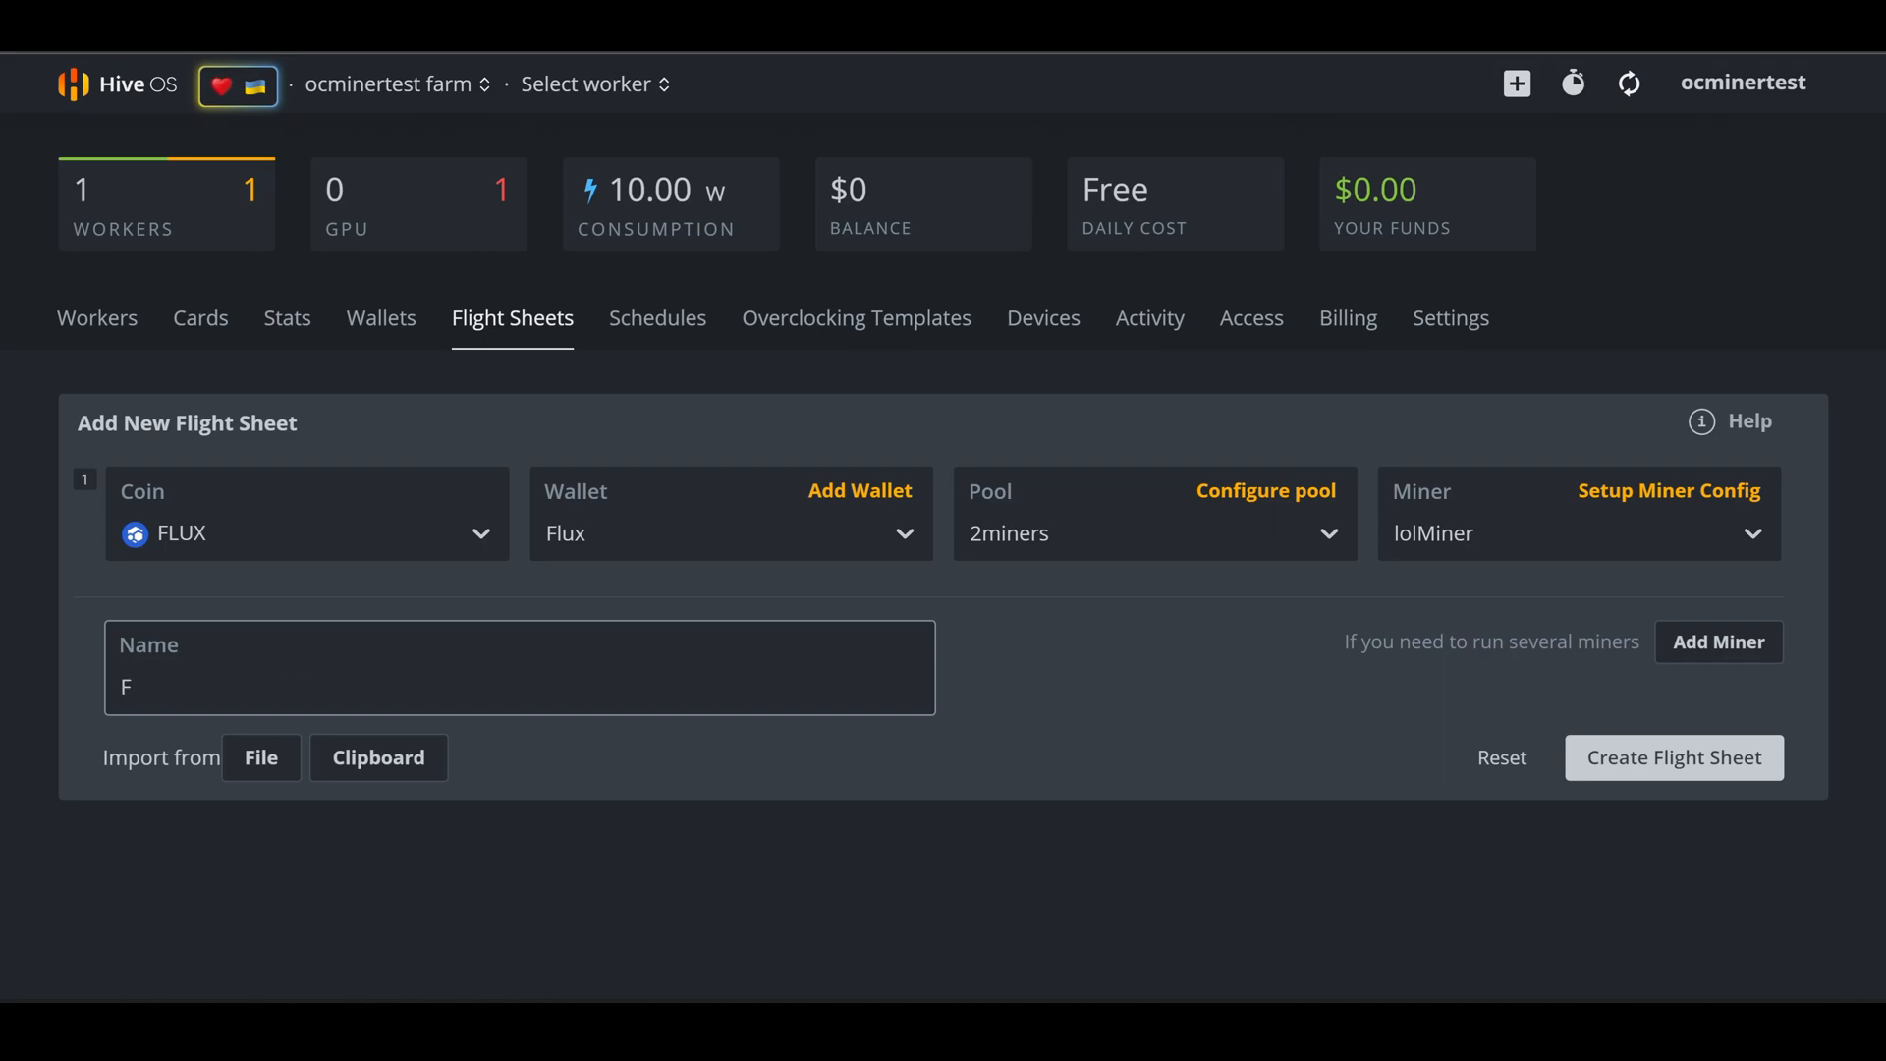
pyautogui.write('Flux -')
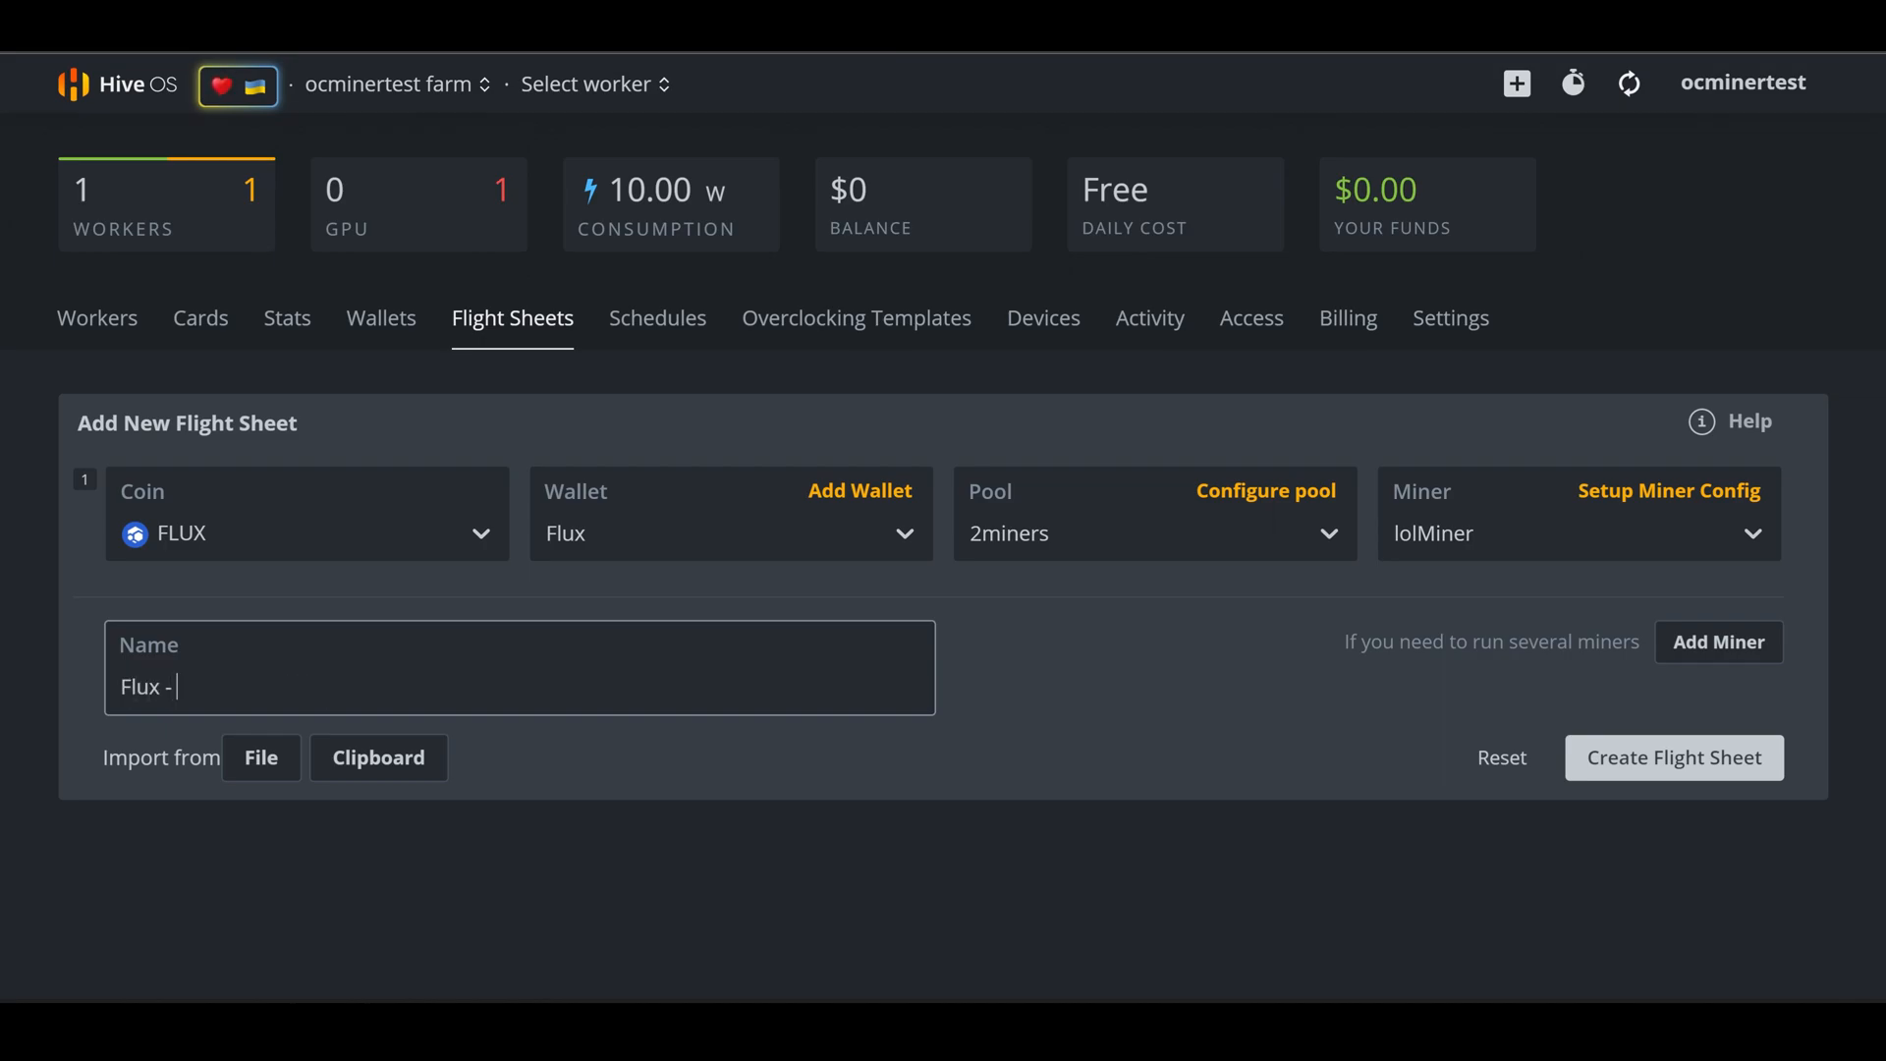
pyautogui.write('2miners')
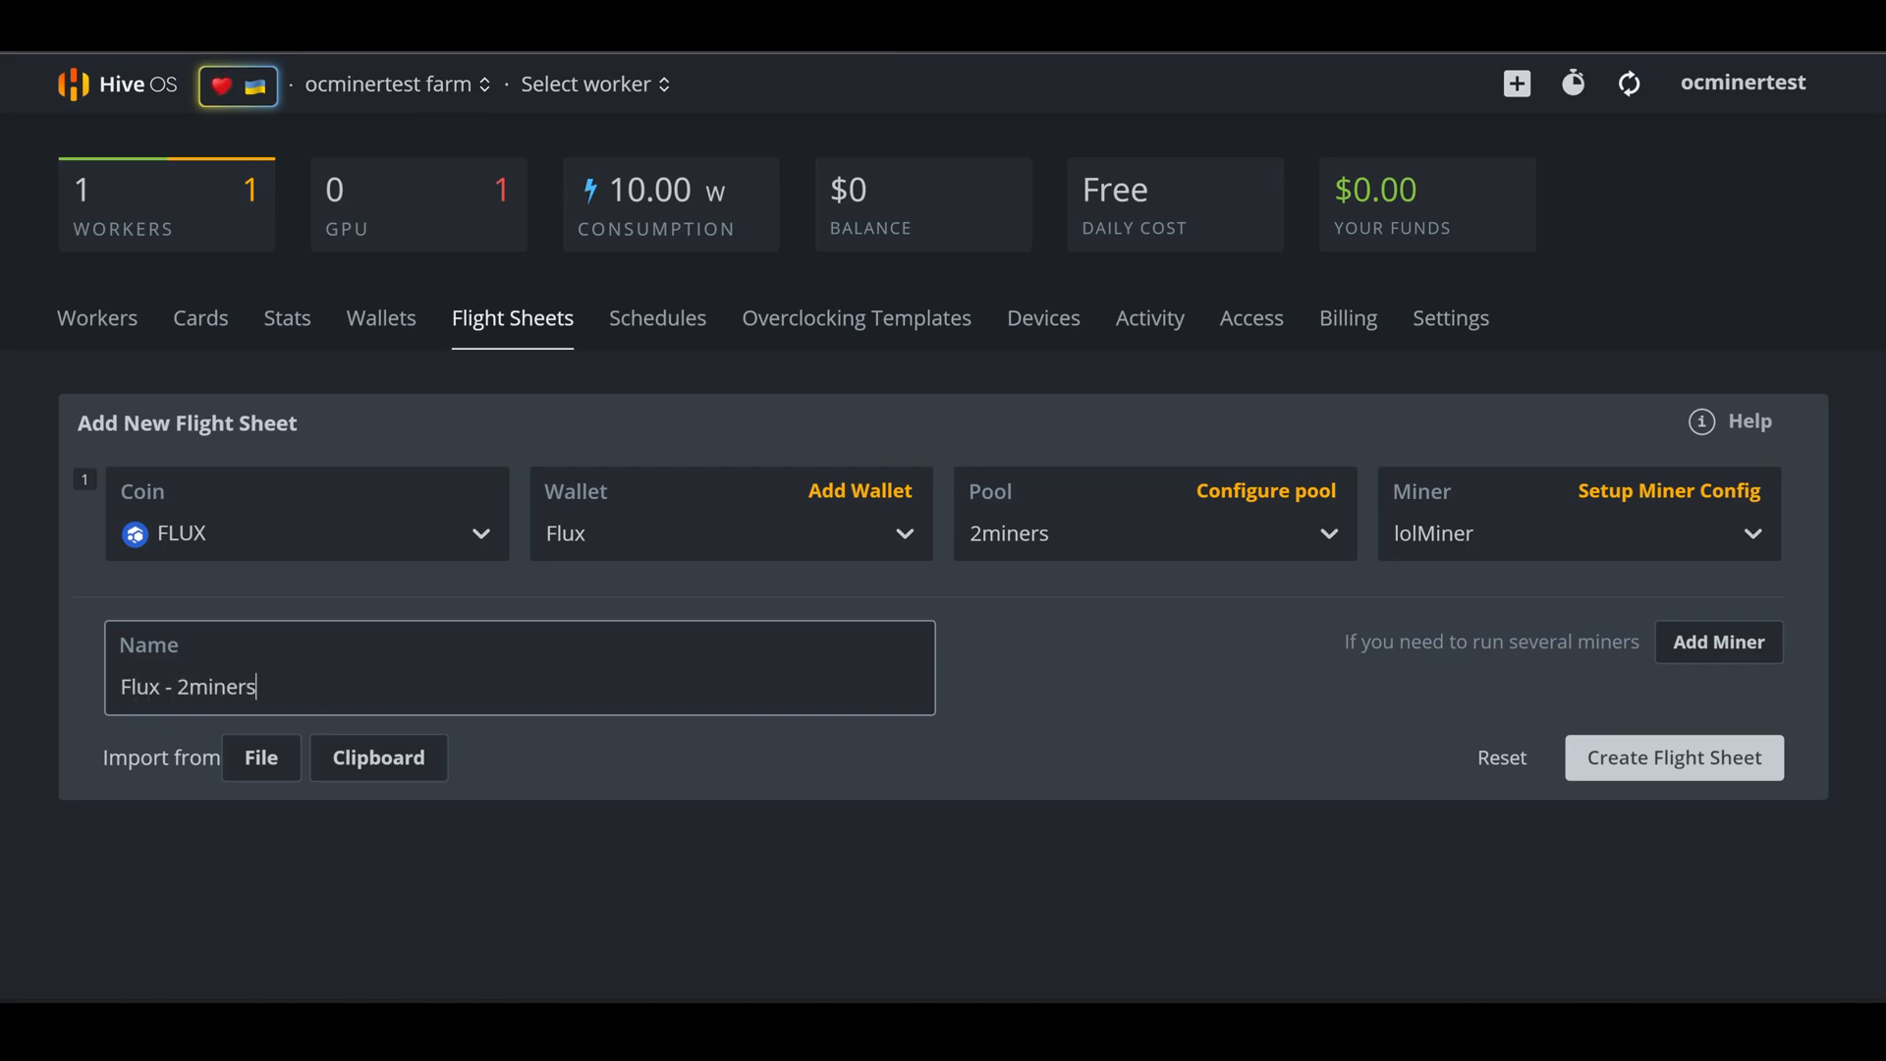
pyautogui.moveTo(1673, 757)
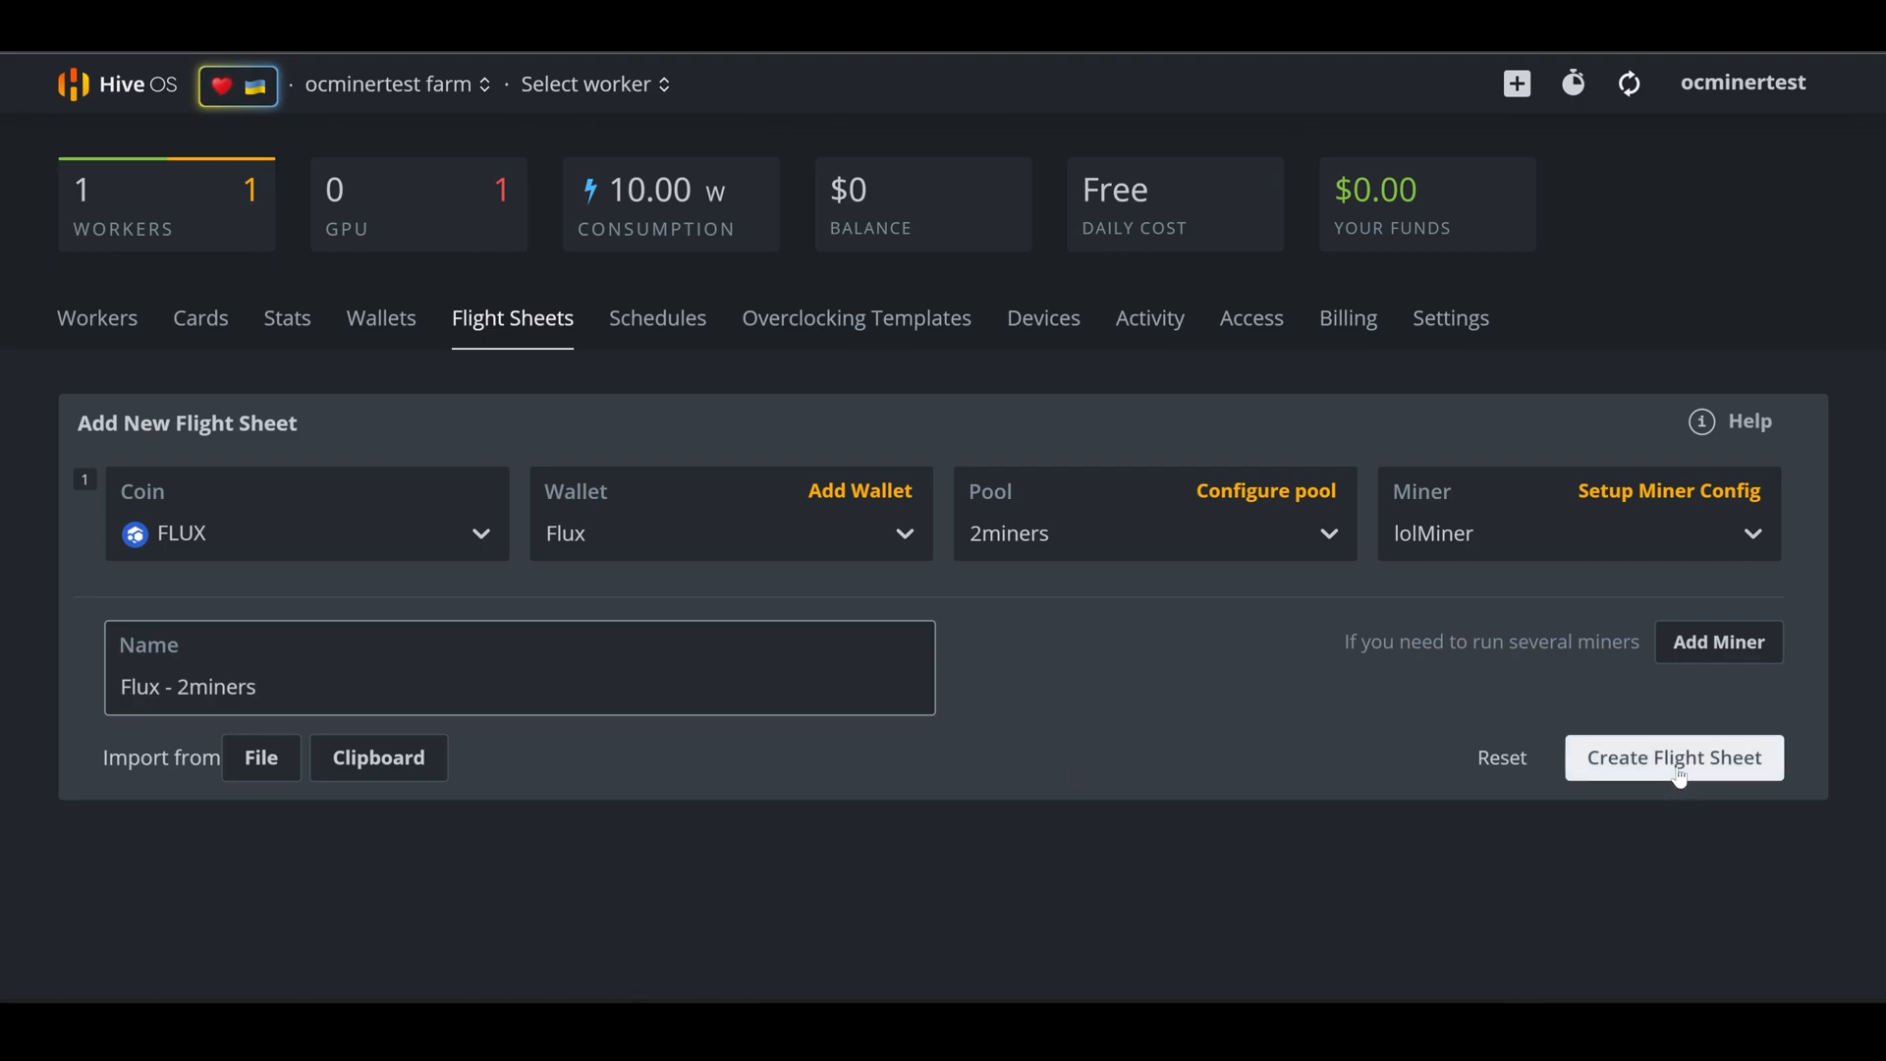
pyautogui.click(1672, 757)
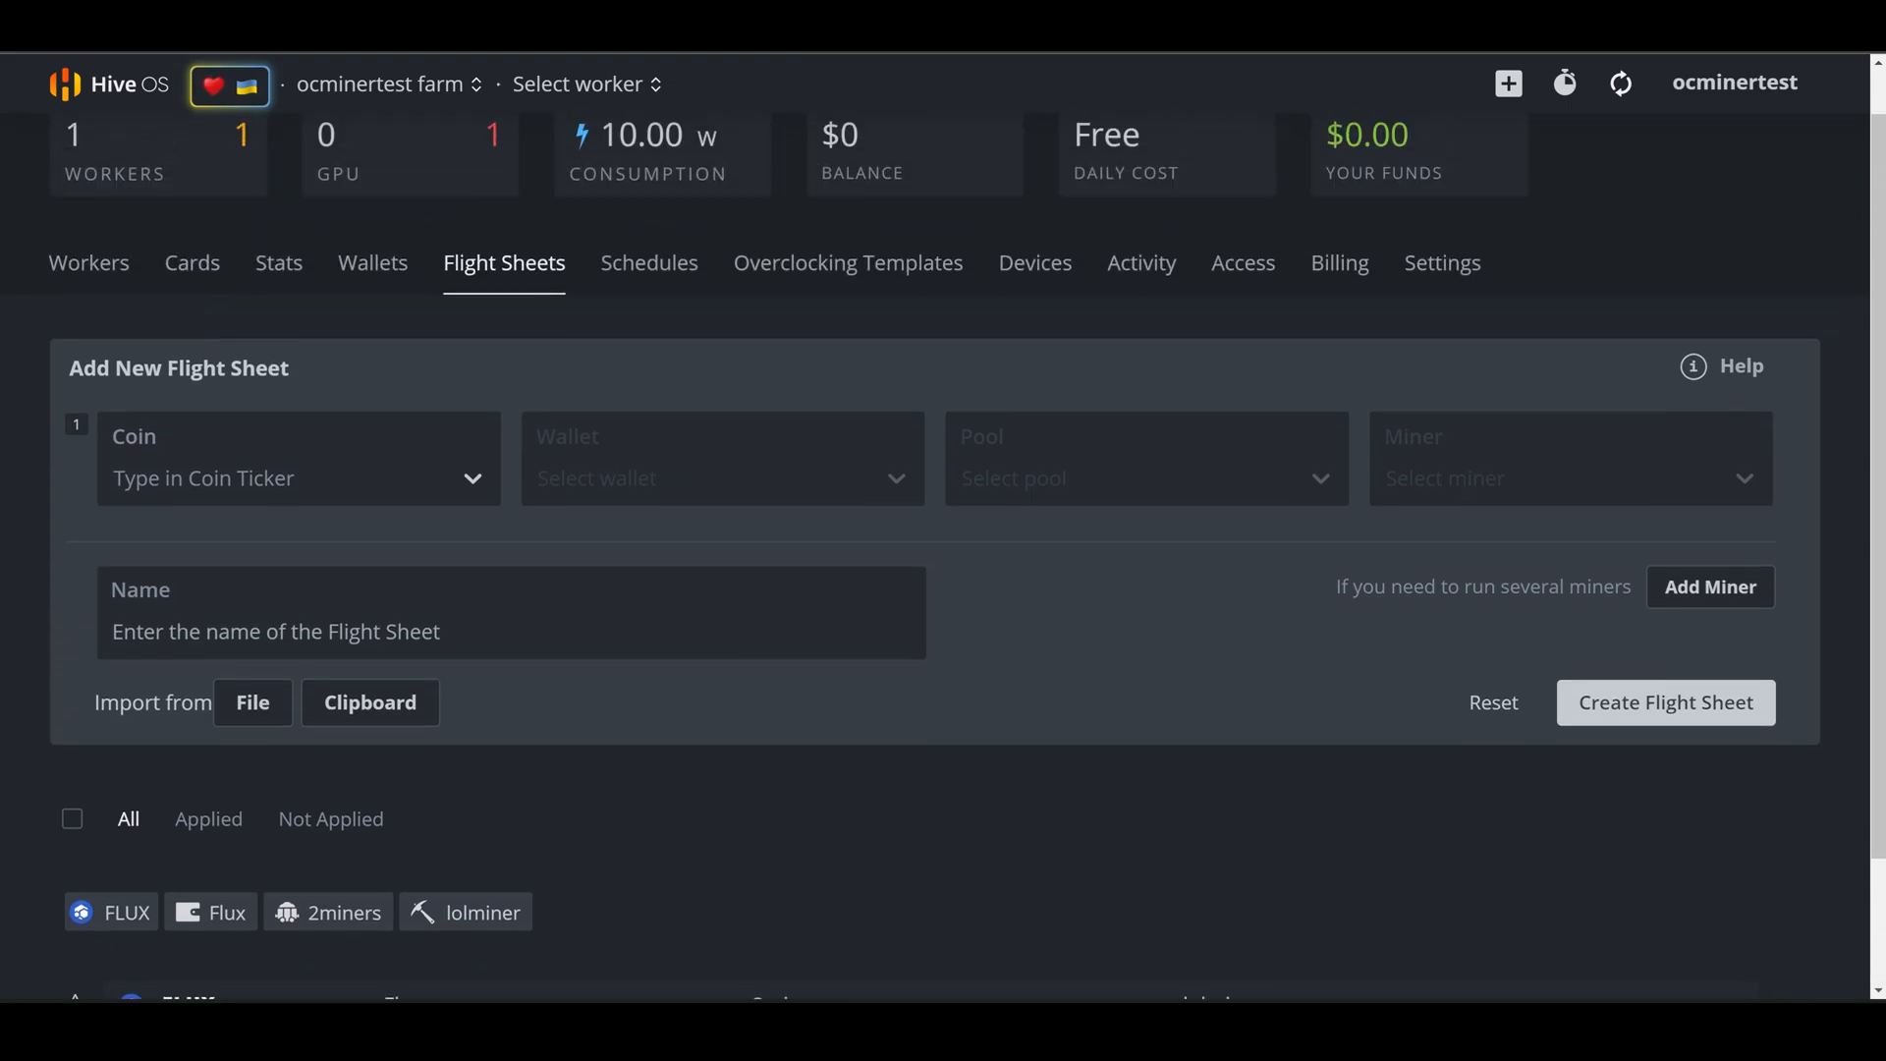
# Launch the Flux - 2miners flight sheet on Rig #7705058
pyautogui.click(578, 84)
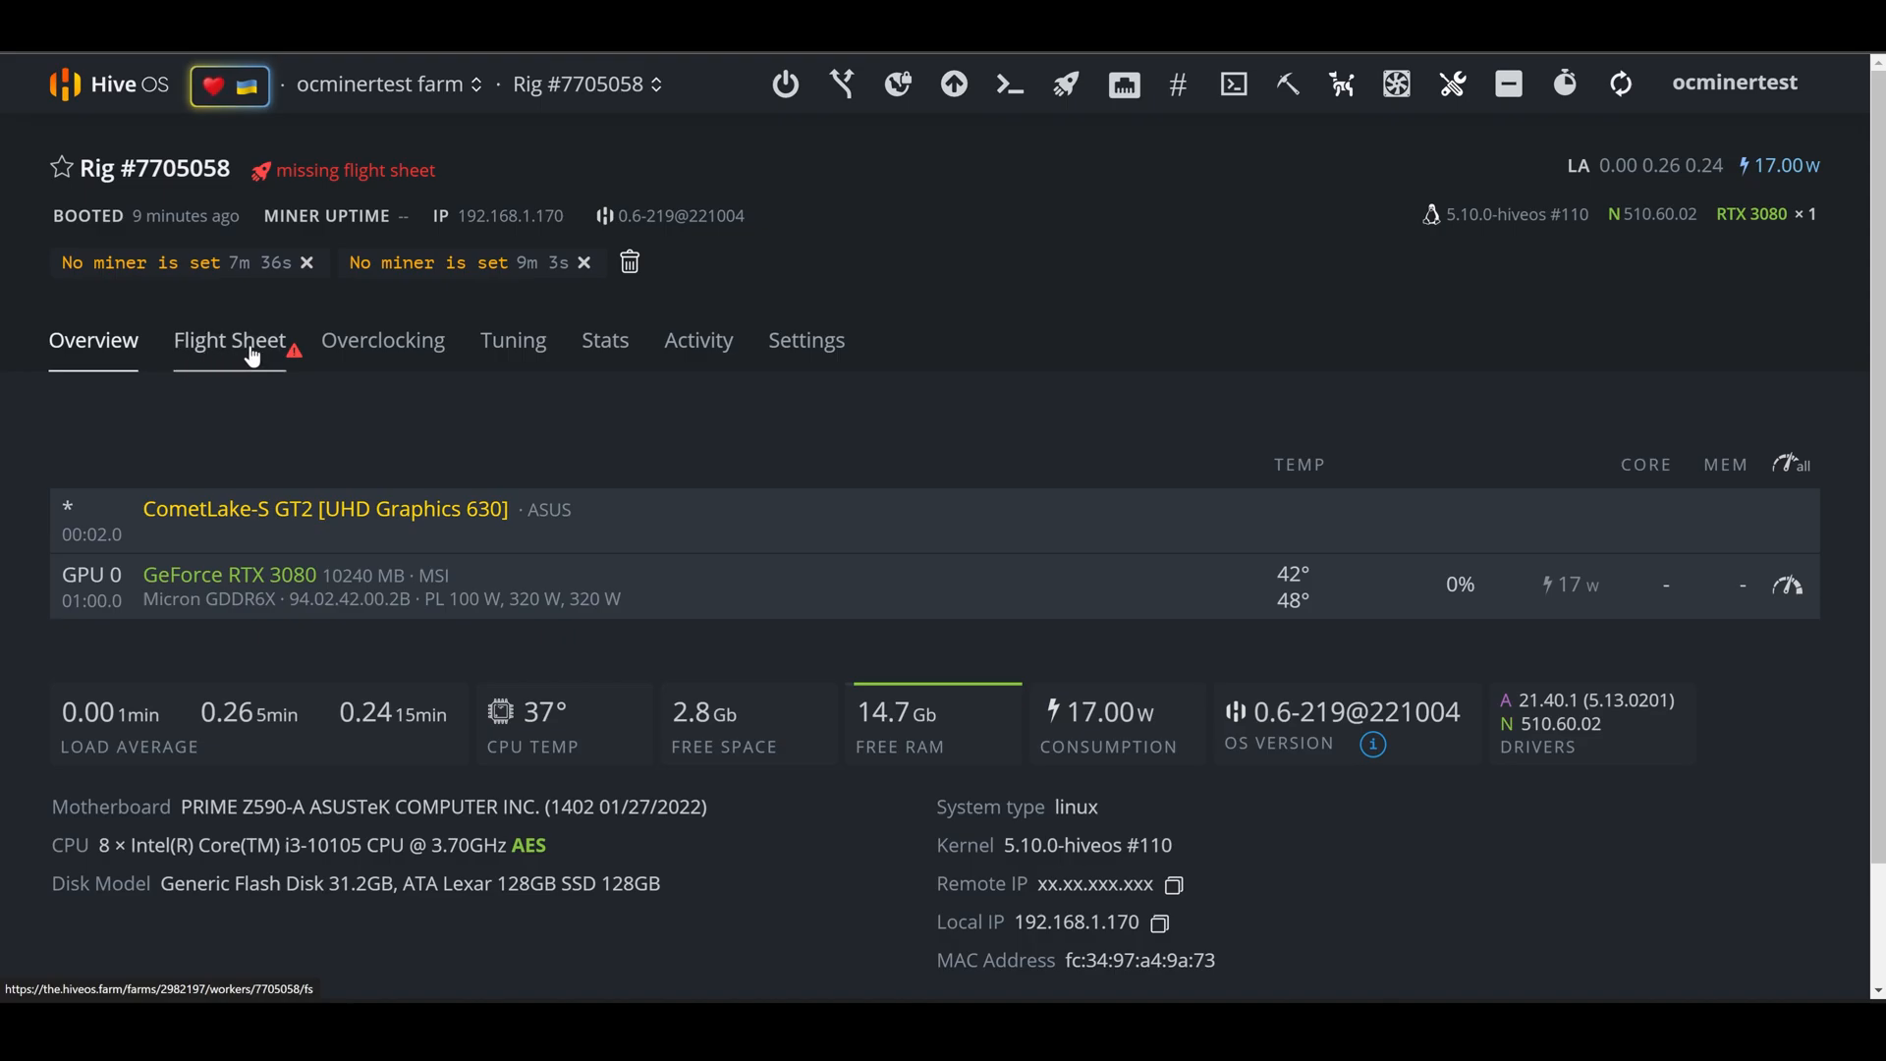
pyautogui.click(229, 338)
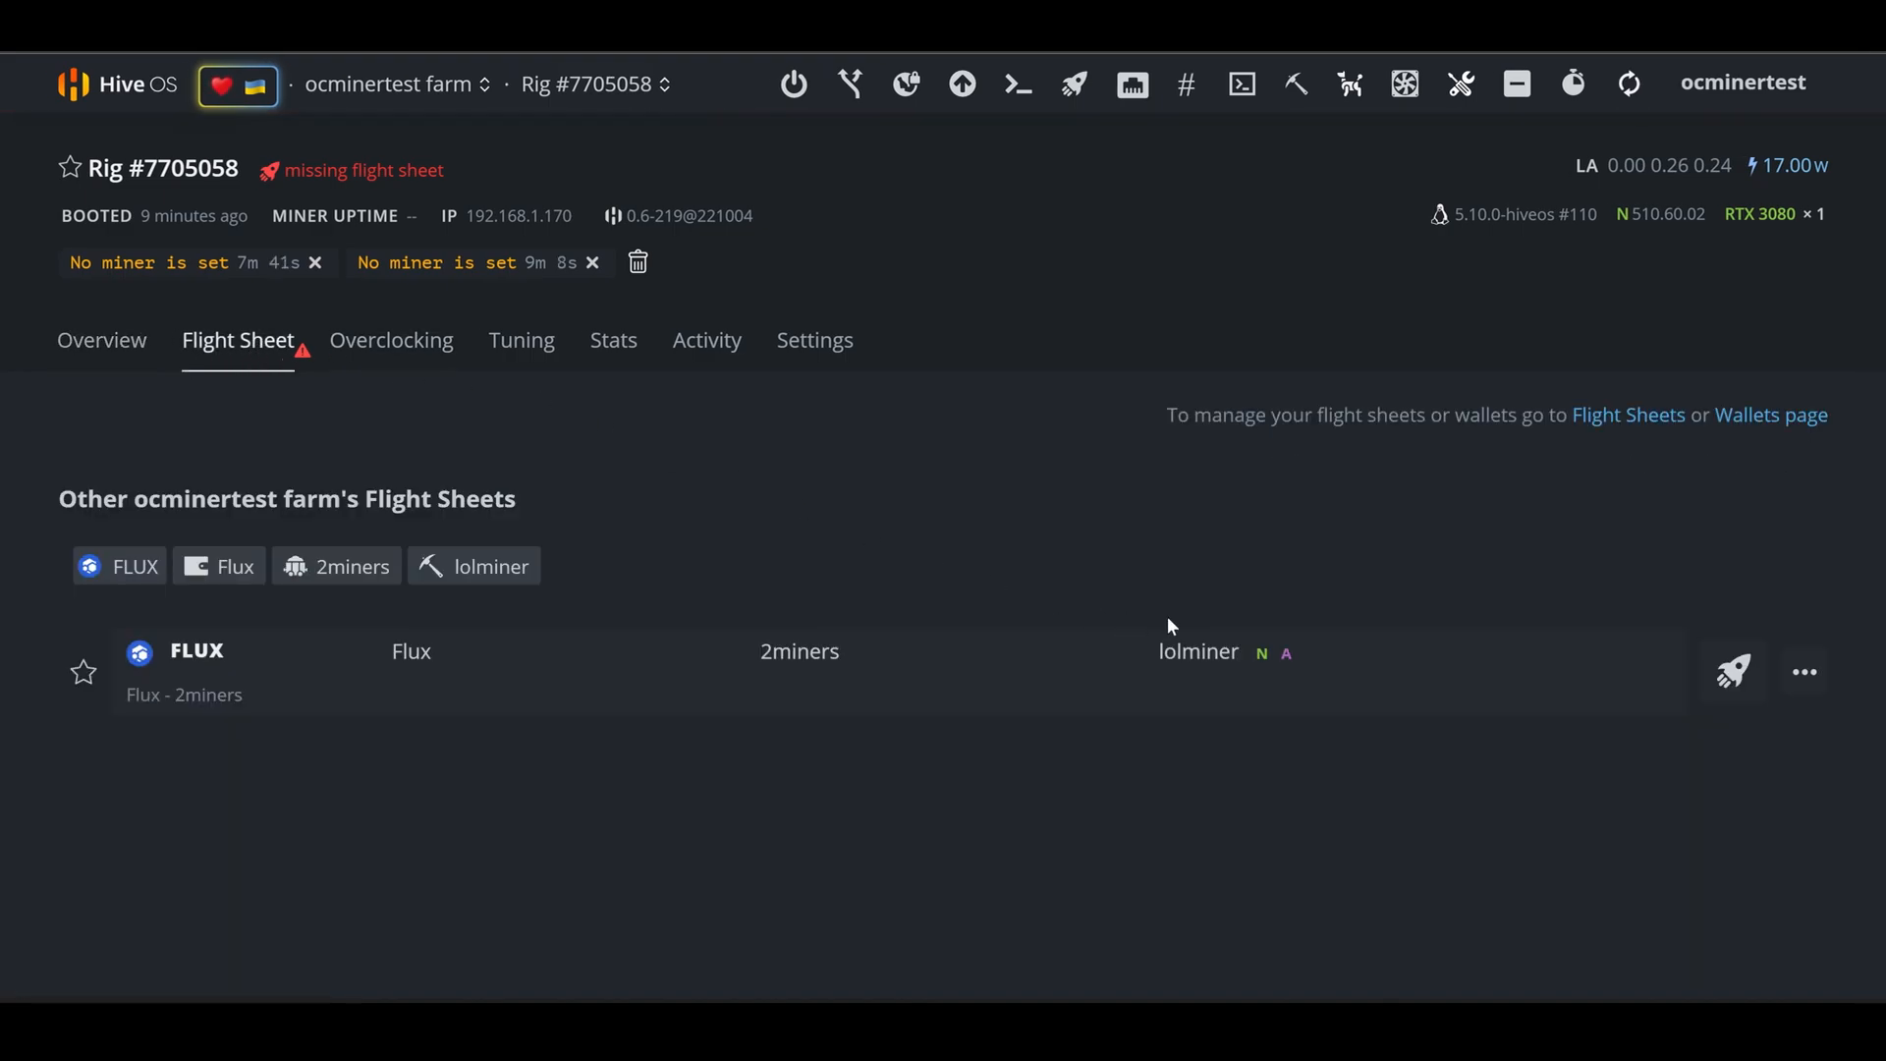
pyautogui.moveTo(443, 661)
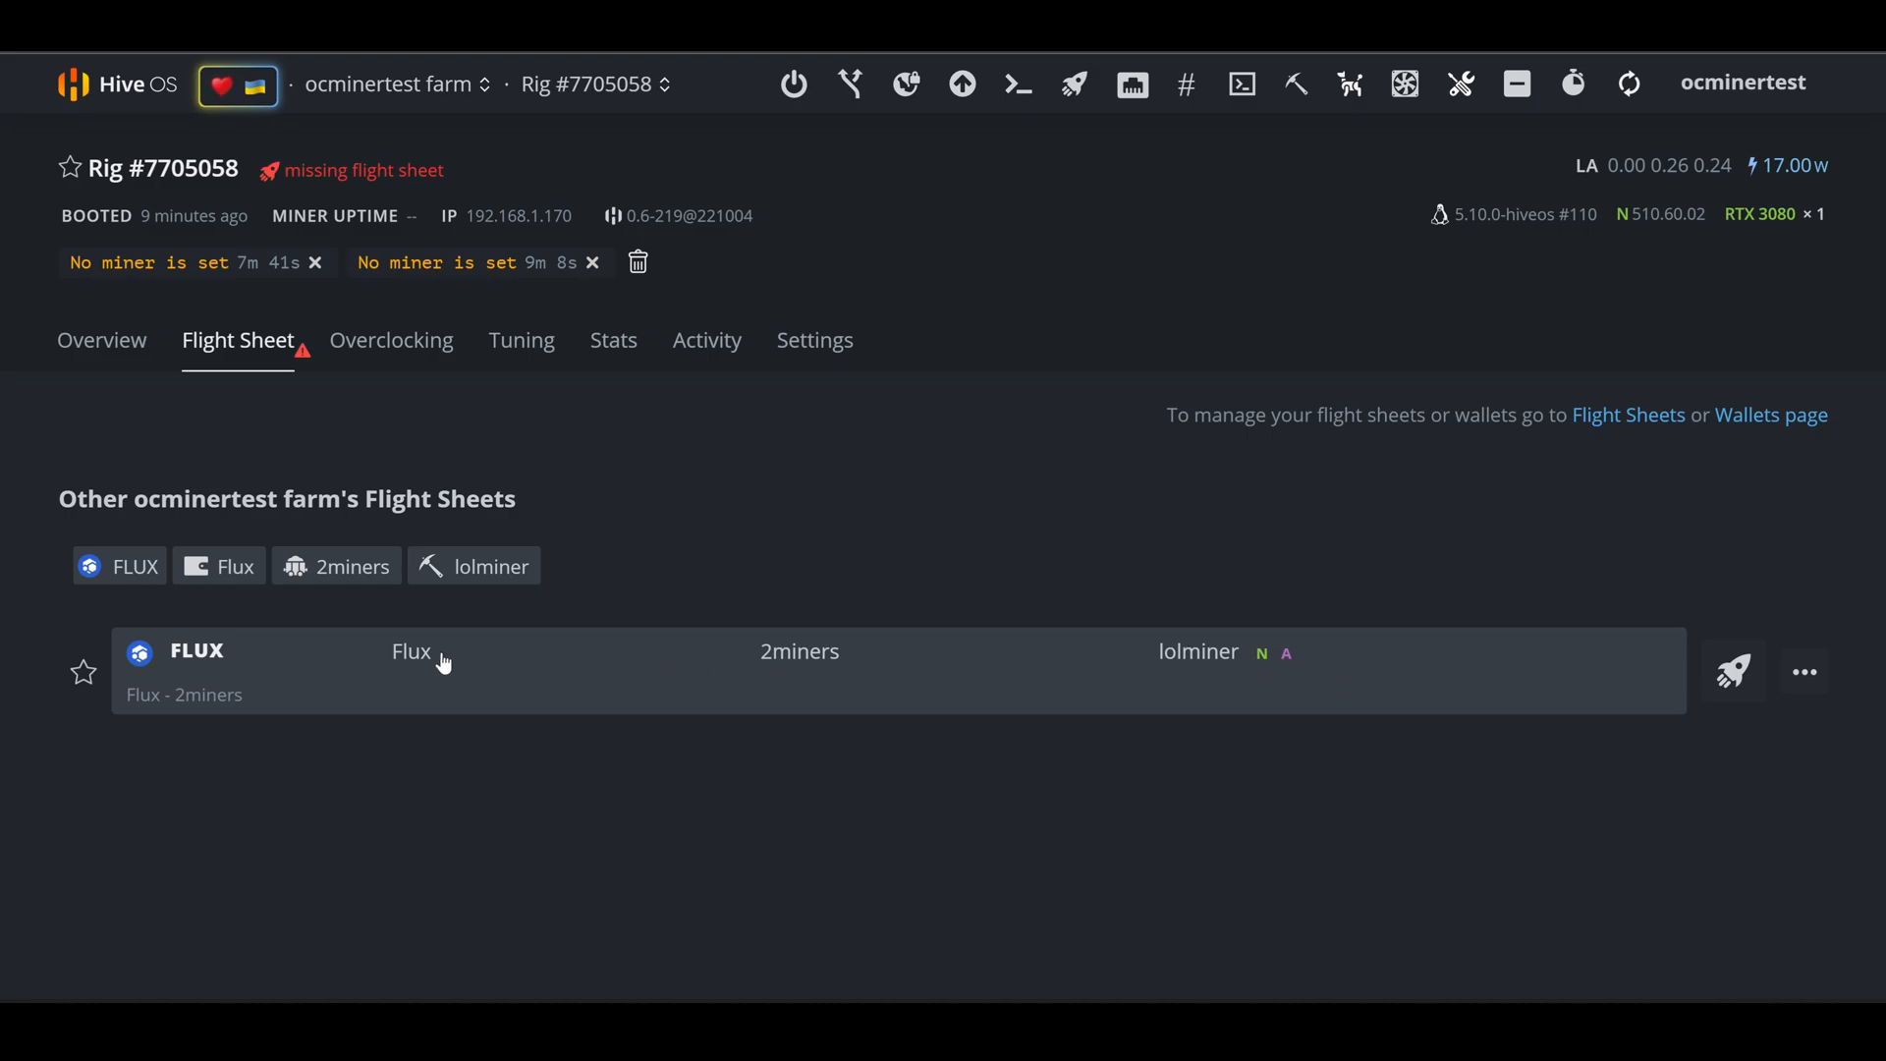
pyautogui.moveTo(1732, 670)
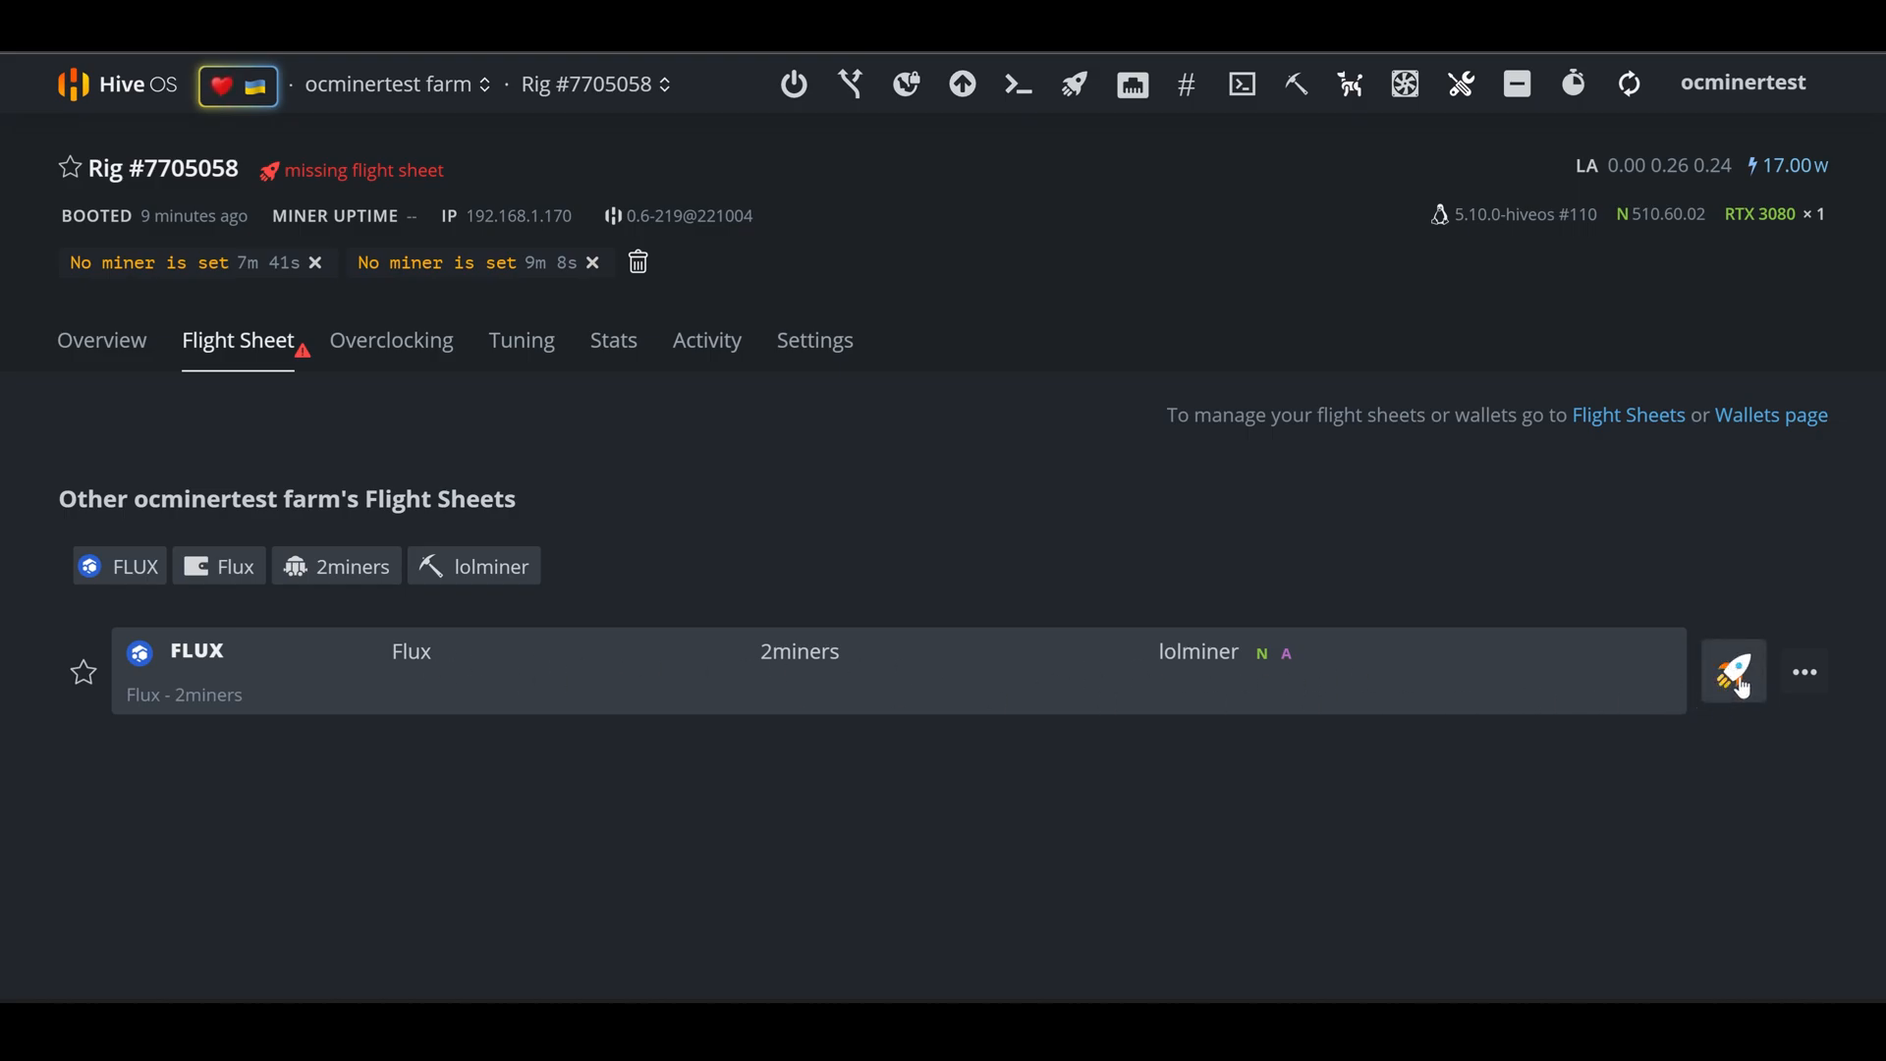
pyautogui.click(1733, 671)
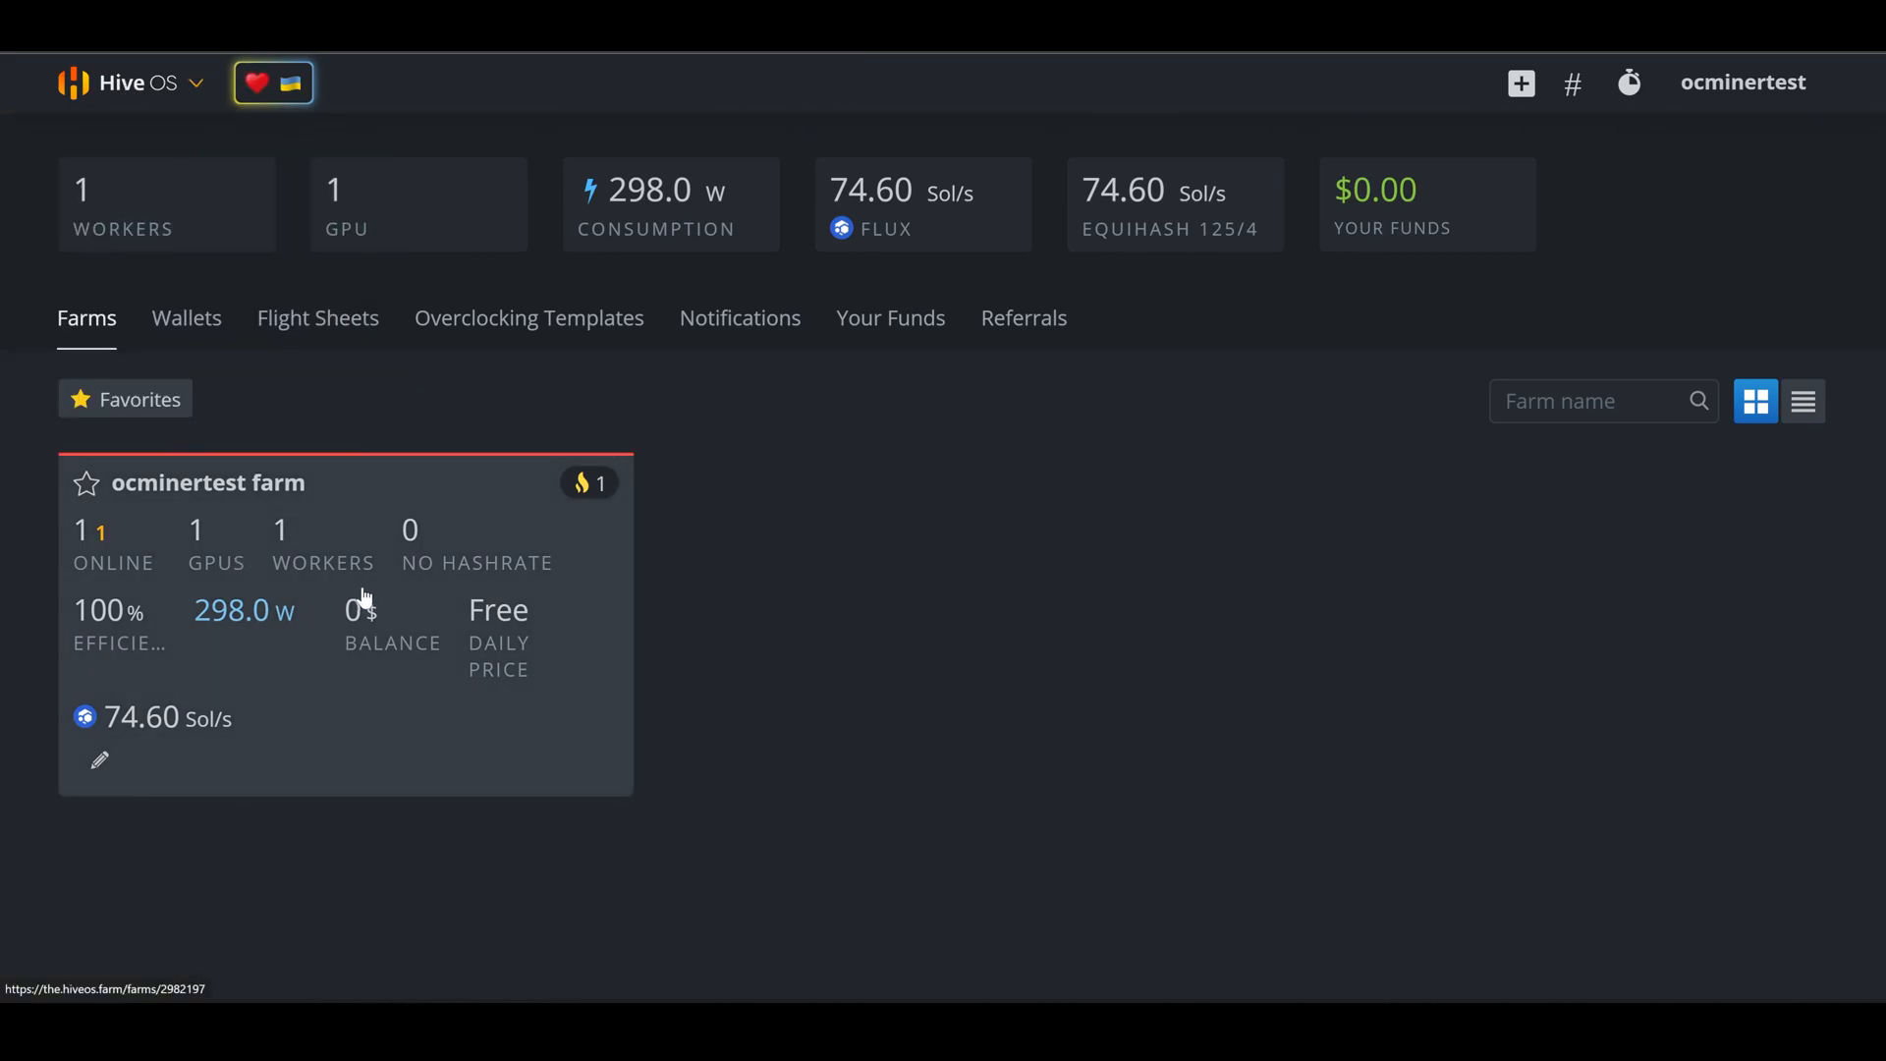
# Open the ocminertest farm to list its workers, including the FLUX-mining rig
pyautogui.click(207, 482)
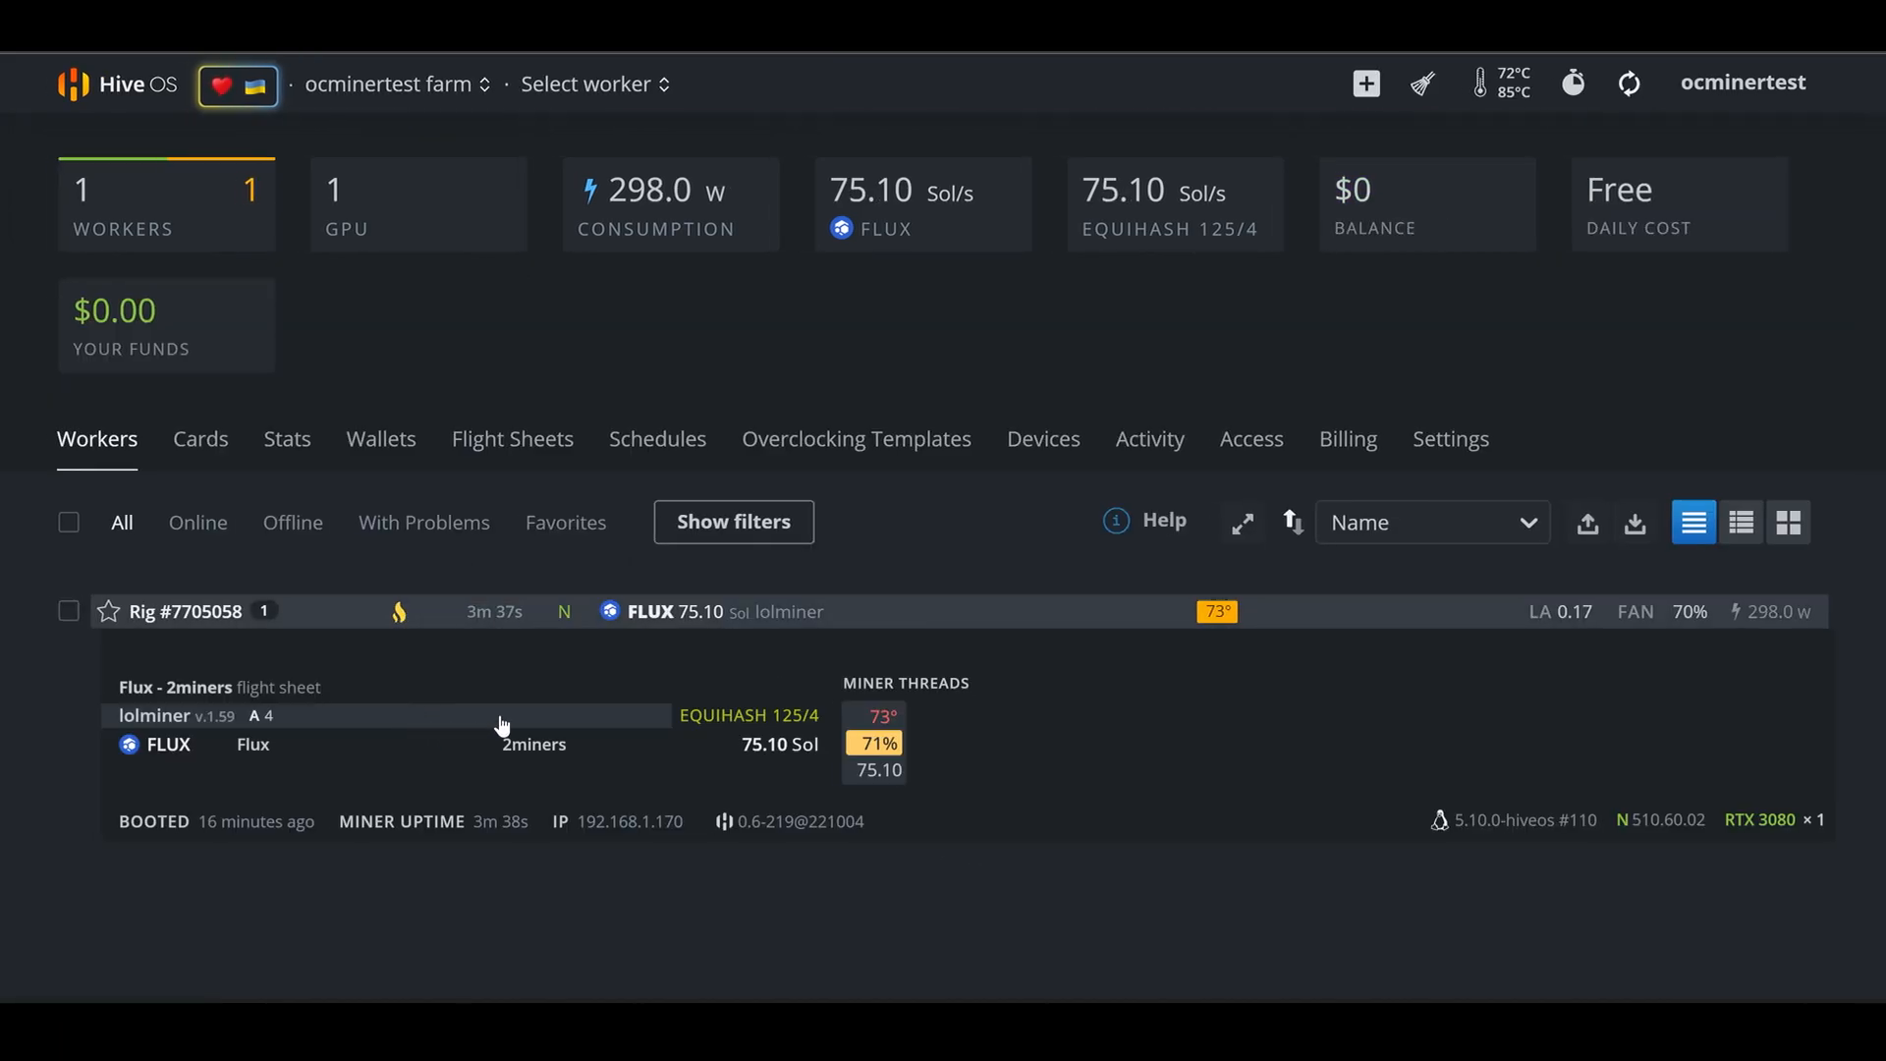
pyautogui.moveTo(535, 616)
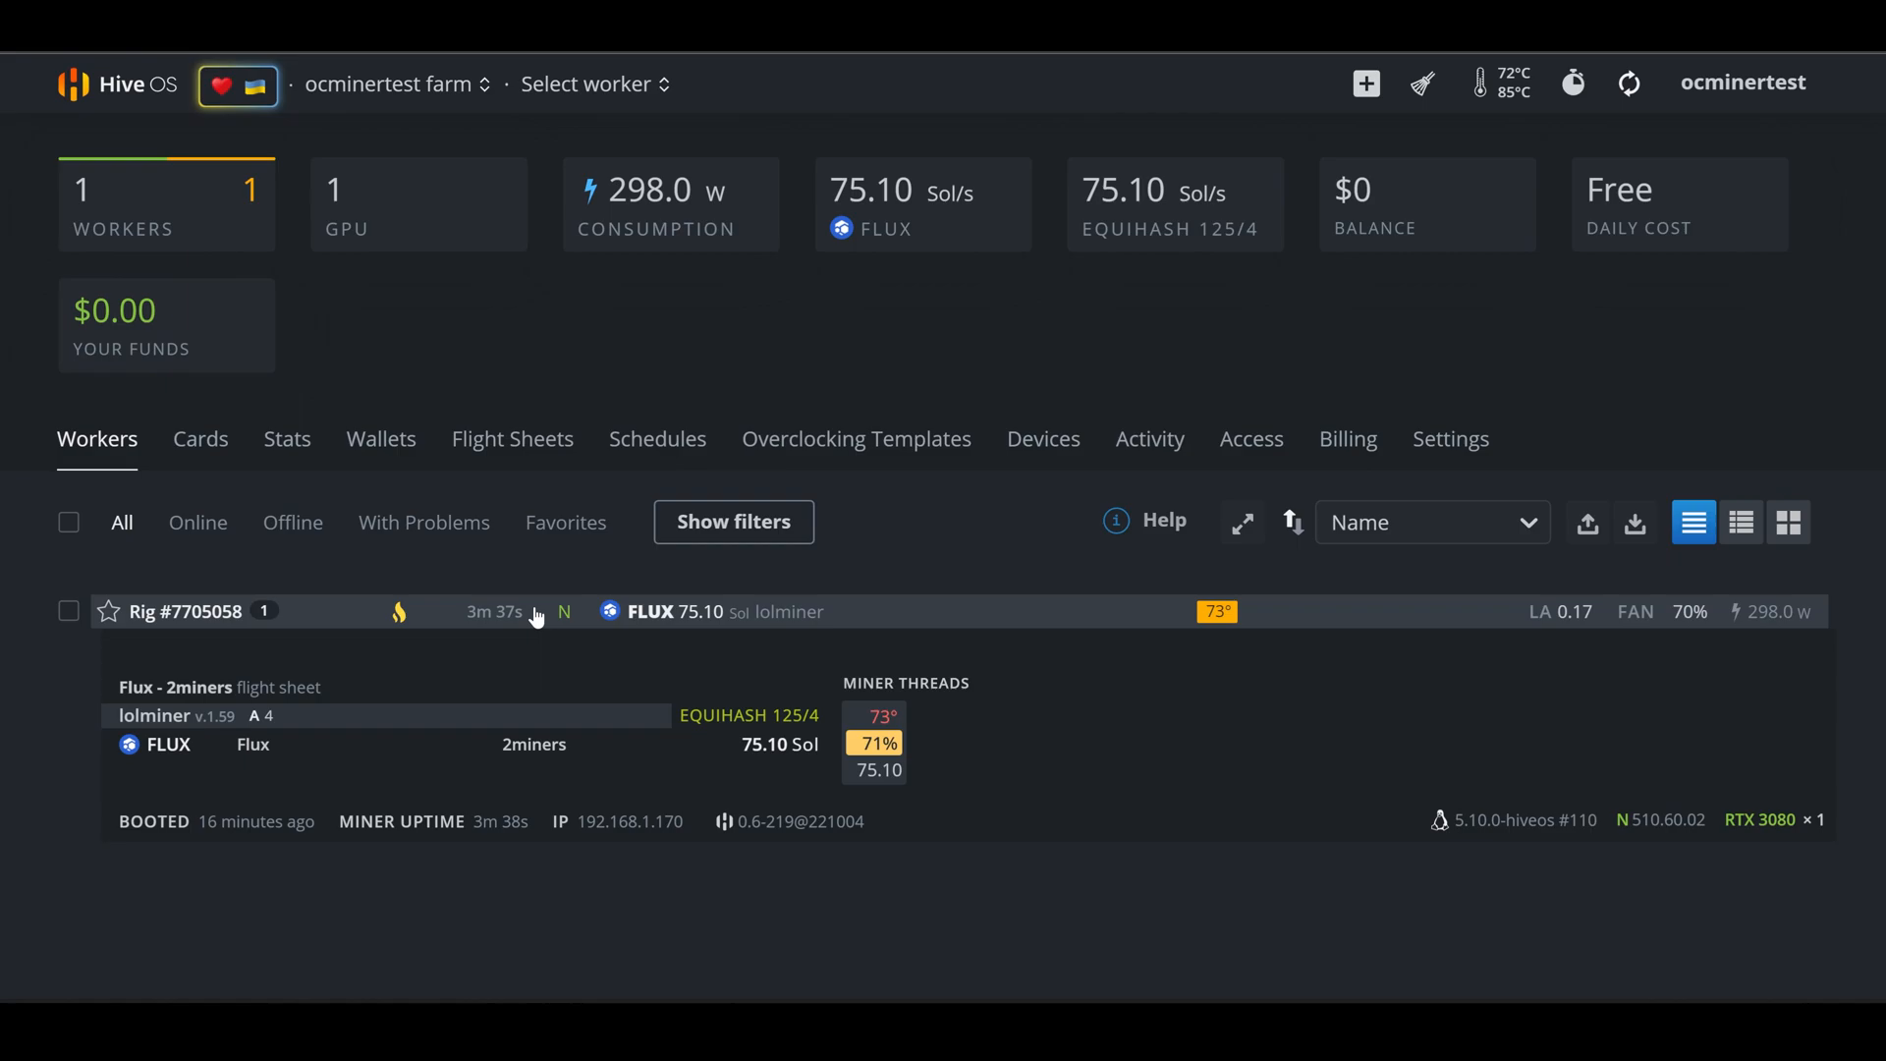
pyautogui.moveTo(400, 614)
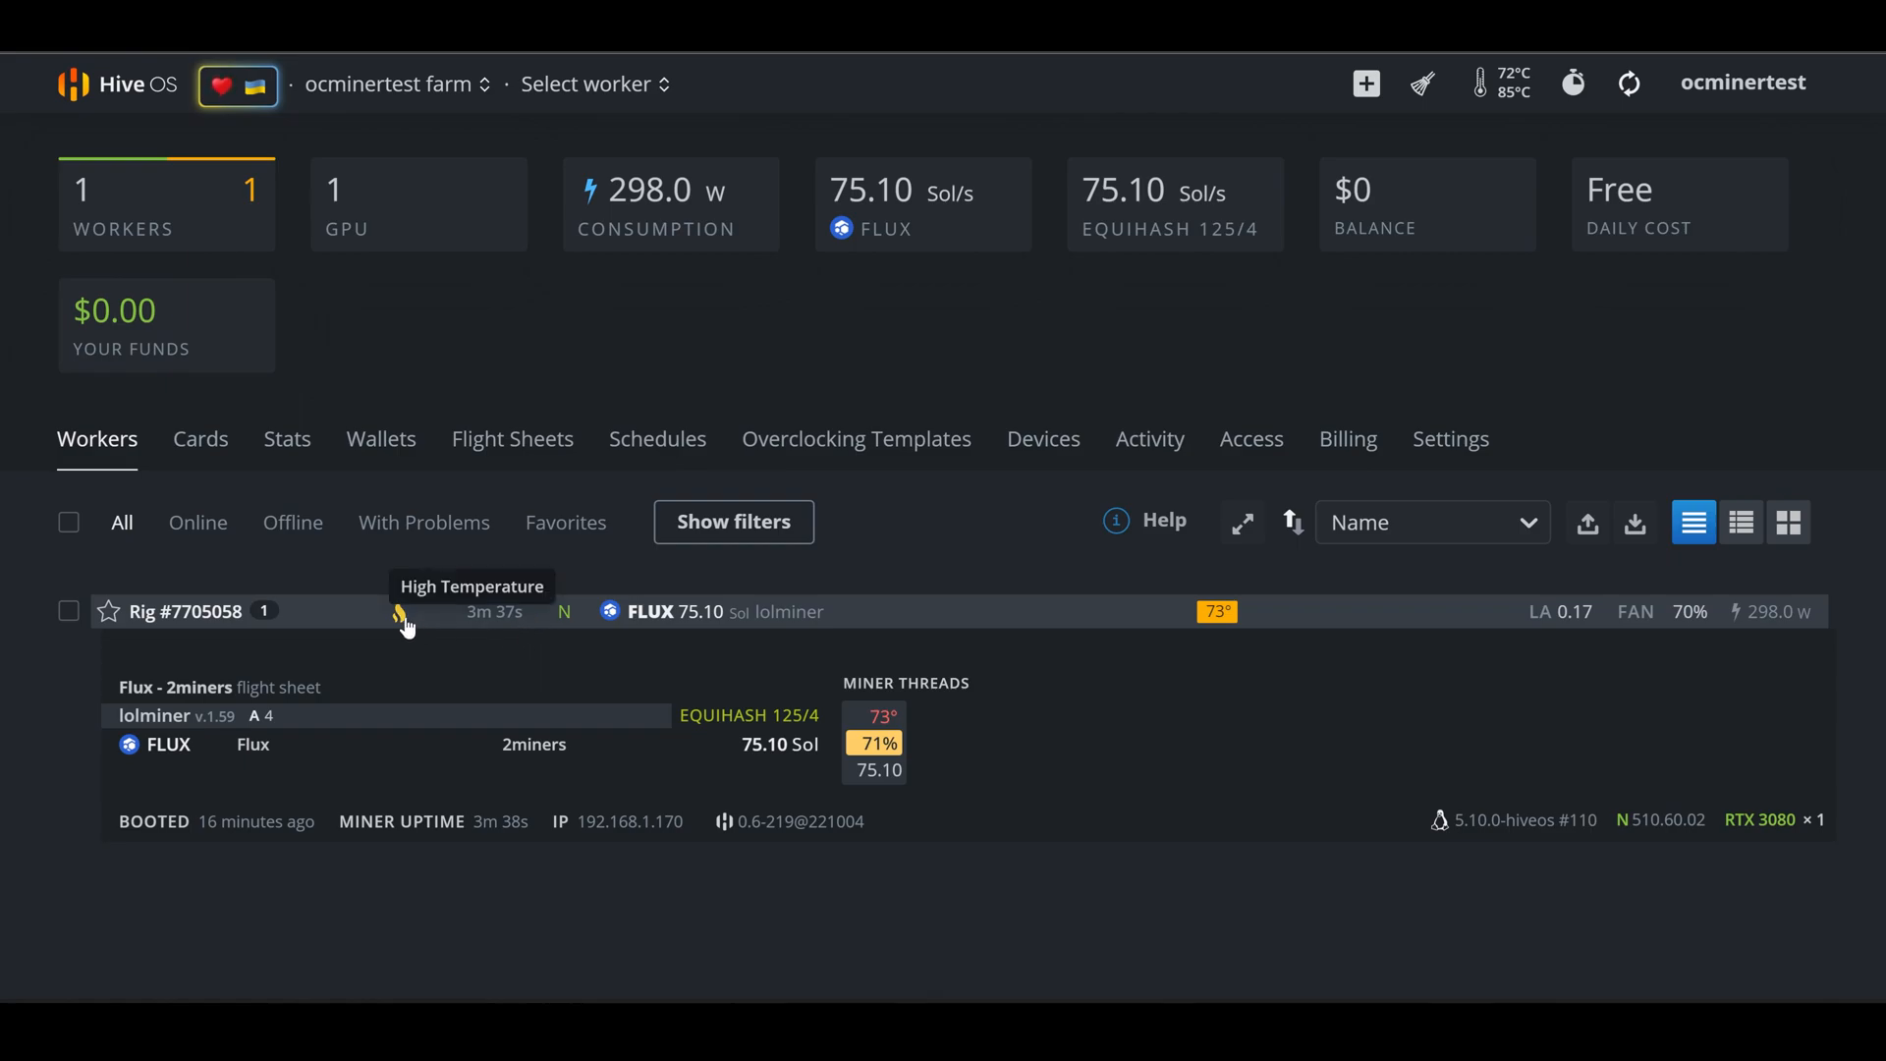
pyautogui.moveTo(760, 763)
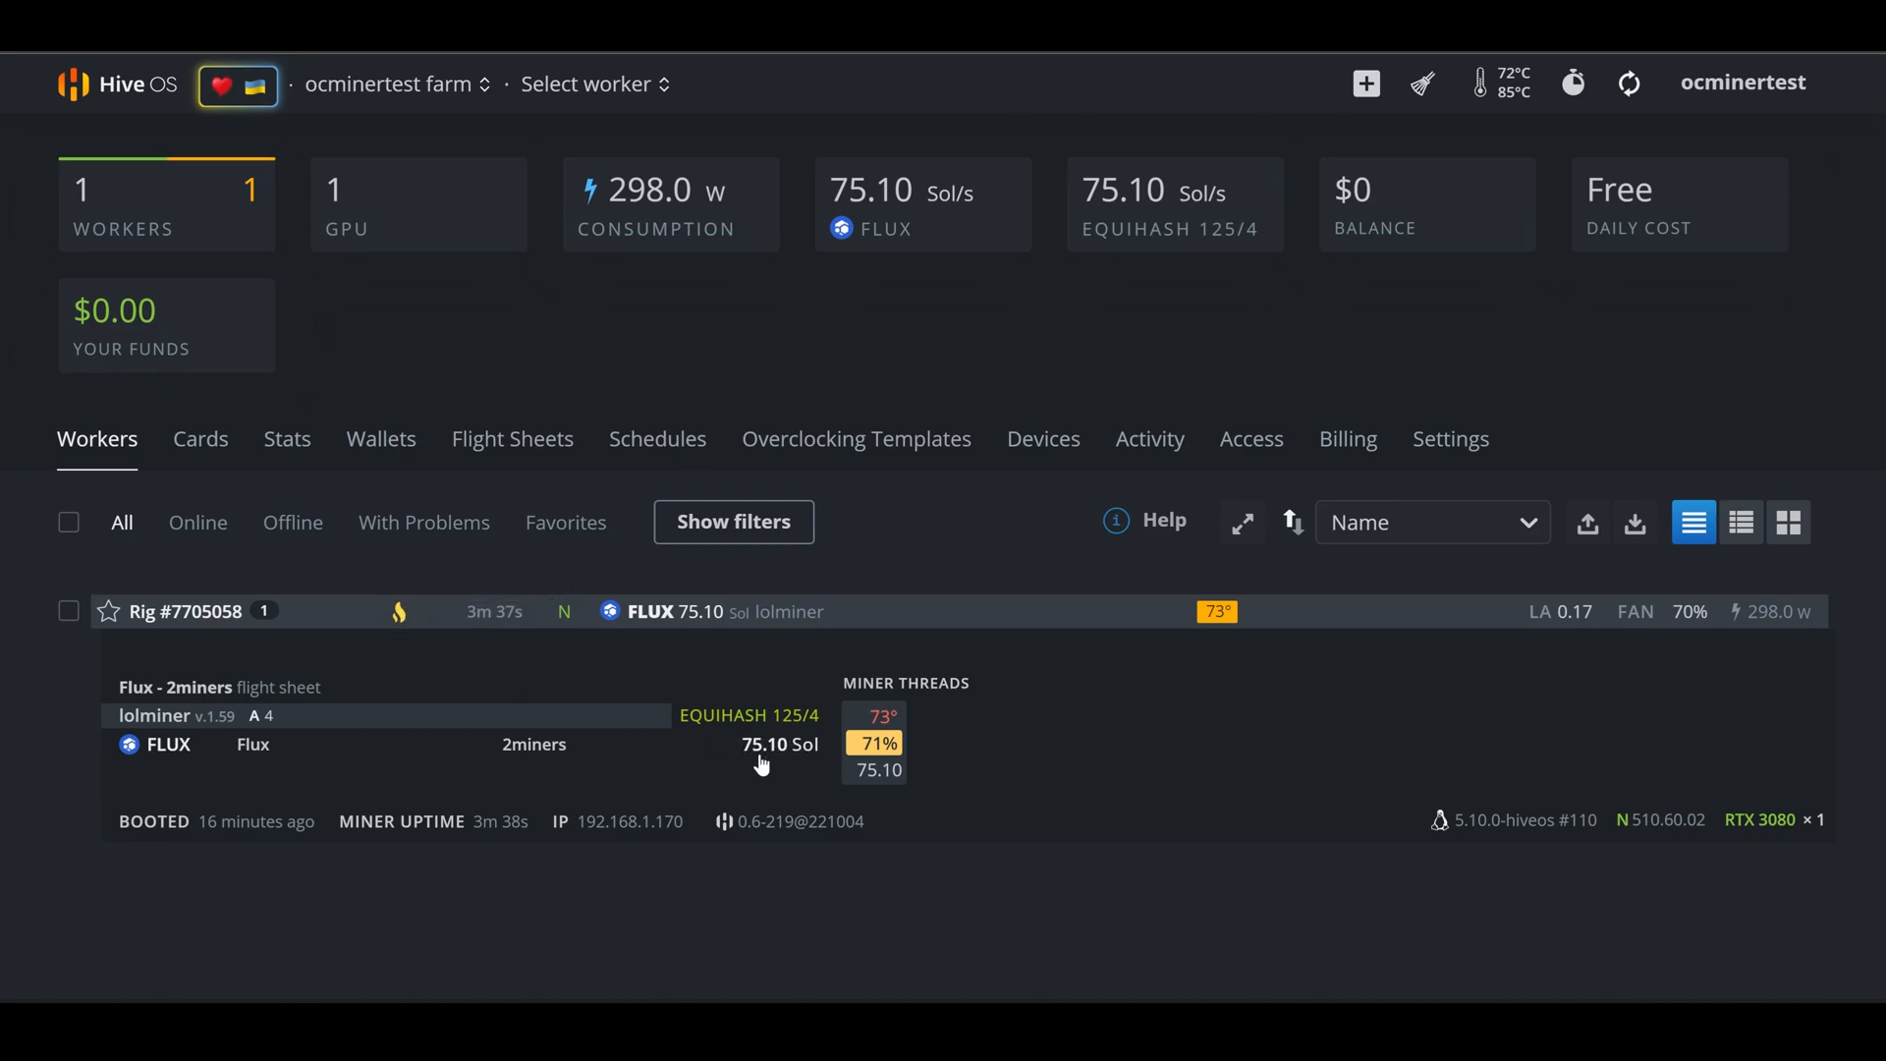
pyautogui.moveTo(788, 741)
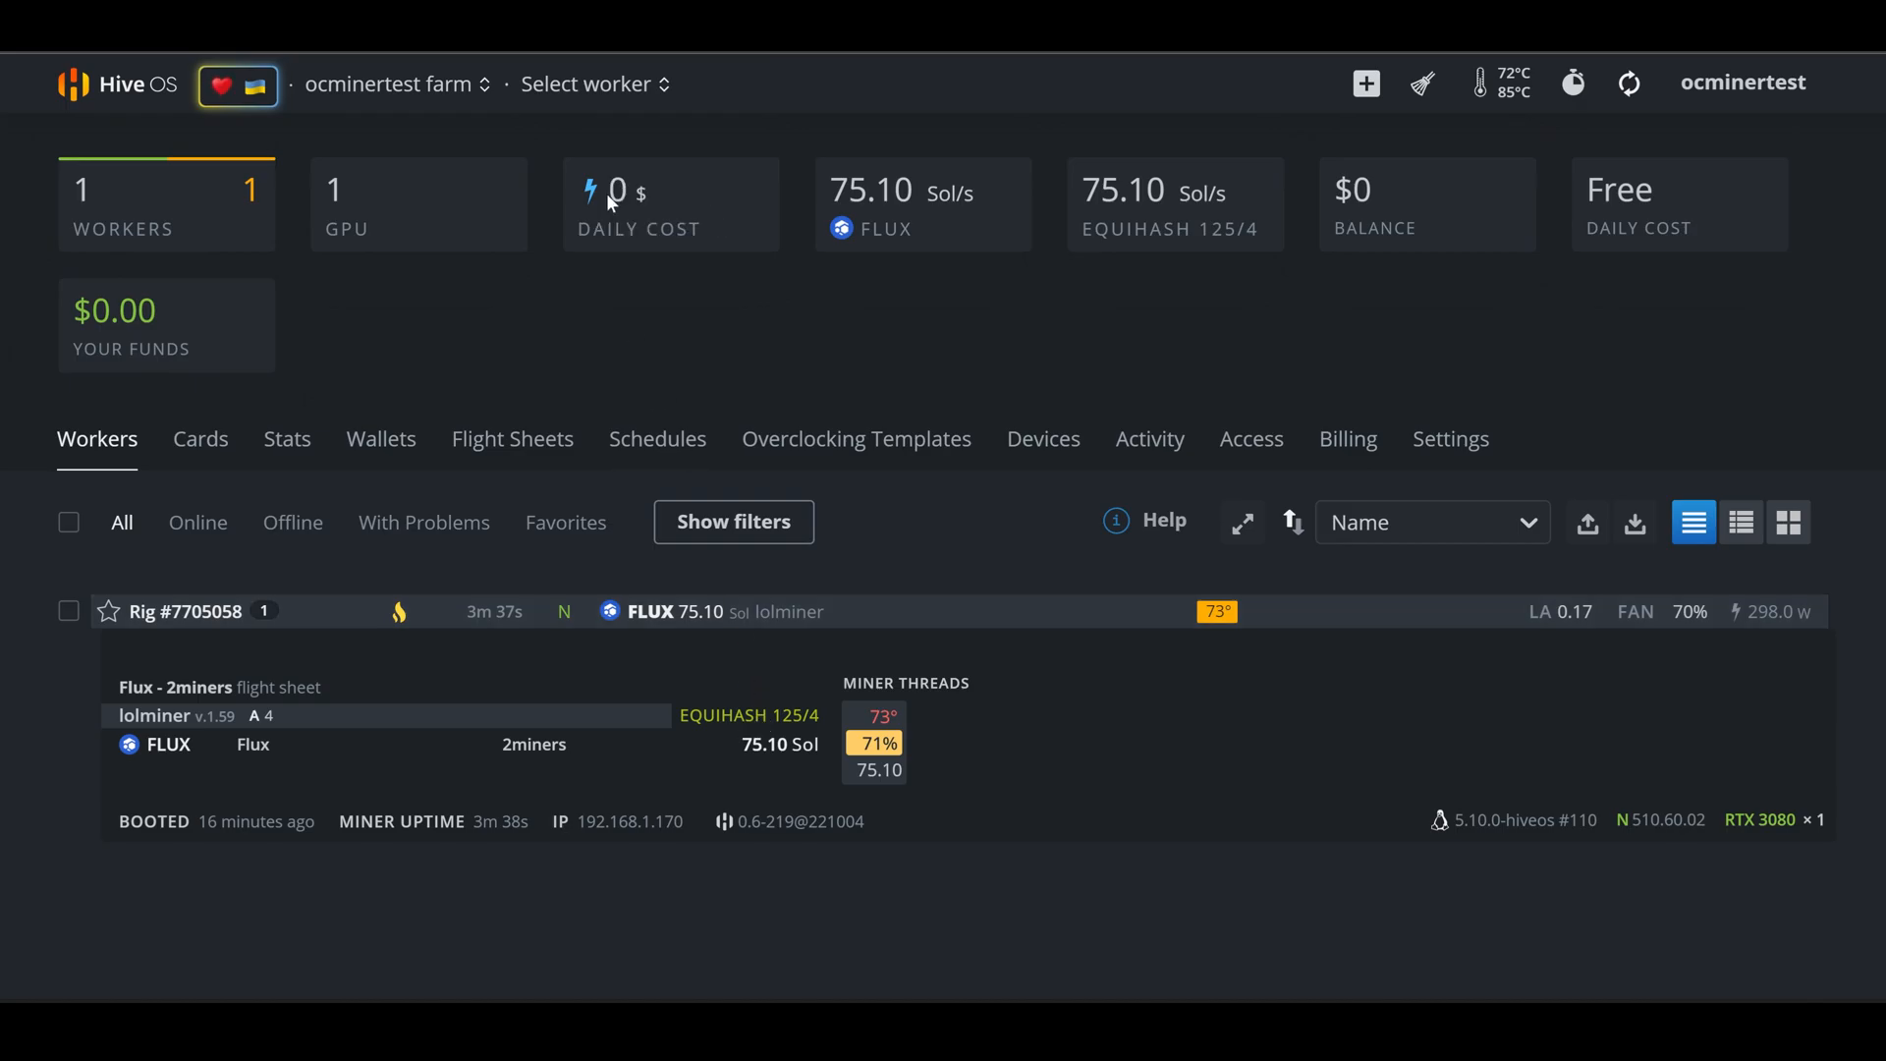
# Select Rig #7705058 and open the RTX 3080 GPU 0 overclock settings
pyautogui.click(587, 85)
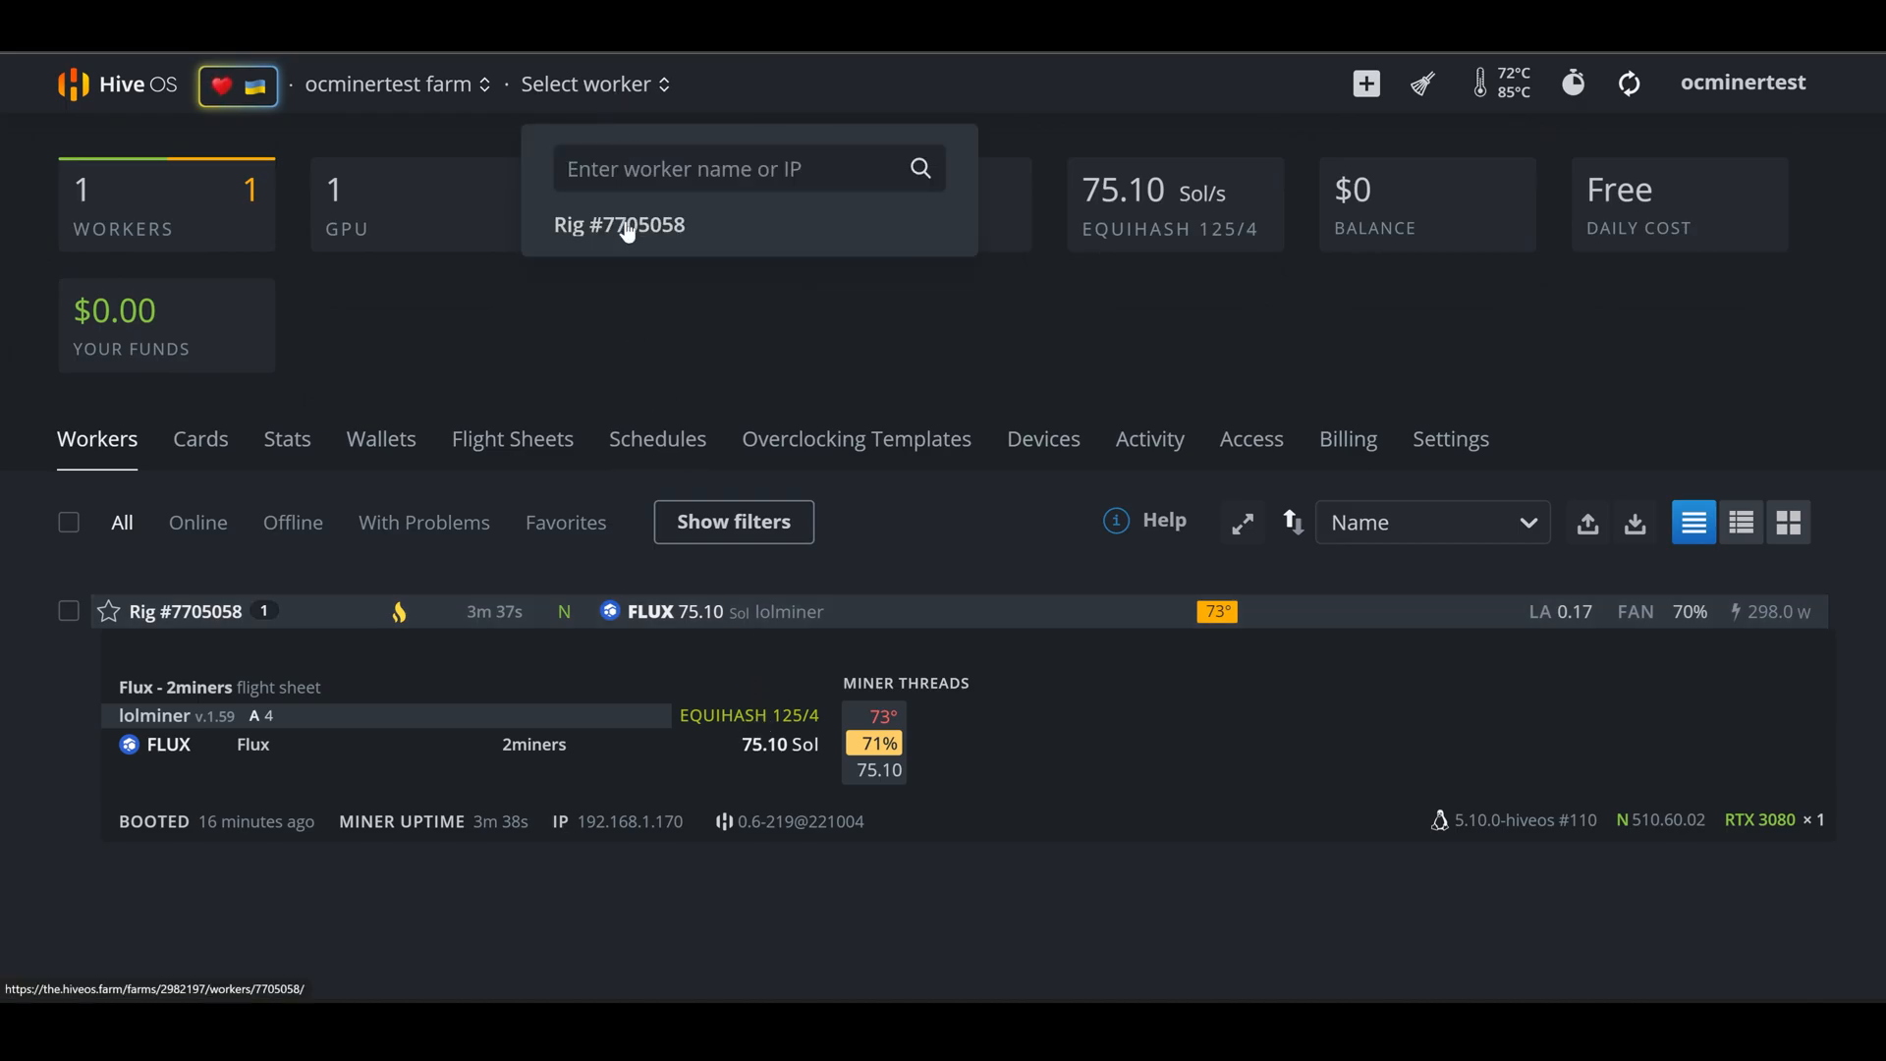
pyautogui.click(618, 225)
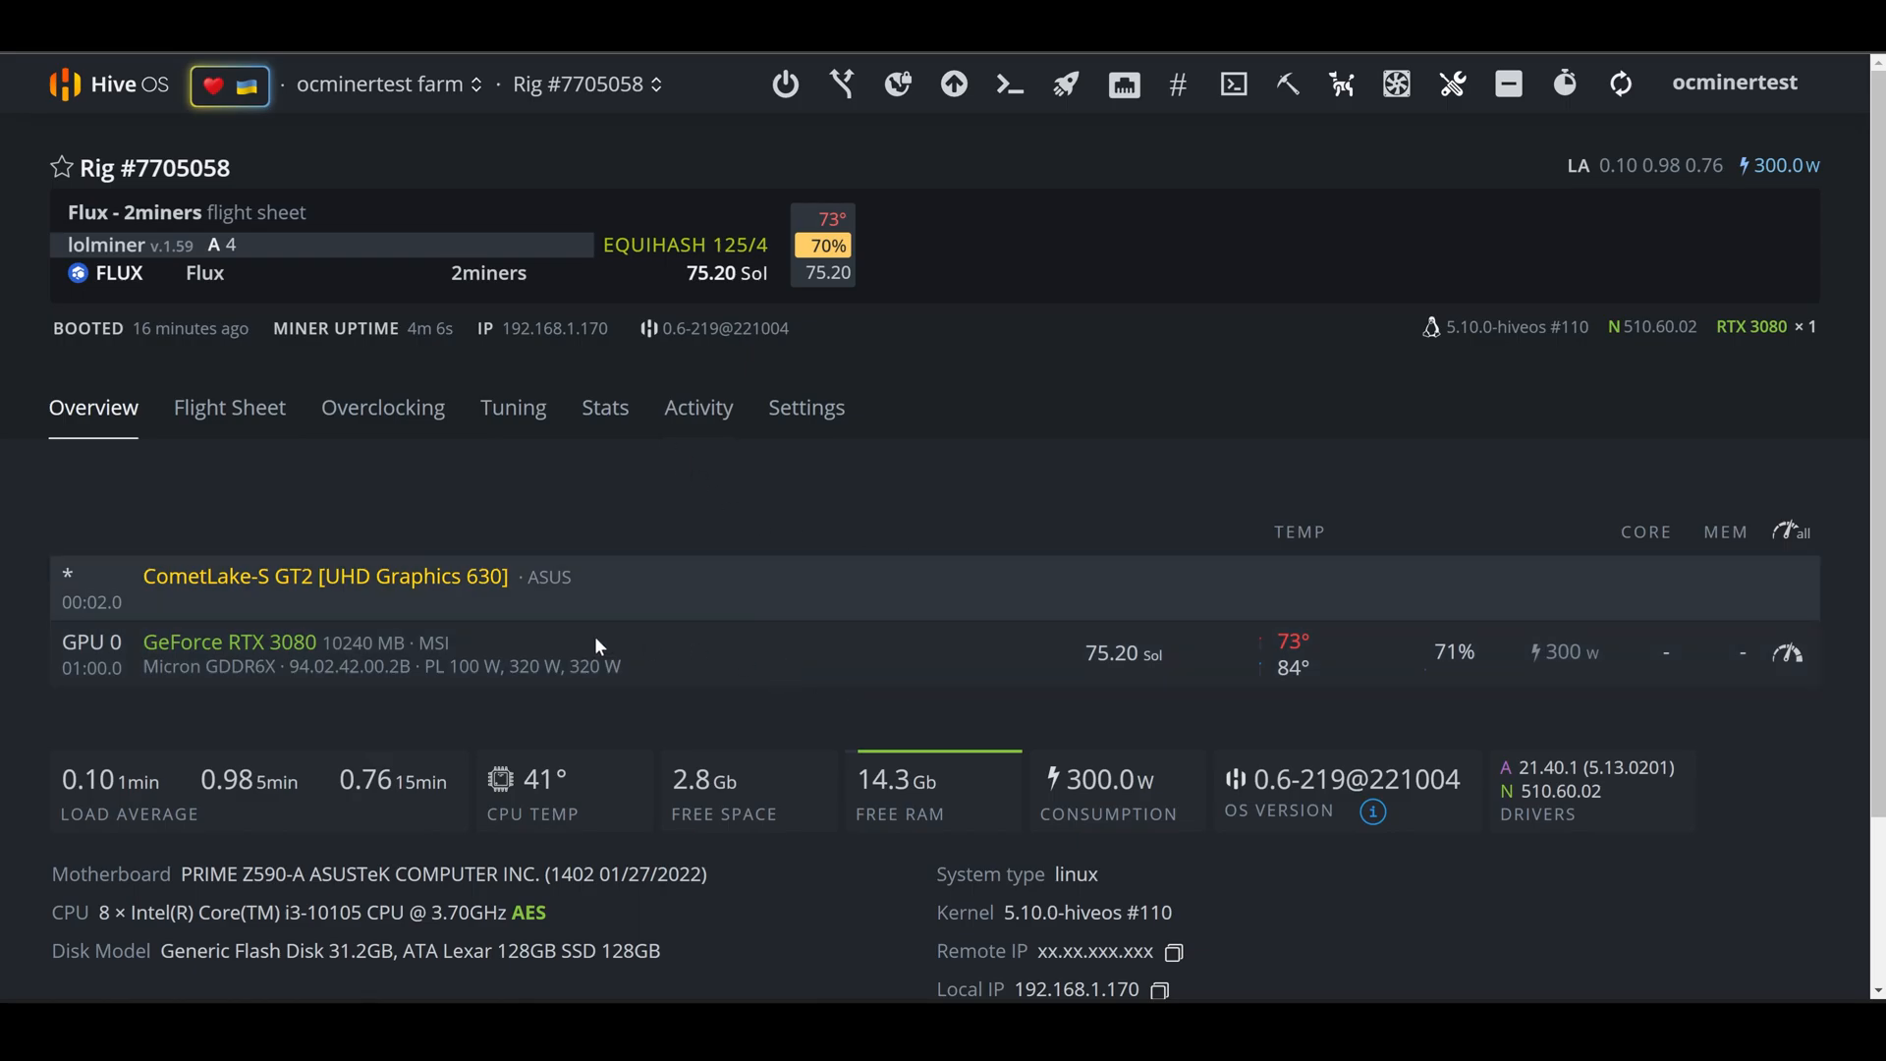
pyautogui.moveTo(1646, 659)
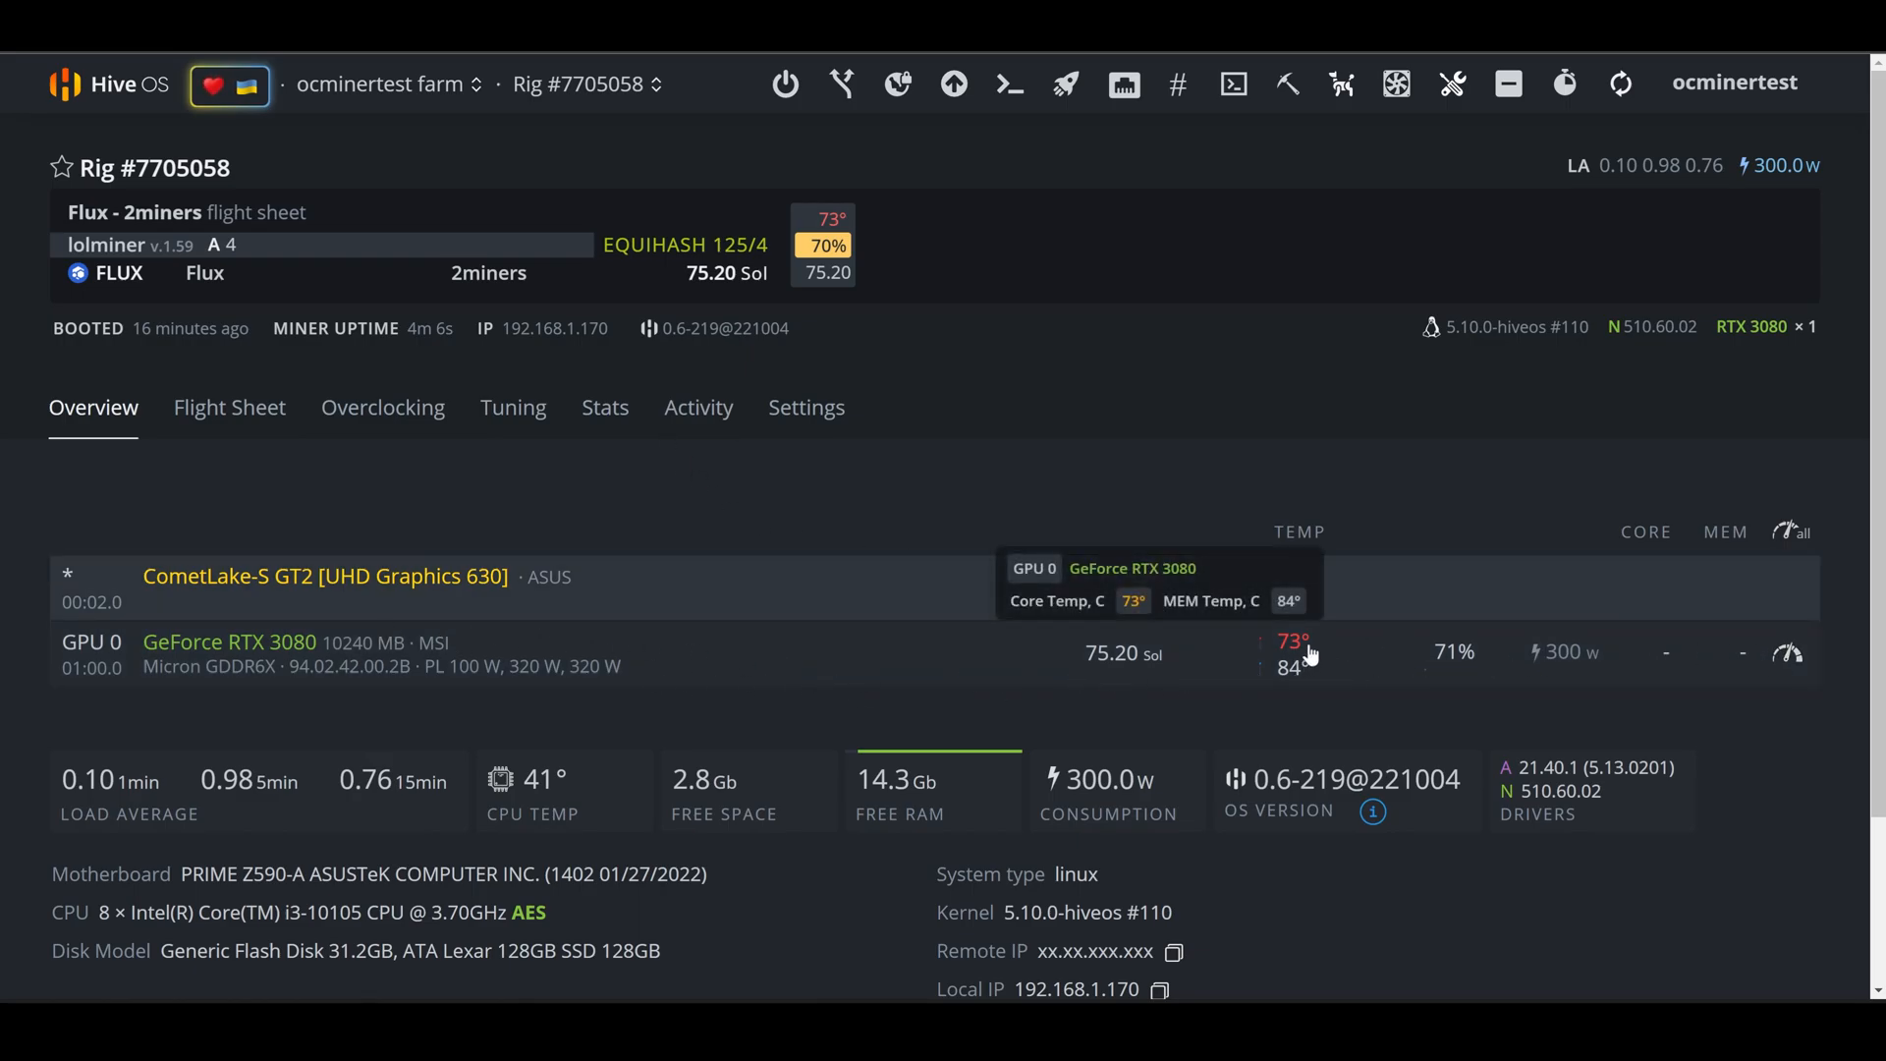
pyautogui.moveTo(1791, 658)
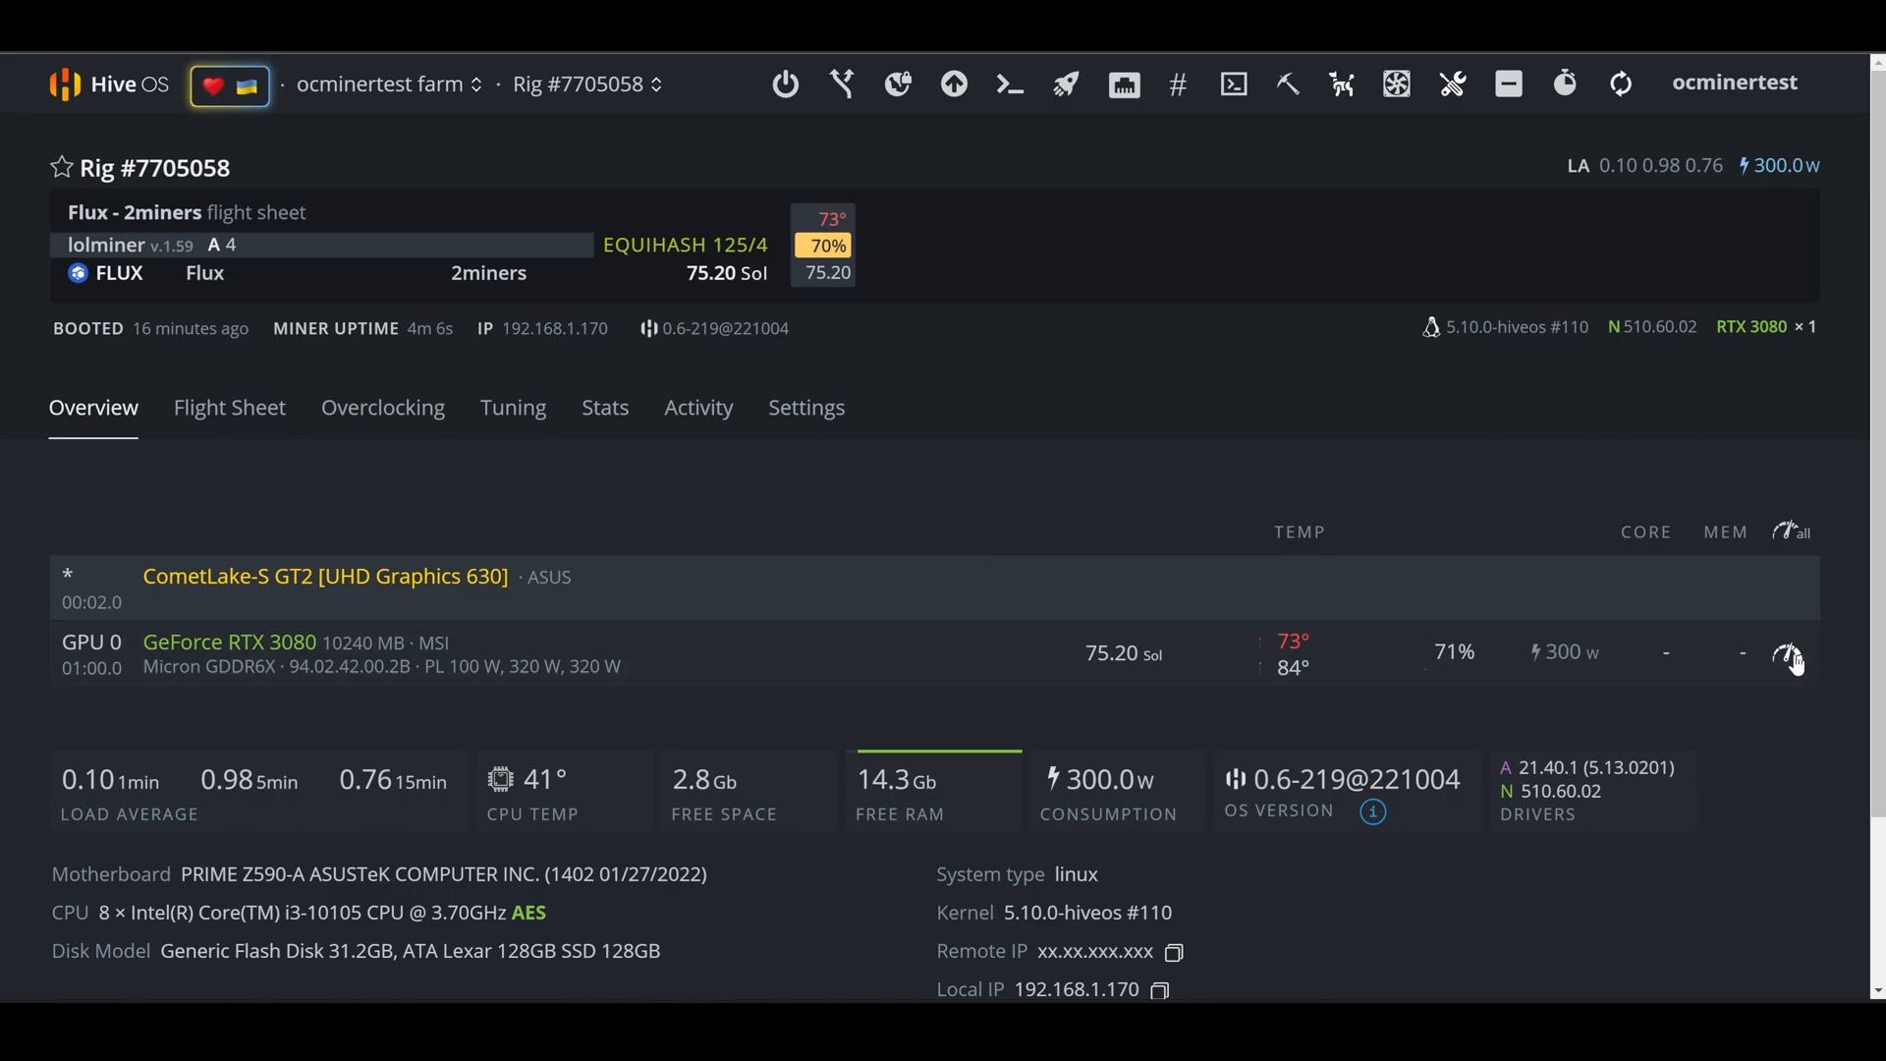
pyautogui.click(1792, 658)
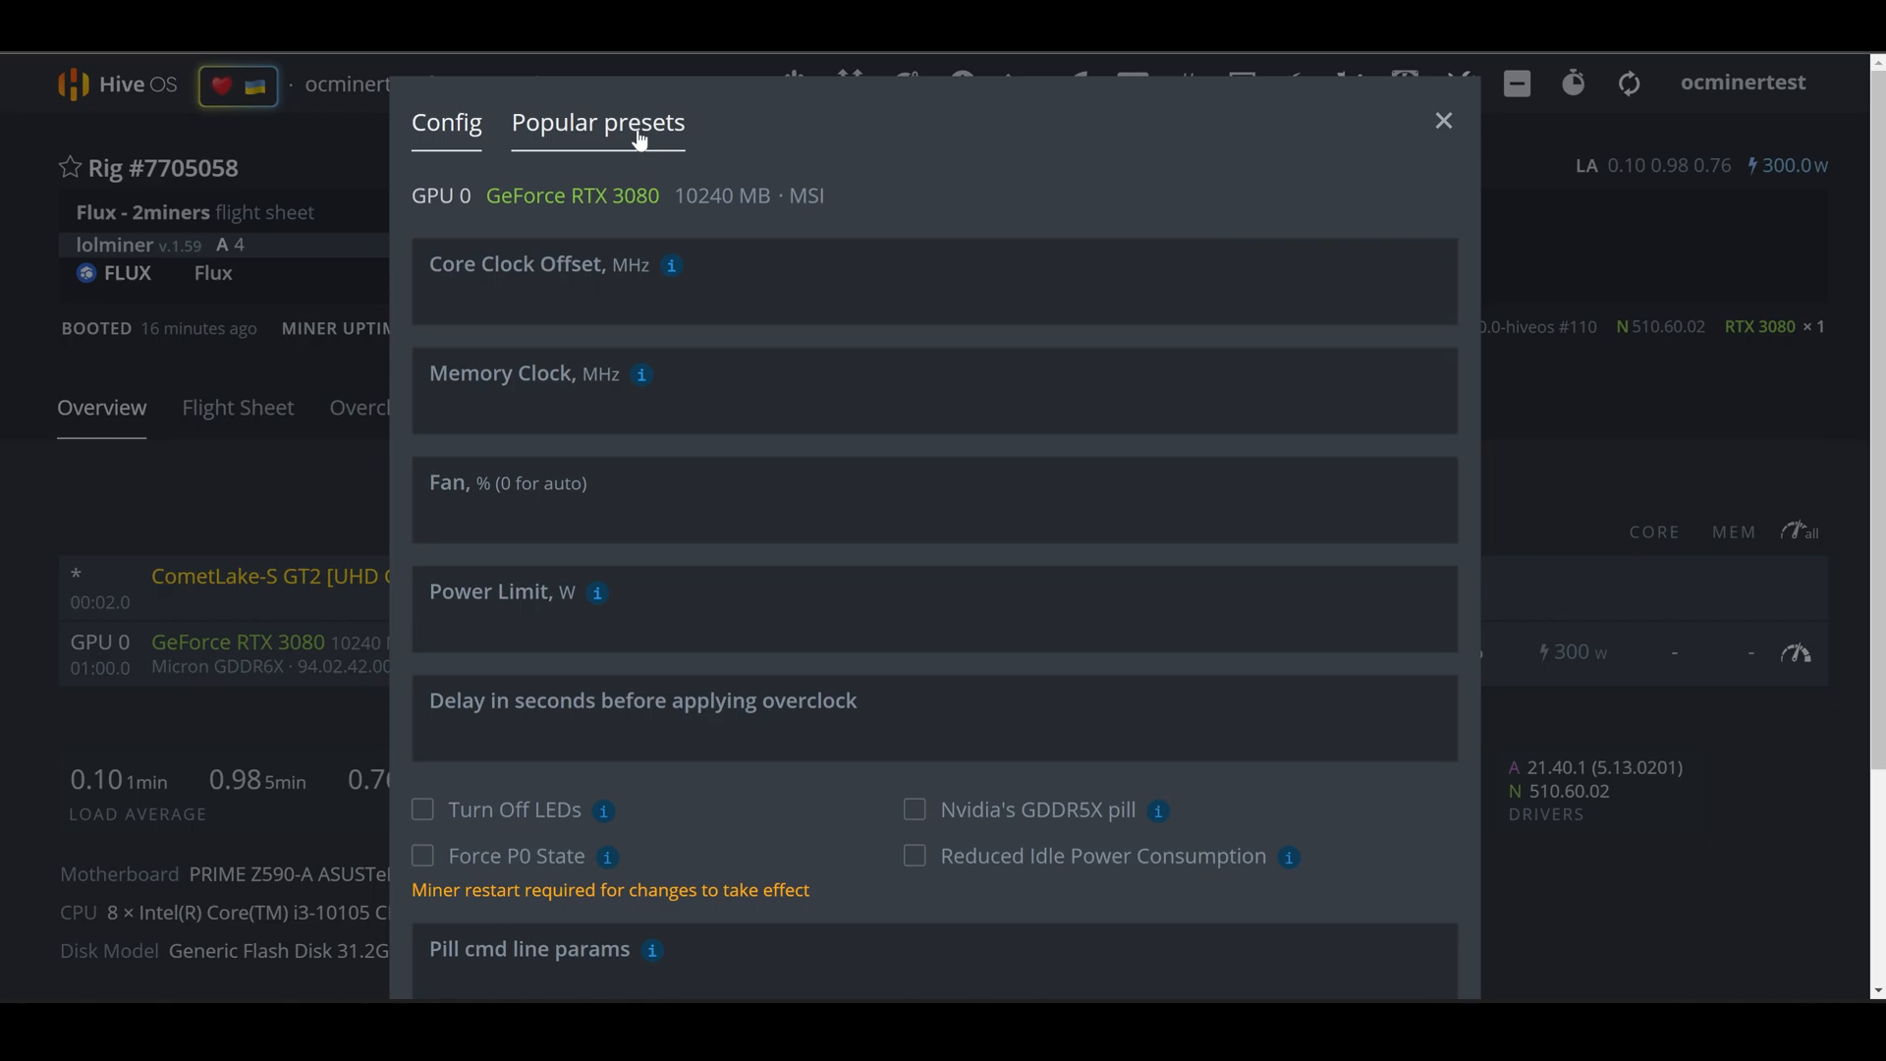
# Apply the top FLUX popular preset (core 150, 255 W) with fan 100%
pyautogui.click(598, 122)
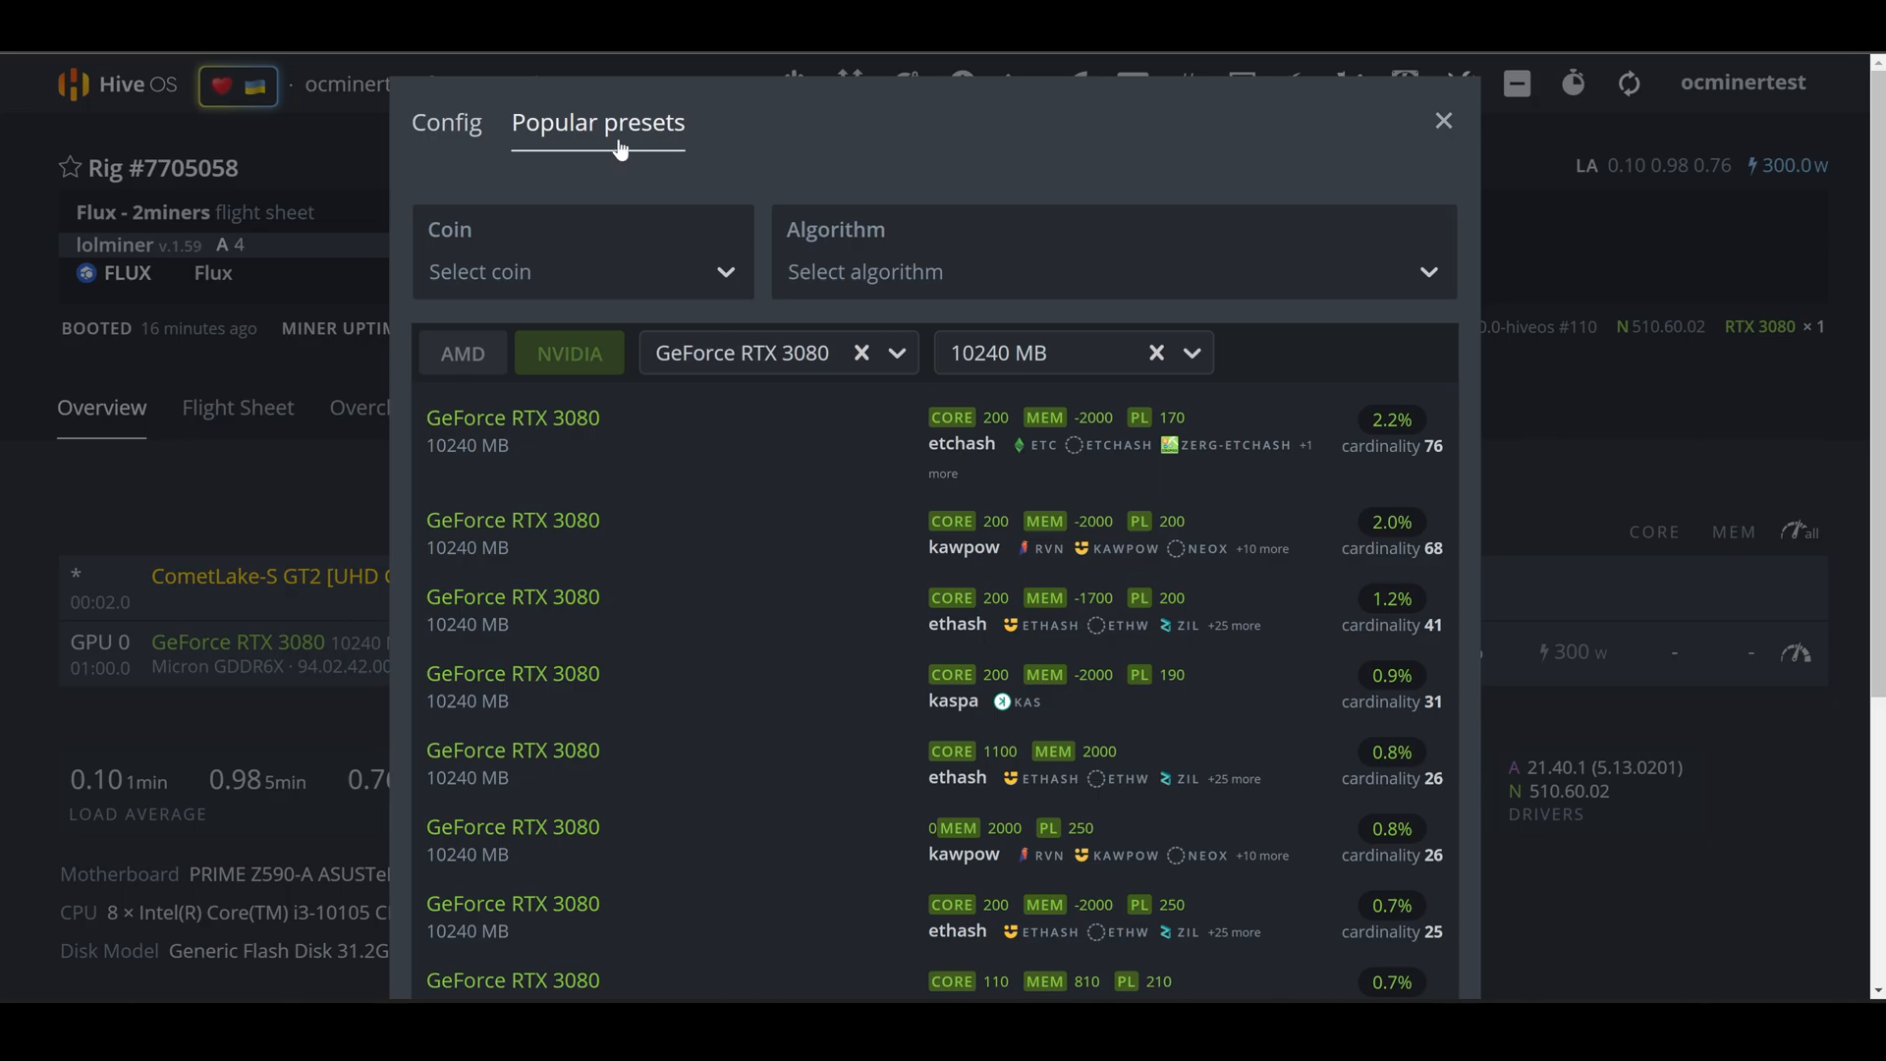
pyautogui.click(580, 272)
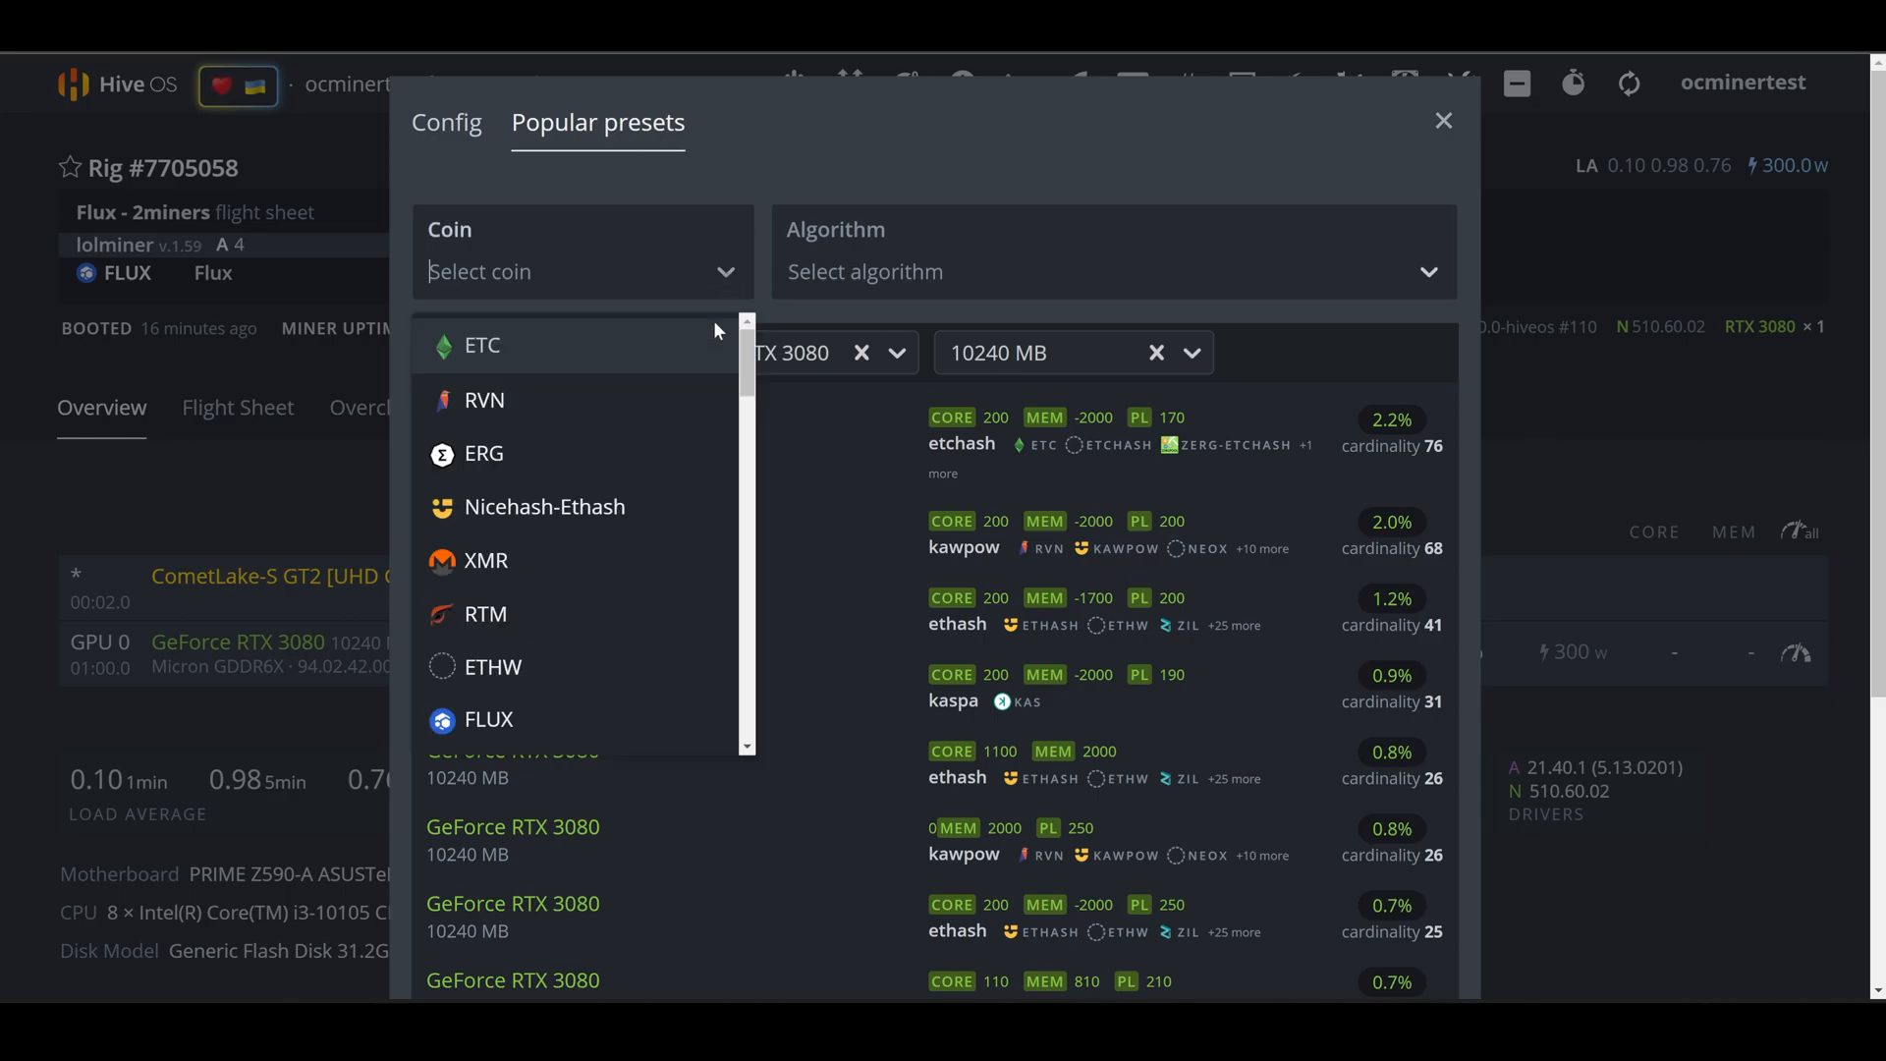
pyautogui.click(487, 718)
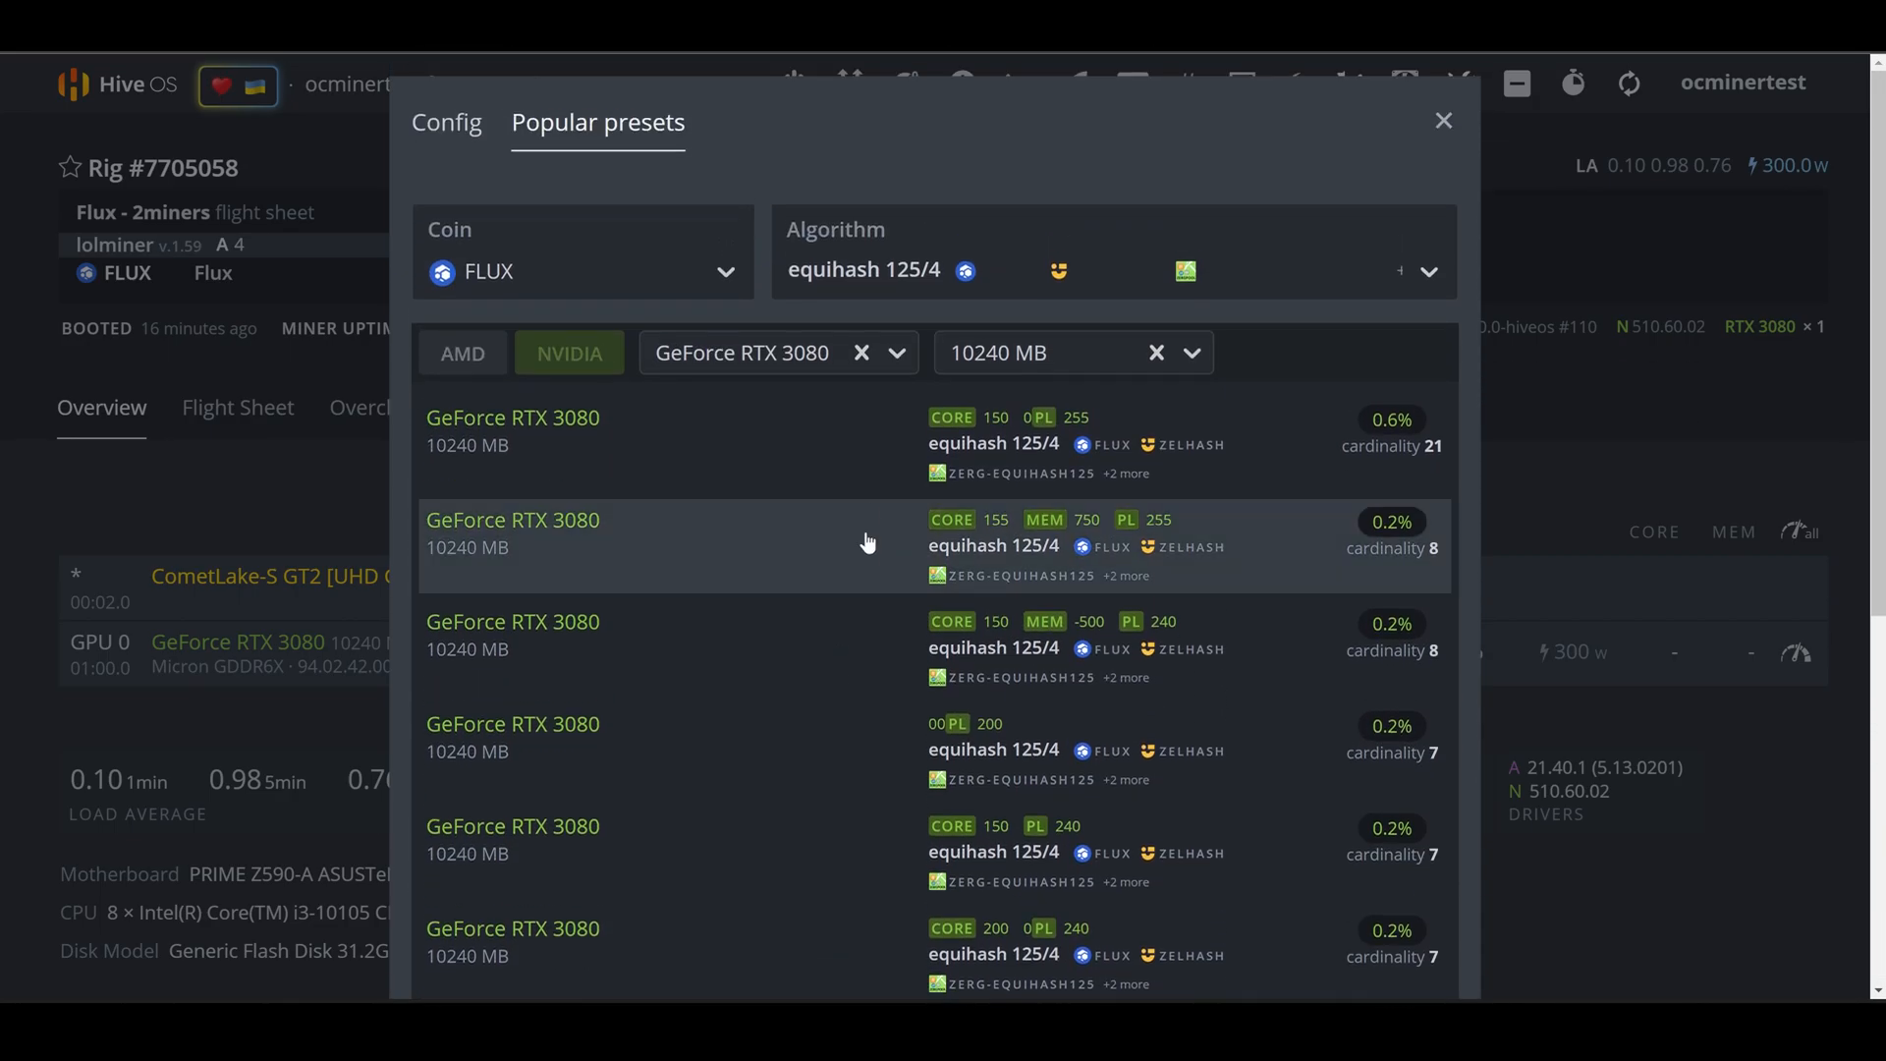
pyautogui.moveTo(709, 441)
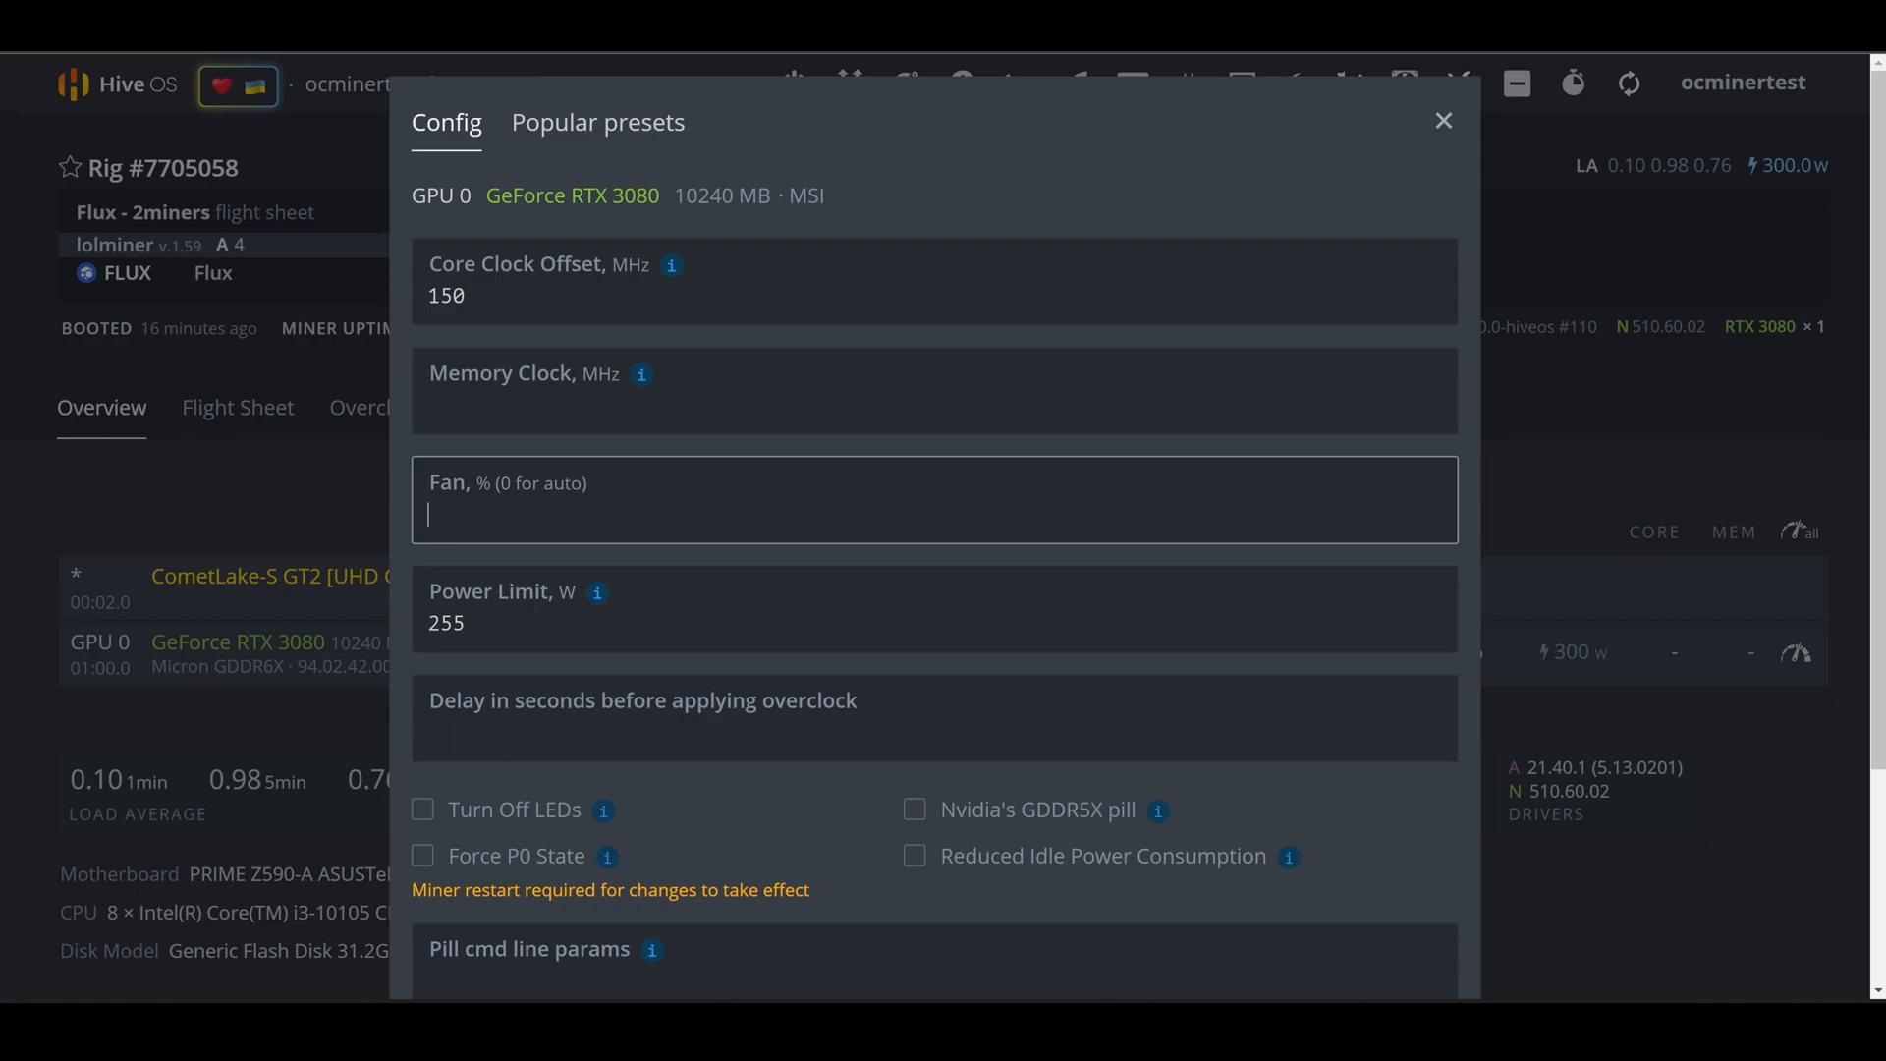
pyautogui.write('100')
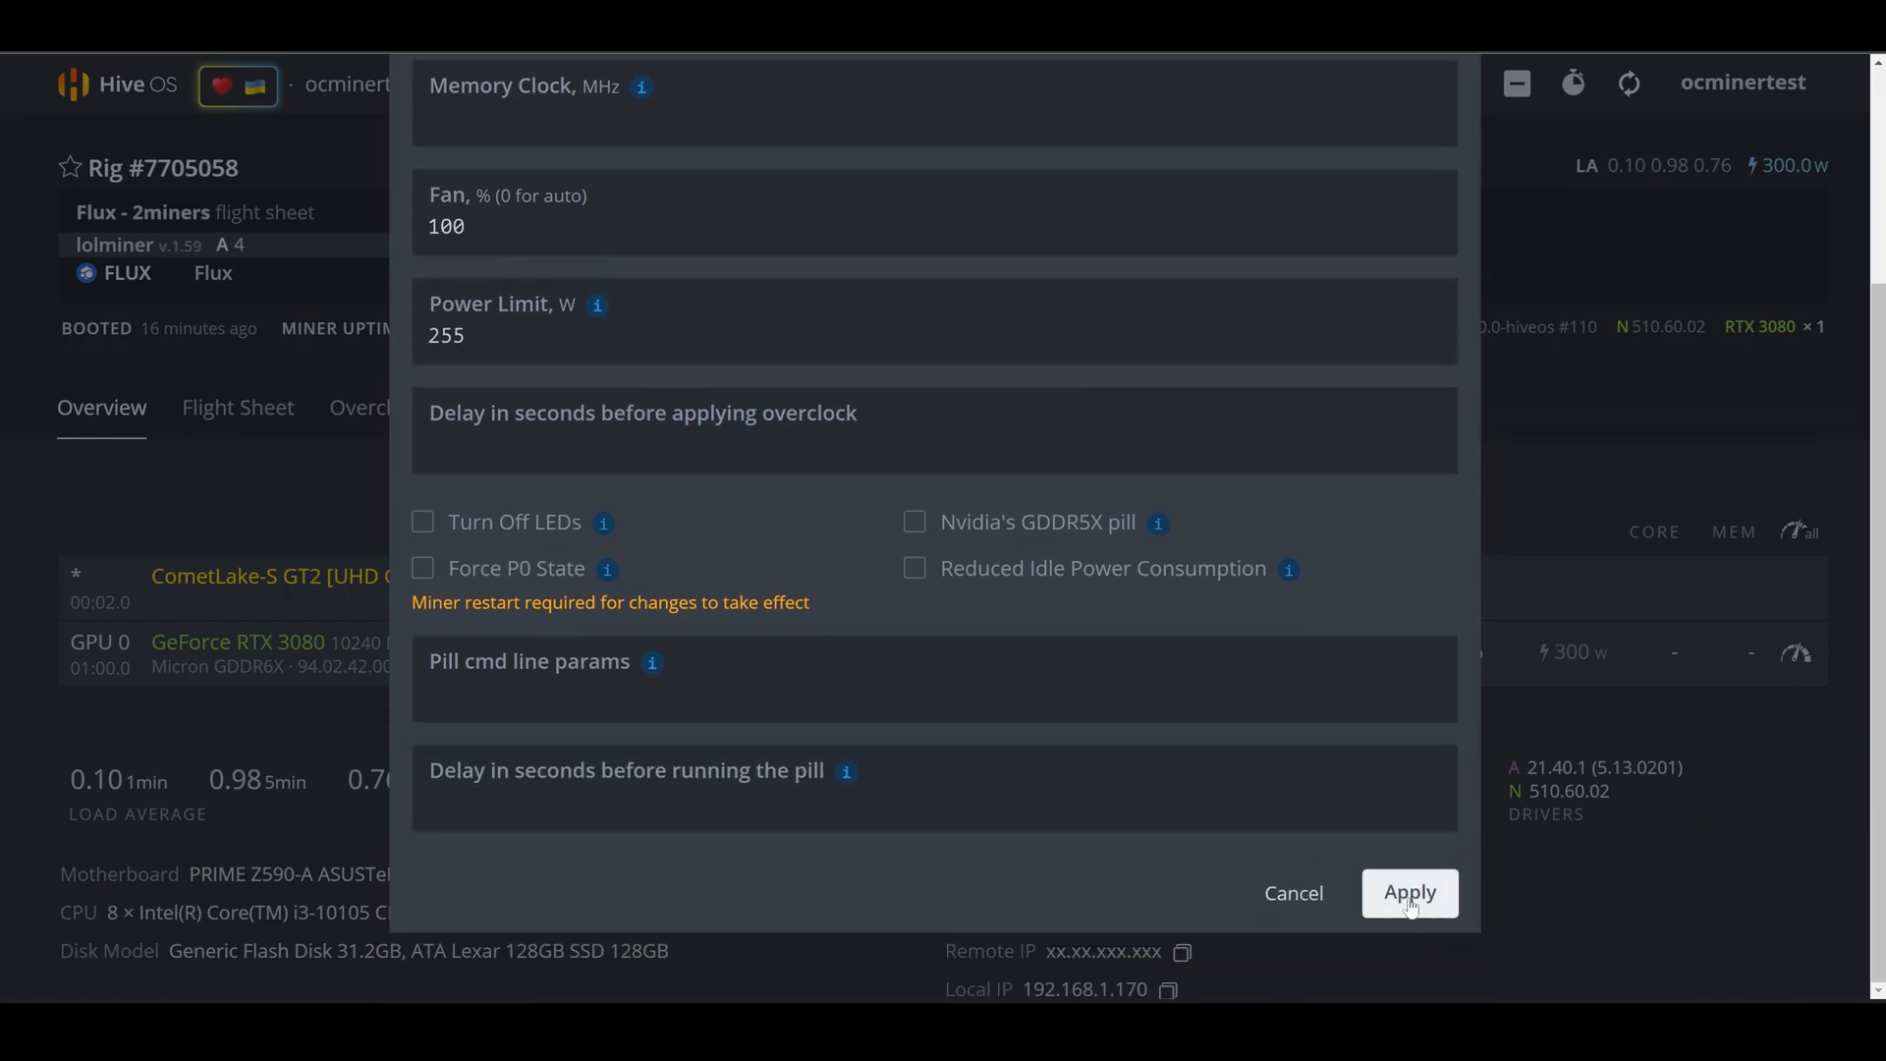
pyautogui.click(1409, 893)
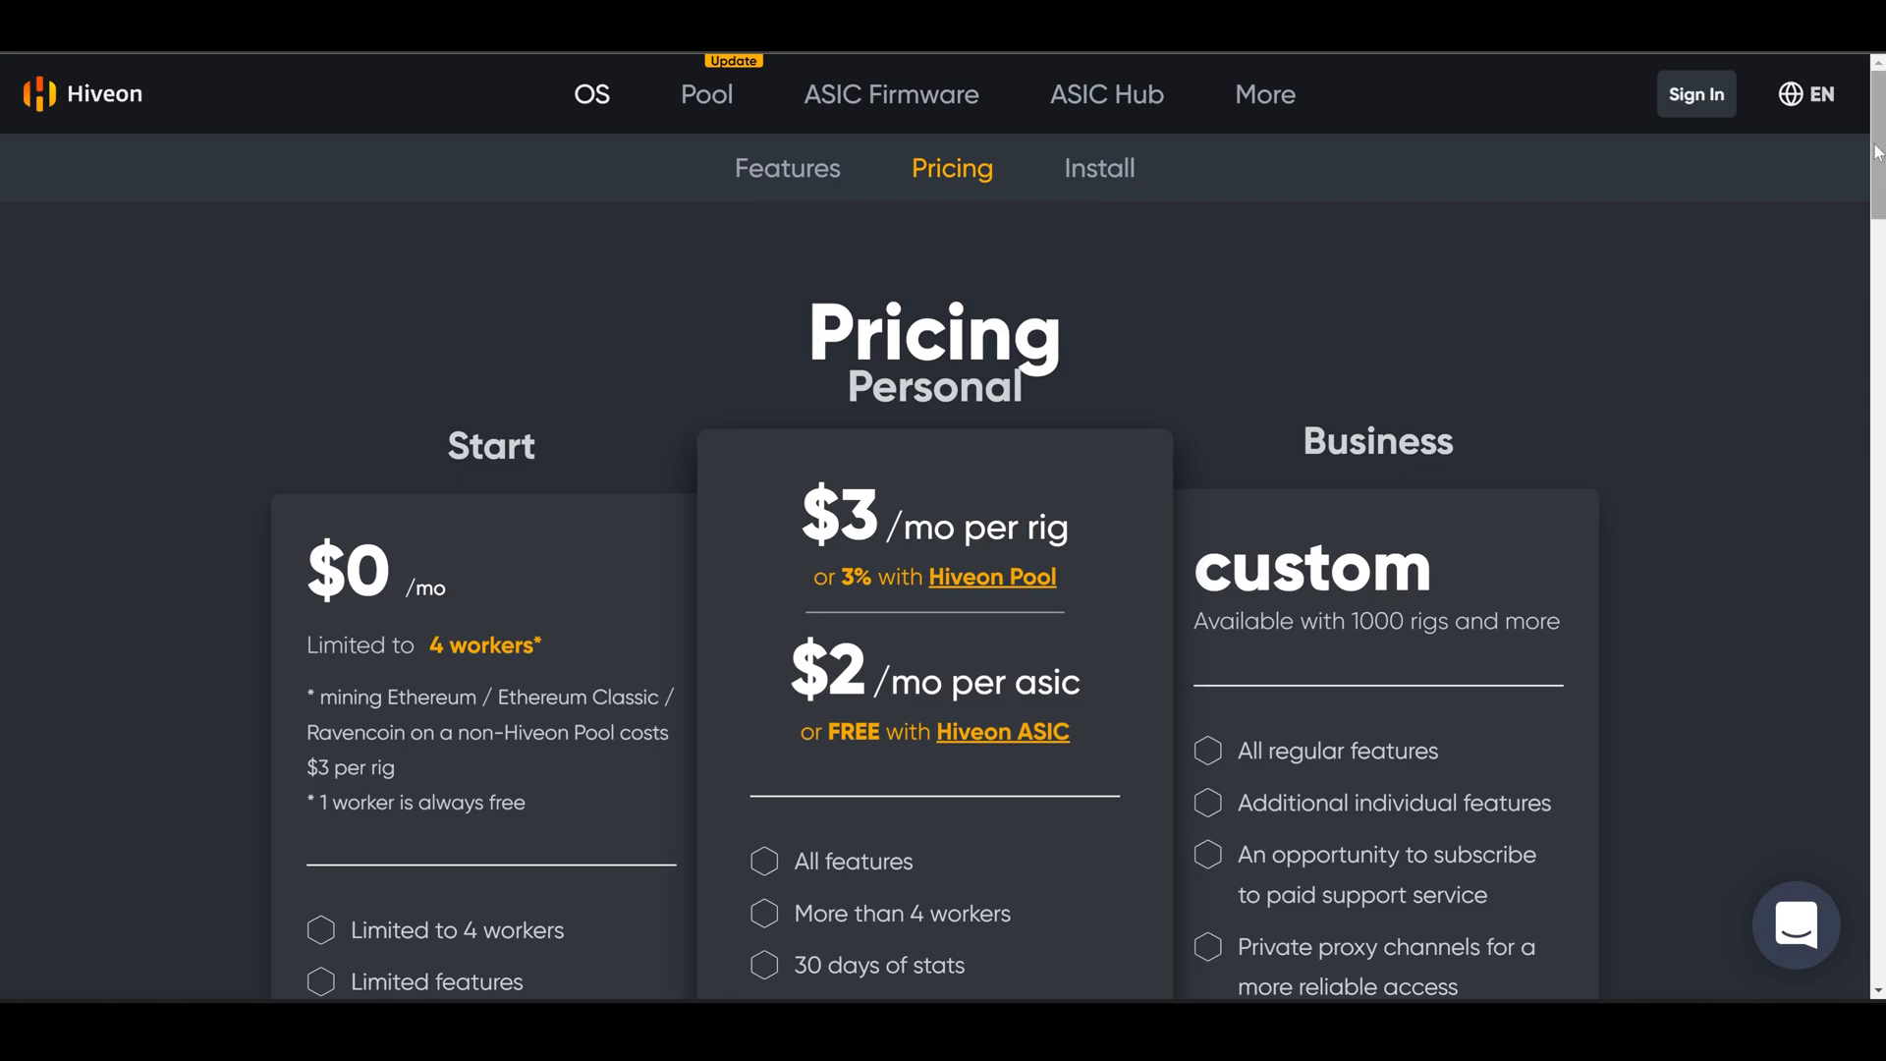
# Scroll through the Start (free), Personal ($3/rig) and Business (custom) plan cards
pyautogui.scroll(-3)
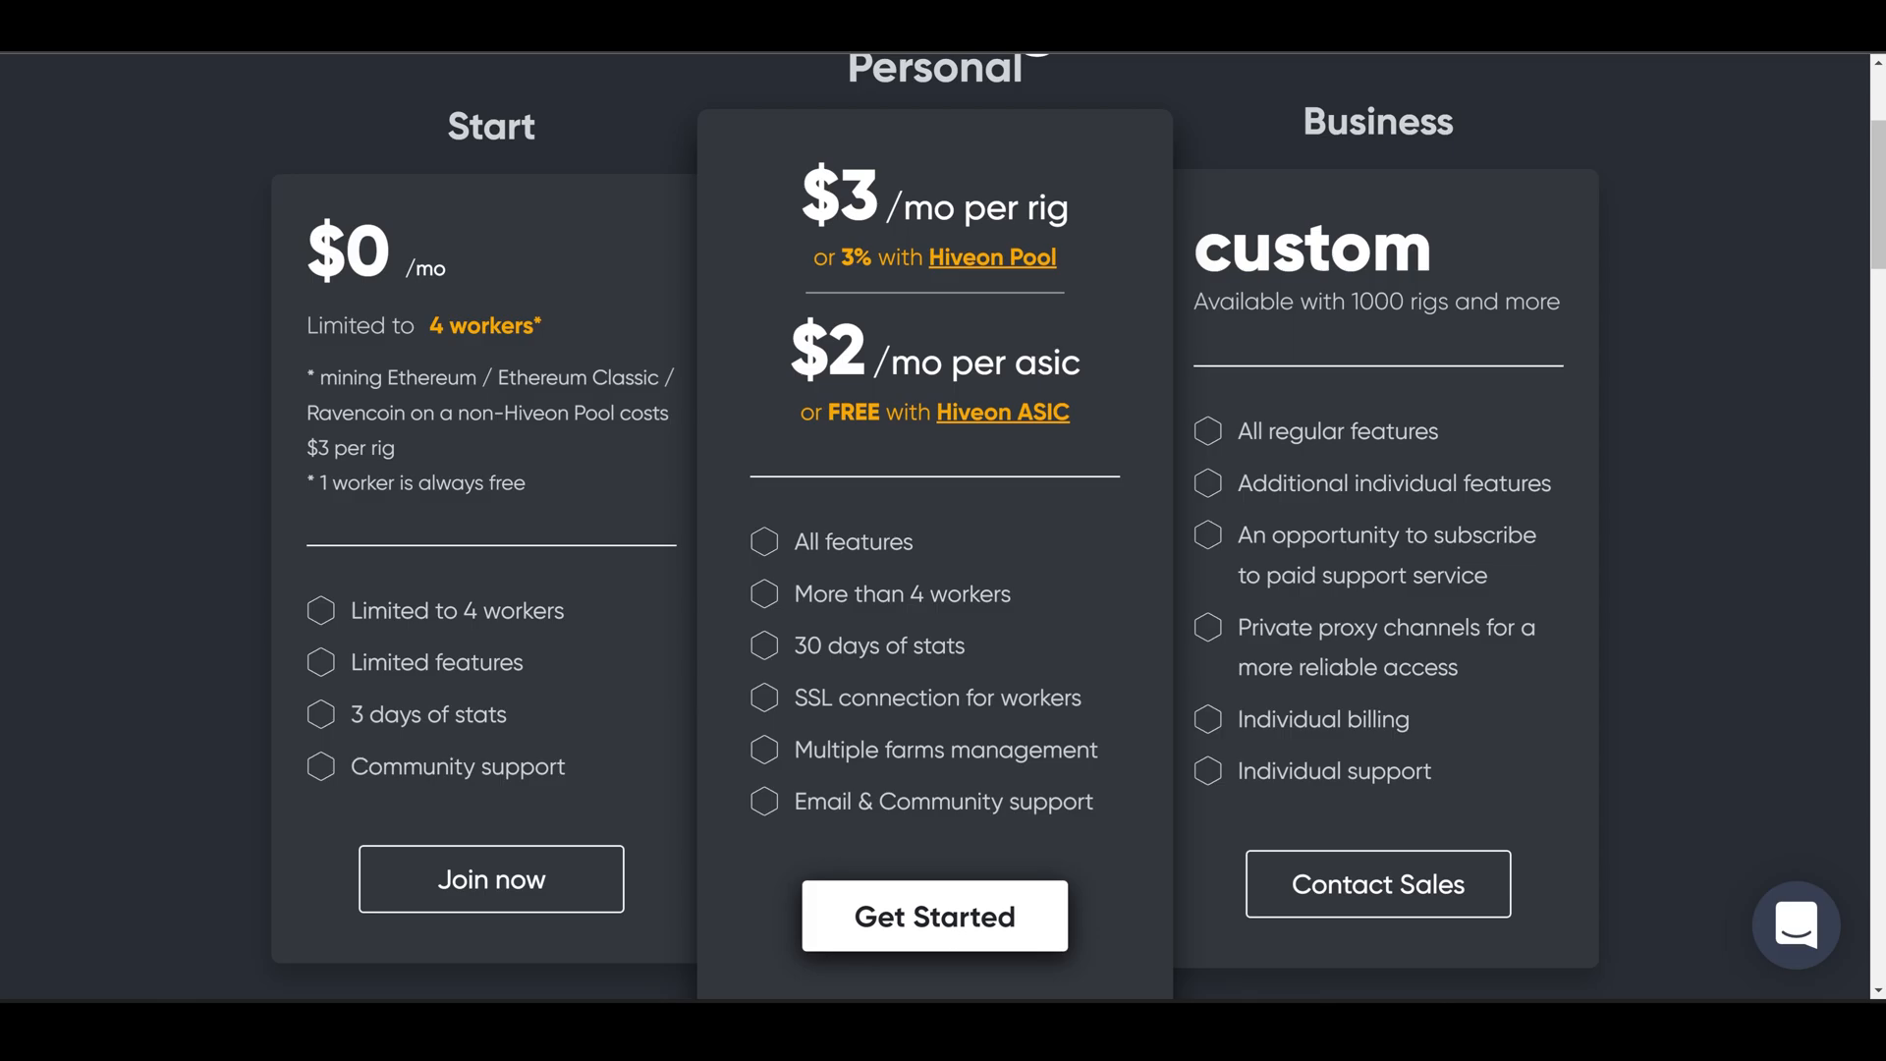
pyautogui.moveTo(1083, 541)
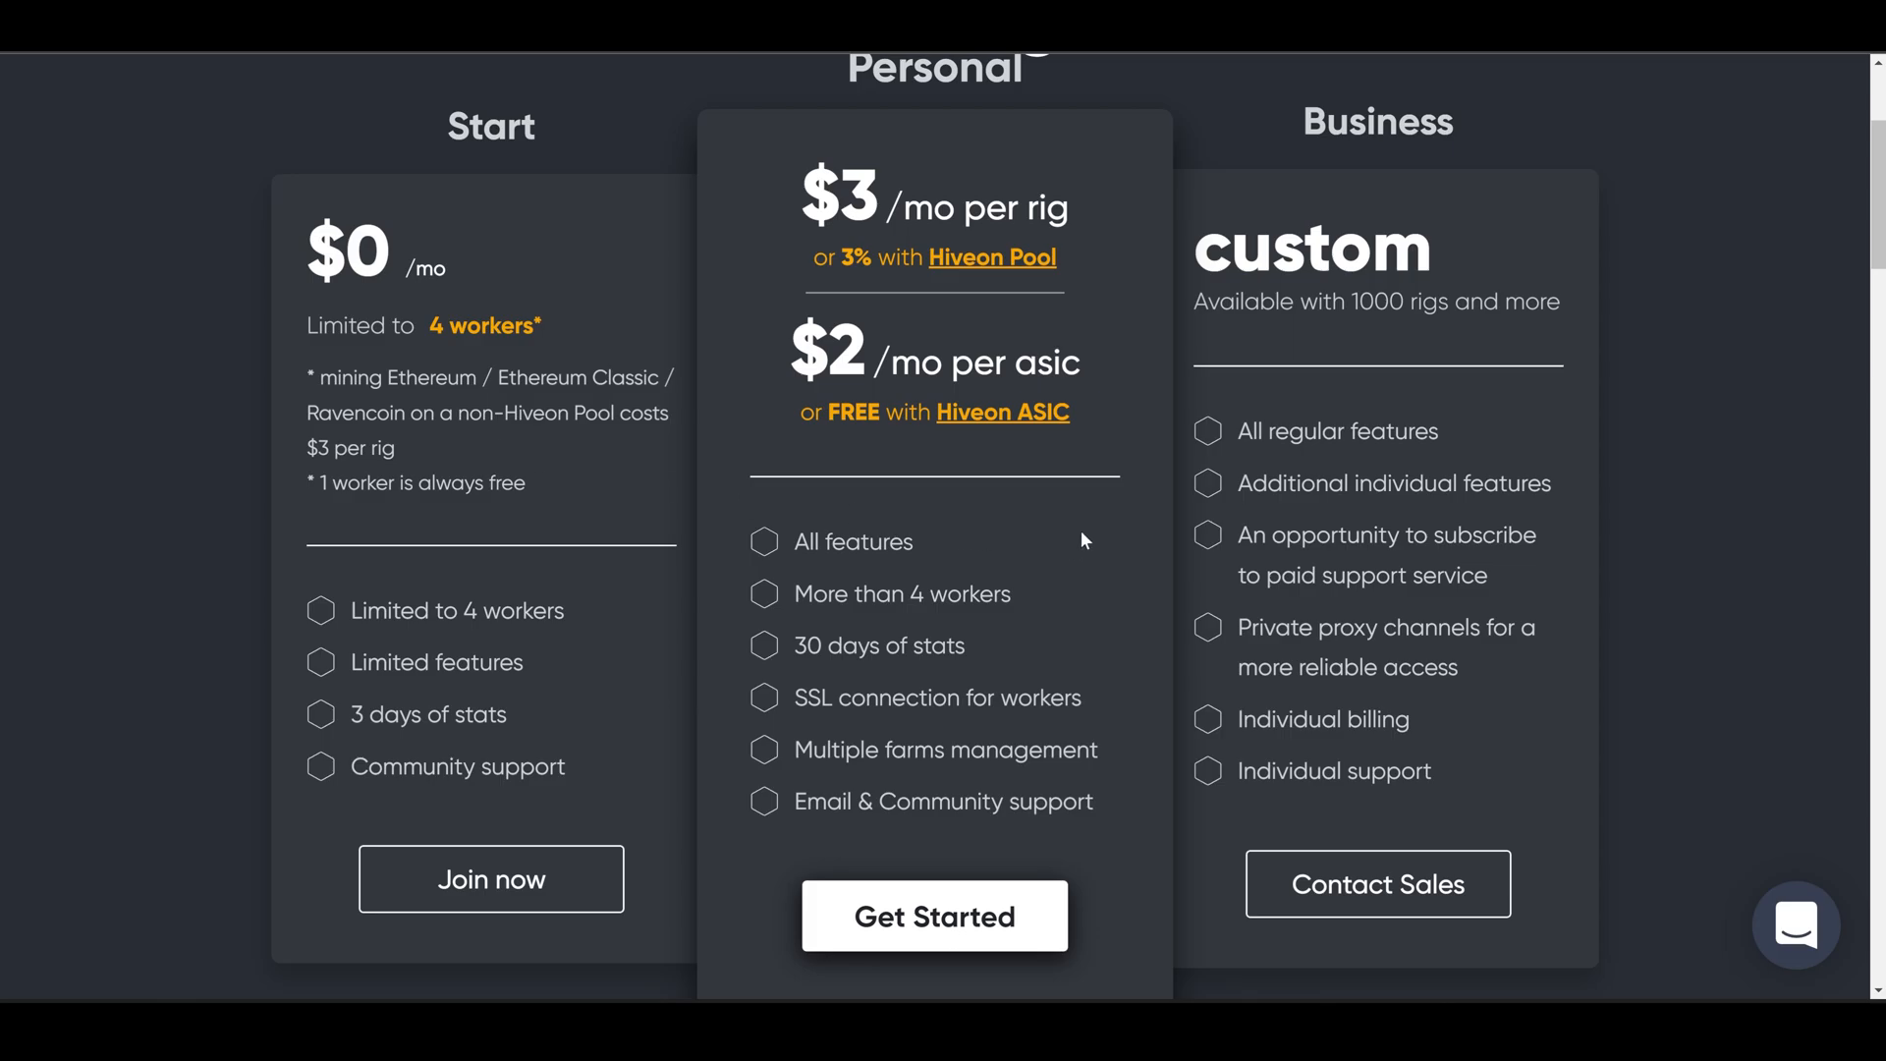
pyautogui.moveTo(1813, 395)
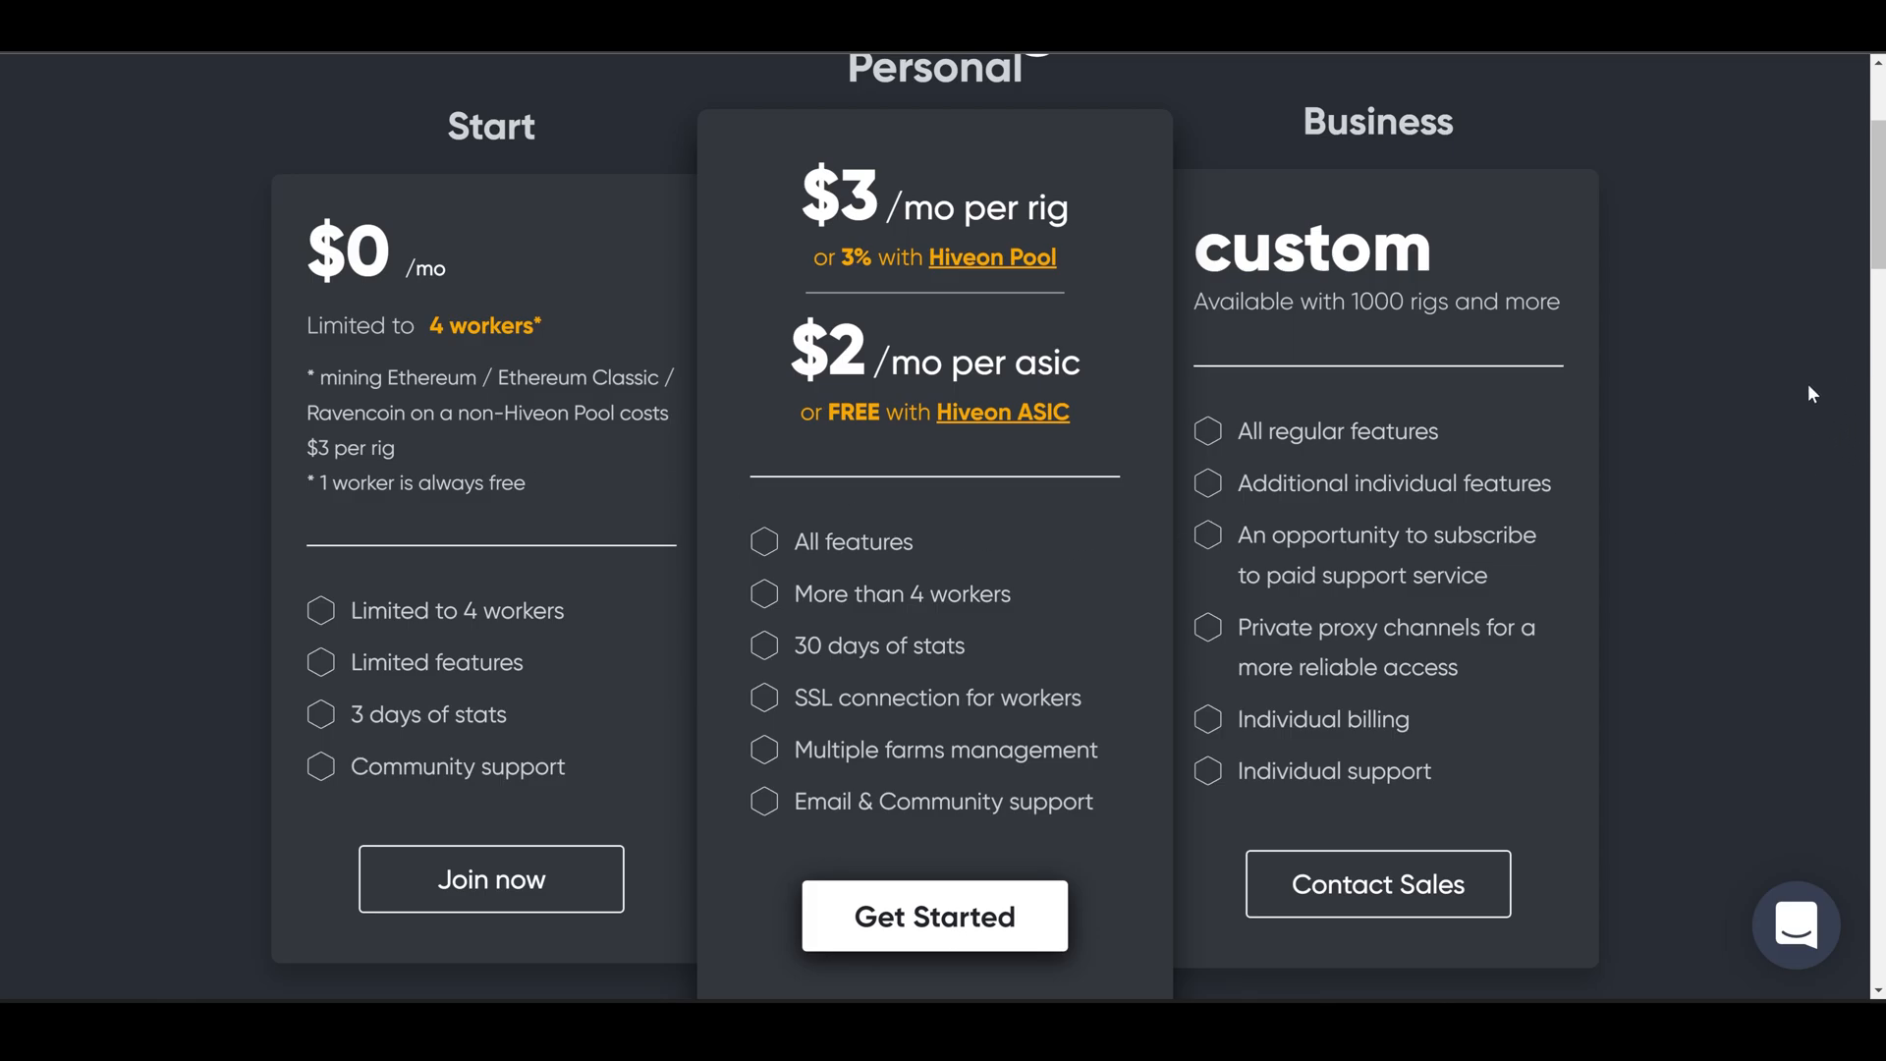
pyautogui.scroll(-3)
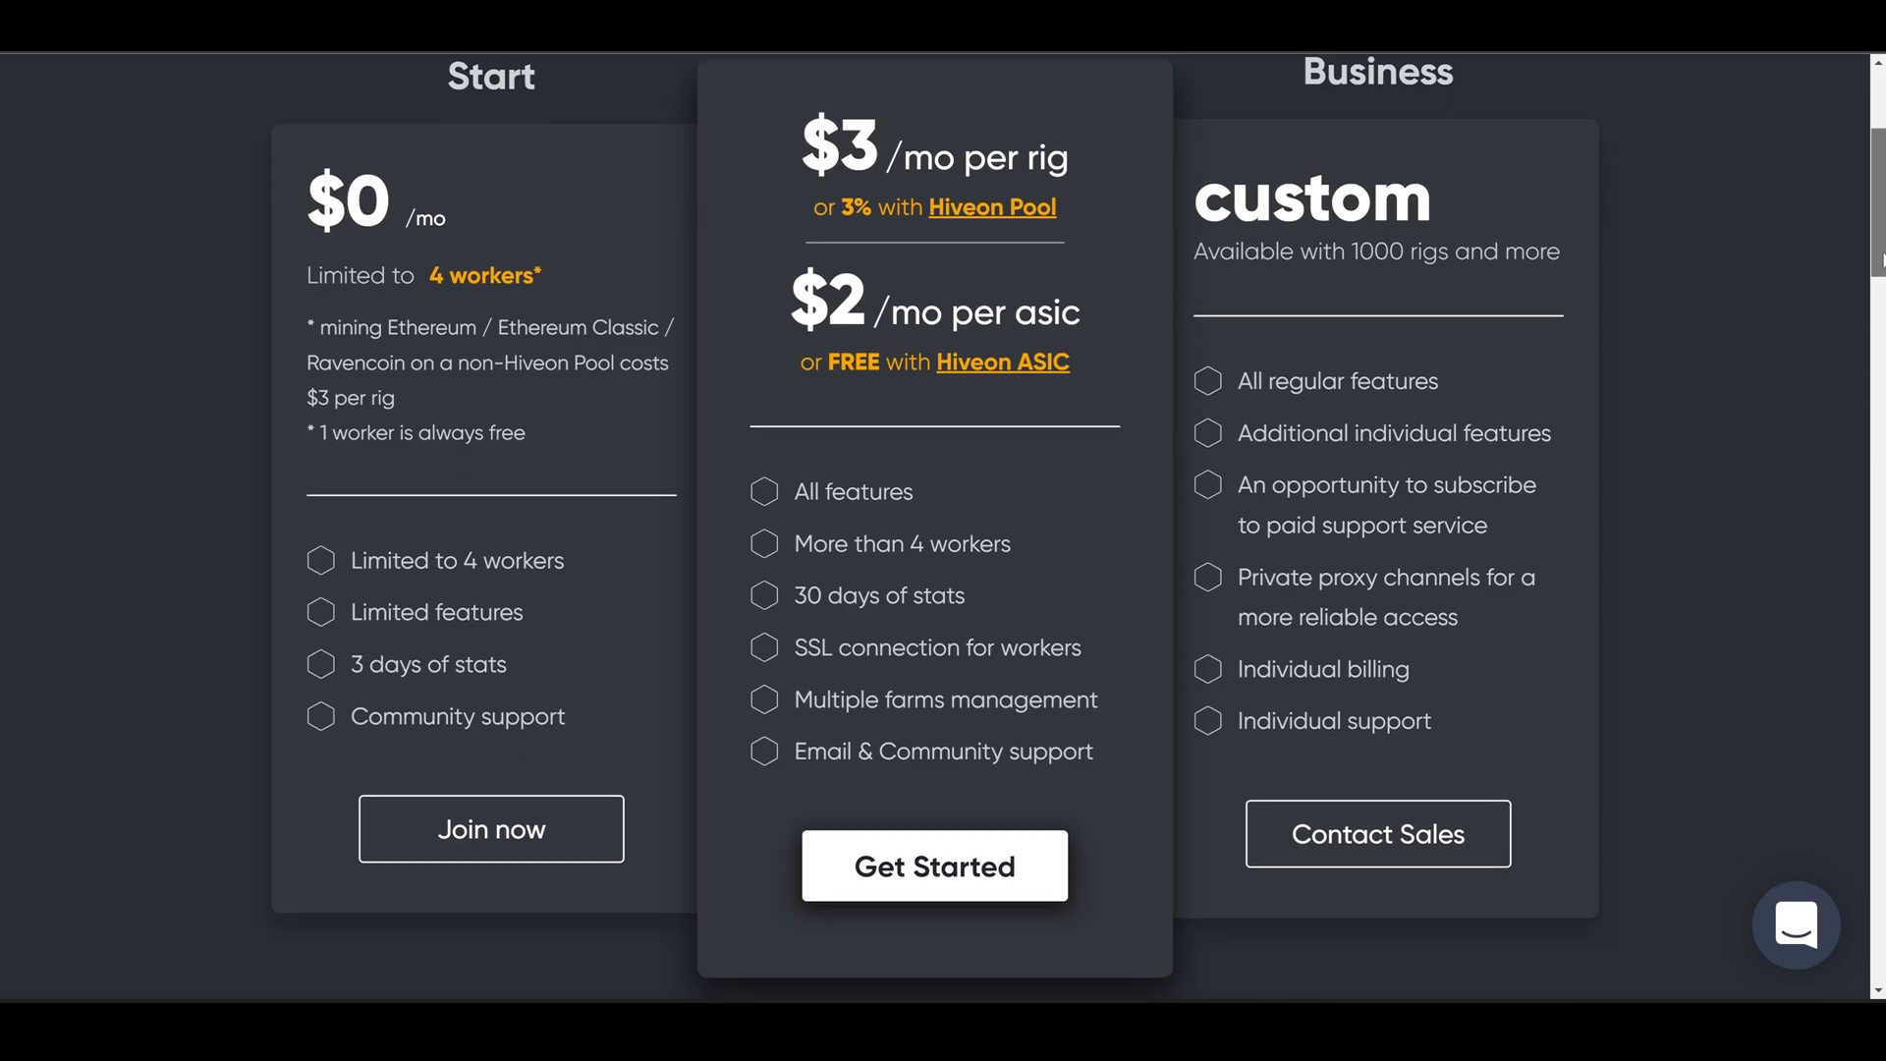